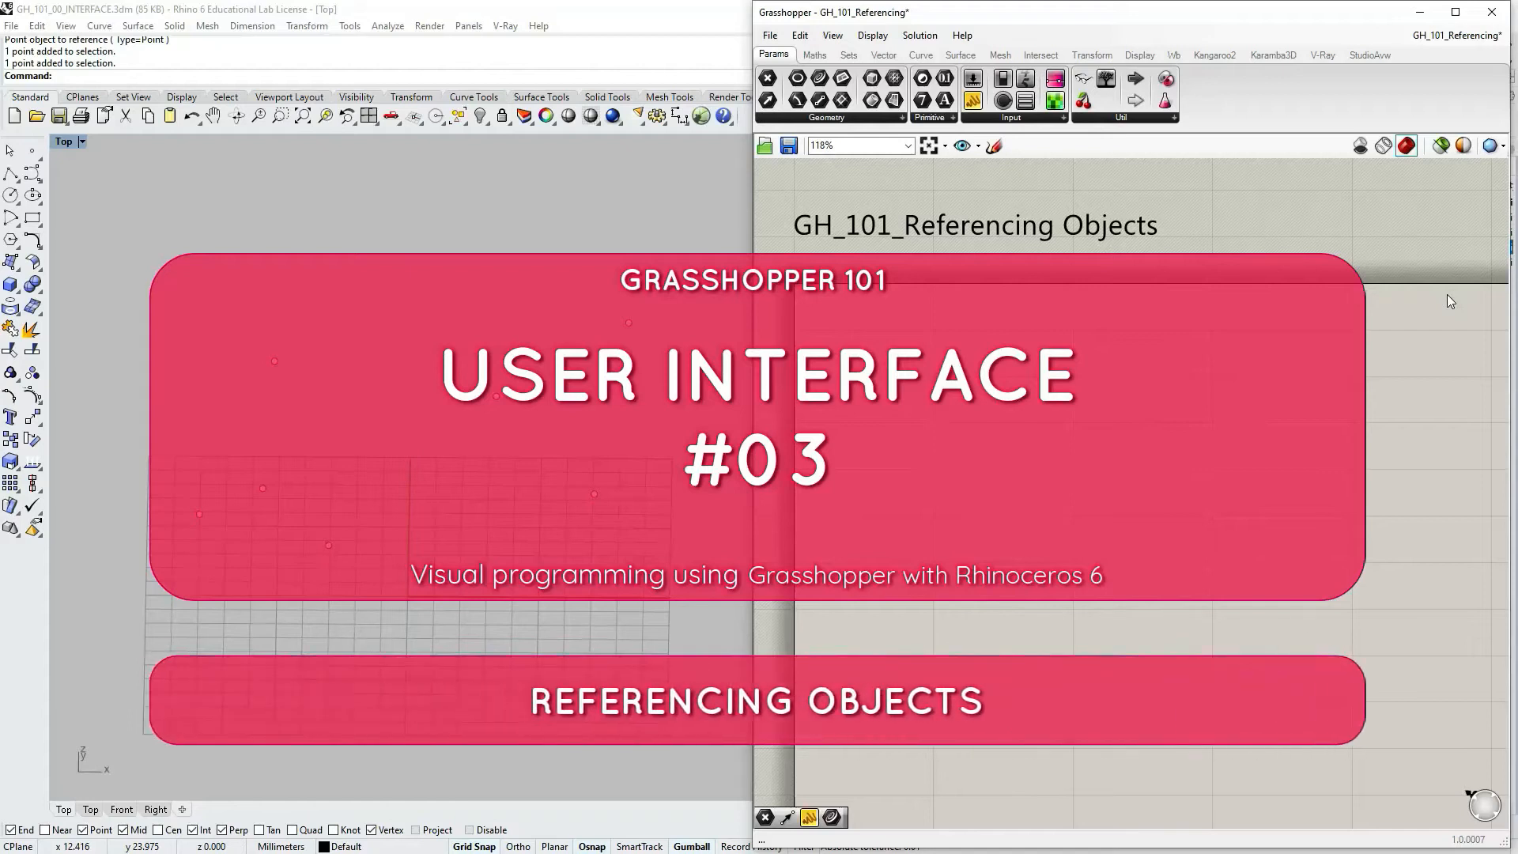
{"action": "mouse_move", "coordinate": [1144, 155]}
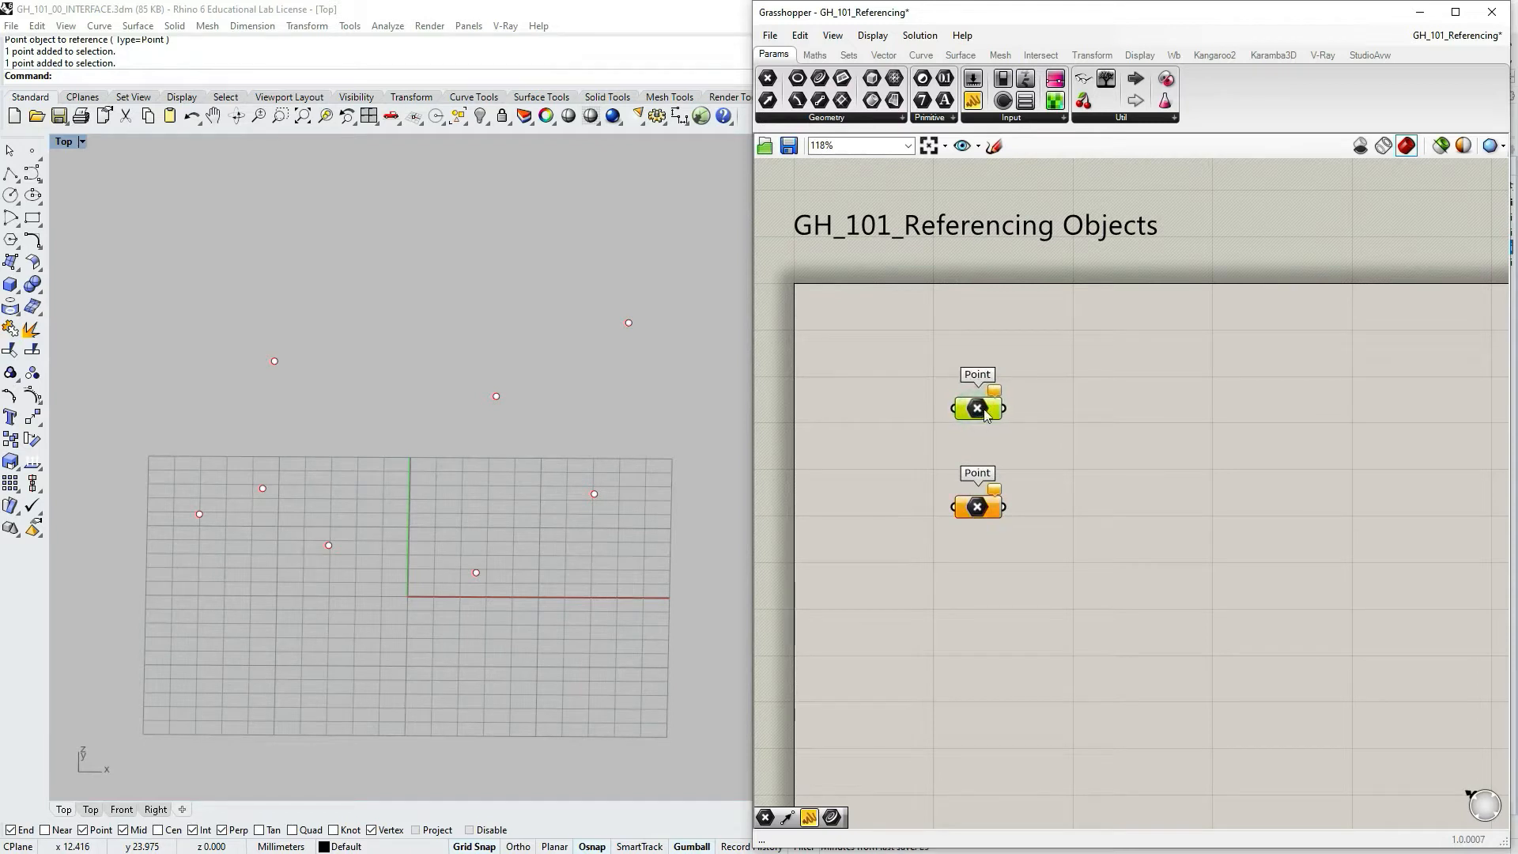
- Start a Set Multiple Points reference from the upper Point parameter
{"action": "right_click", "coordinate": [977, 408]}
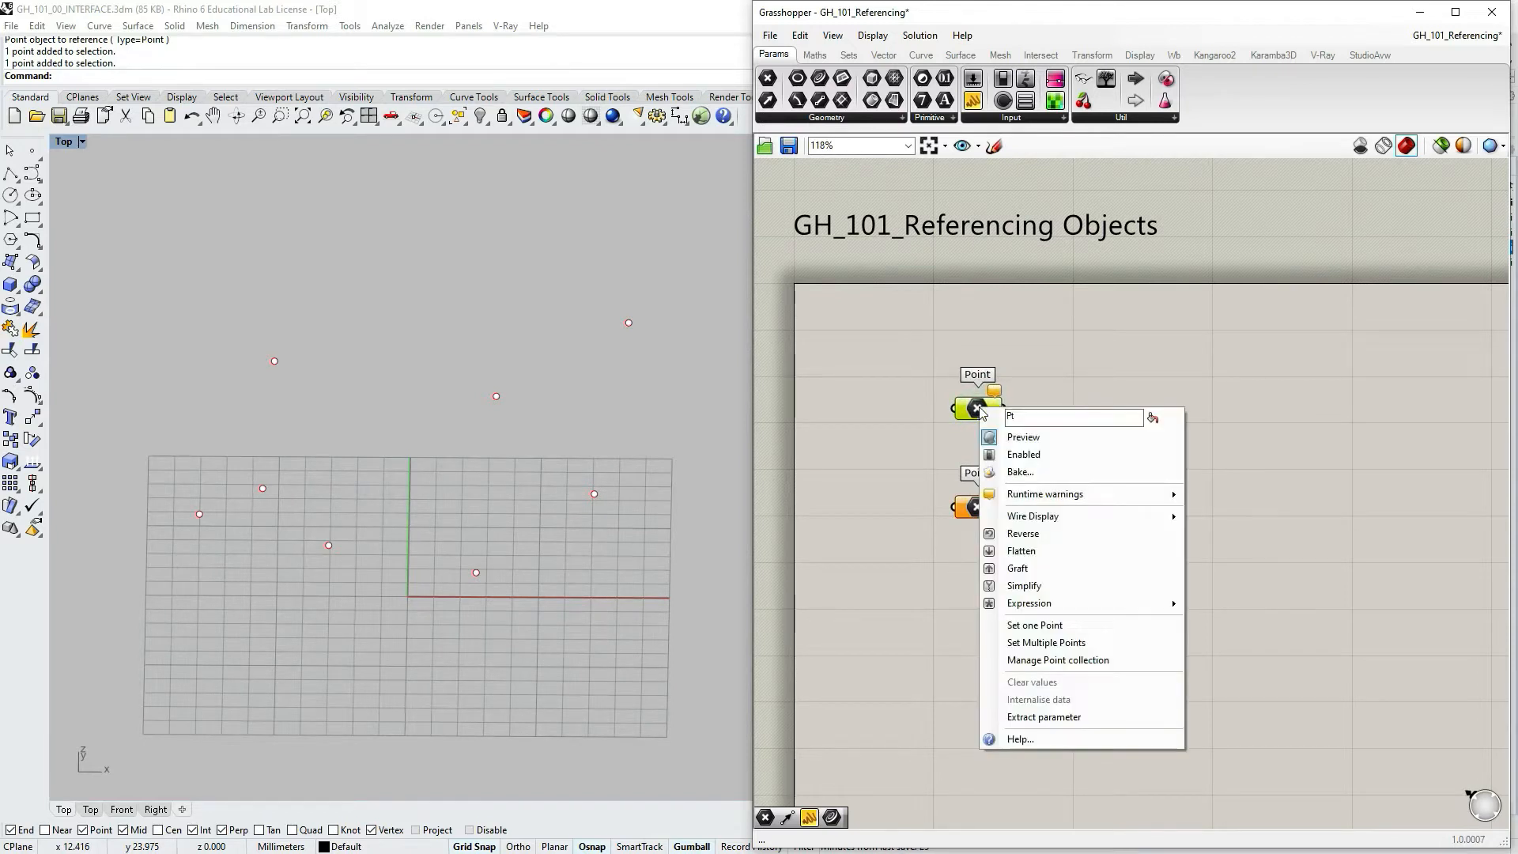
{"action": "mouse_move", "coordinate": [1046, 642]}
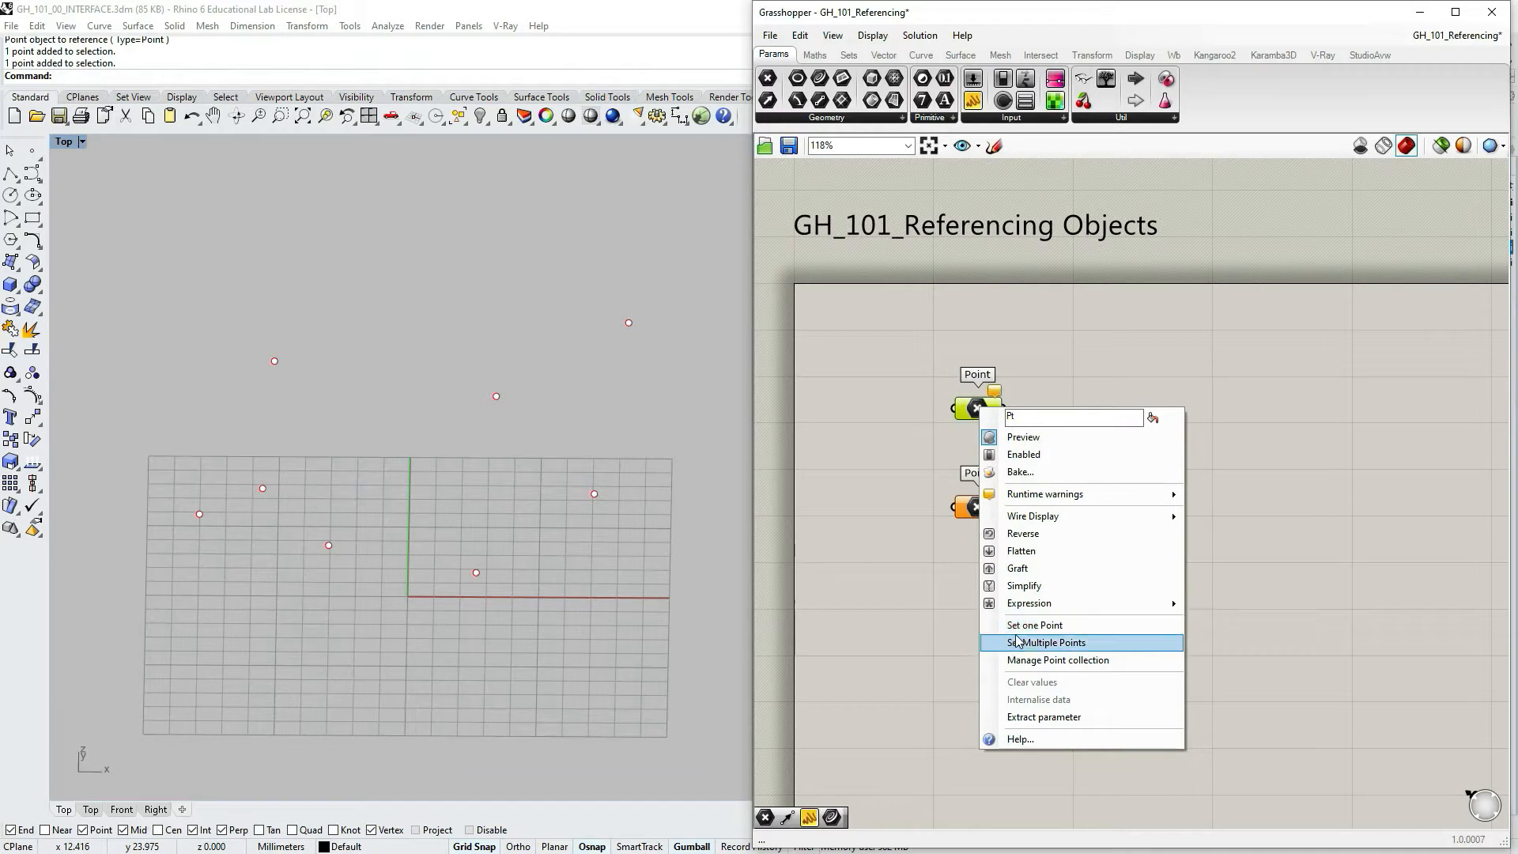
{"action": "left_click", "coordinate": [1043, 631]}
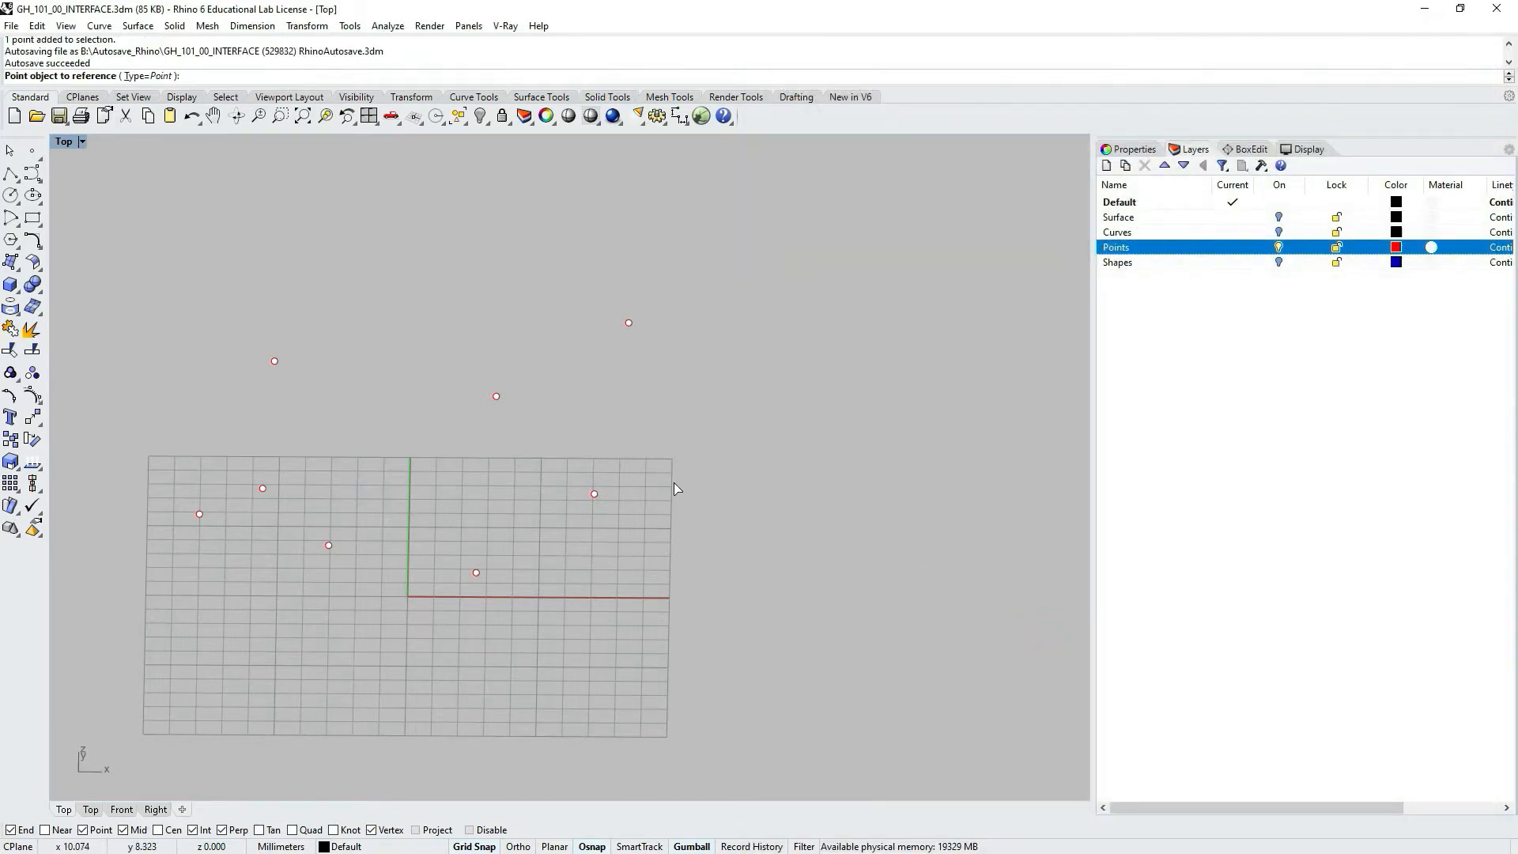
{"action": "mouse_move", "coordinate": [259, 436]}
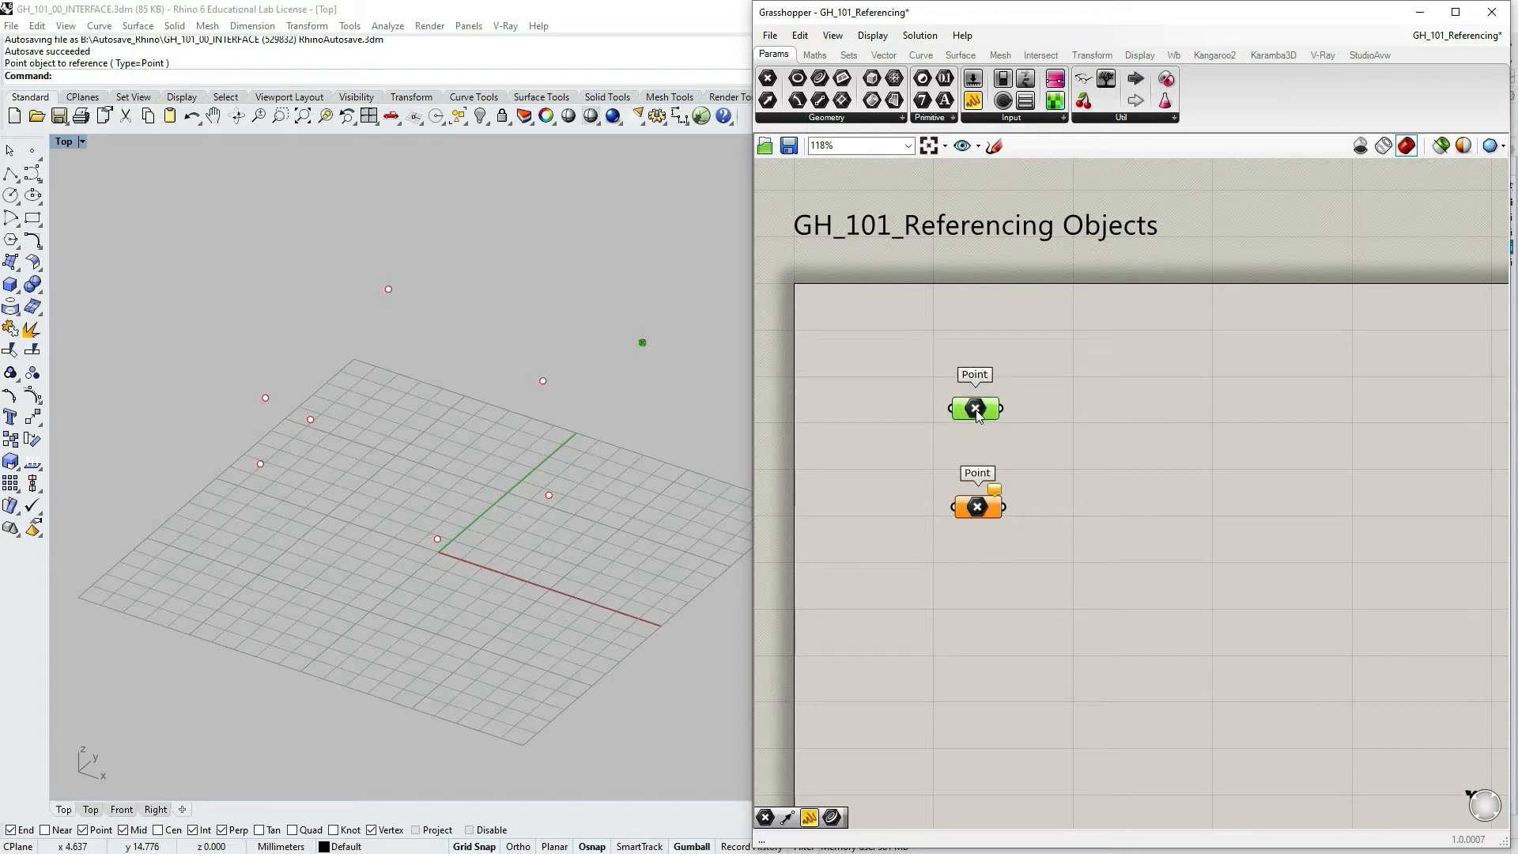
{"action": "mouse_move", "coordinate": [655, 391]}
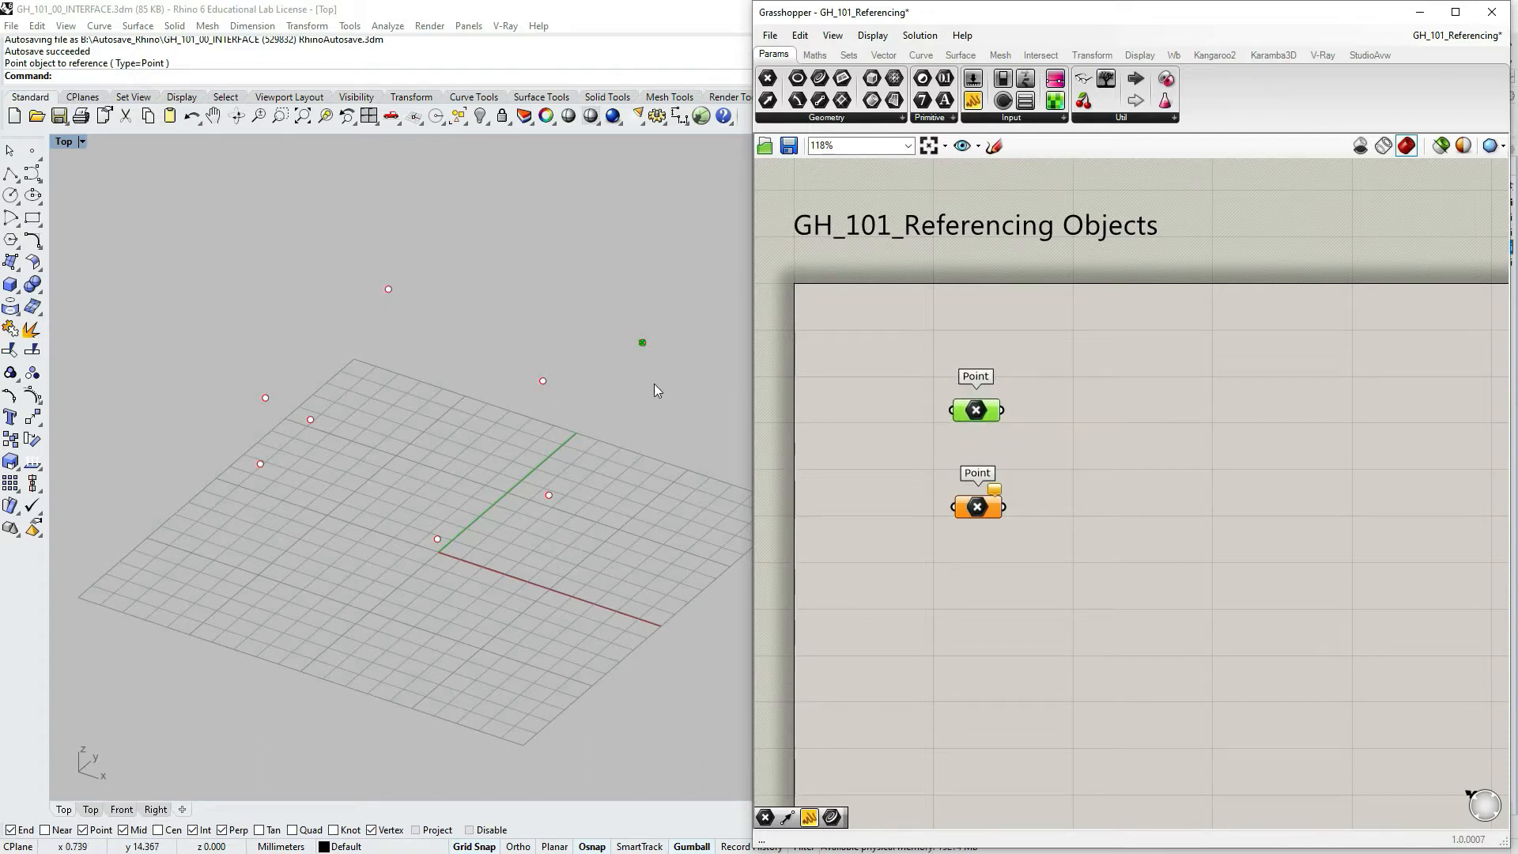
{"action": "mouse_move", "coordinate": [664, 340]}
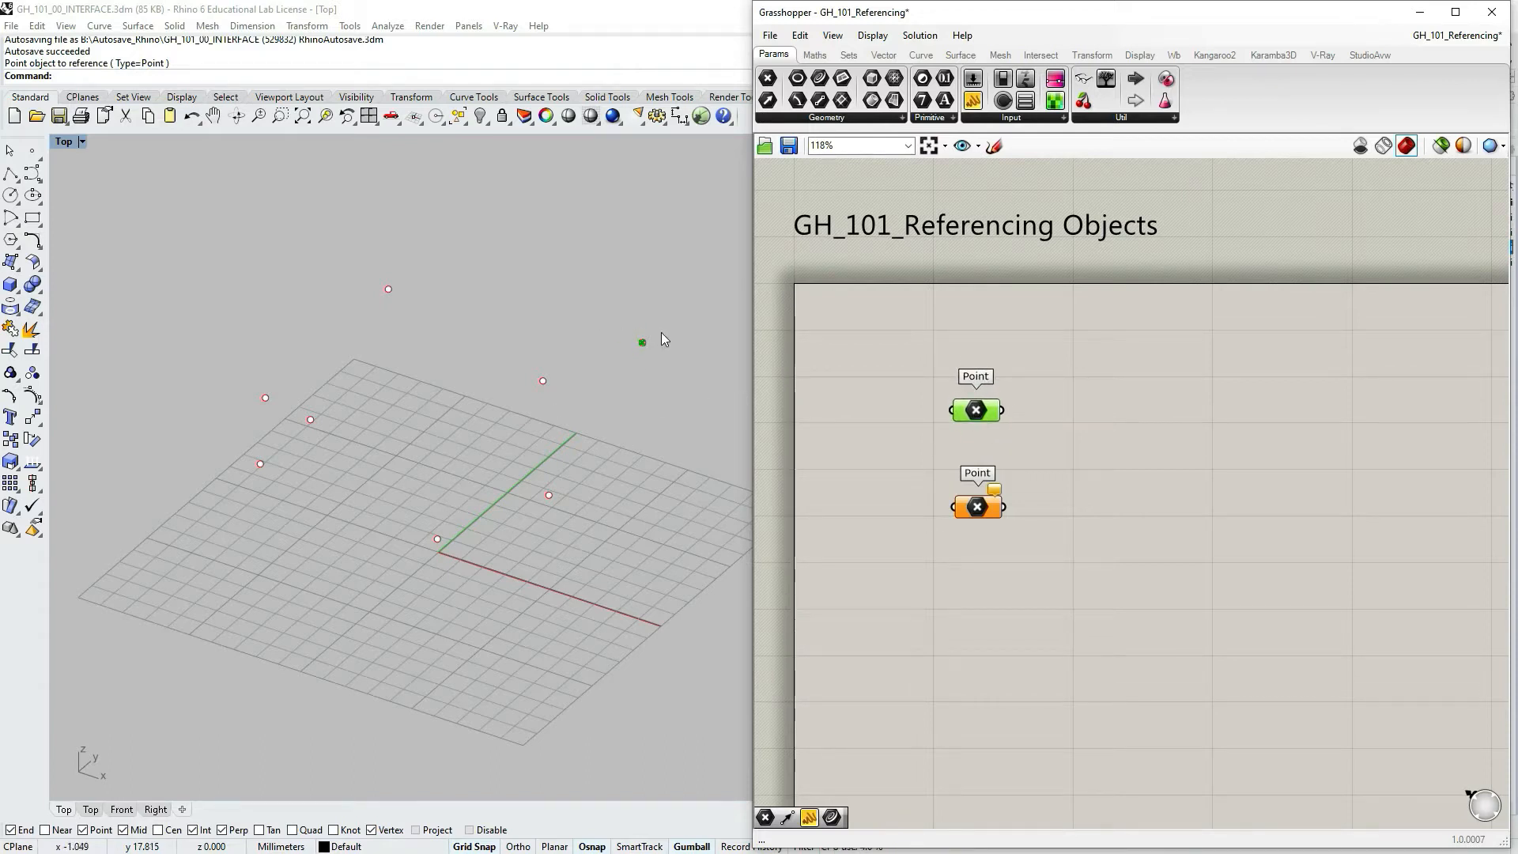
- Pick the lone upper-right Rhino point into the upper Point parameter
{"action": "left_click", "coordinate": [642, 342]}
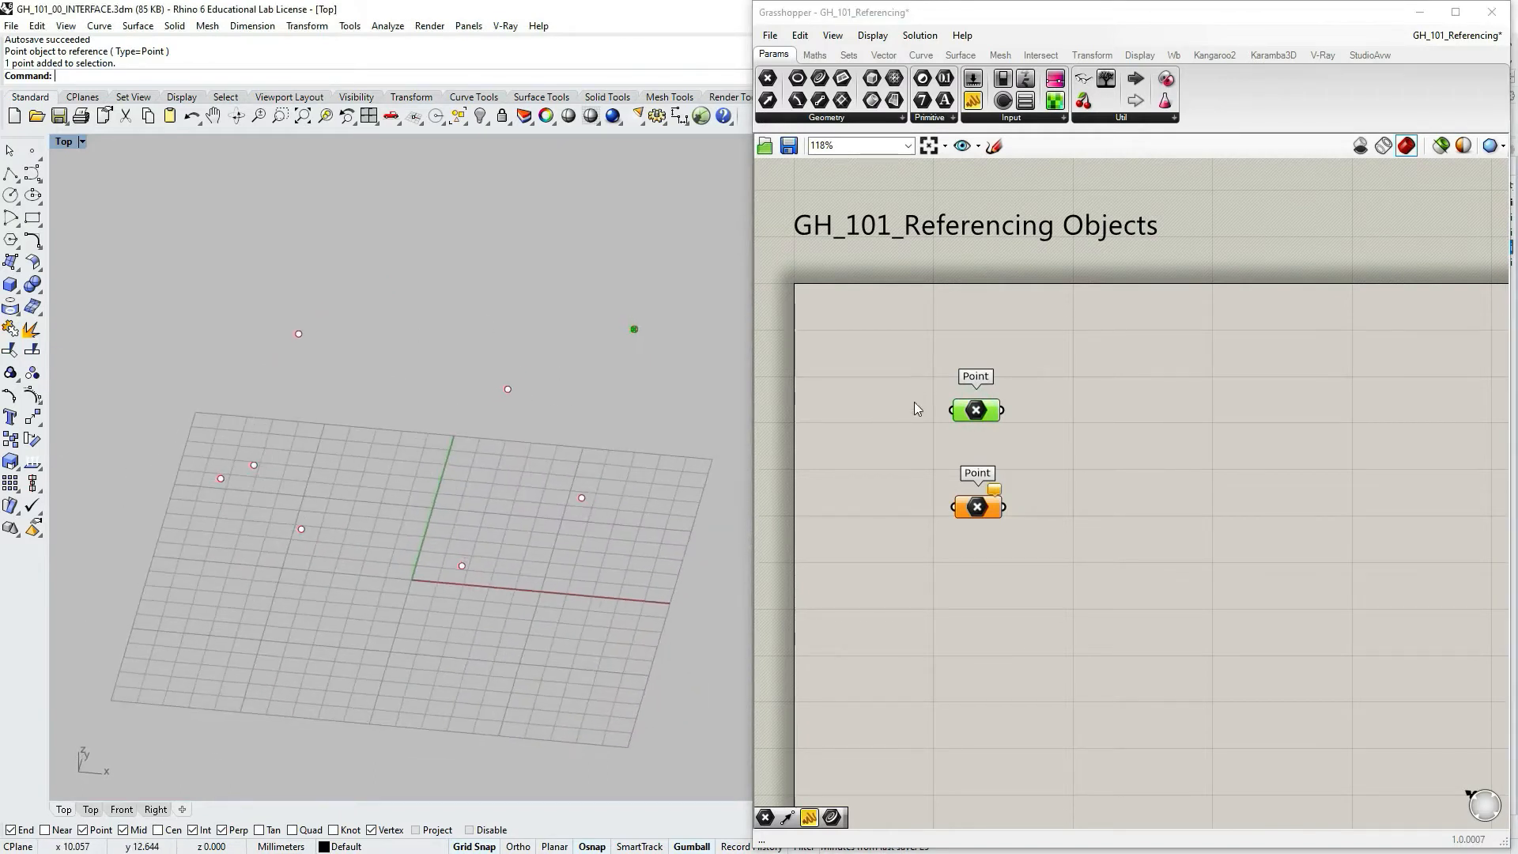
{"action": "mouse_move", "coordinate": [1090, 426]}
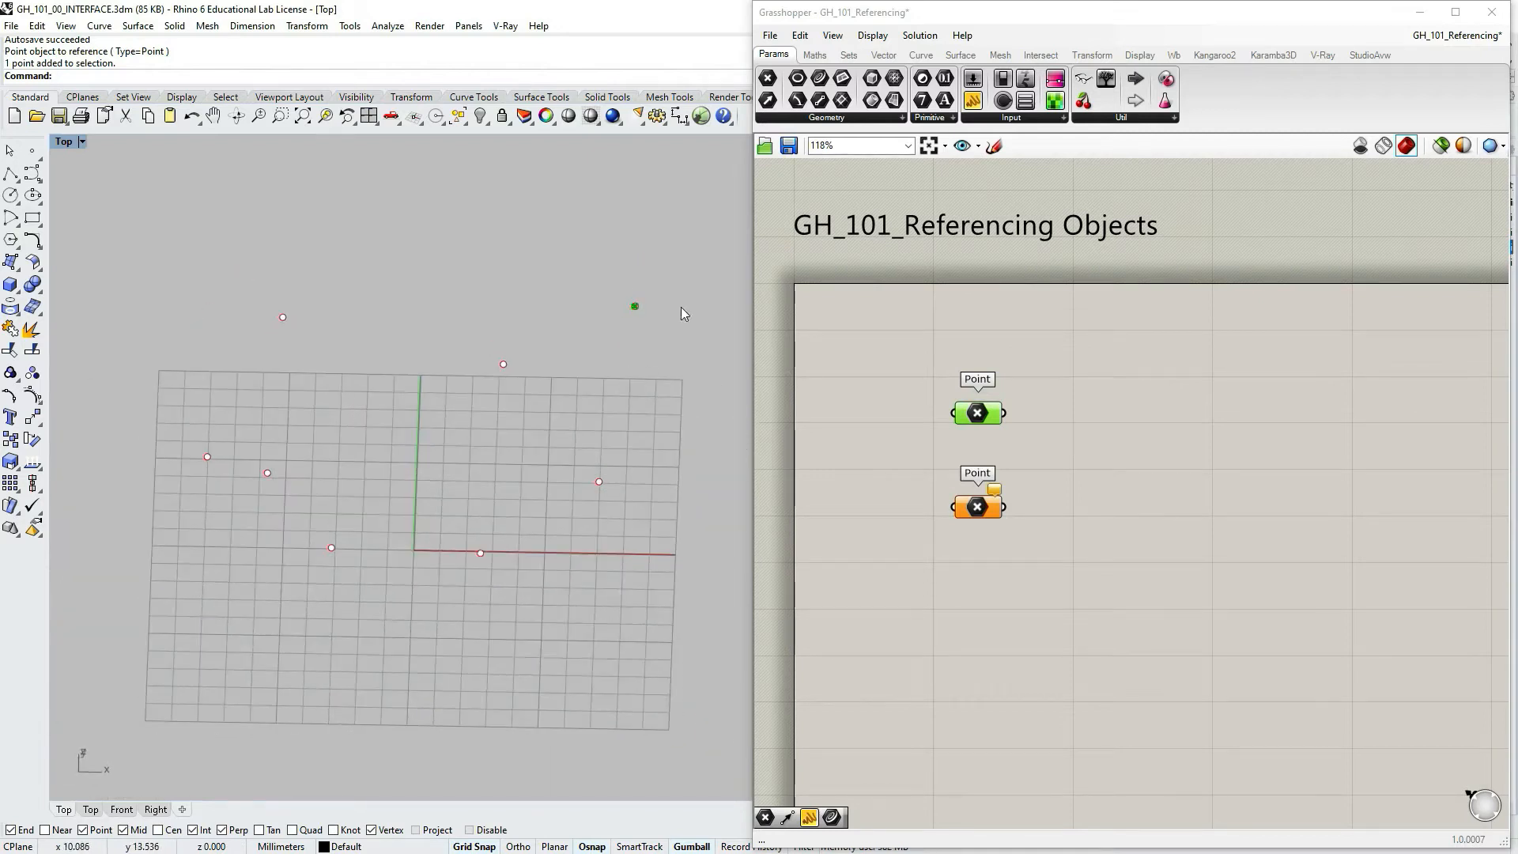
{"action": "mouse_move", "coordinate": [1018, 309]}
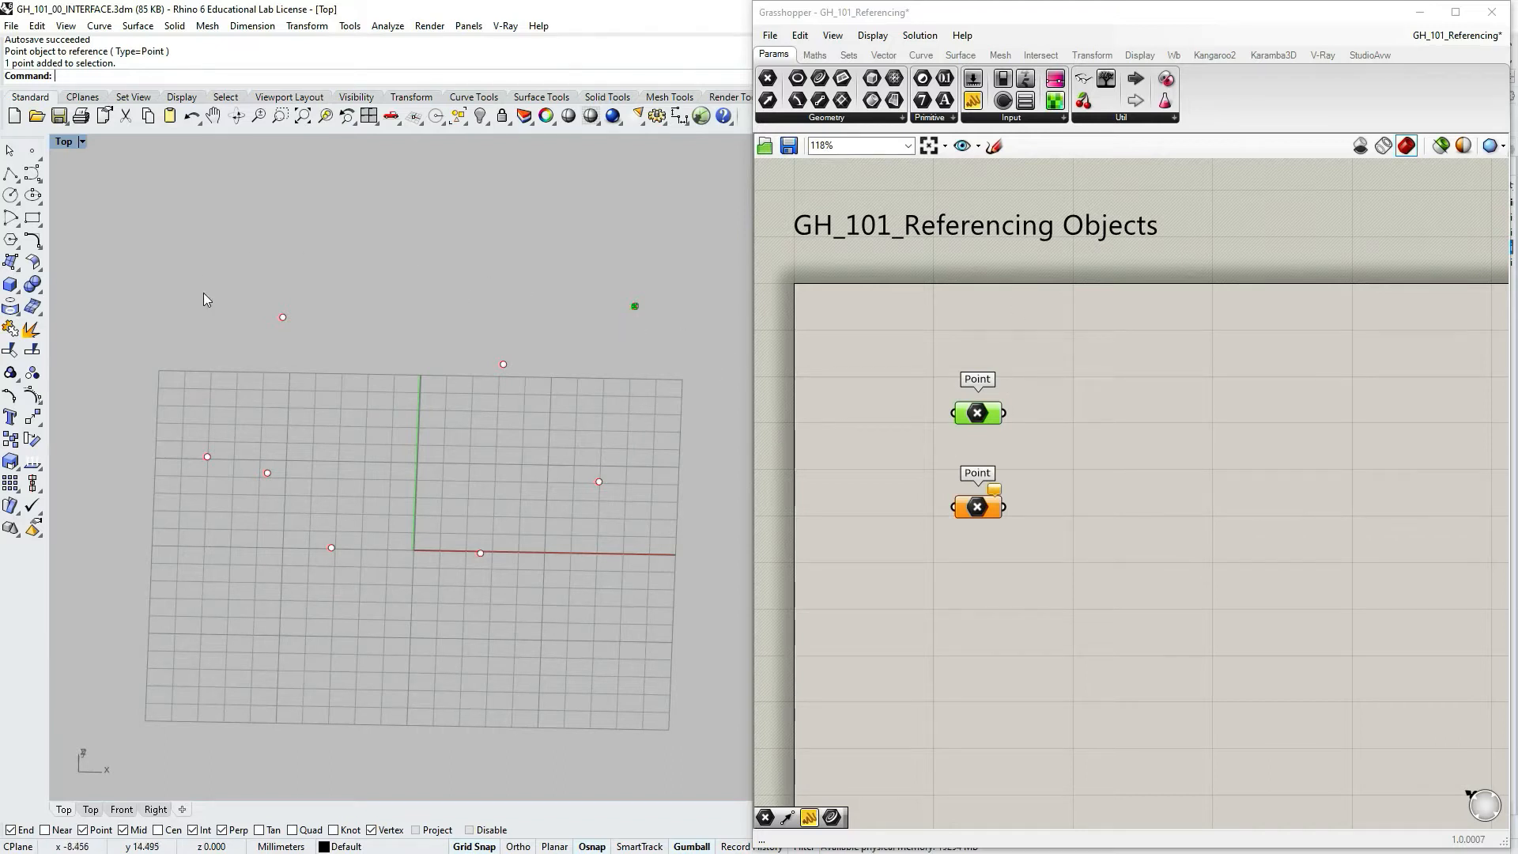
{"action": "mouse_move", "coordinate": [986, 124]}
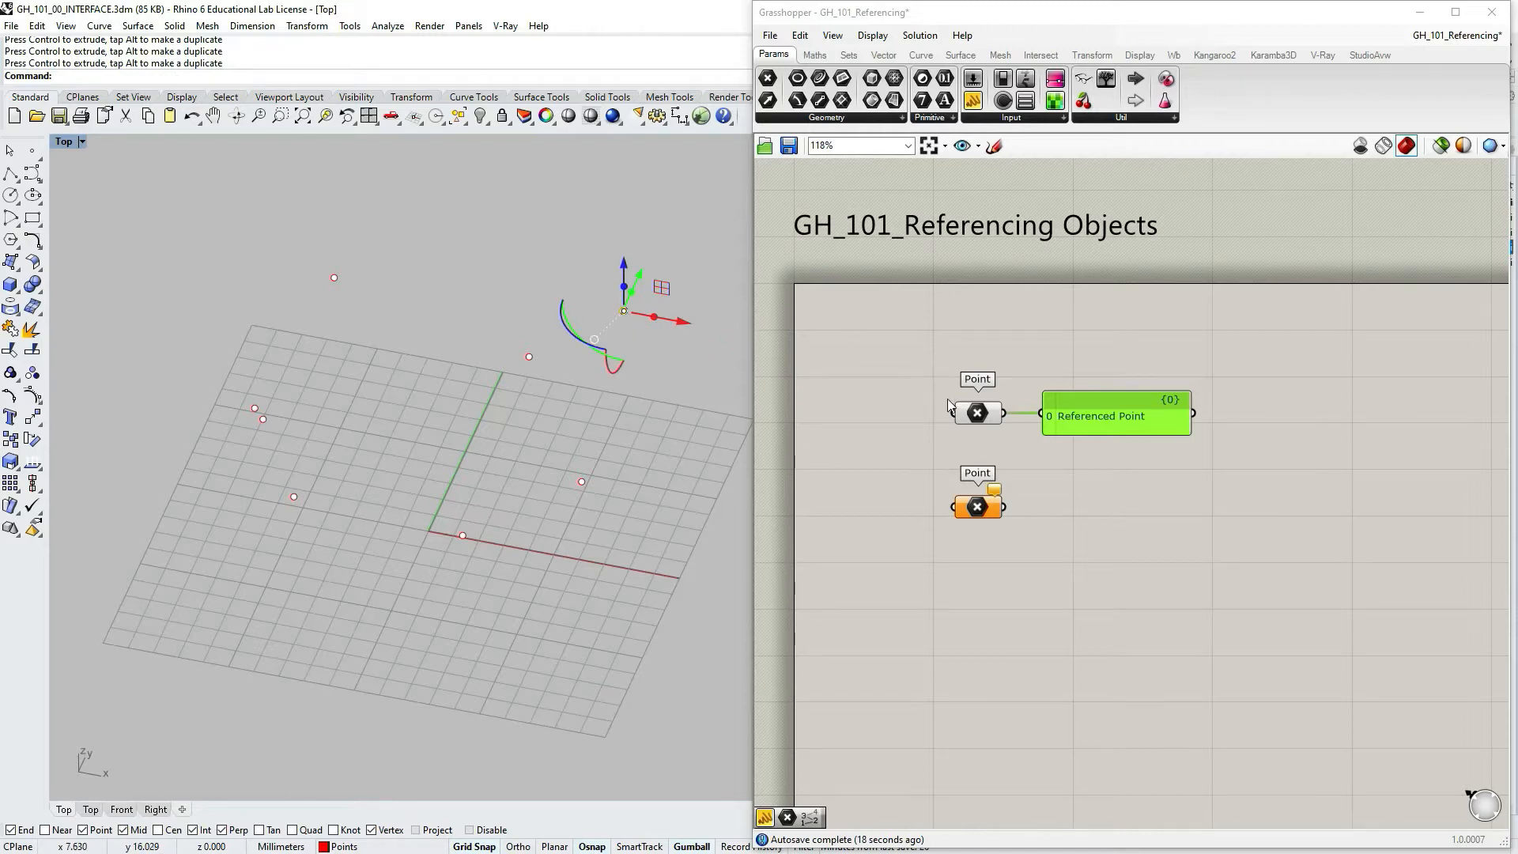
{"action": "mouse_move", "coordinate": [730, 807]}
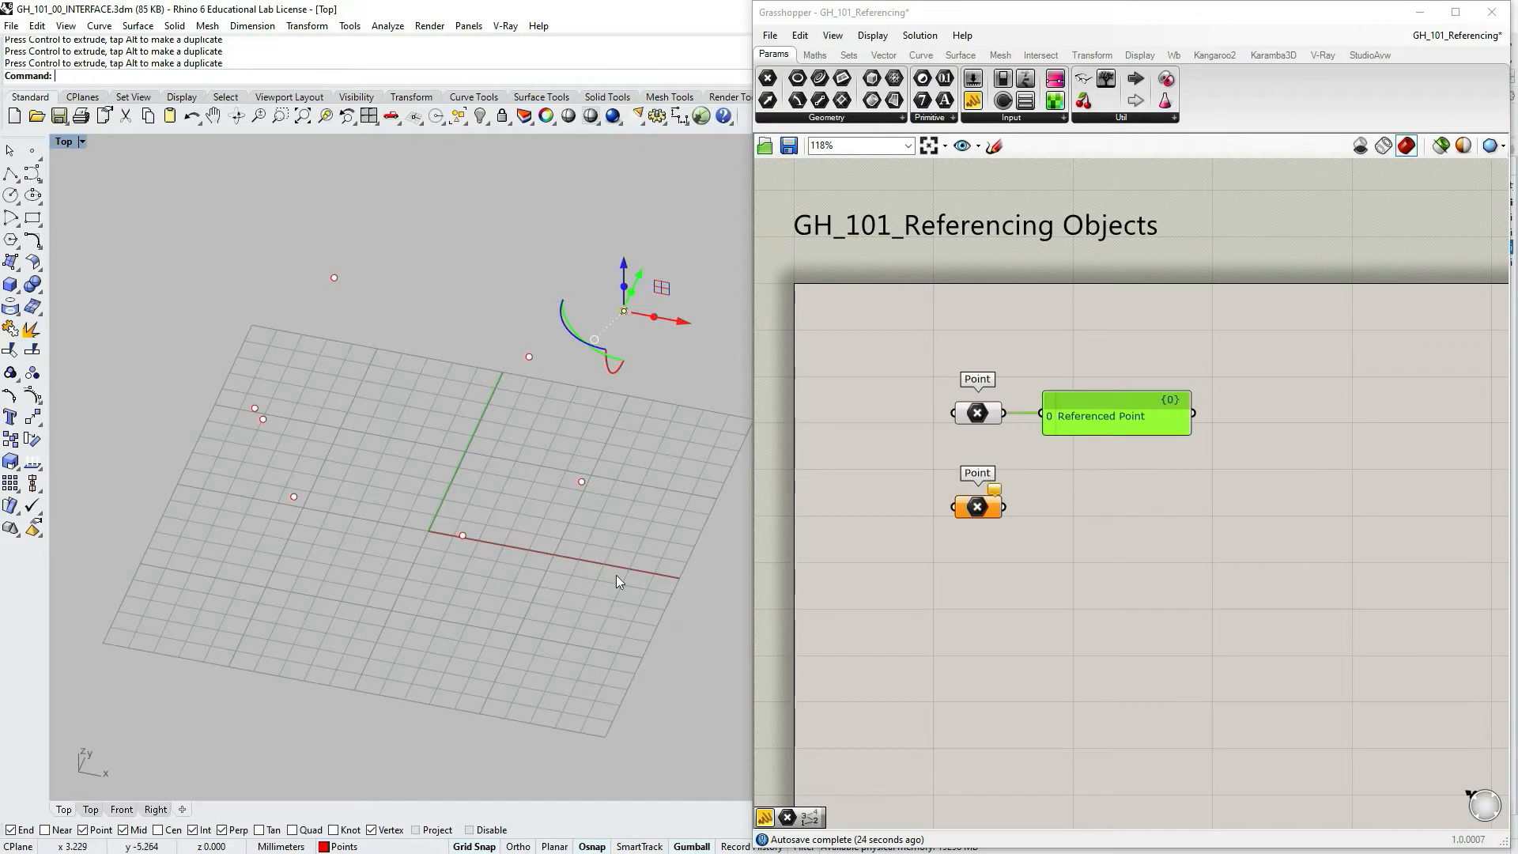
{"action": "mouse_move", "coordinate": [681, 772]}
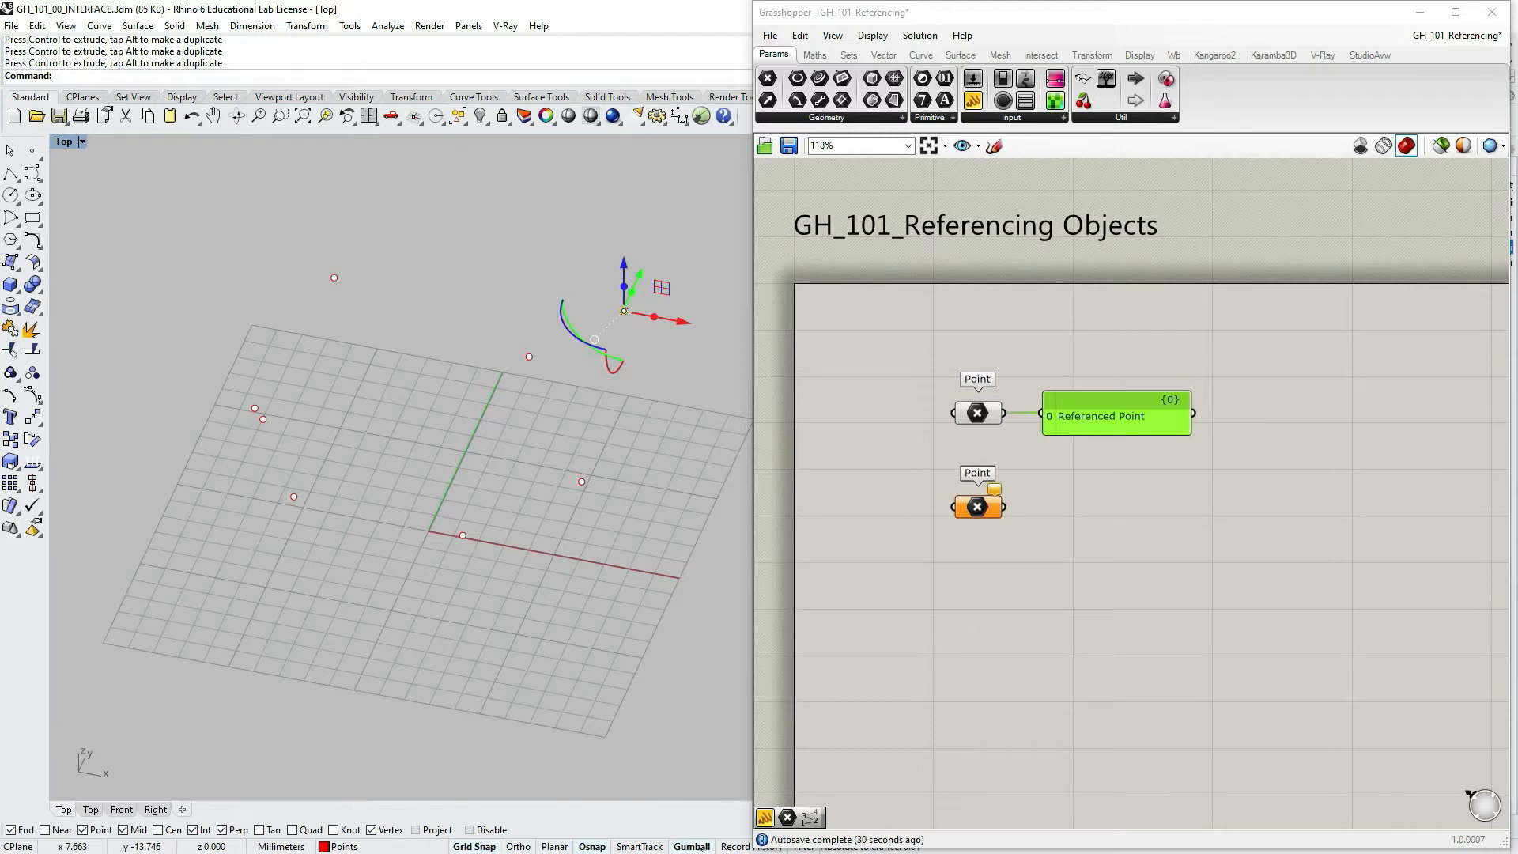
{"action": "mouse_move", "coordinate": [649, 371]}
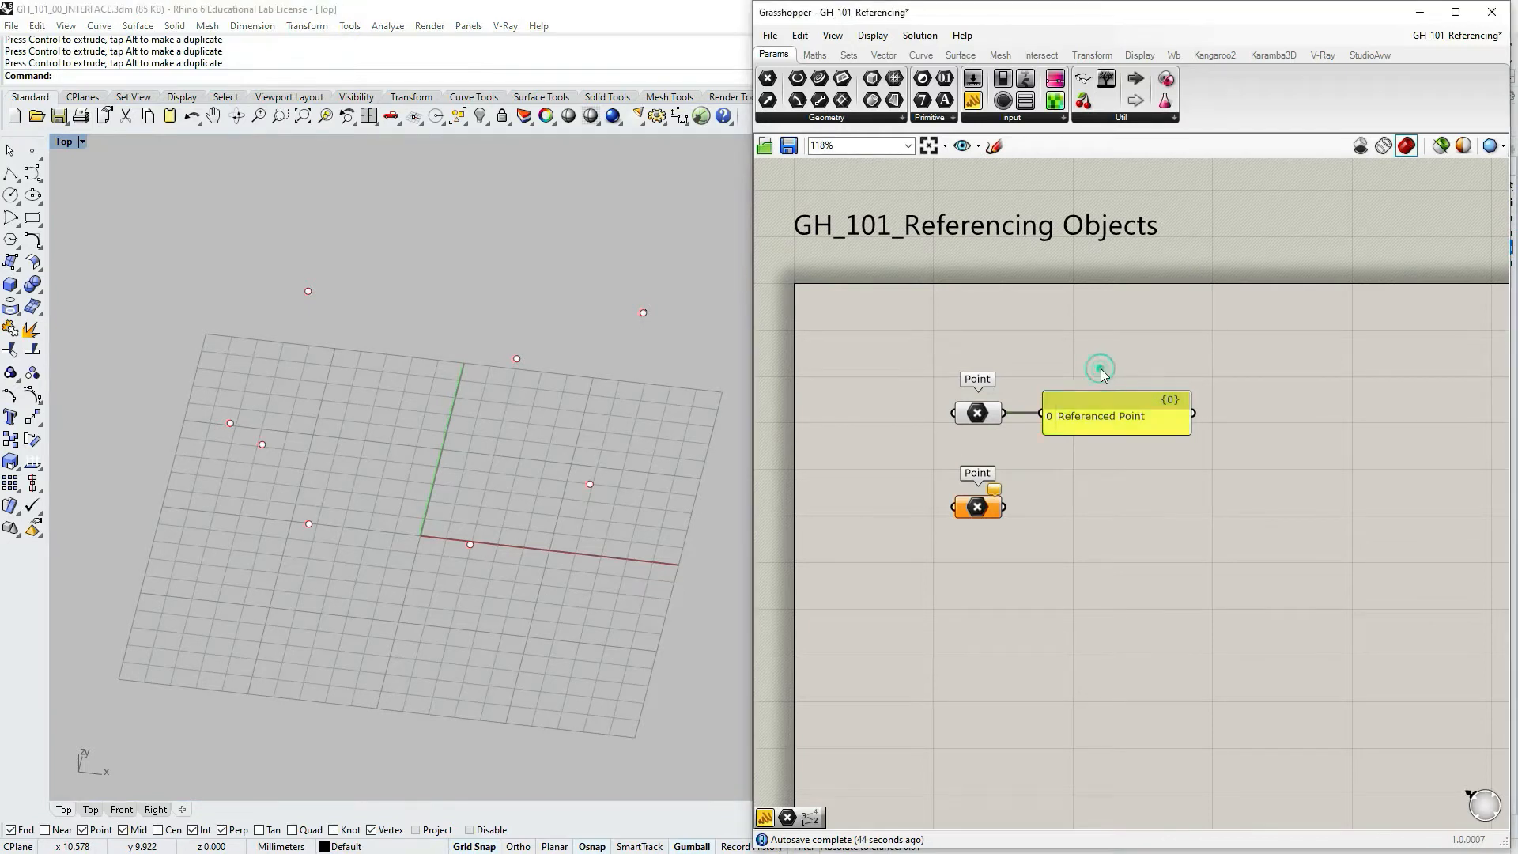
- Clear the canvas selection, then start Set Multiple Points on the lower Point parameter
{"action": "left_click", "coordinate": [1104, 416]}
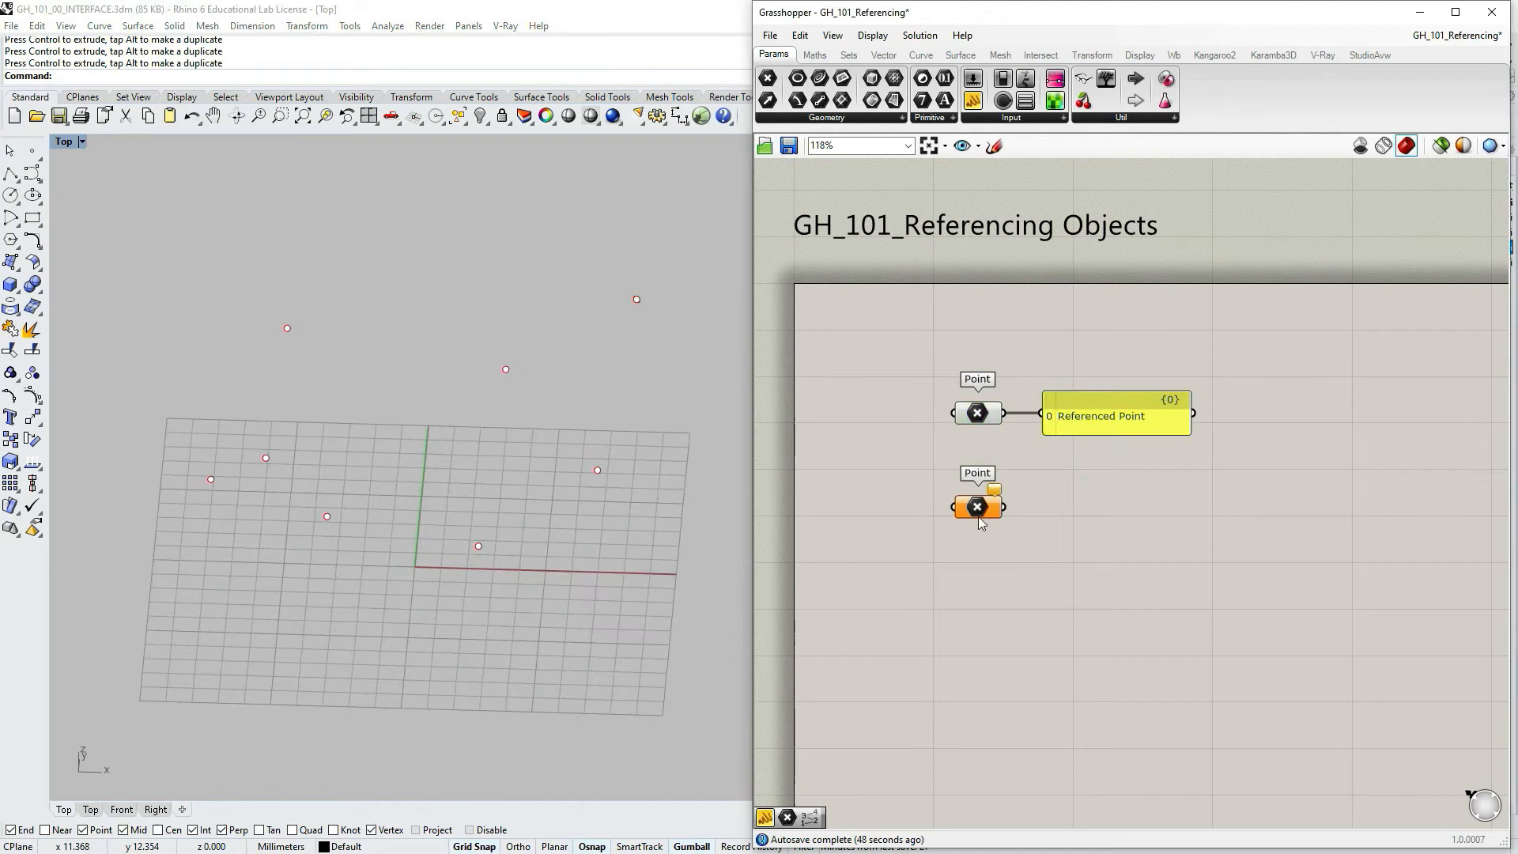
{"action": "left_click", "coordinate": [977, 506]}
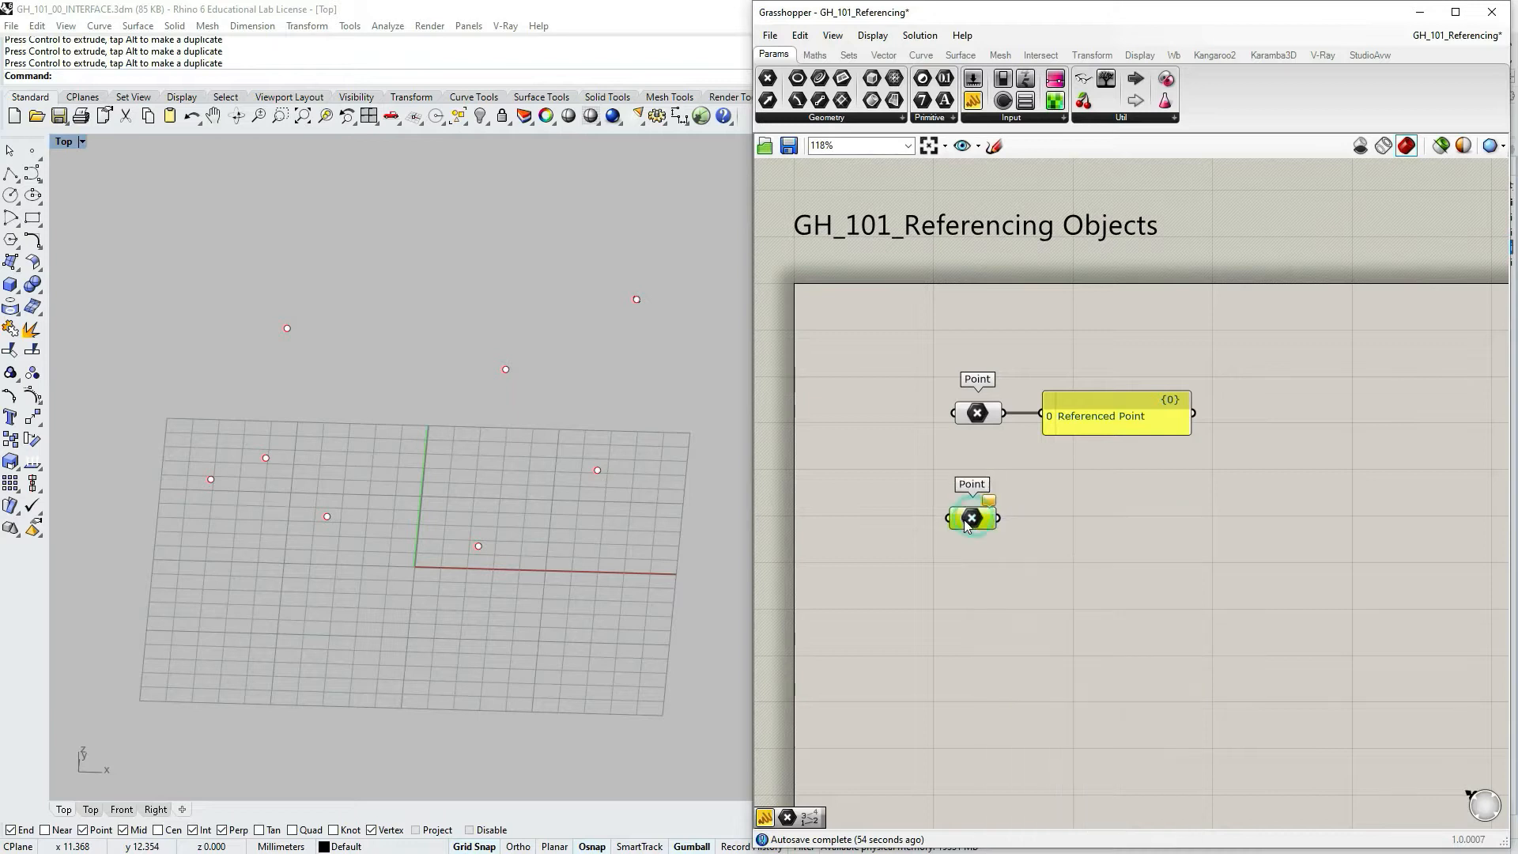
{"action": "right_click", "coordinate": [974, 517]}
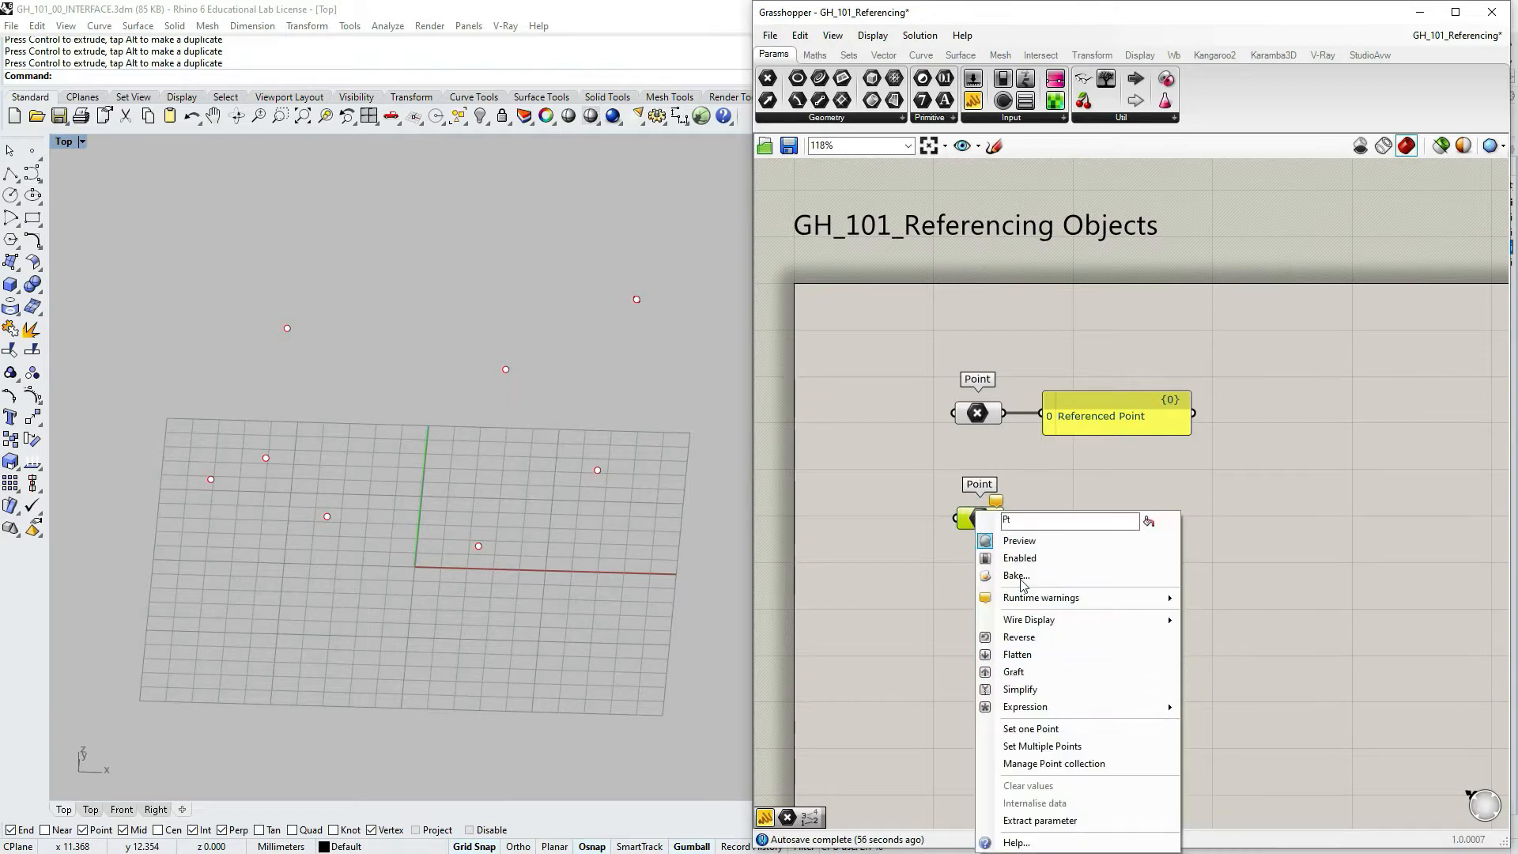
{"action": "mouse_move", "coordinate": [1043, 746]}
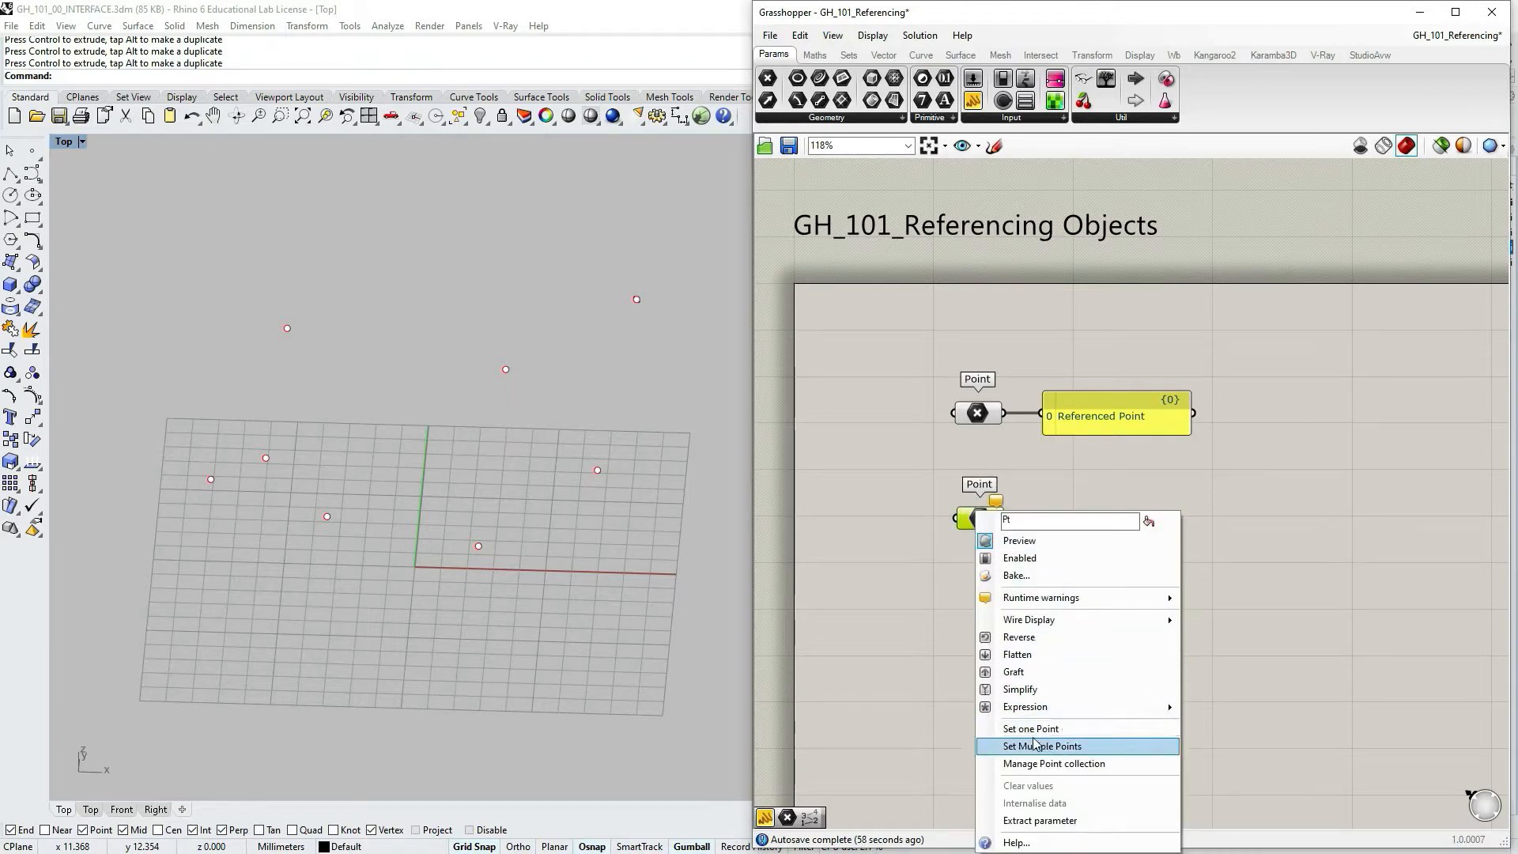
{"action": "left_click", "coordinate": [1040, 746]}
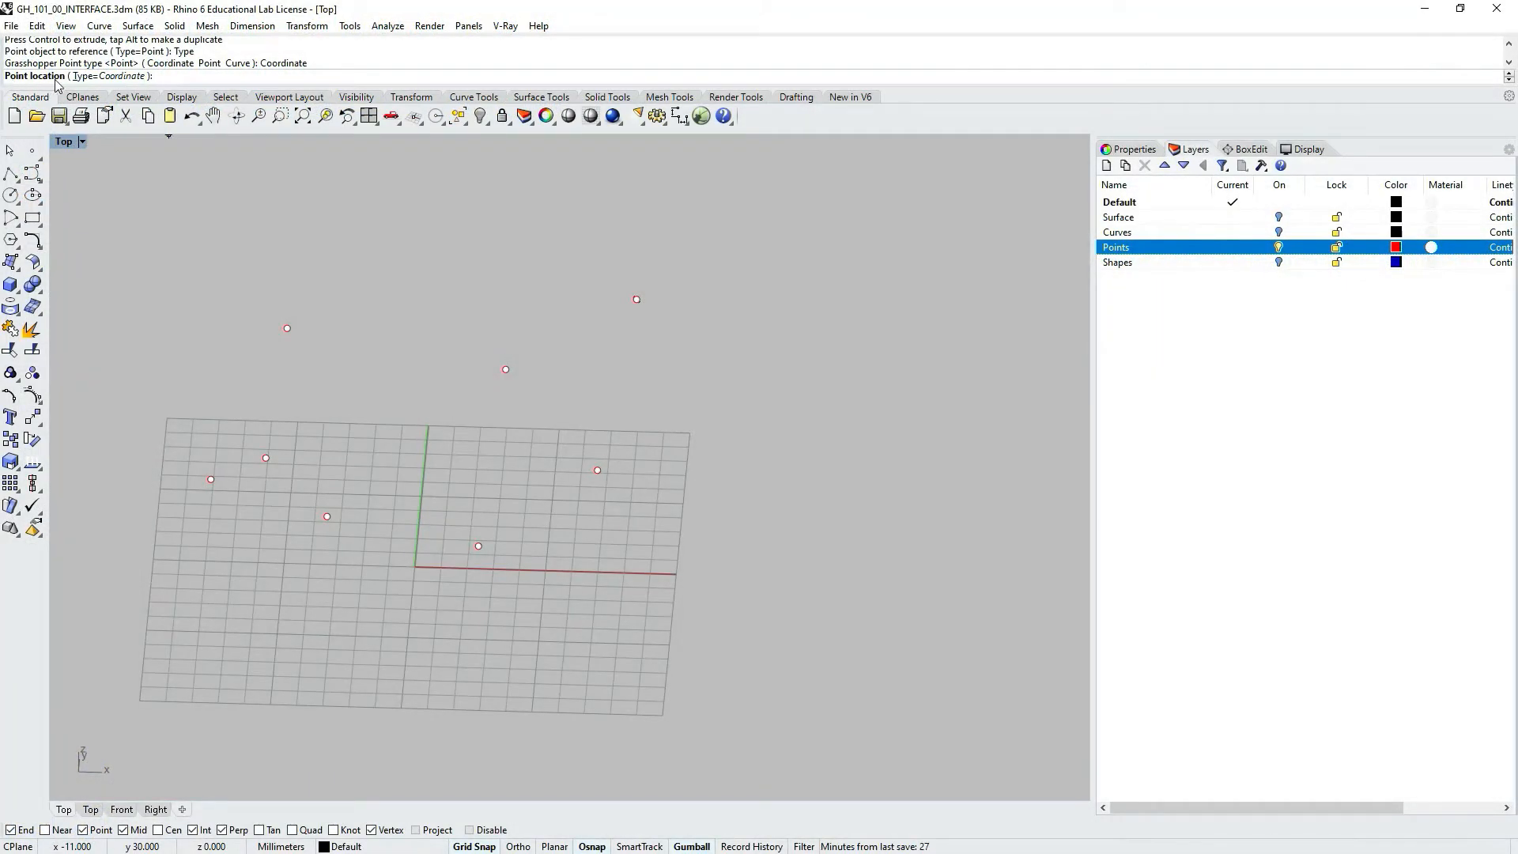
{"action": "mouse_move", "coordinate": [417, 370]}
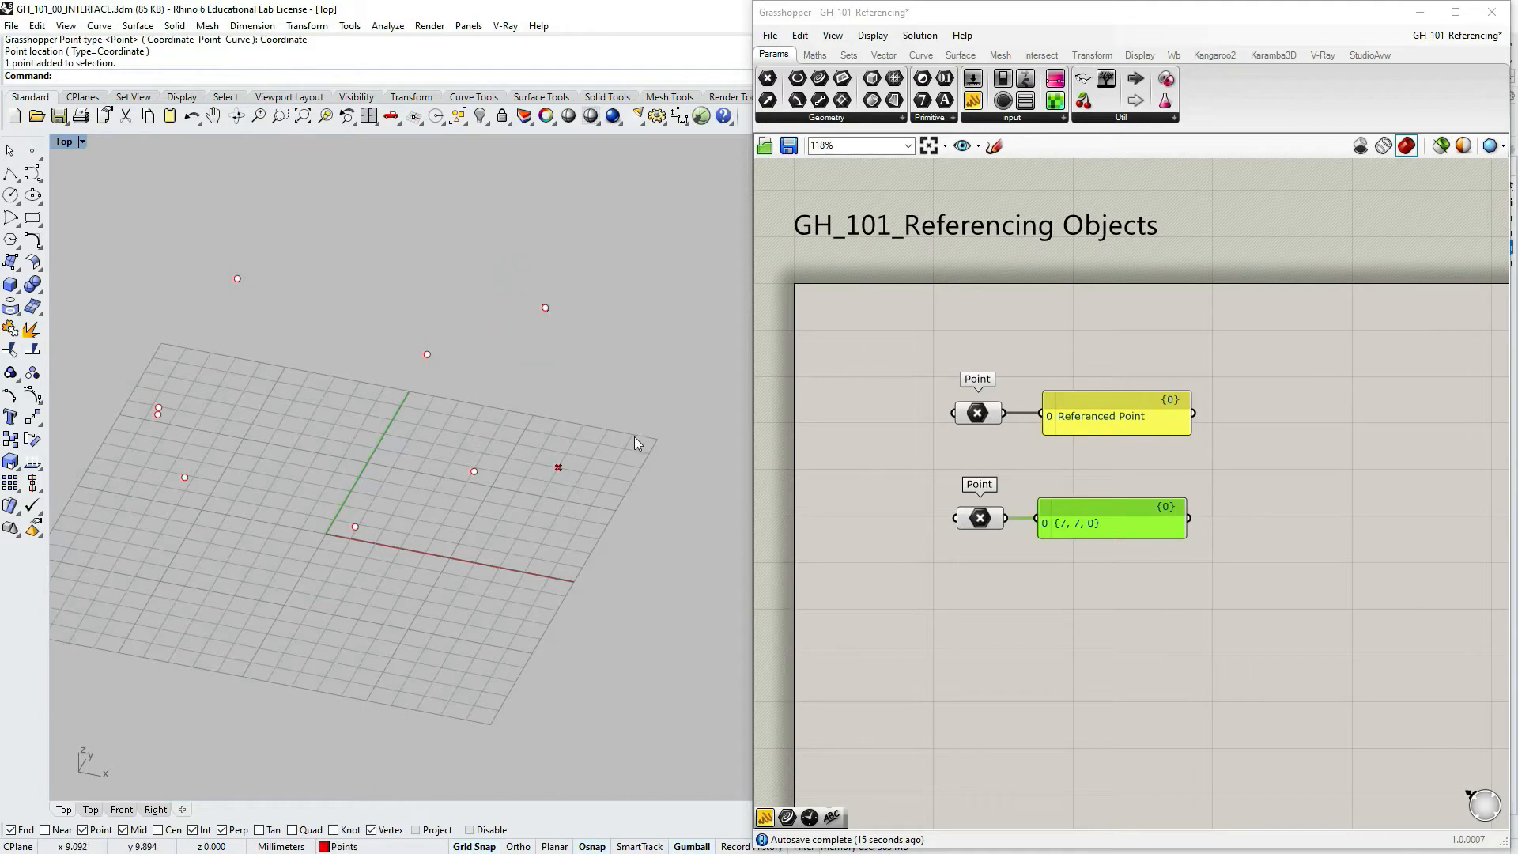
{"action": "mouse_move", "coordinate": [627, 522]}
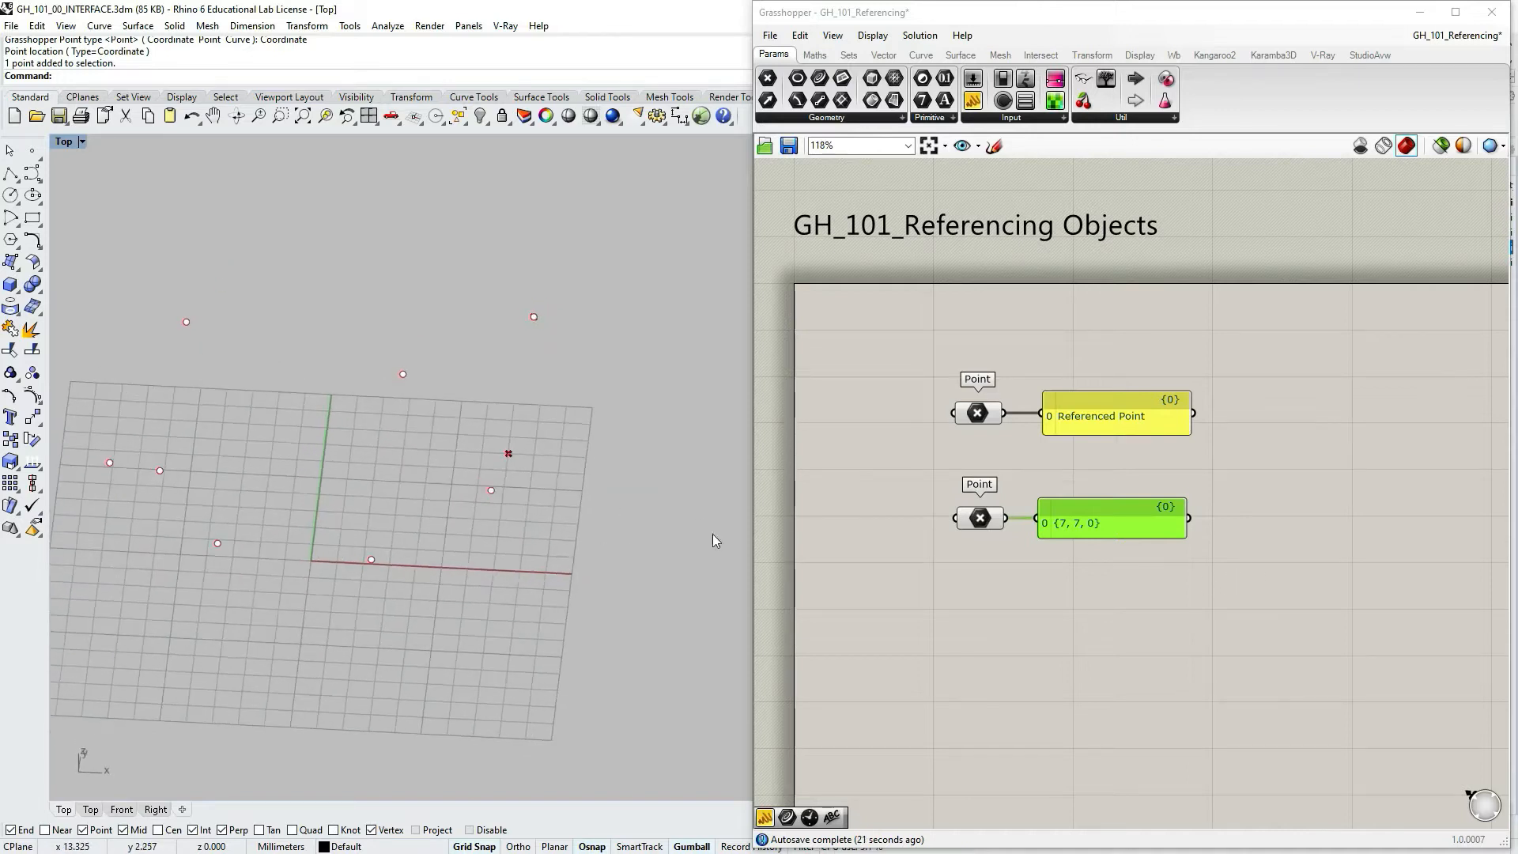
- Select the lower Point parameter to show its {7, 7, 0} point in Rhino
{"action": "left_click", "coordinate": [978, 413]}
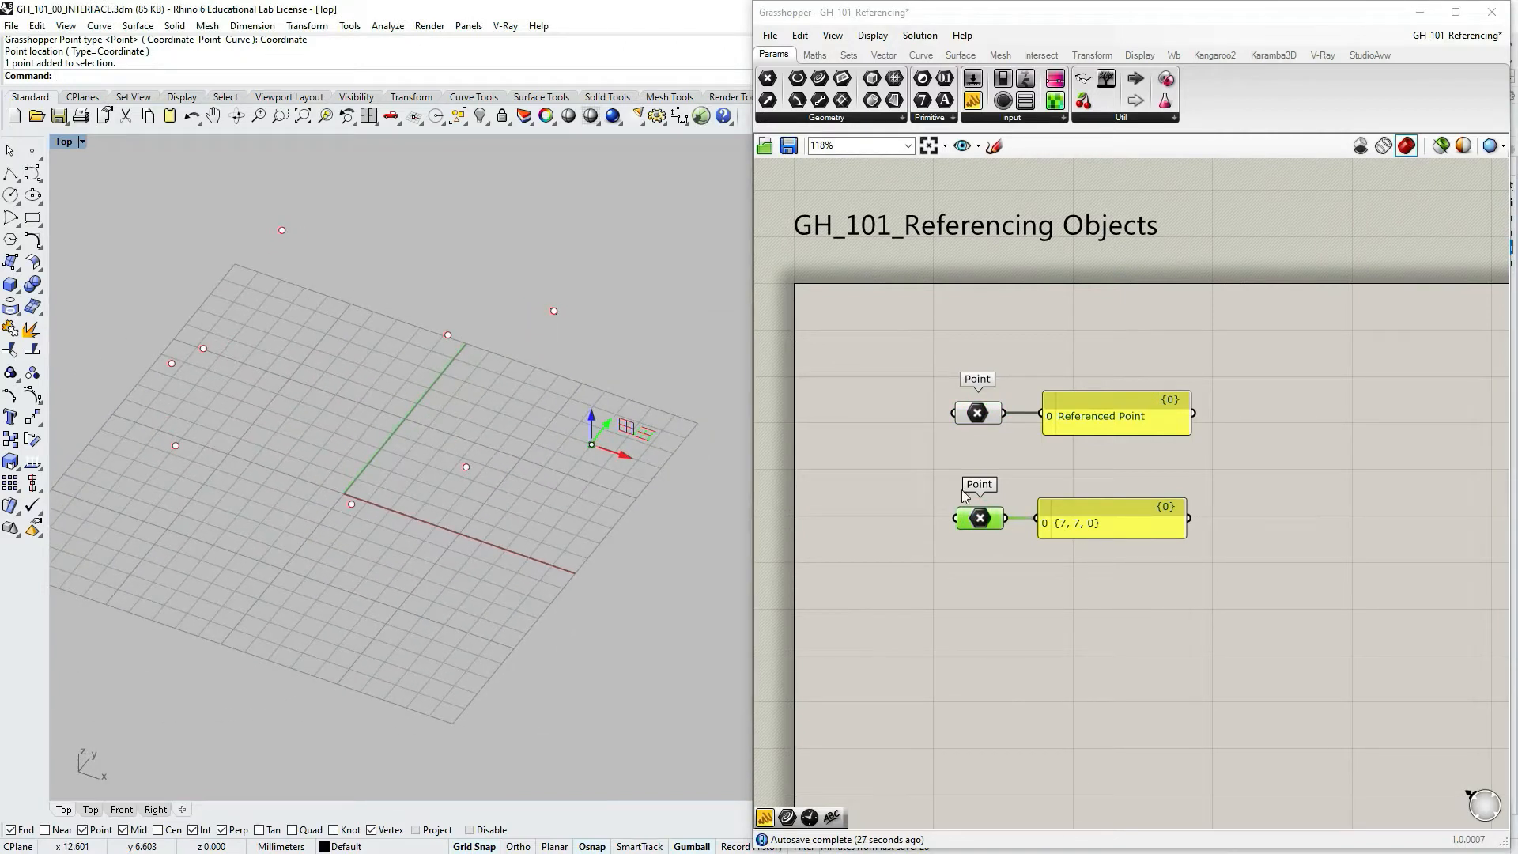
{"action": "mouse_move", "coordinate": [986, 533]}
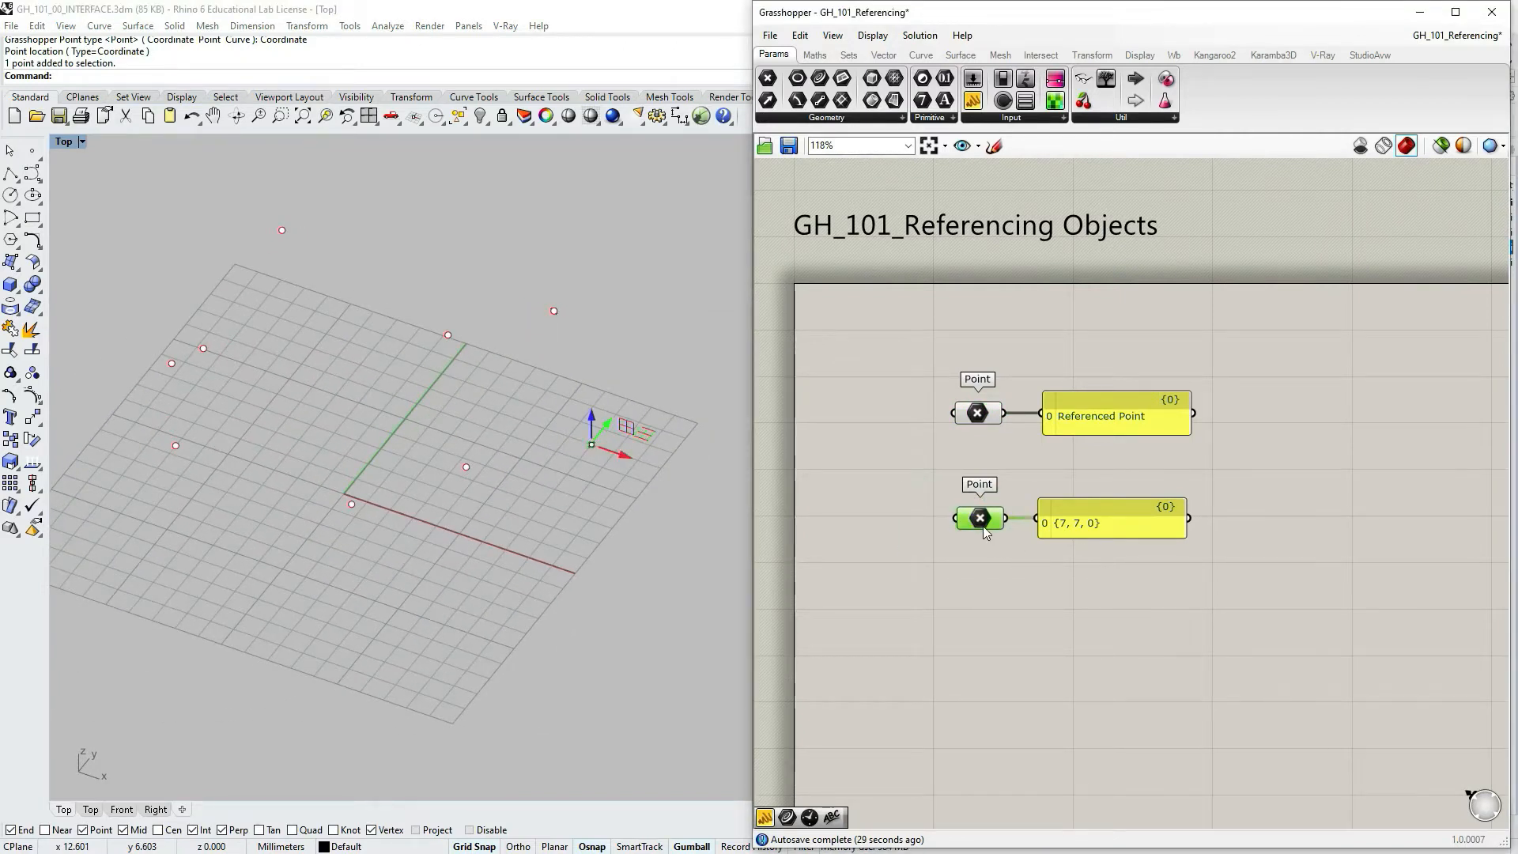
{"action": "mouse_move", "coordinate": [1003, 562]}
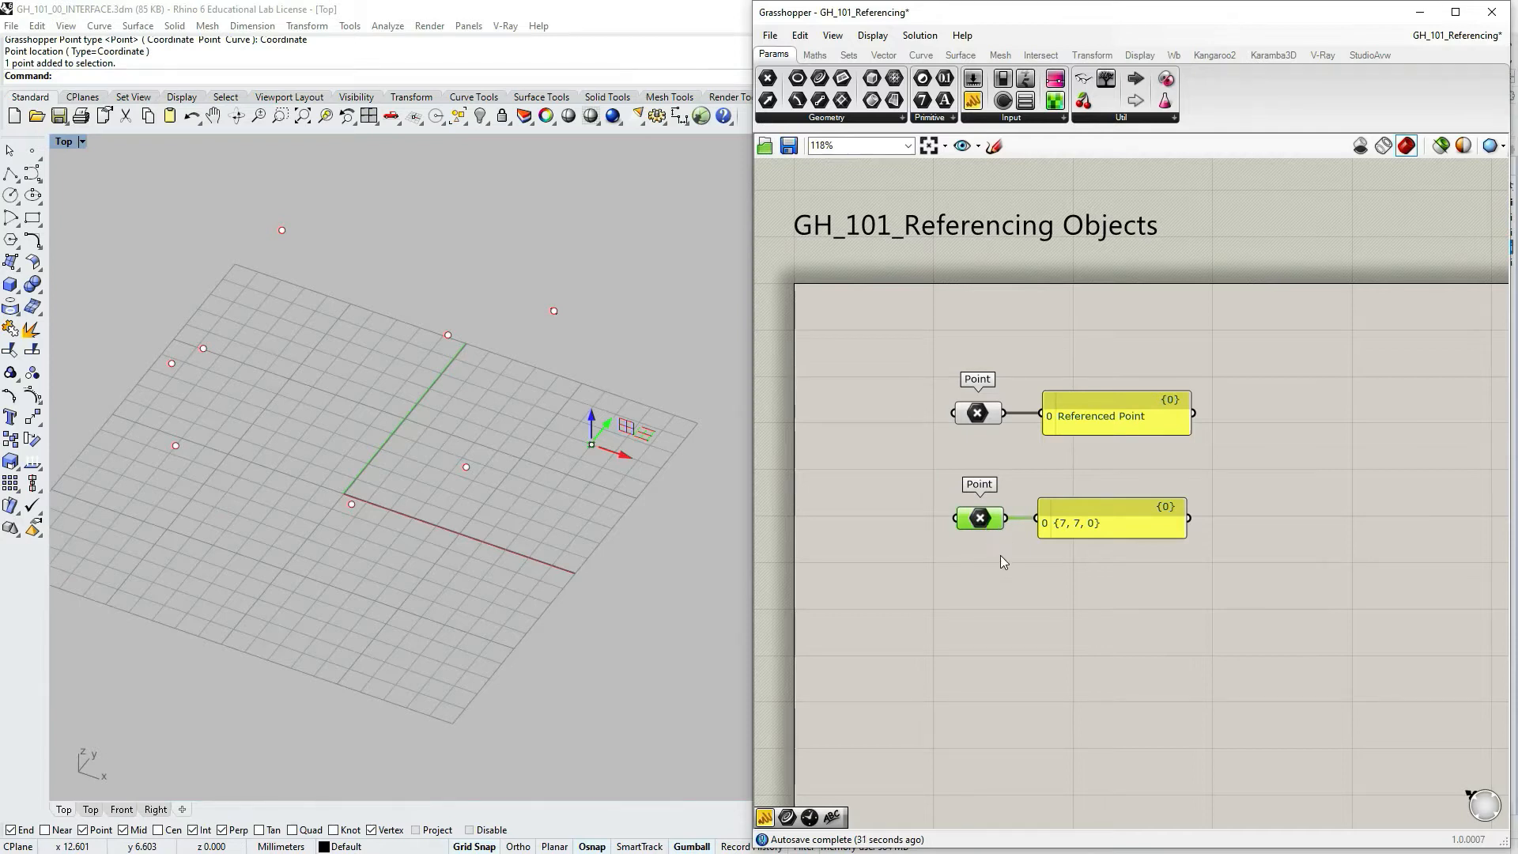
{"action": "mouse_move", "coordinate": [575, 524]}
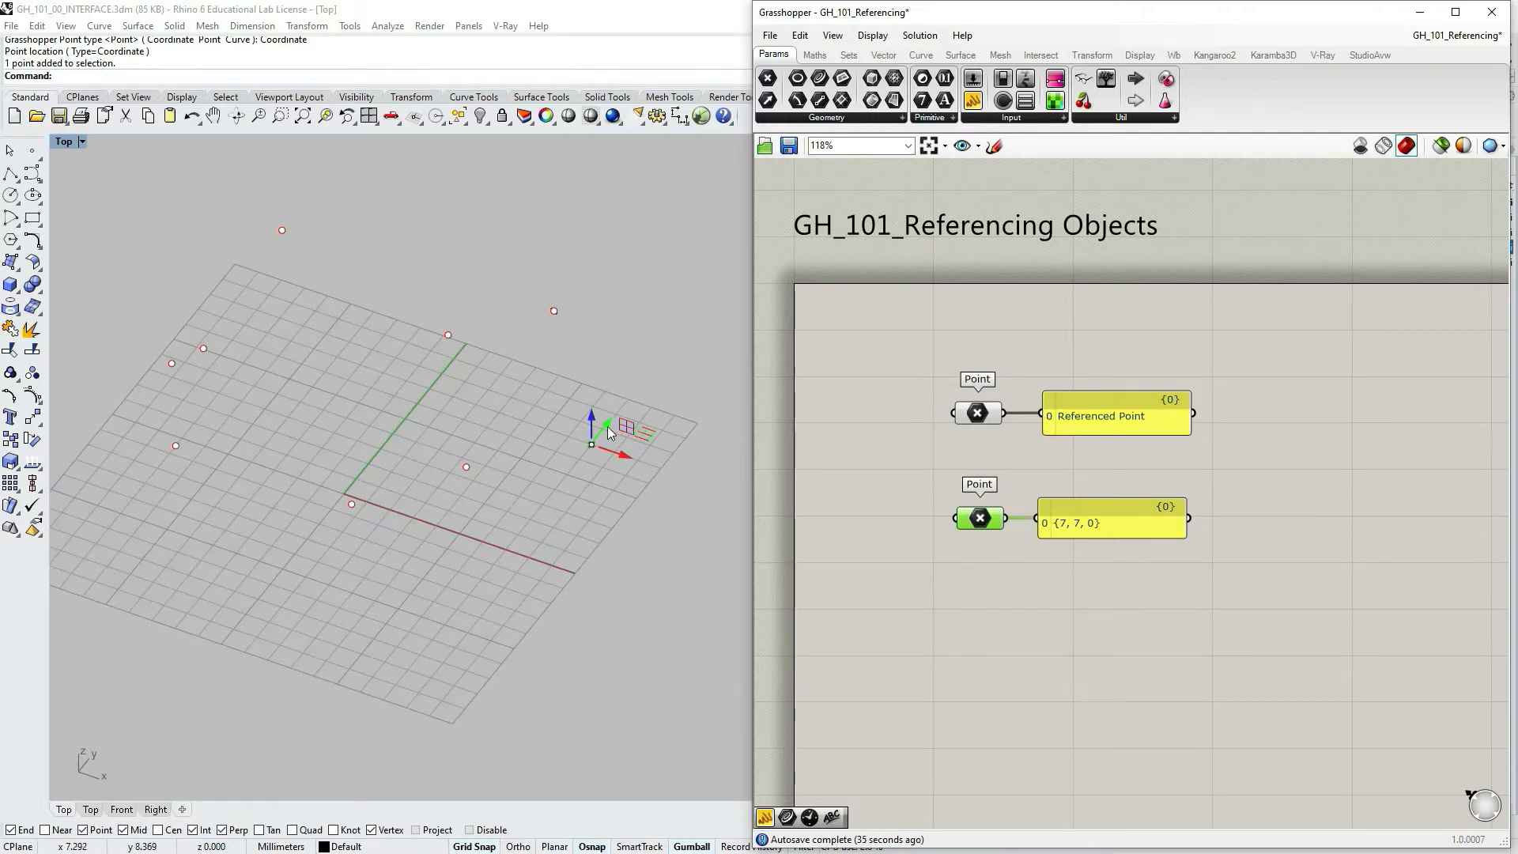
{"action": "mouse_move", "coordinate": [646, 451]}
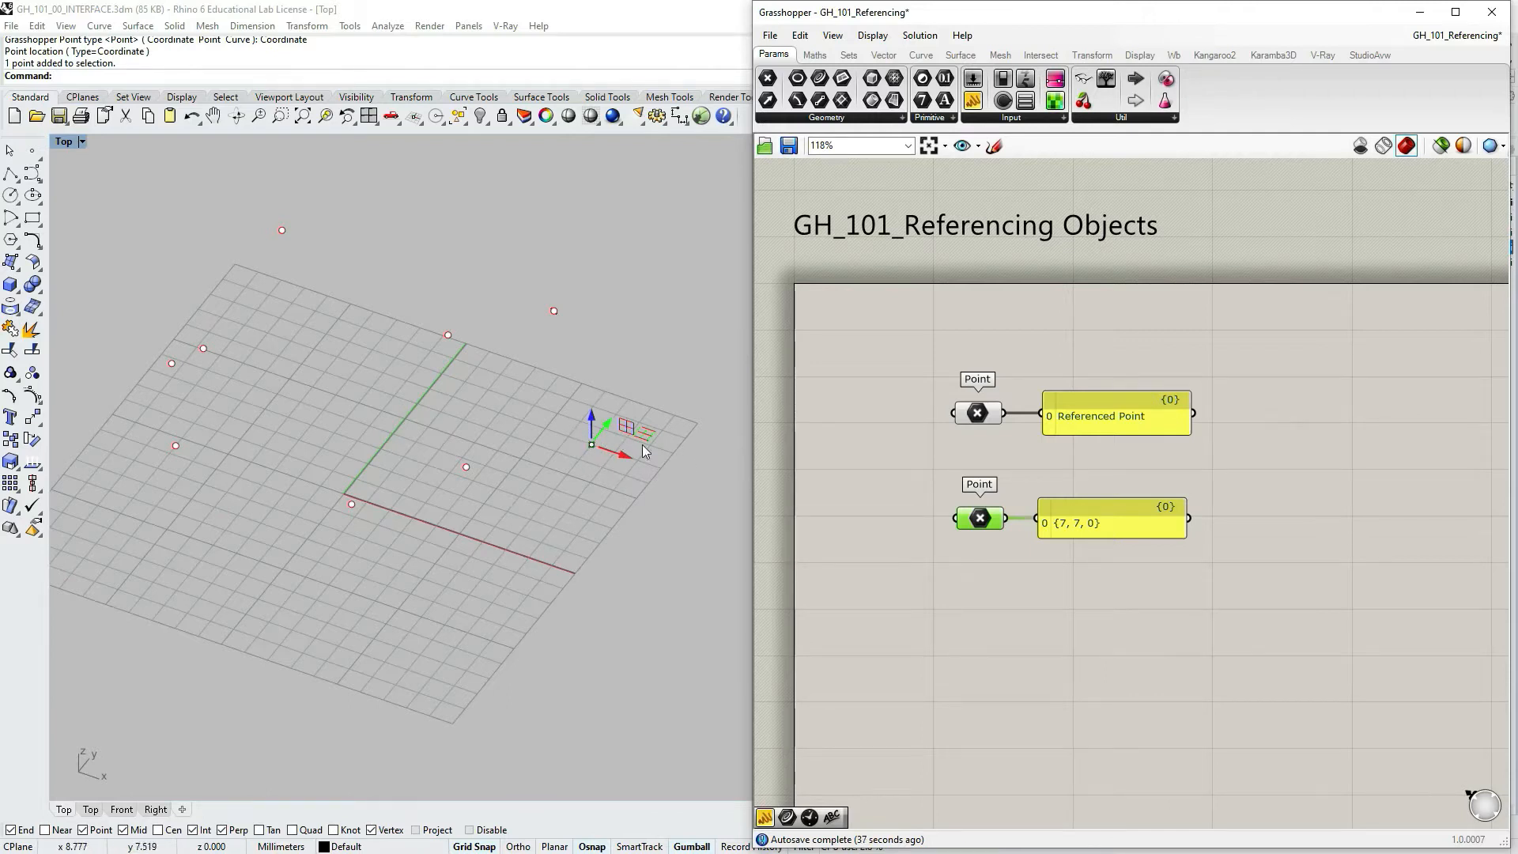
{"action": "mouse_move", "coordinate": [557, 435]}
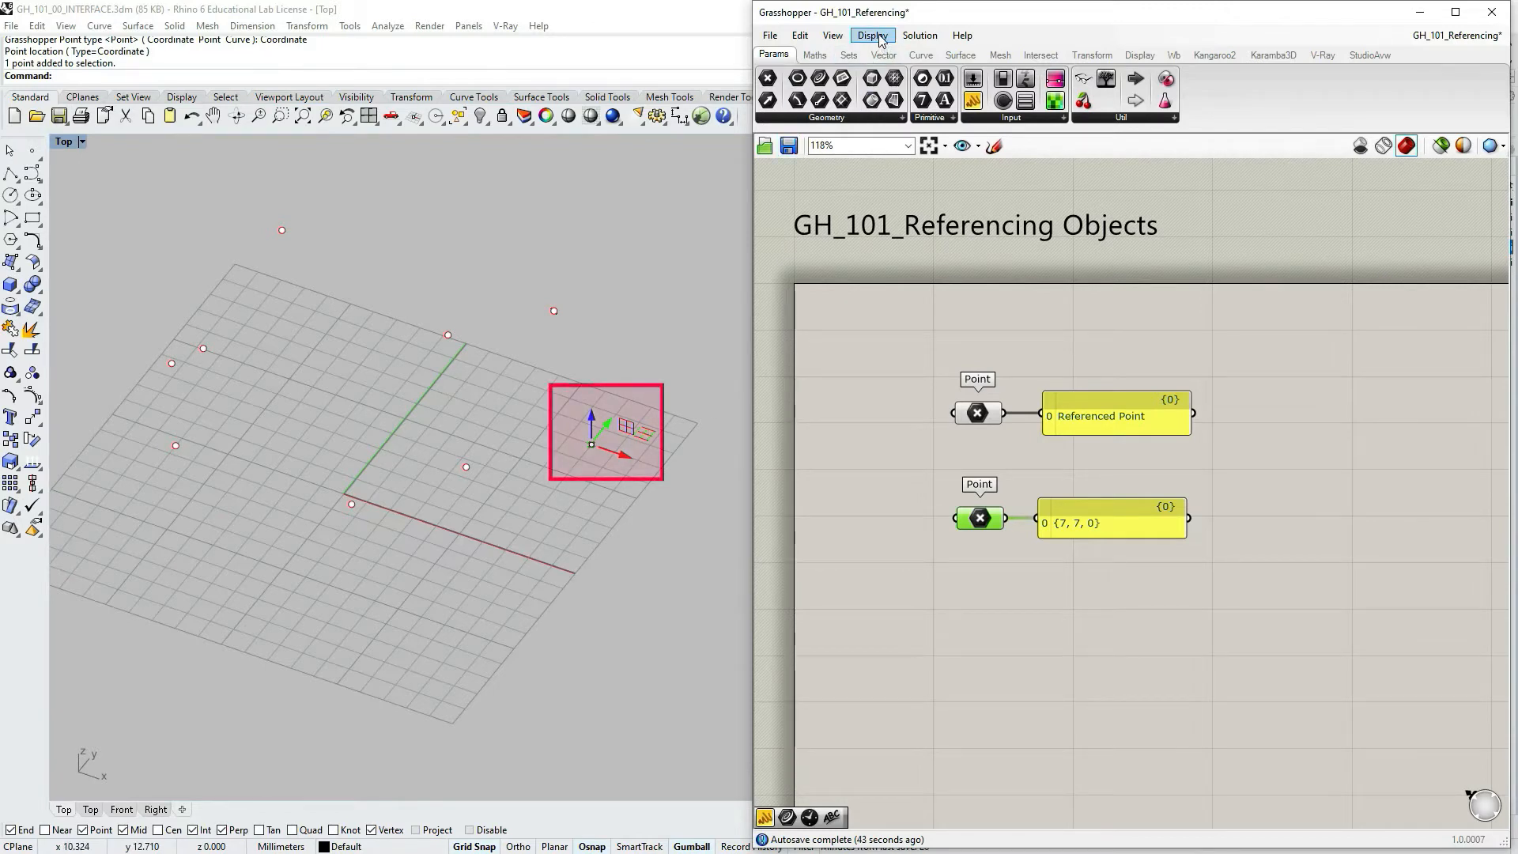
{"action": "left_click", "coordinate": [871, 34]}
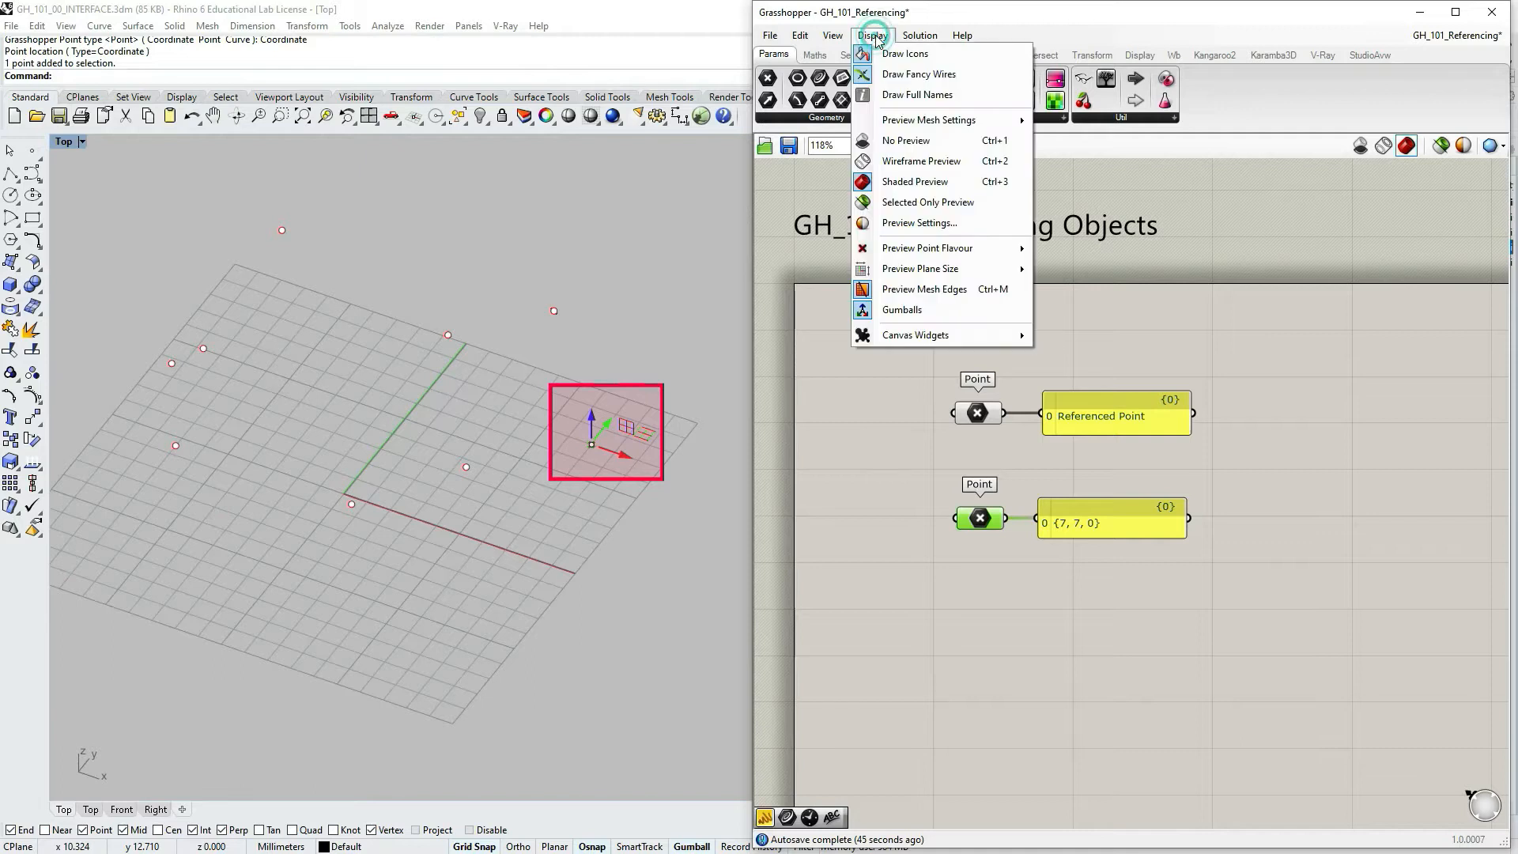
{"action": "mouse_move", "coordinate": [900, 309]}
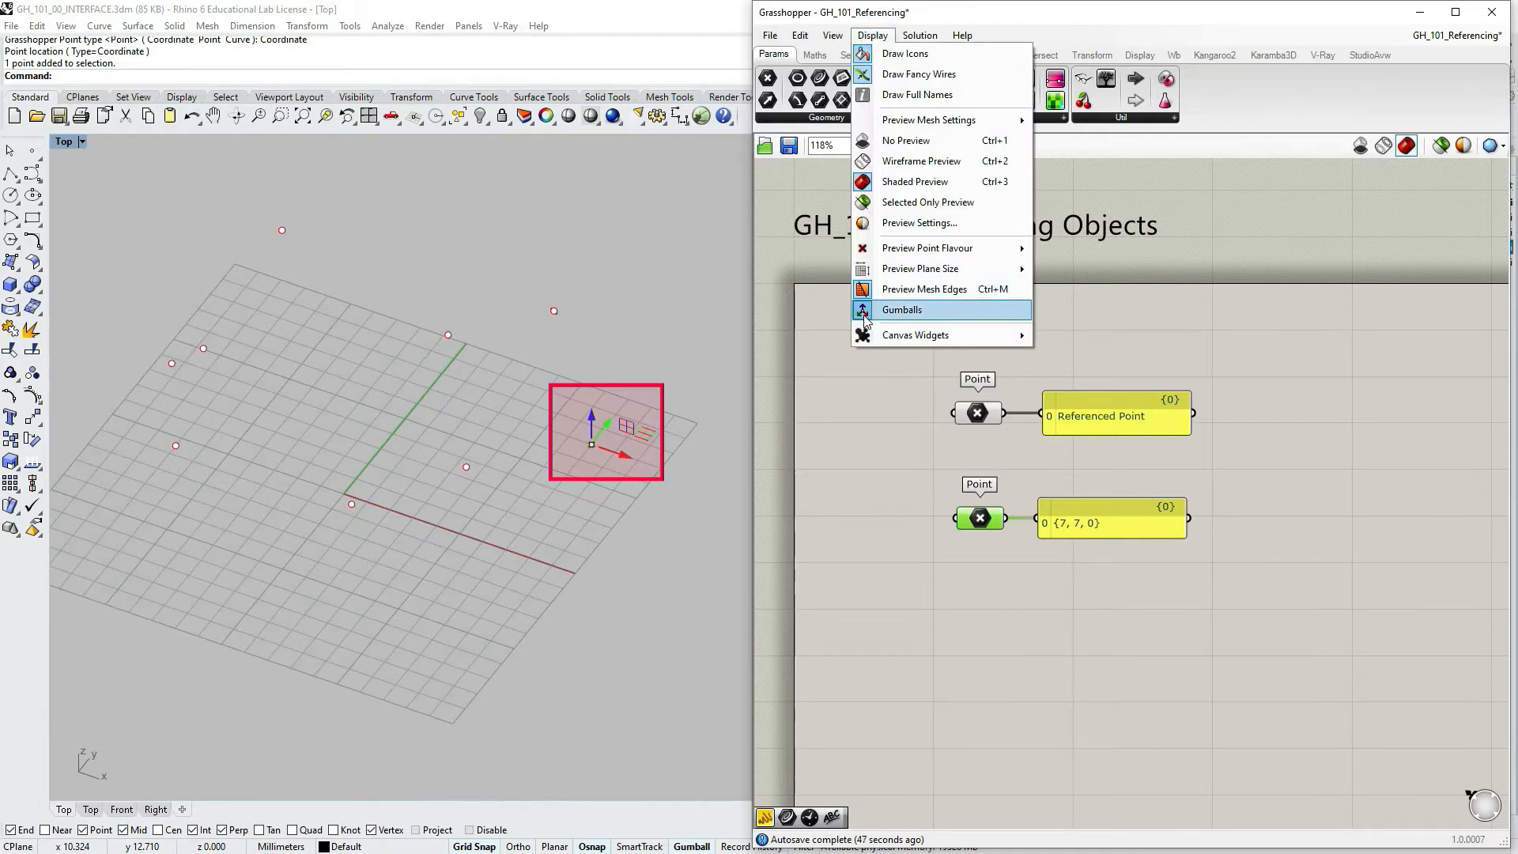
{"action": "left_click", "coordinate": [902, 309]}
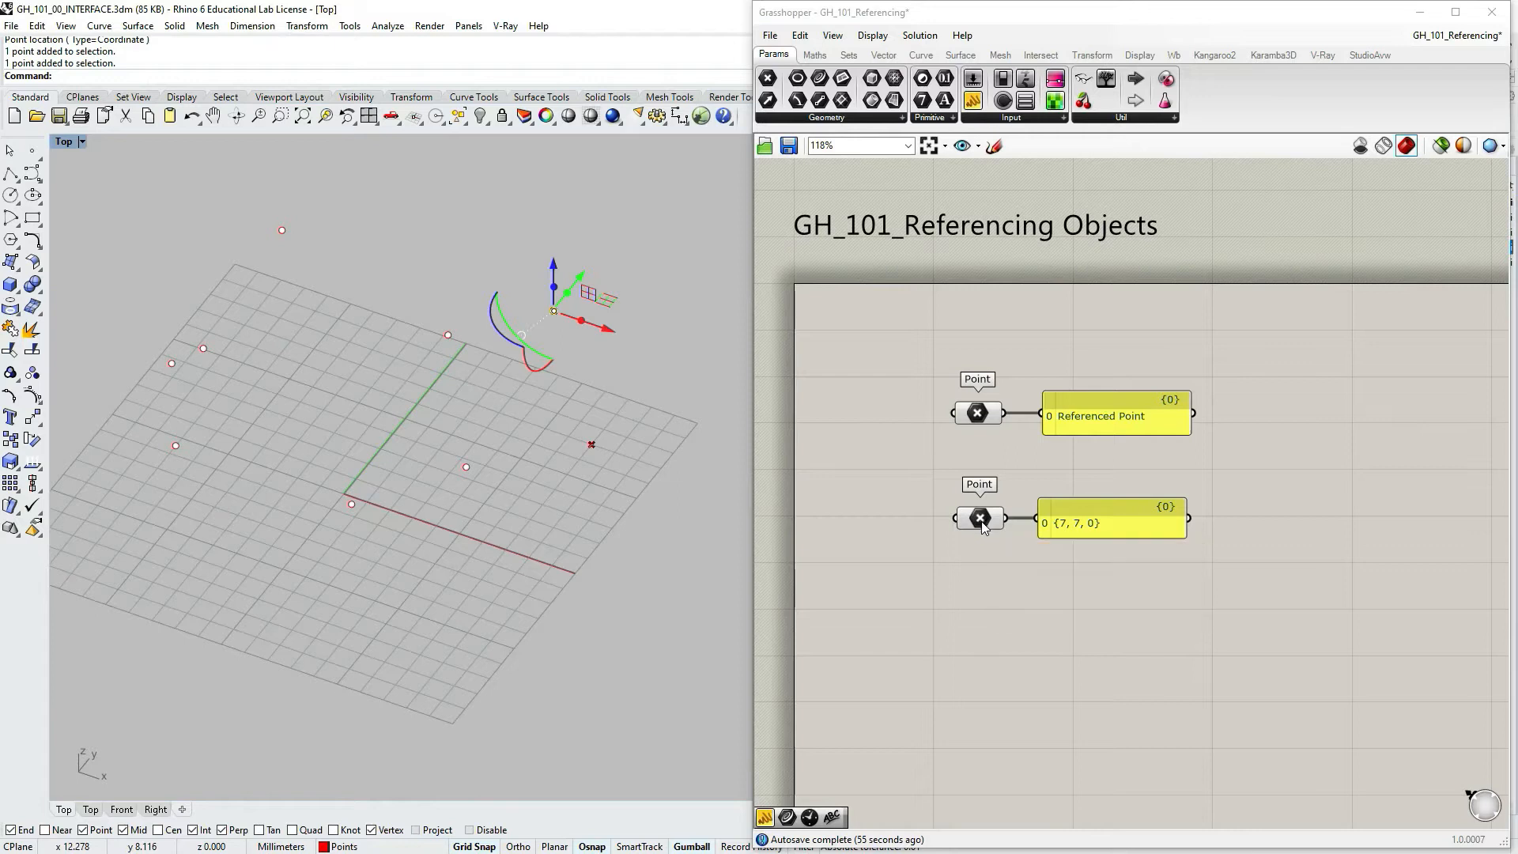
{"action": "left_click", "coordinate": [979, 518]}
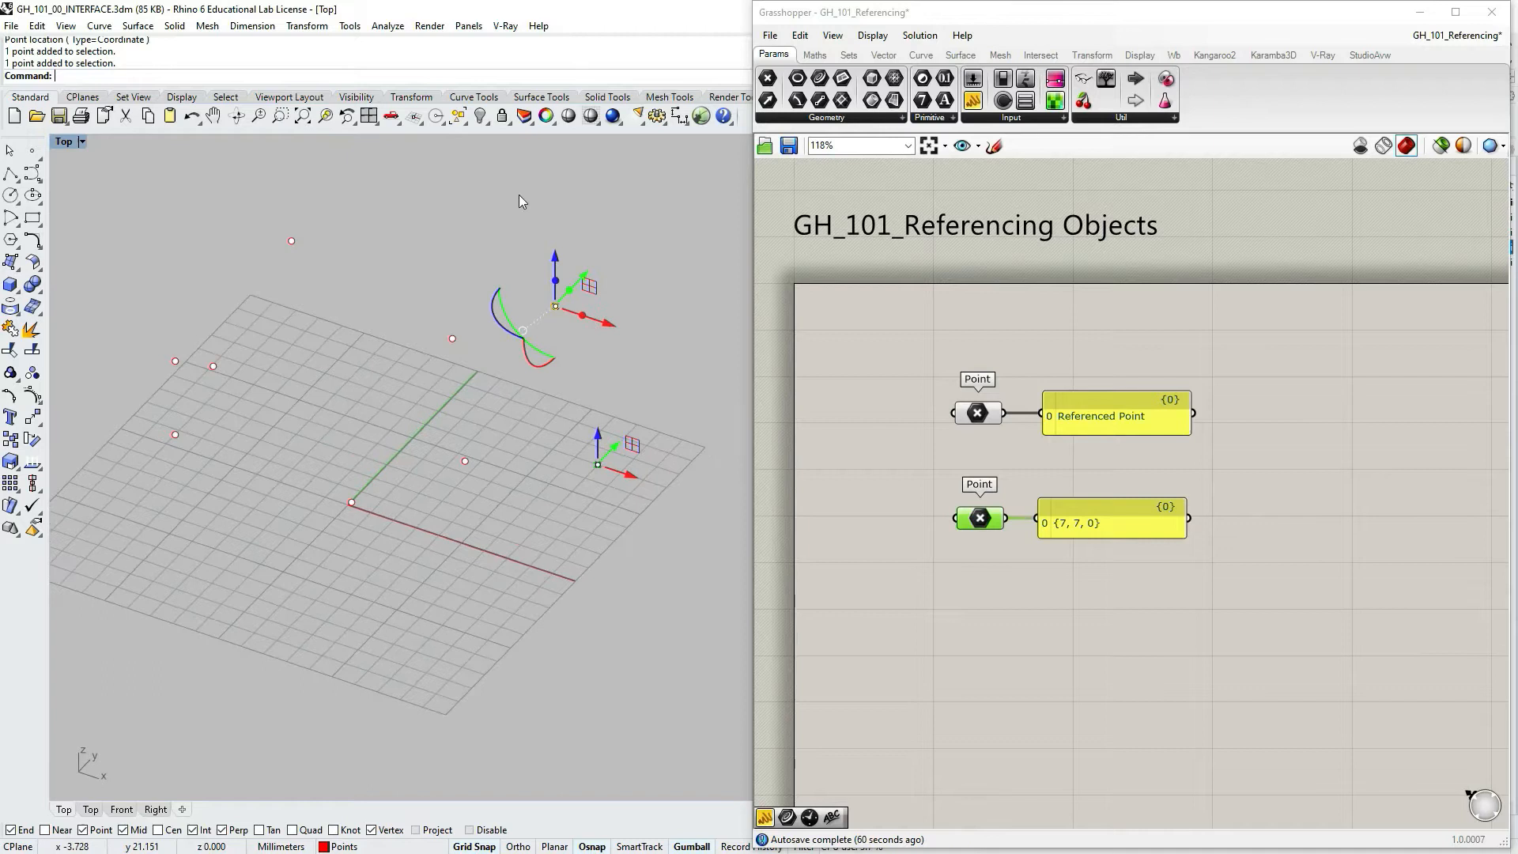
{"action": "mouse_move", "coordinate": [488, 333]}
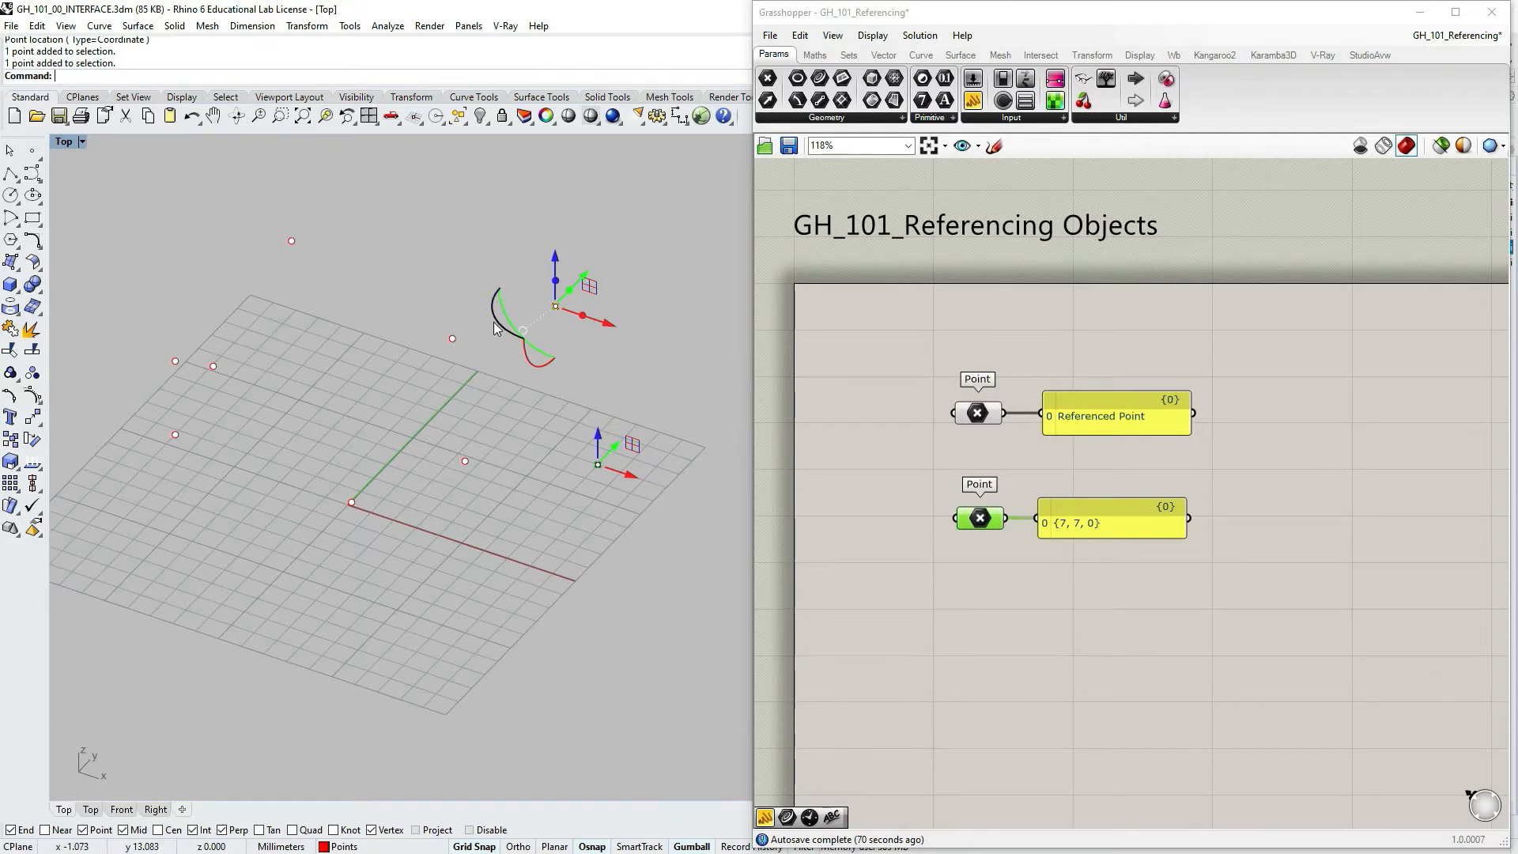
{"action": "mouse_move", "coordinate": [484, 315]}
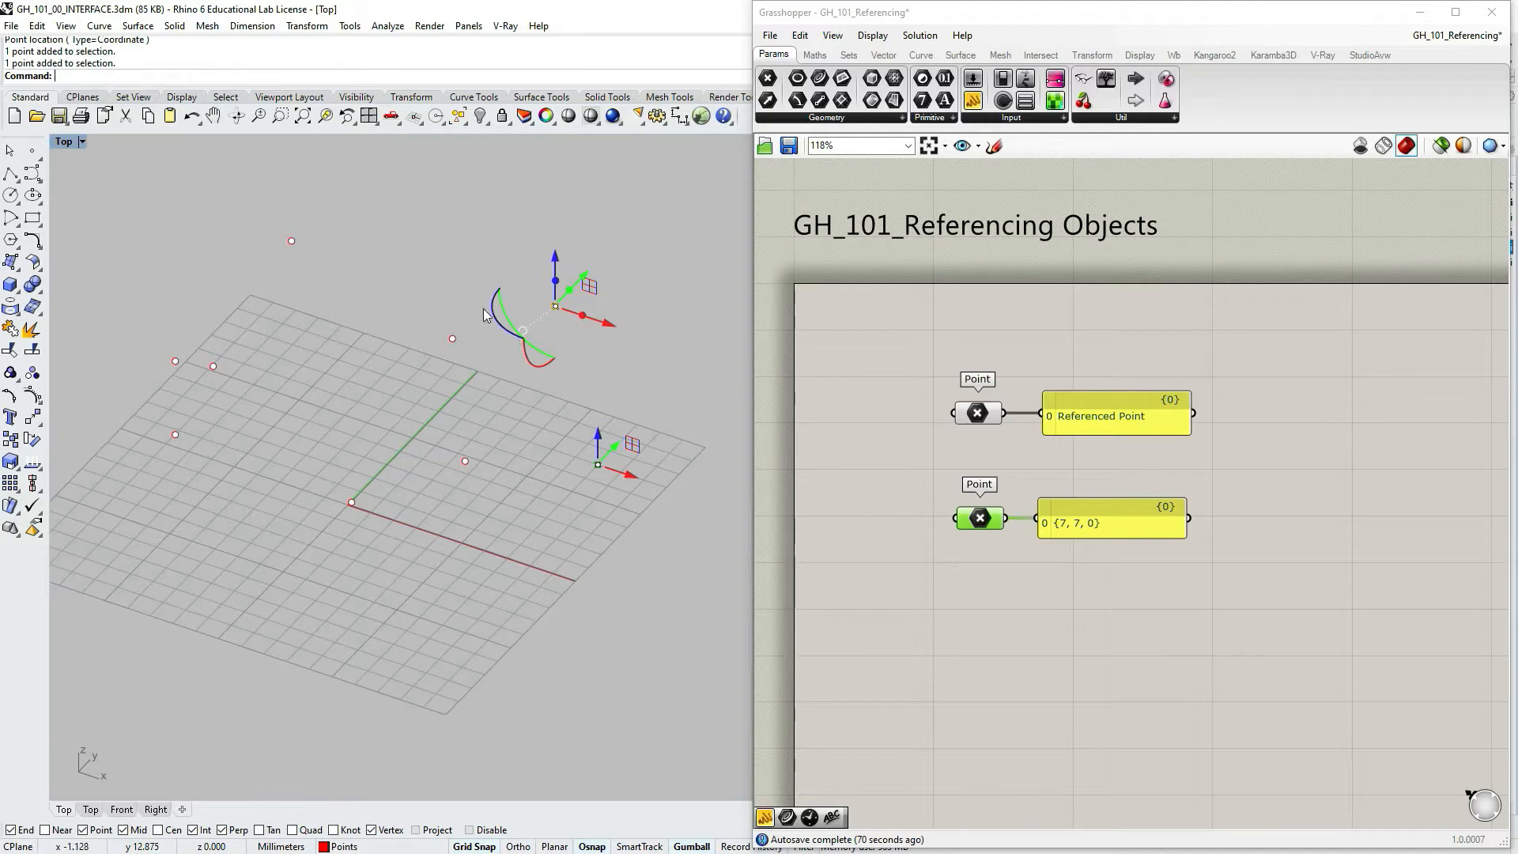
{"action": "mouse_move", "coordinate": [496, 334]}
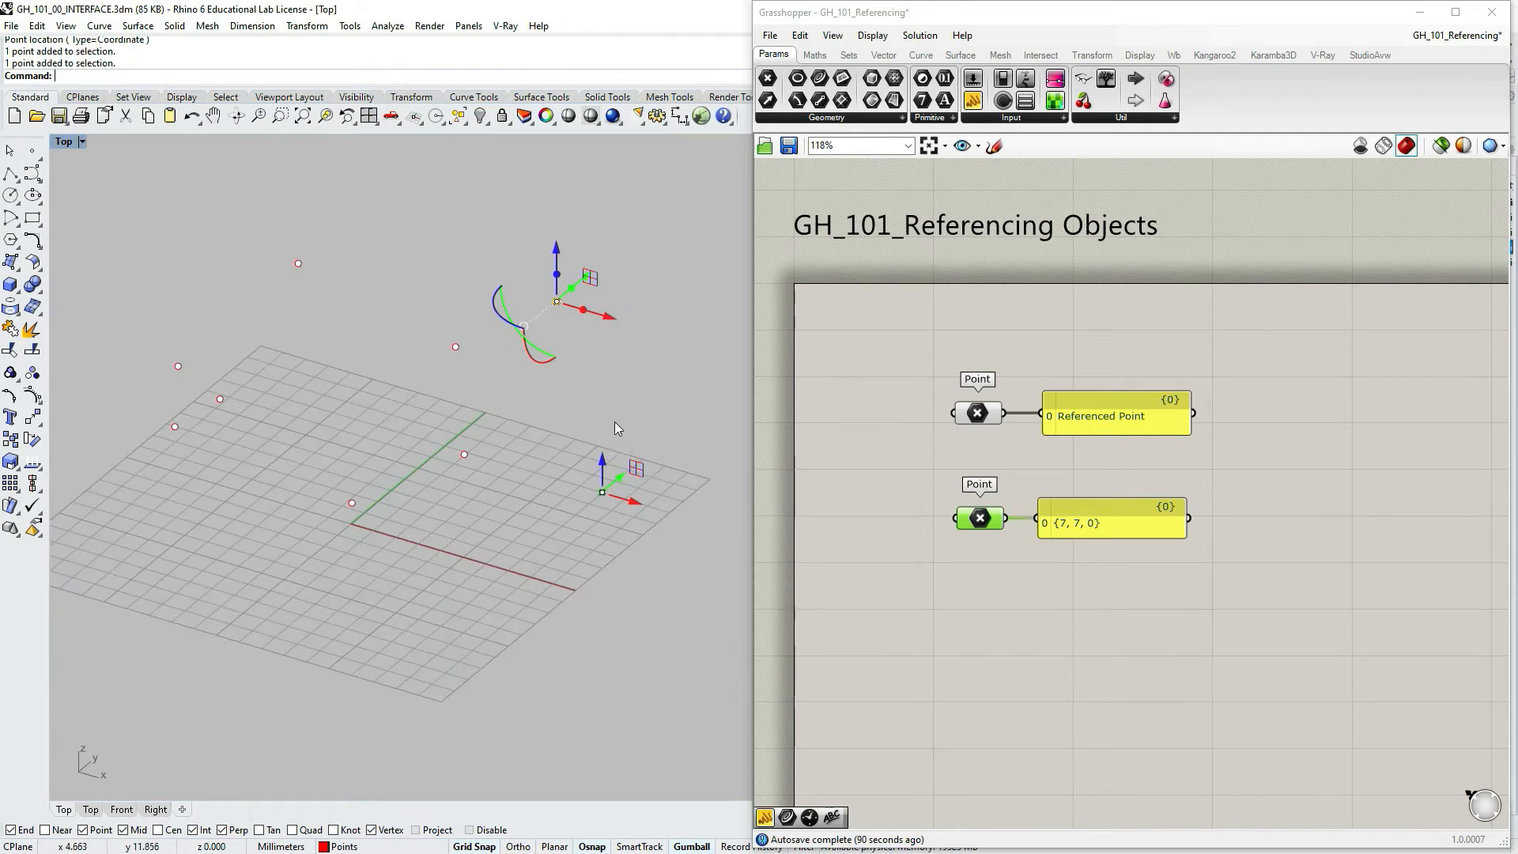
{"action": "mouse_move", "coordinate": [656, 516]}
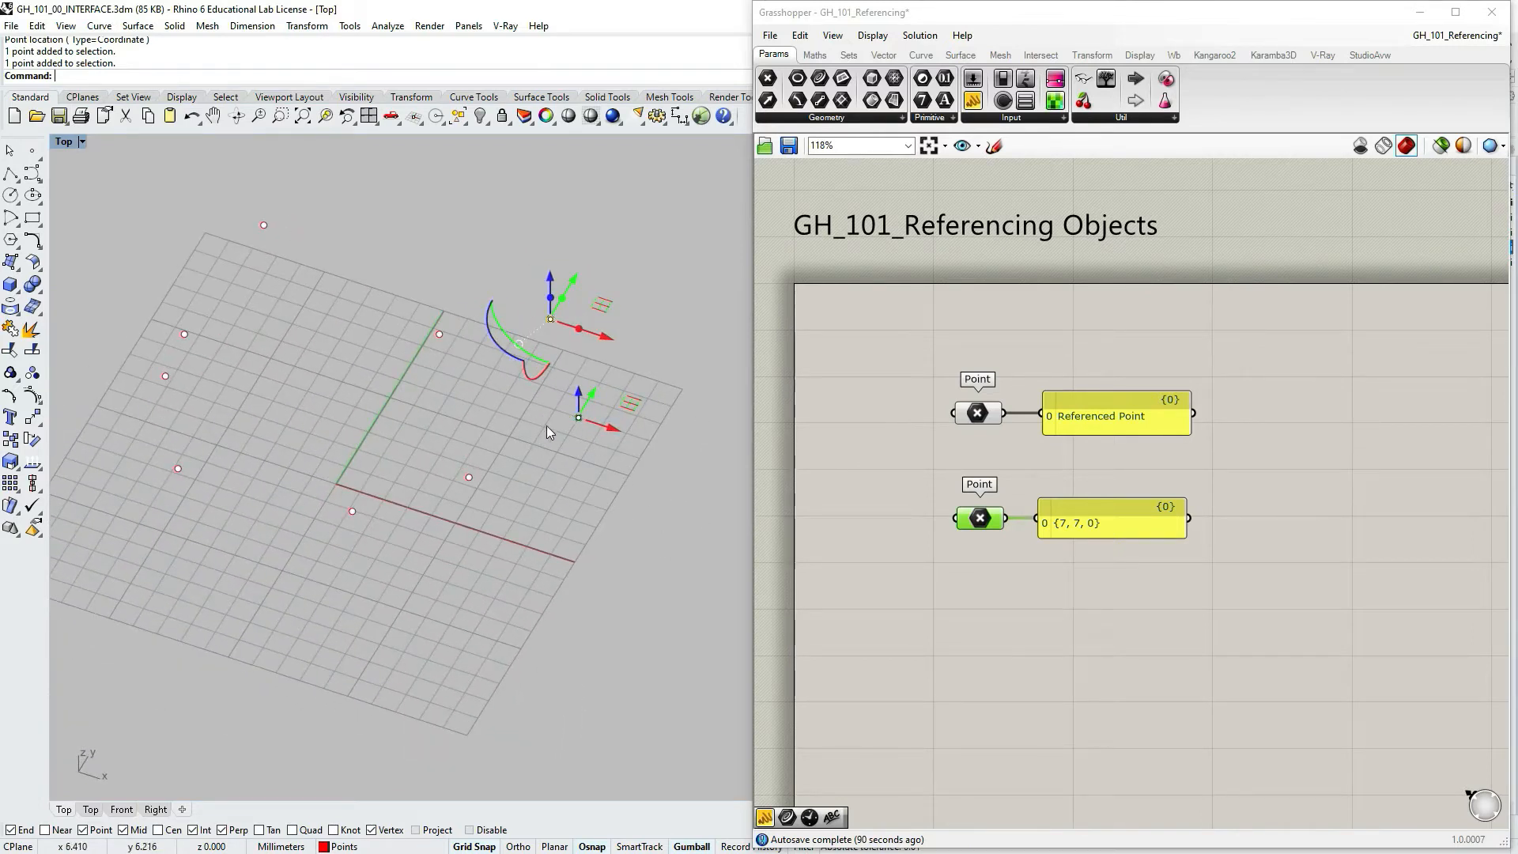
{"action": "mouse_move", "coordinate": [562, 435]}
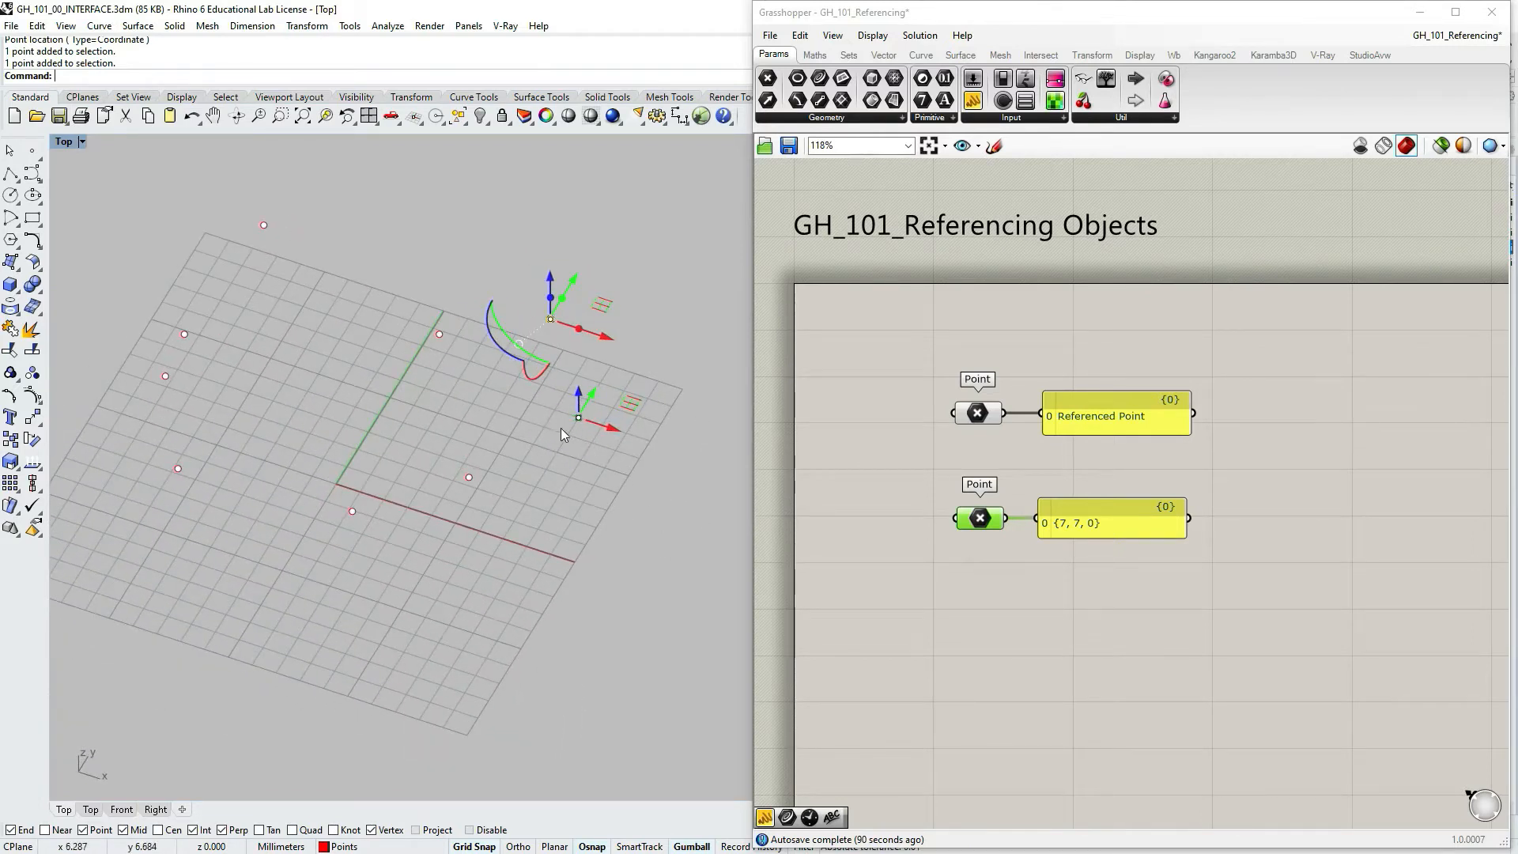
{"action": "mouse_move", "coordinate": [1017, 593]}
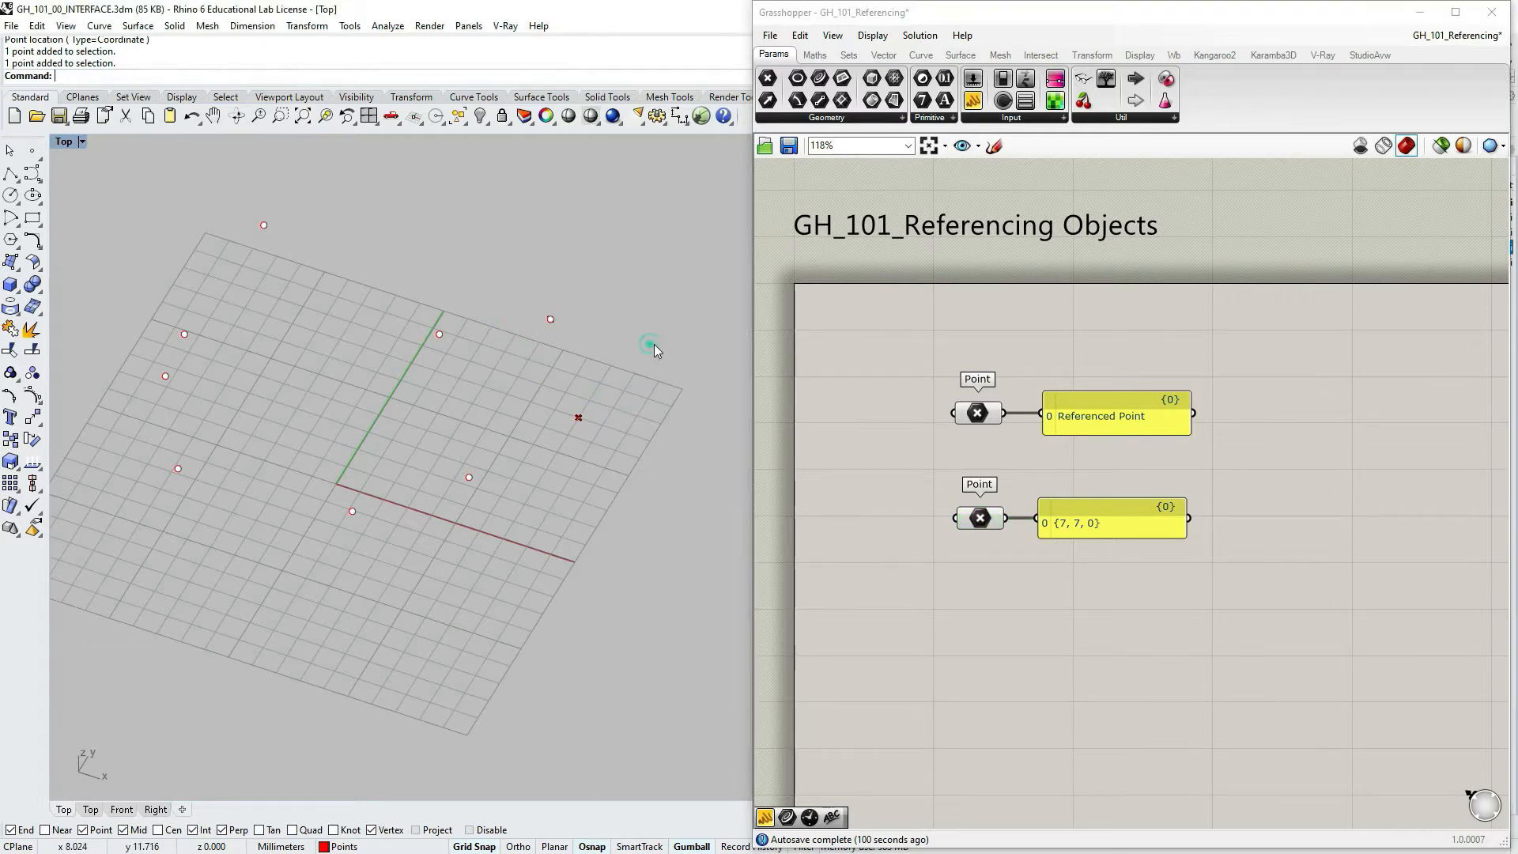
- Rename the {7, 7, 0} panel to 'Coordinates'
{"action": "left_click", "coordinate": [1112, 523]}
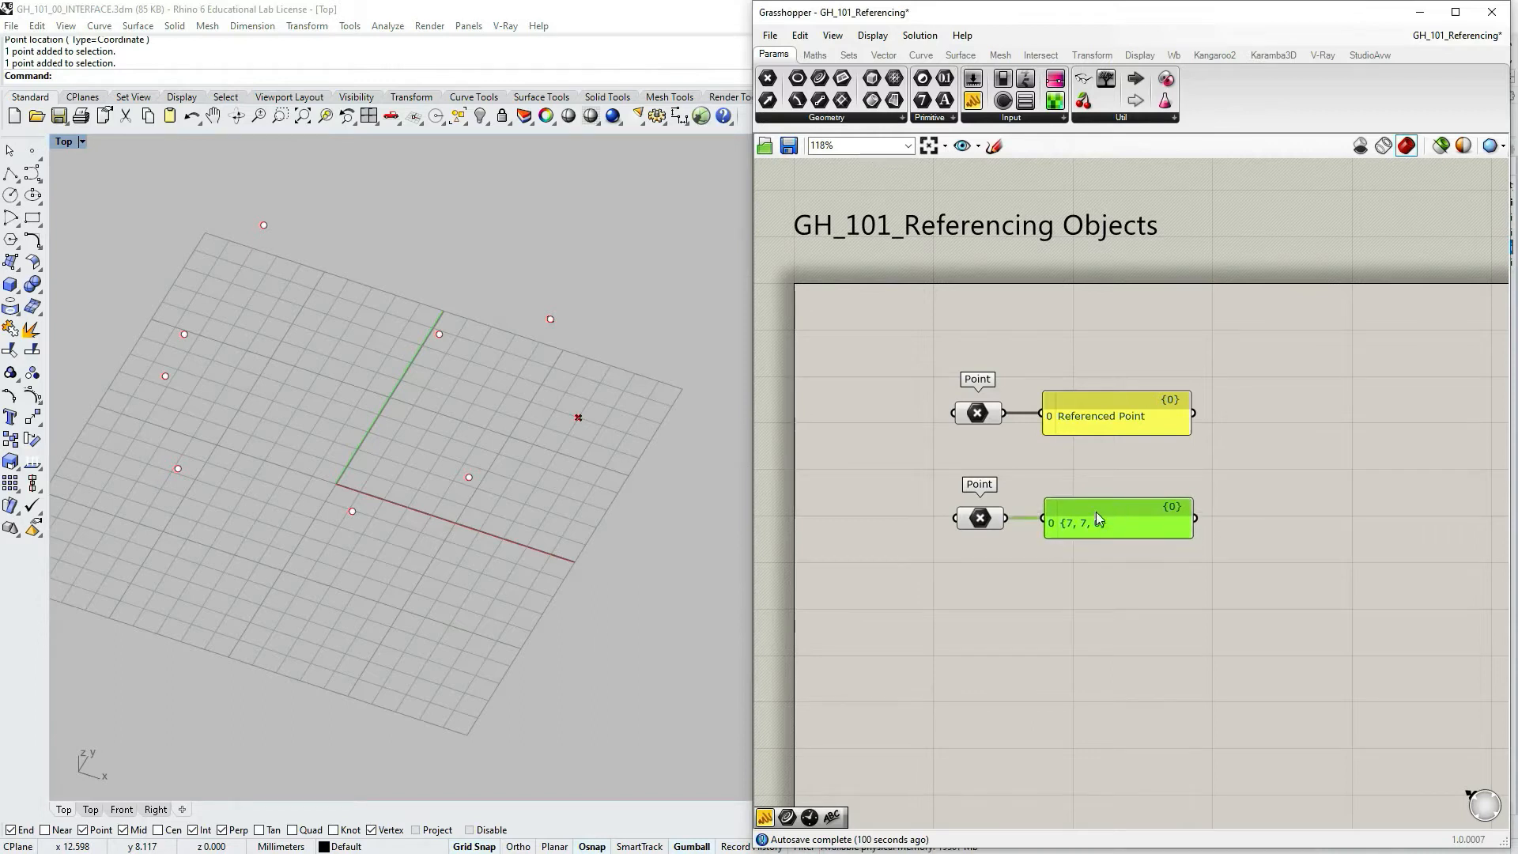
{"action": "right_click", "coordinate": [1094, 518]}
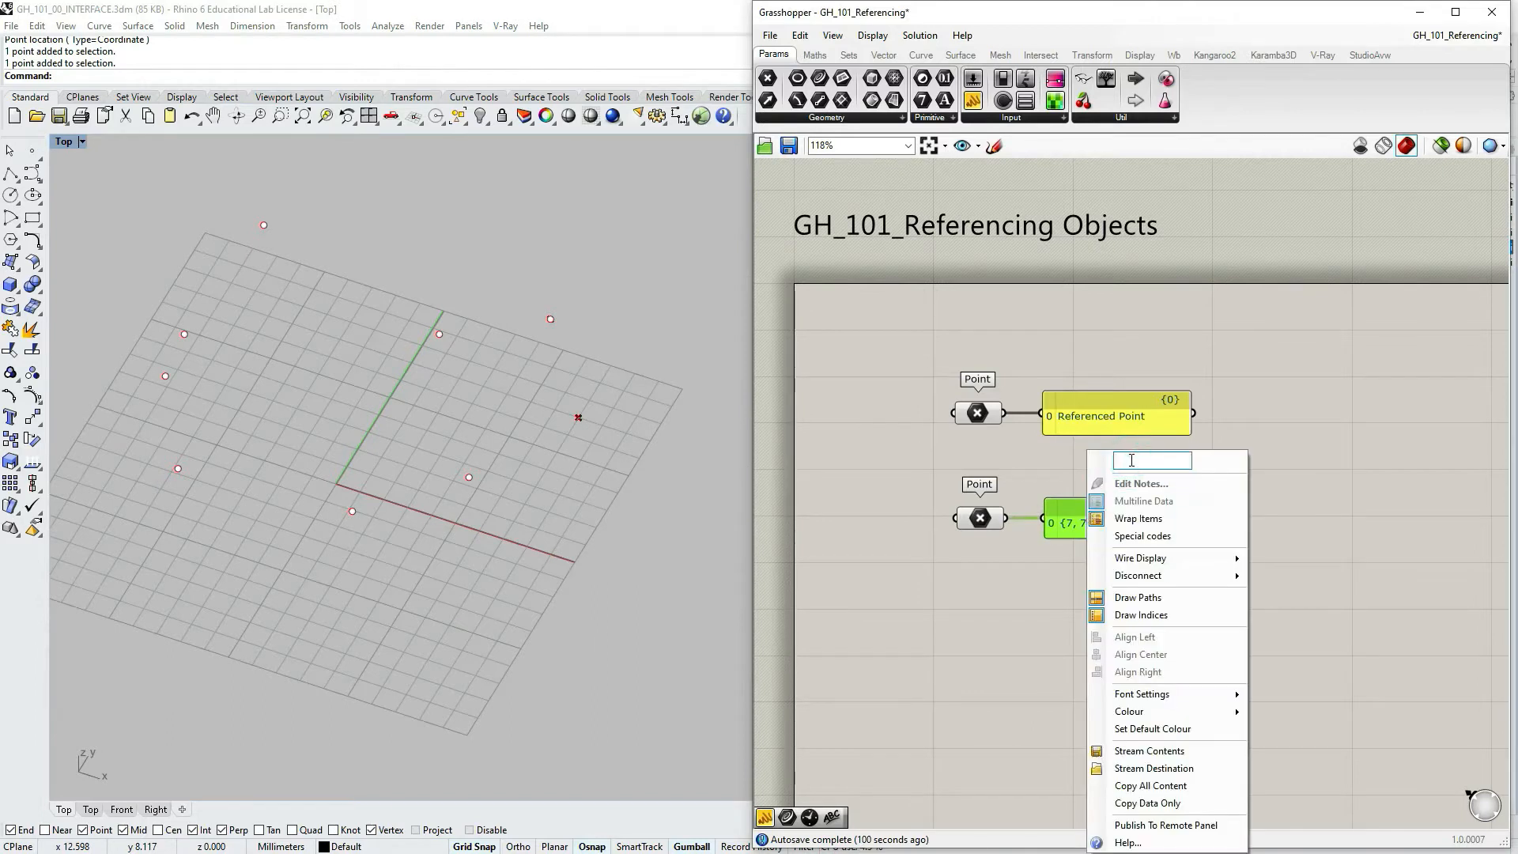
{"action": "type", "text": "C"}
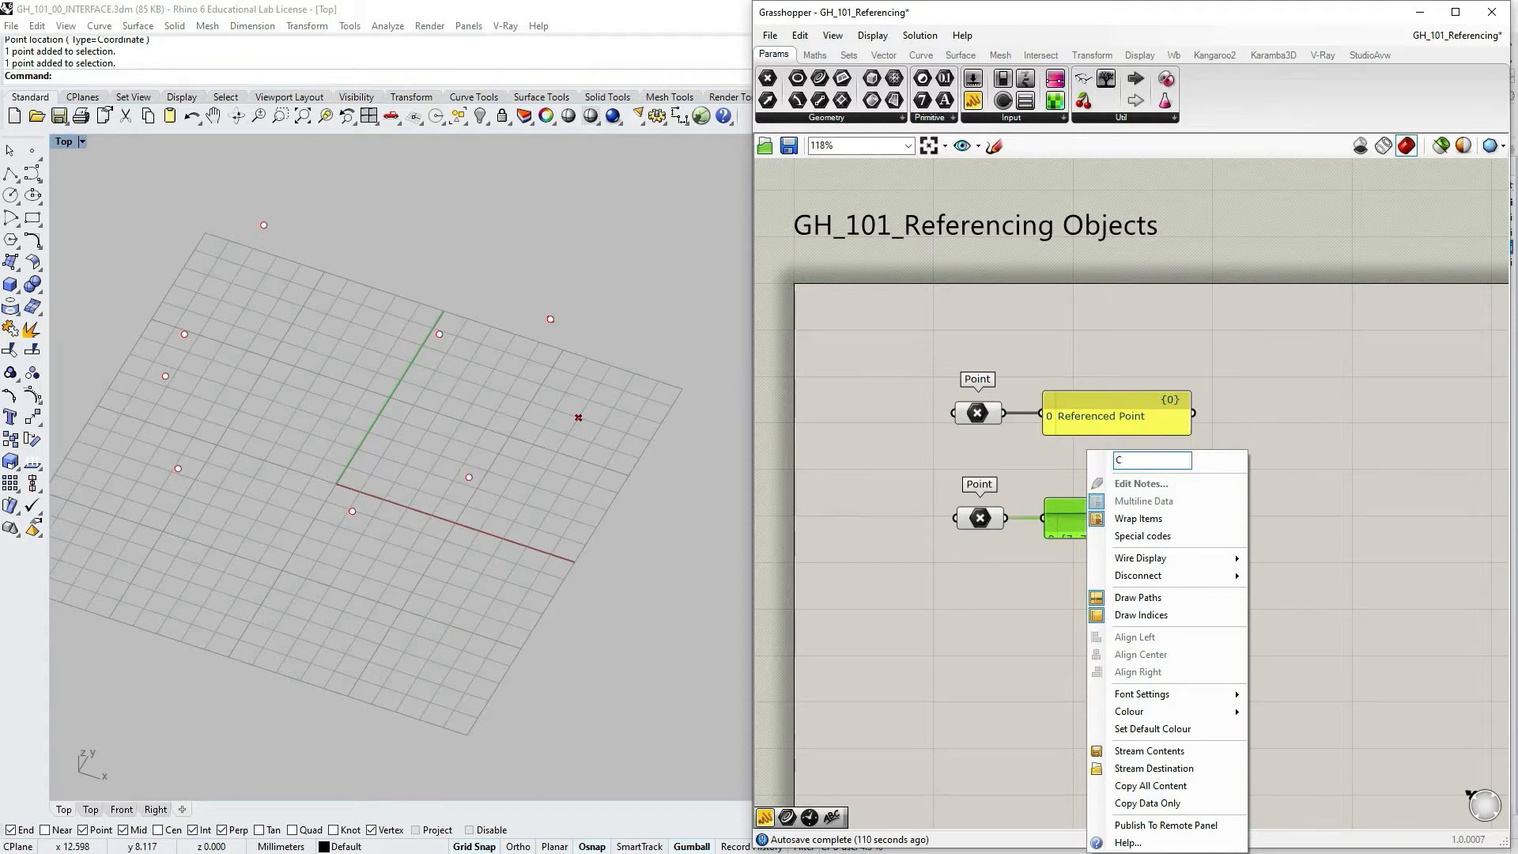
{"action": "type", "text": "oordinates"}
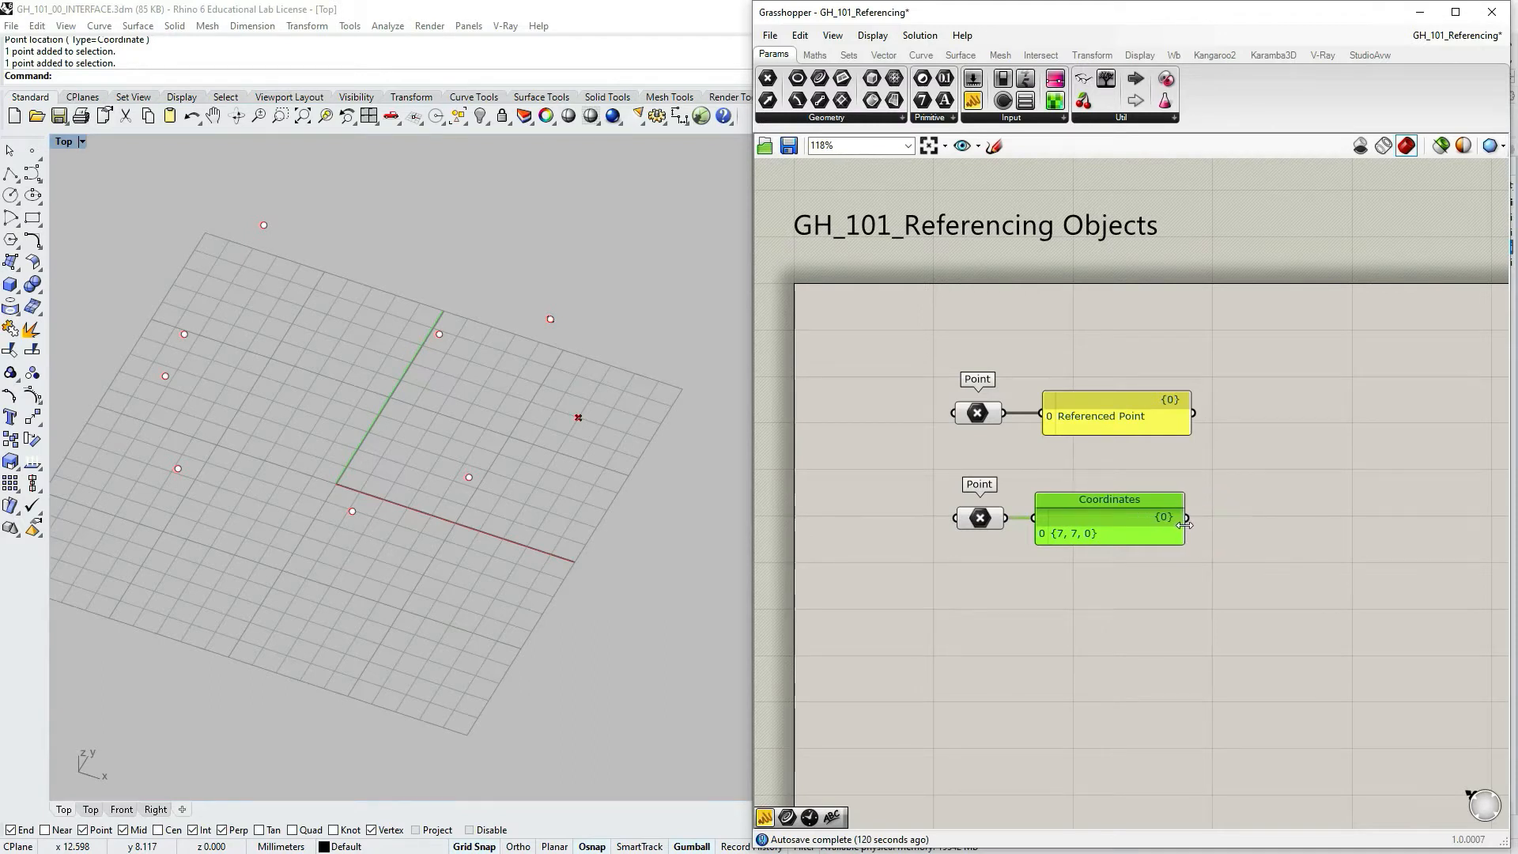
- Select the Point parameters in turn to check their previews in Rhino
{"action": "left_click", "coordinate": [978, 517]}
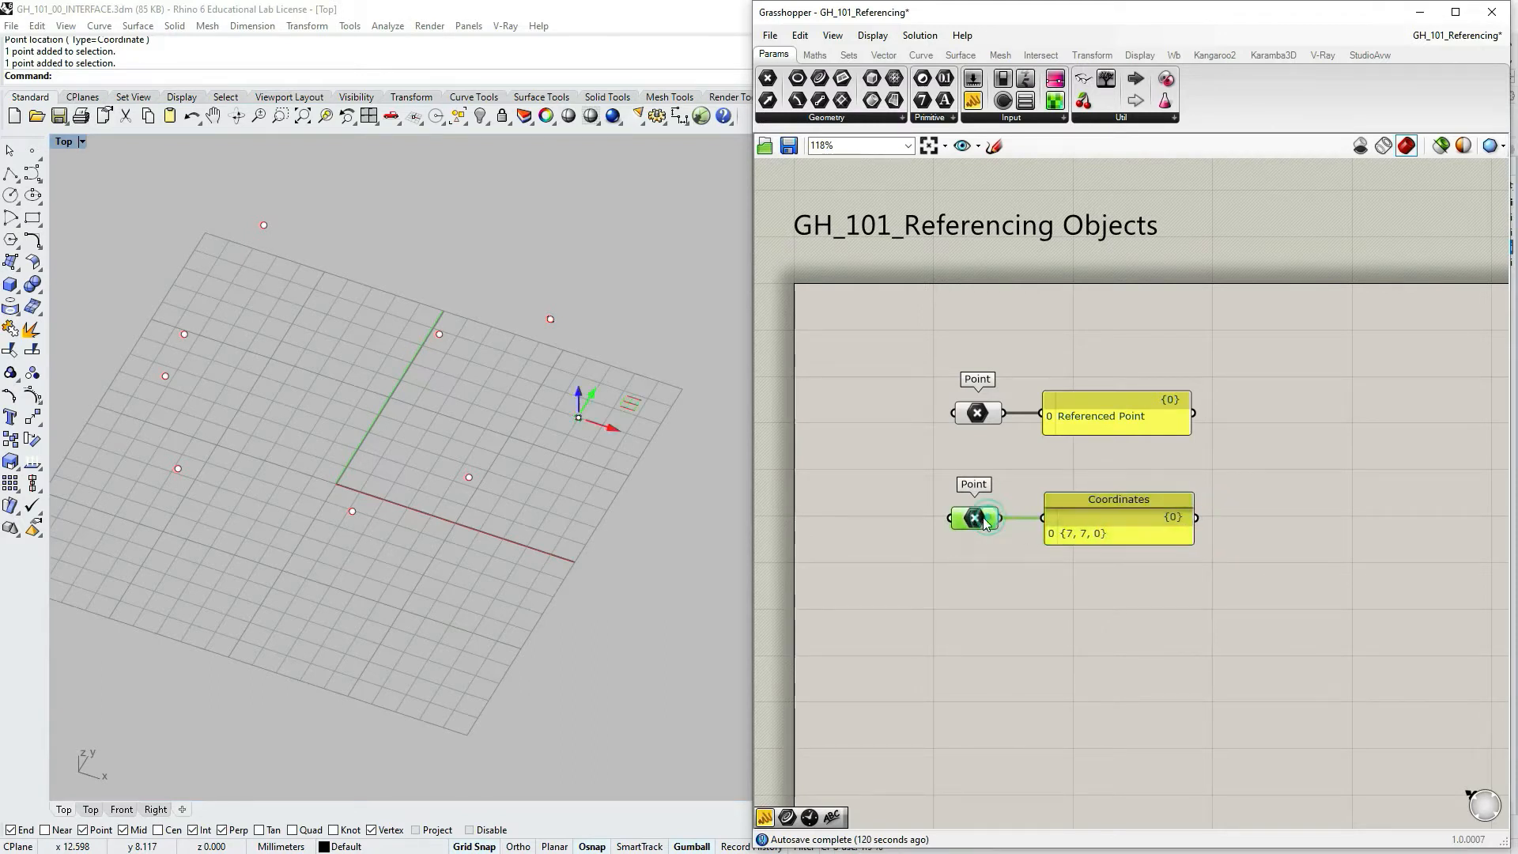
{"action": "left_click", "coordinate": [1114, 415]}
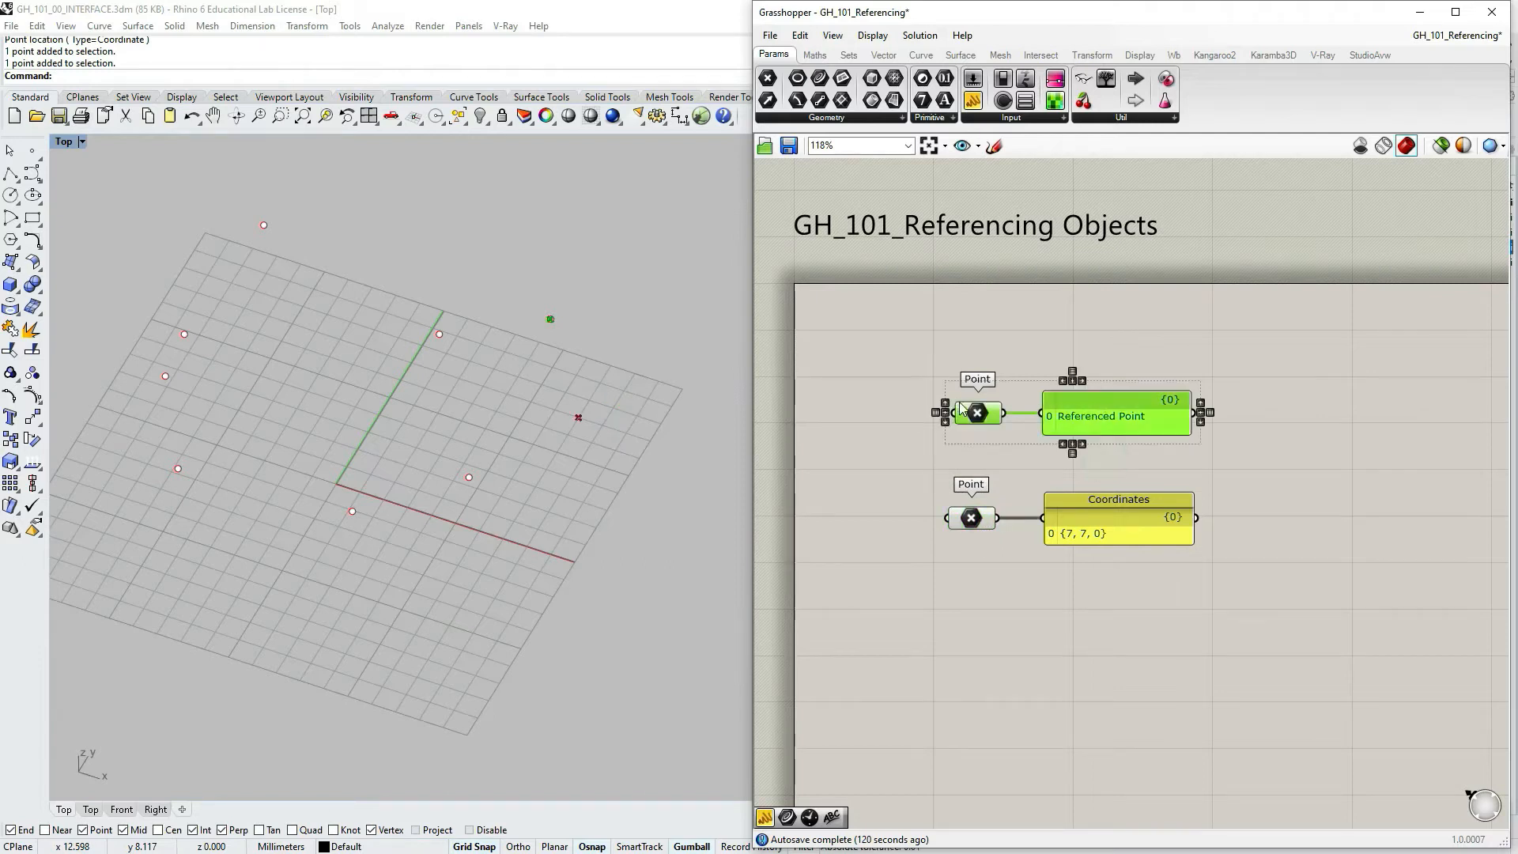
{"action": "left_click", "coordinate": [1020, 569]}
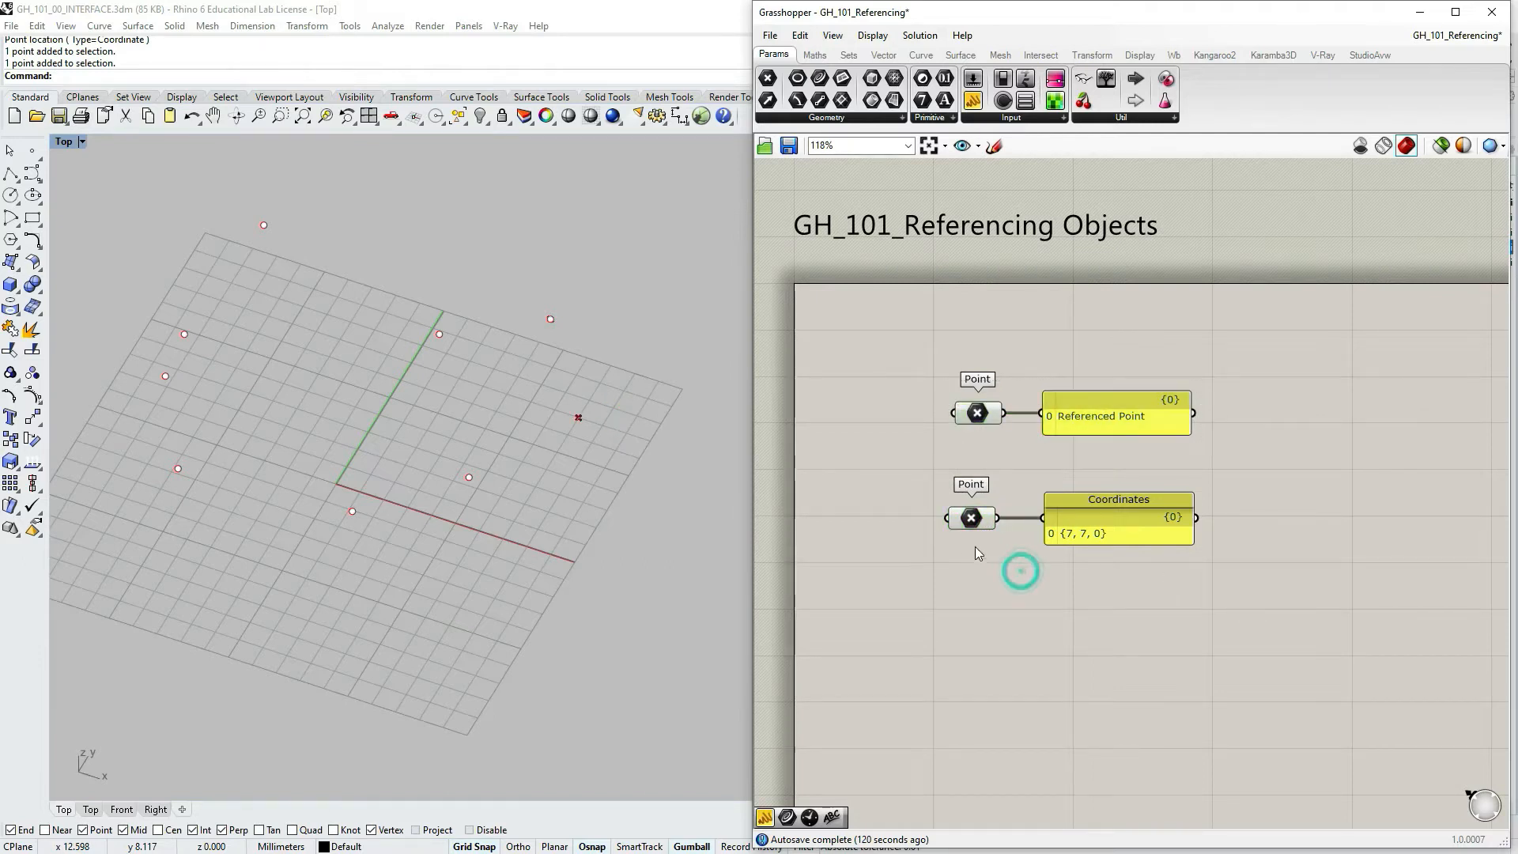
{"action": "left_click", "coordinate": [972, 413]}
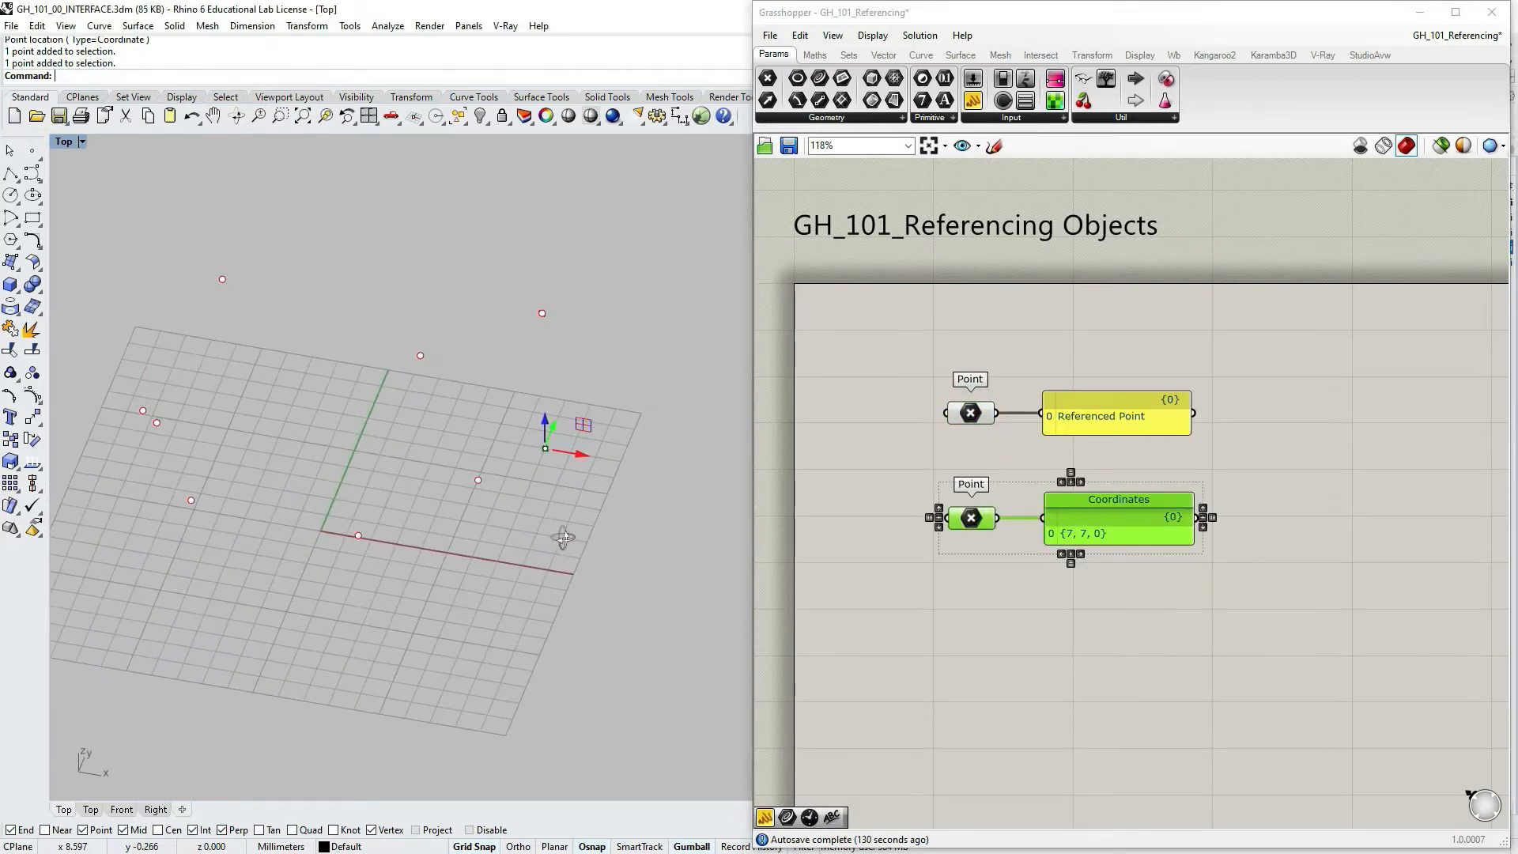
- Deselect the Point and Coordinates panel and zoom the canvas below it
{"action": "left_click", "coordinate": [1118, 666]}
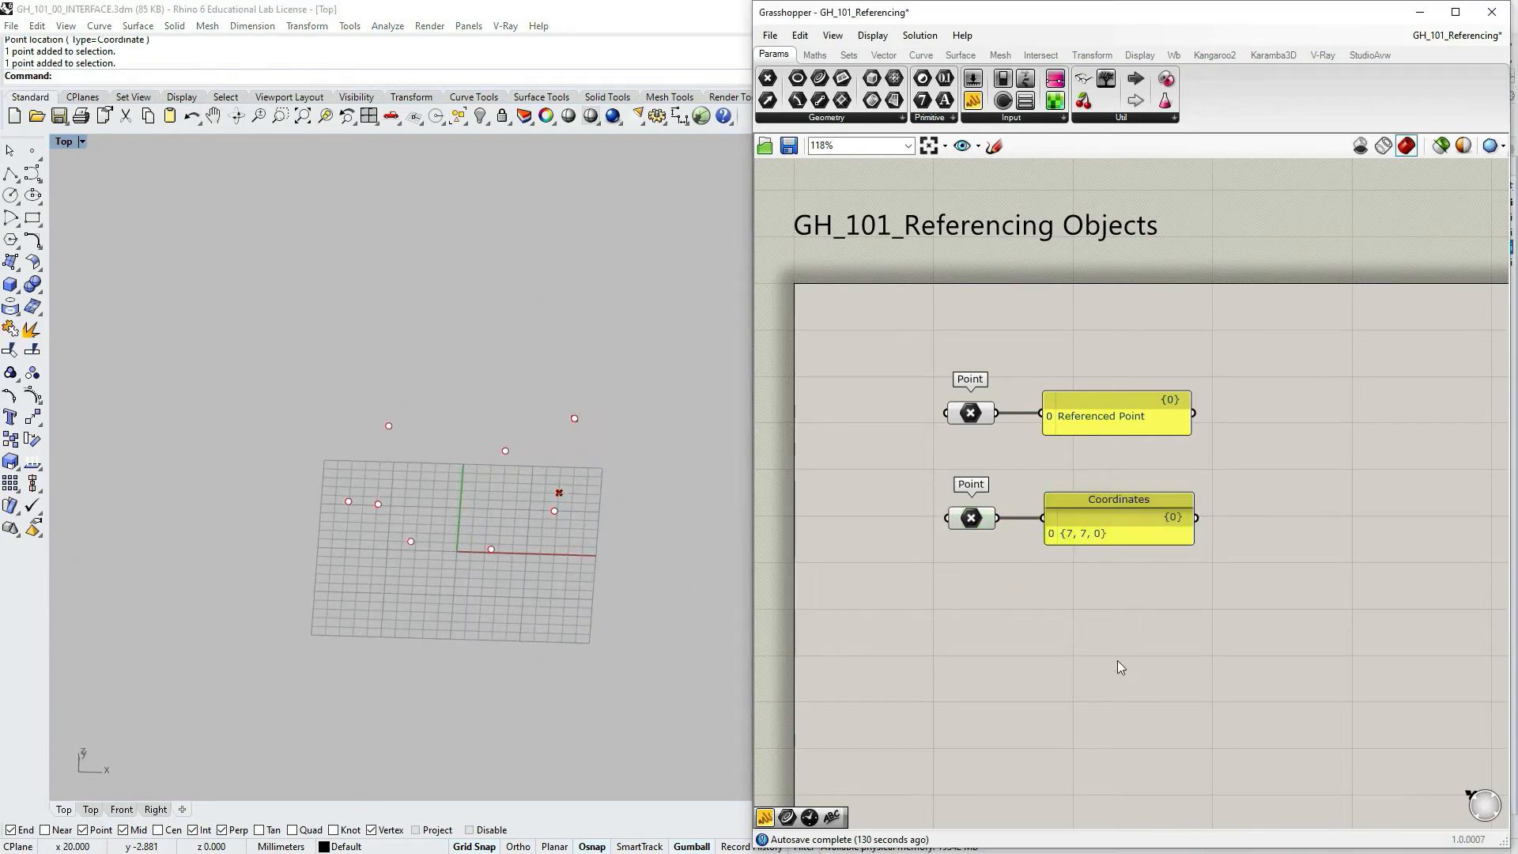
{"action": "scroll", "scroll_direction": "down", "scroll_amount": 3}
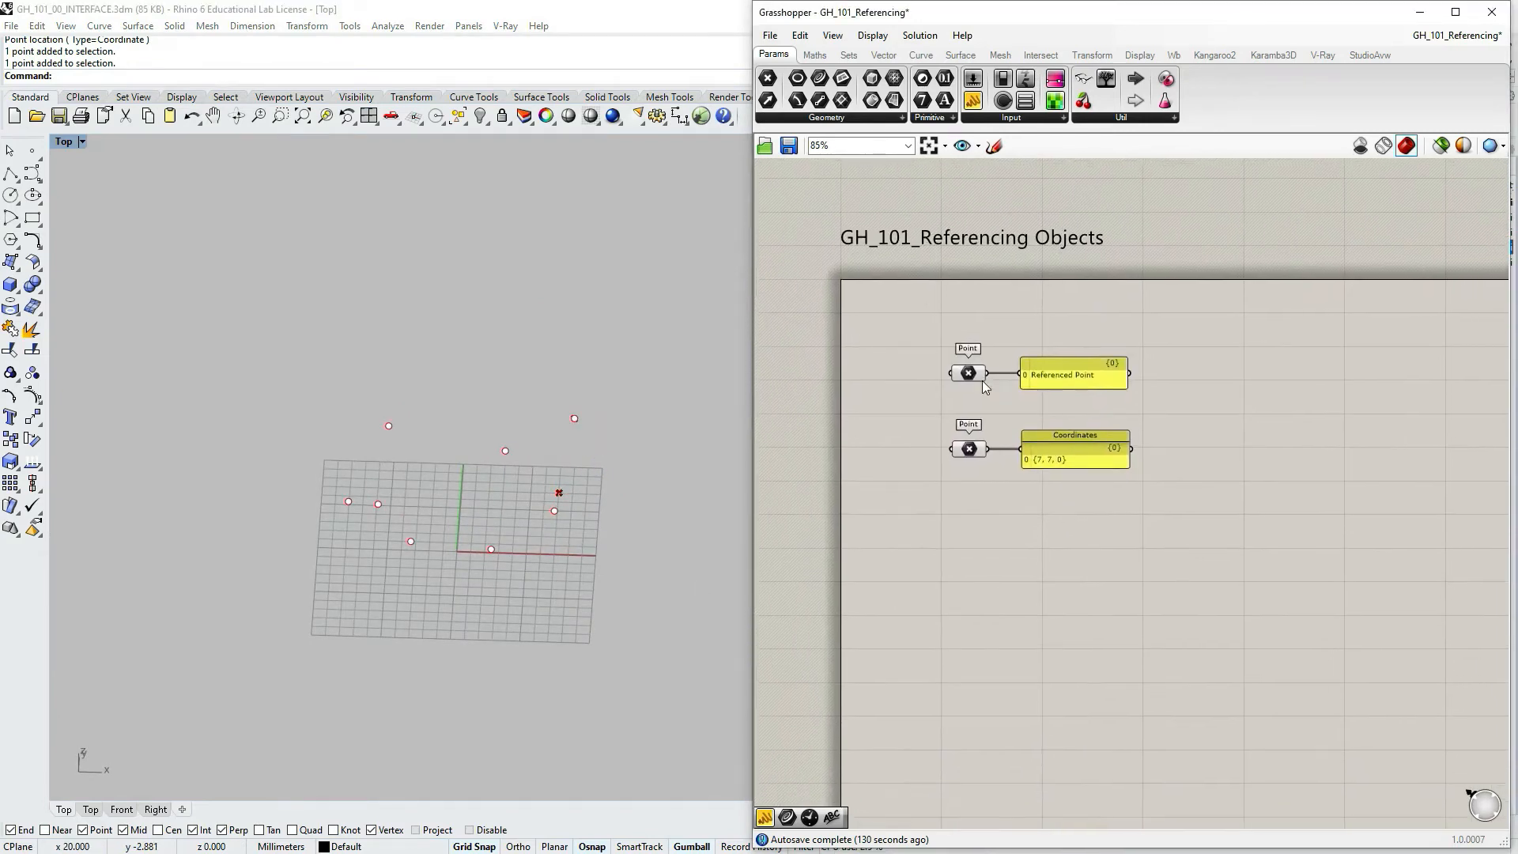
{"action": "scroll", "scroll_direction": "up", "scroll_amount": 3}
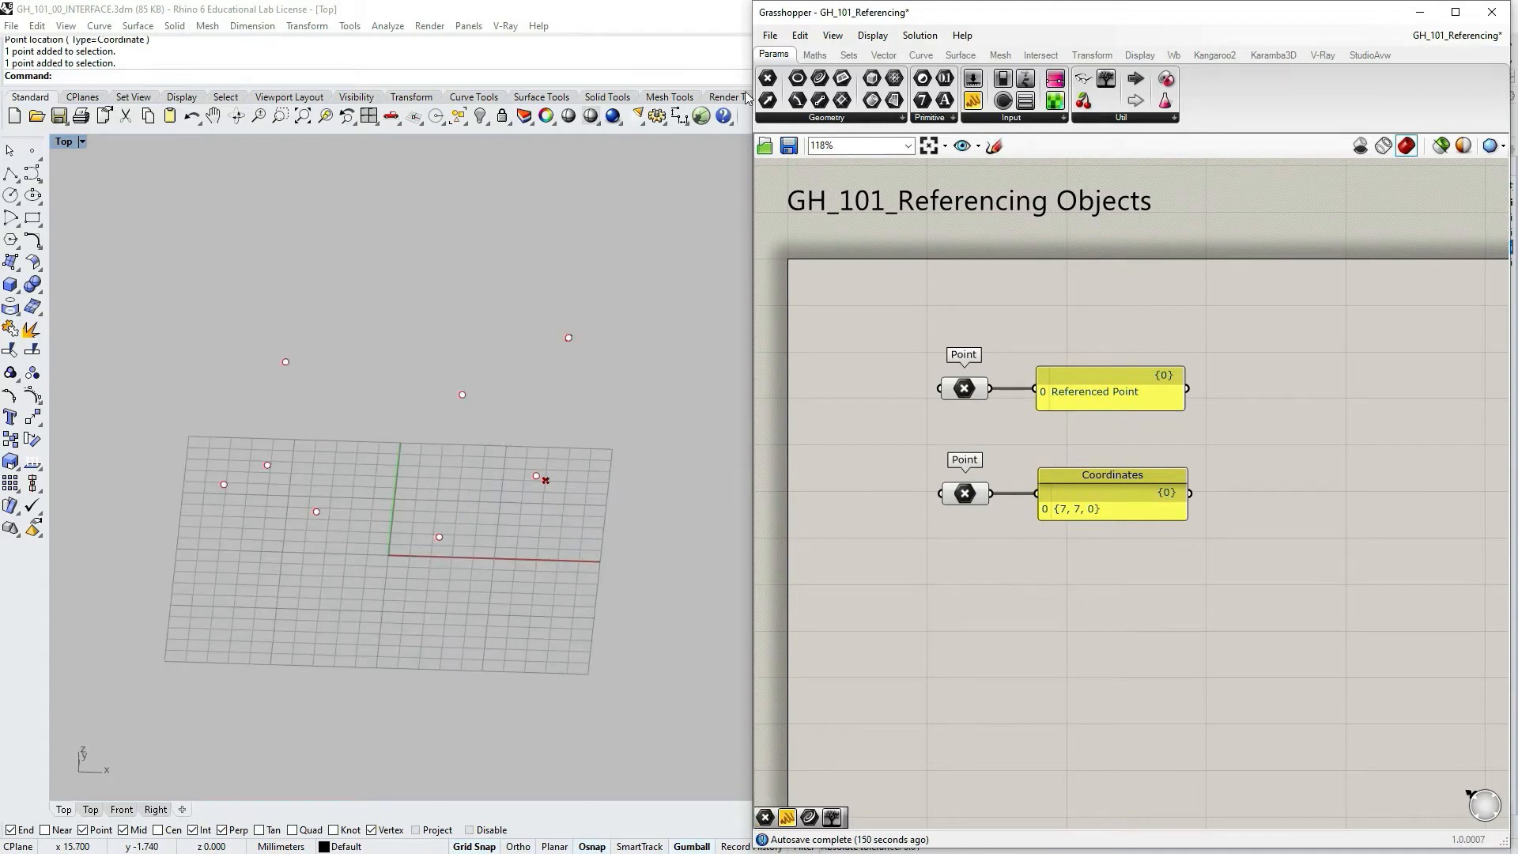
{"action": "mouse_move", "coordinate": [766, 78]}
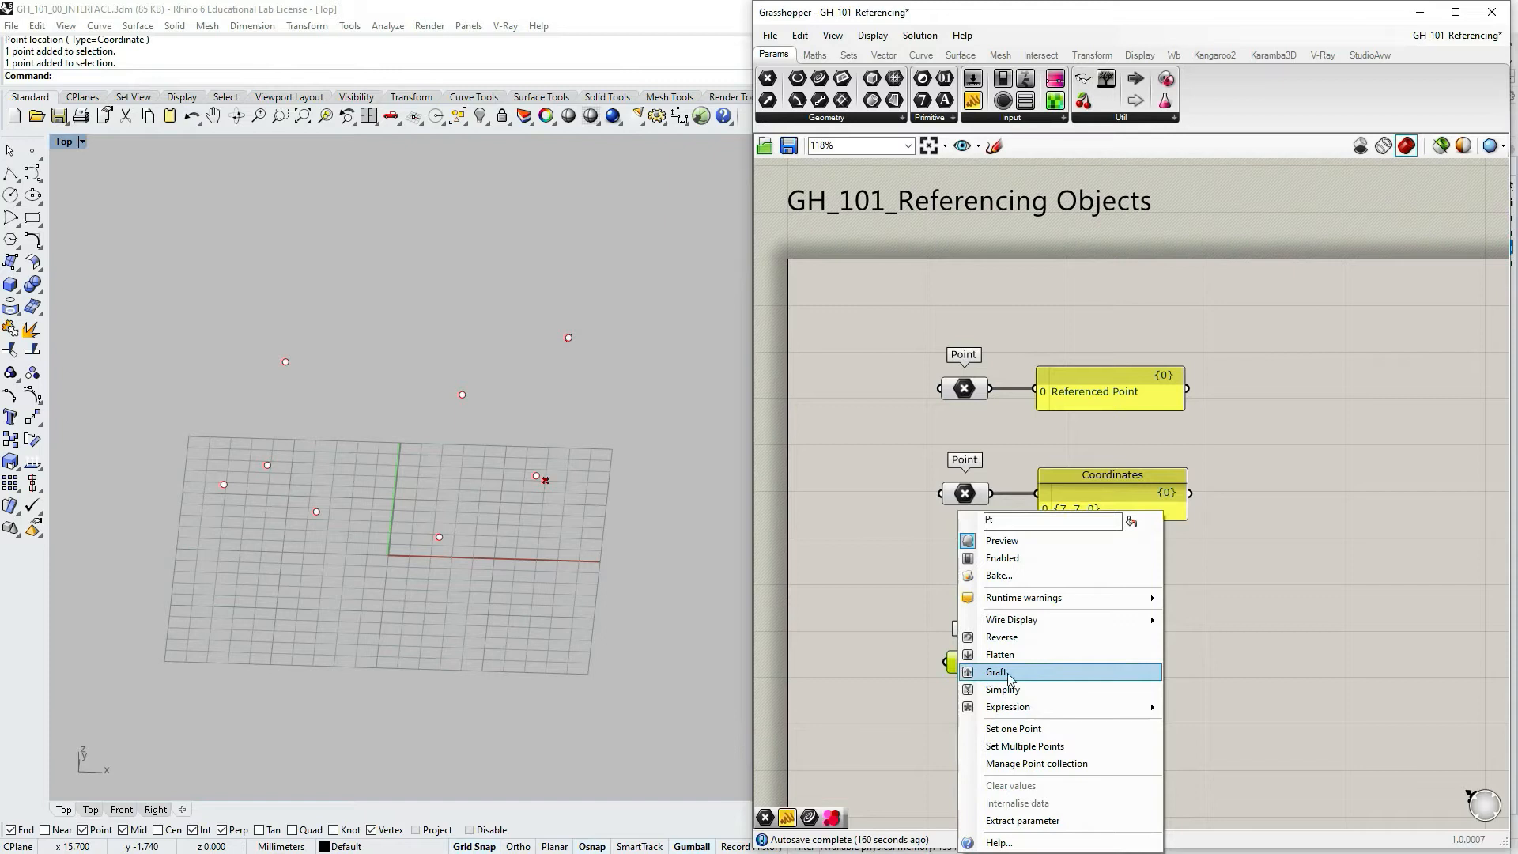
{"action": "mouse_move", "coordinate": [1061, 763]}
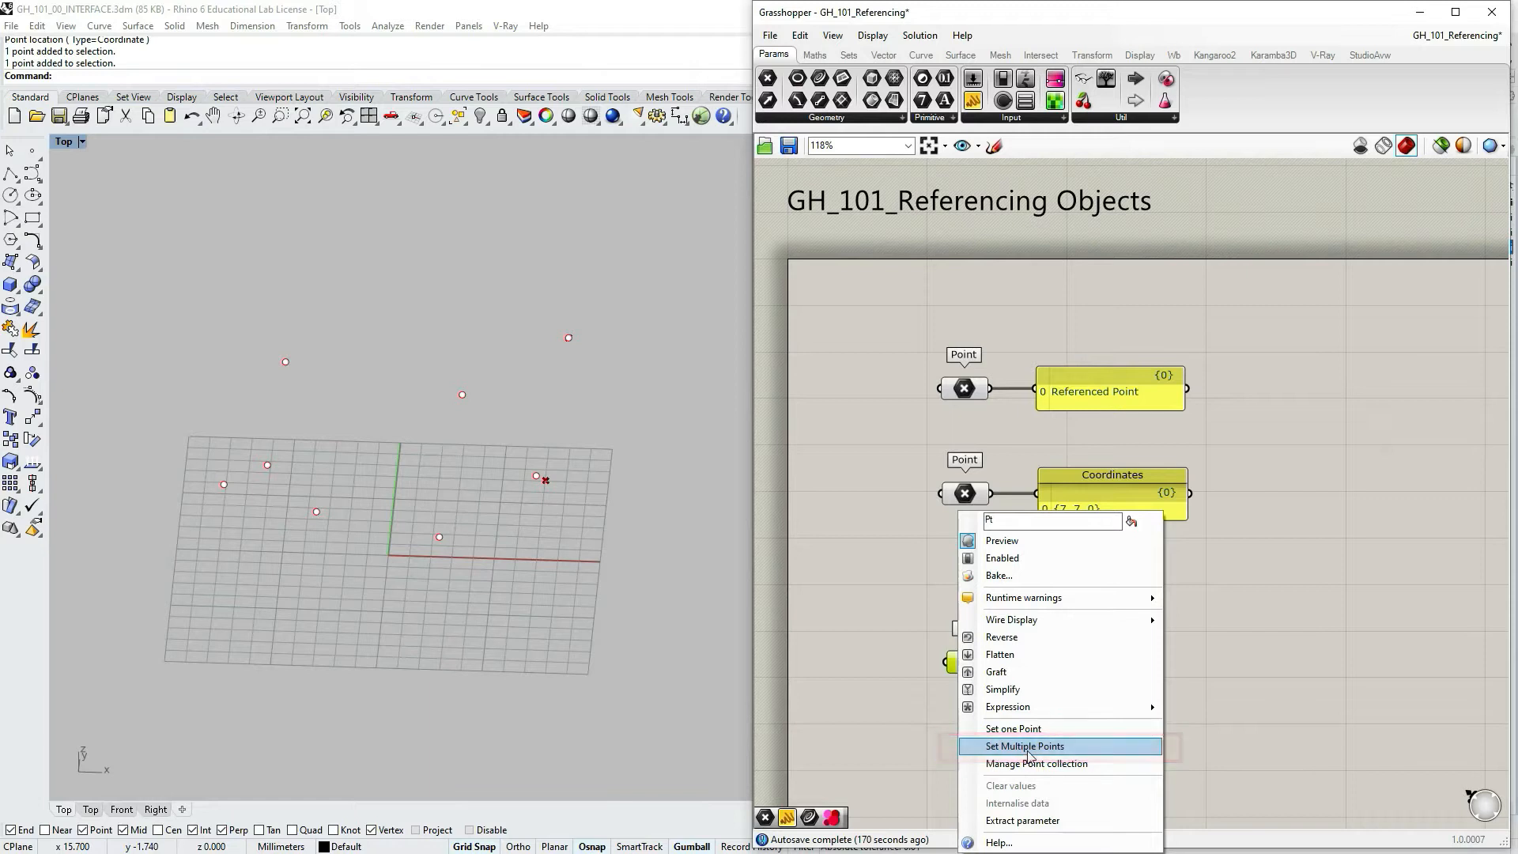
- Start Set Multiple Points and pick the Points-layer points in order, from the leftmost
{"action": "left_click", "coordinate": [1025, 746]}
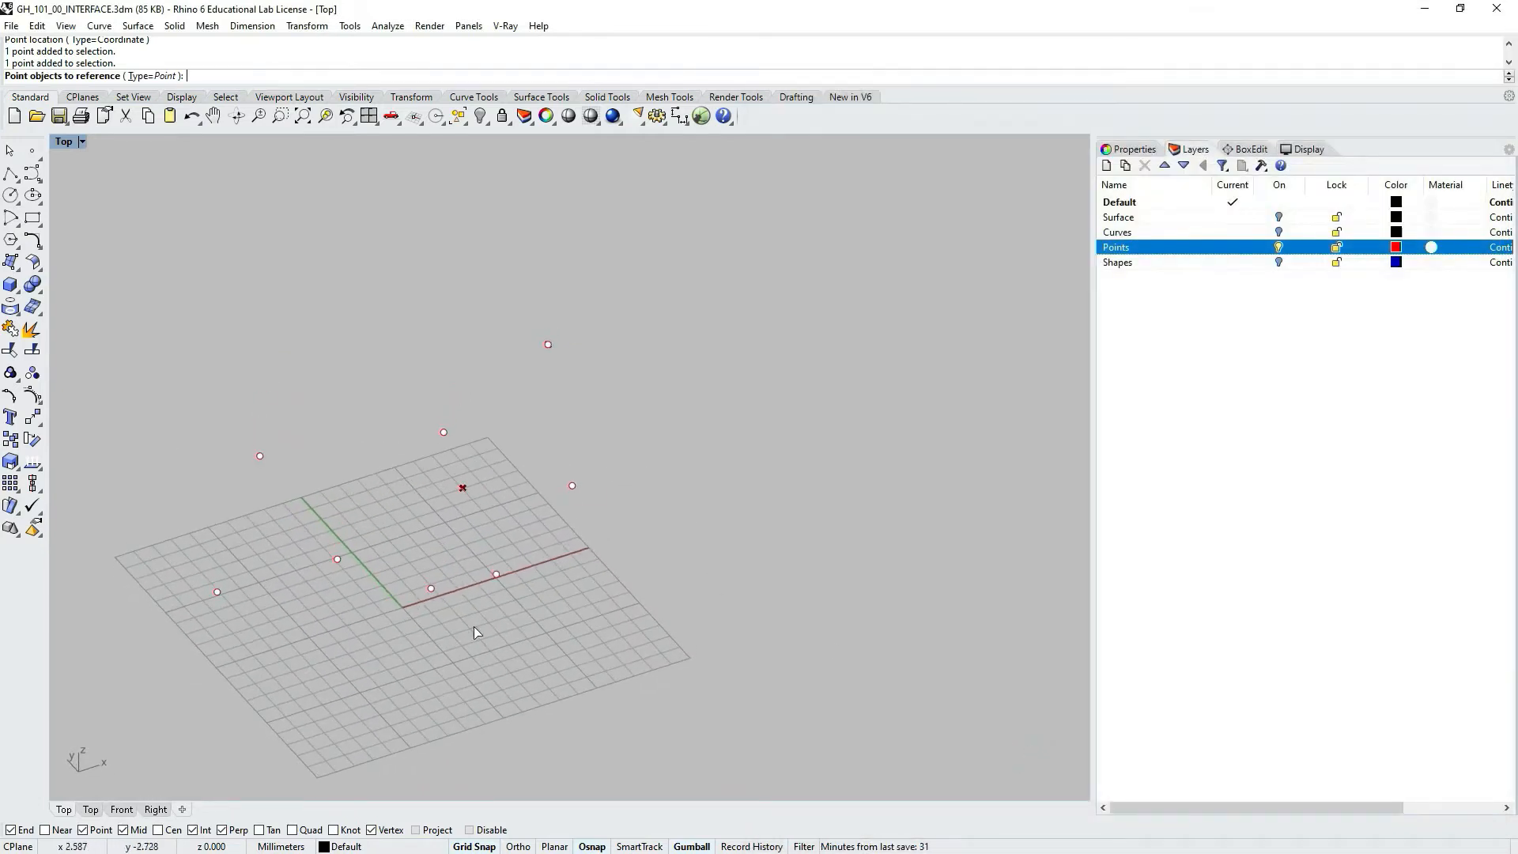
{"action": "mouse_move", "coordinate": [212, 600]}
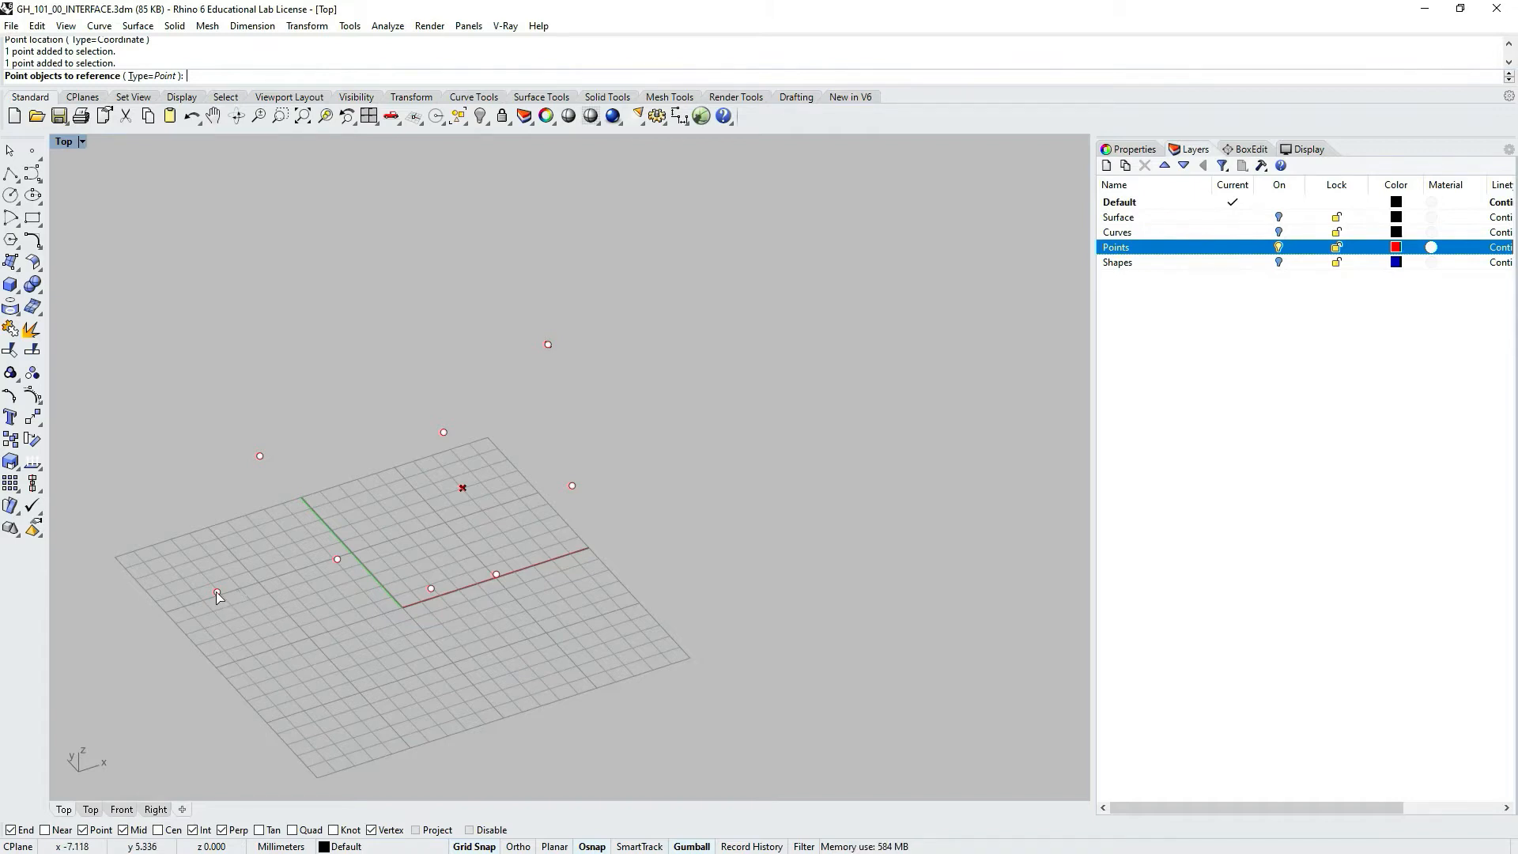
{"action": "left_click", "coordinate": [337, 560]}
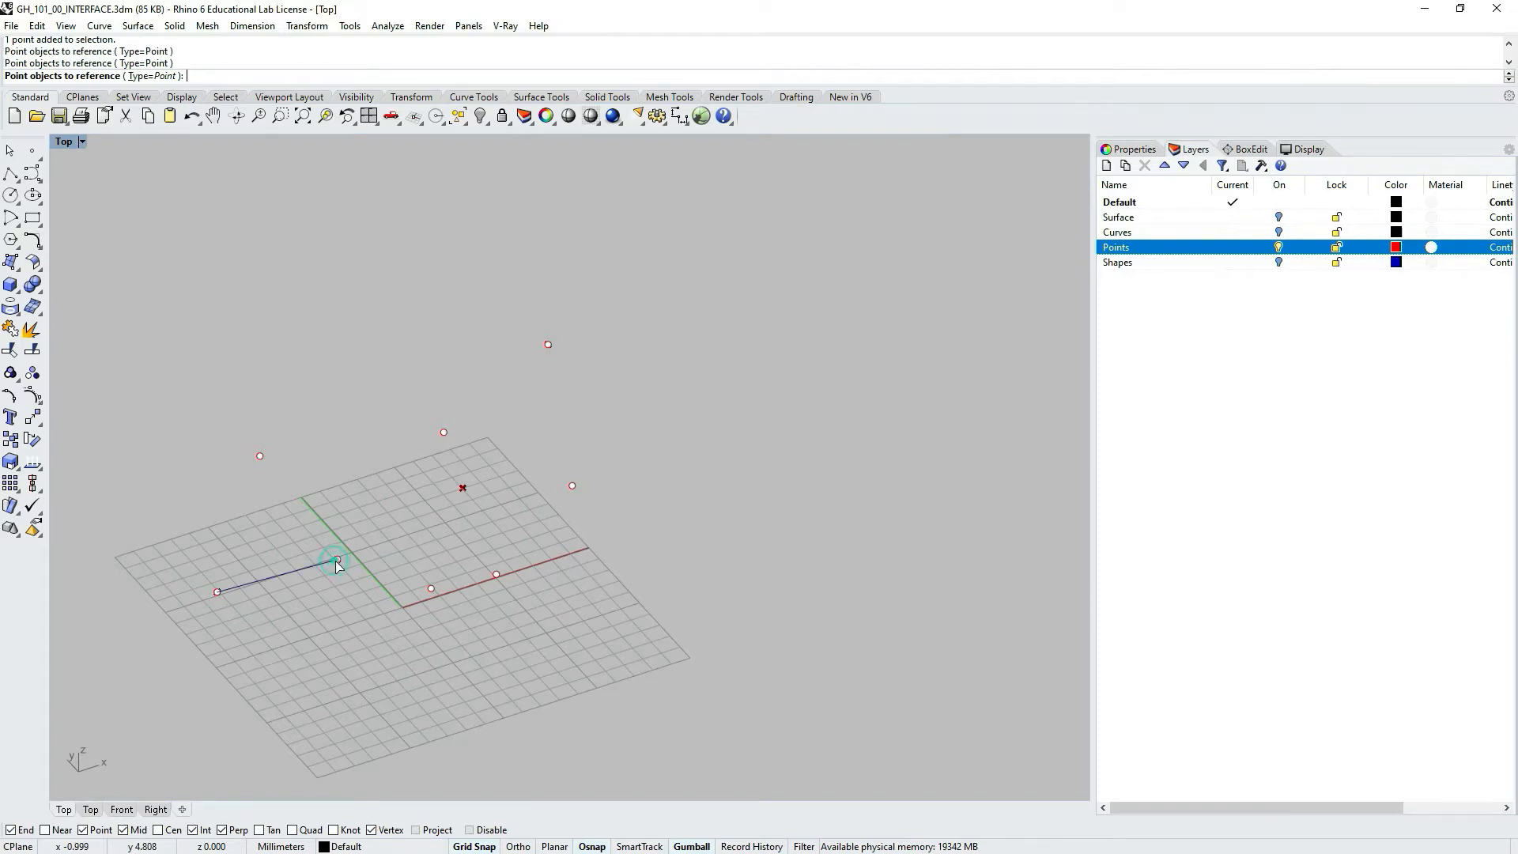
{"action": "left_click", "coordinate": [496, 579]}
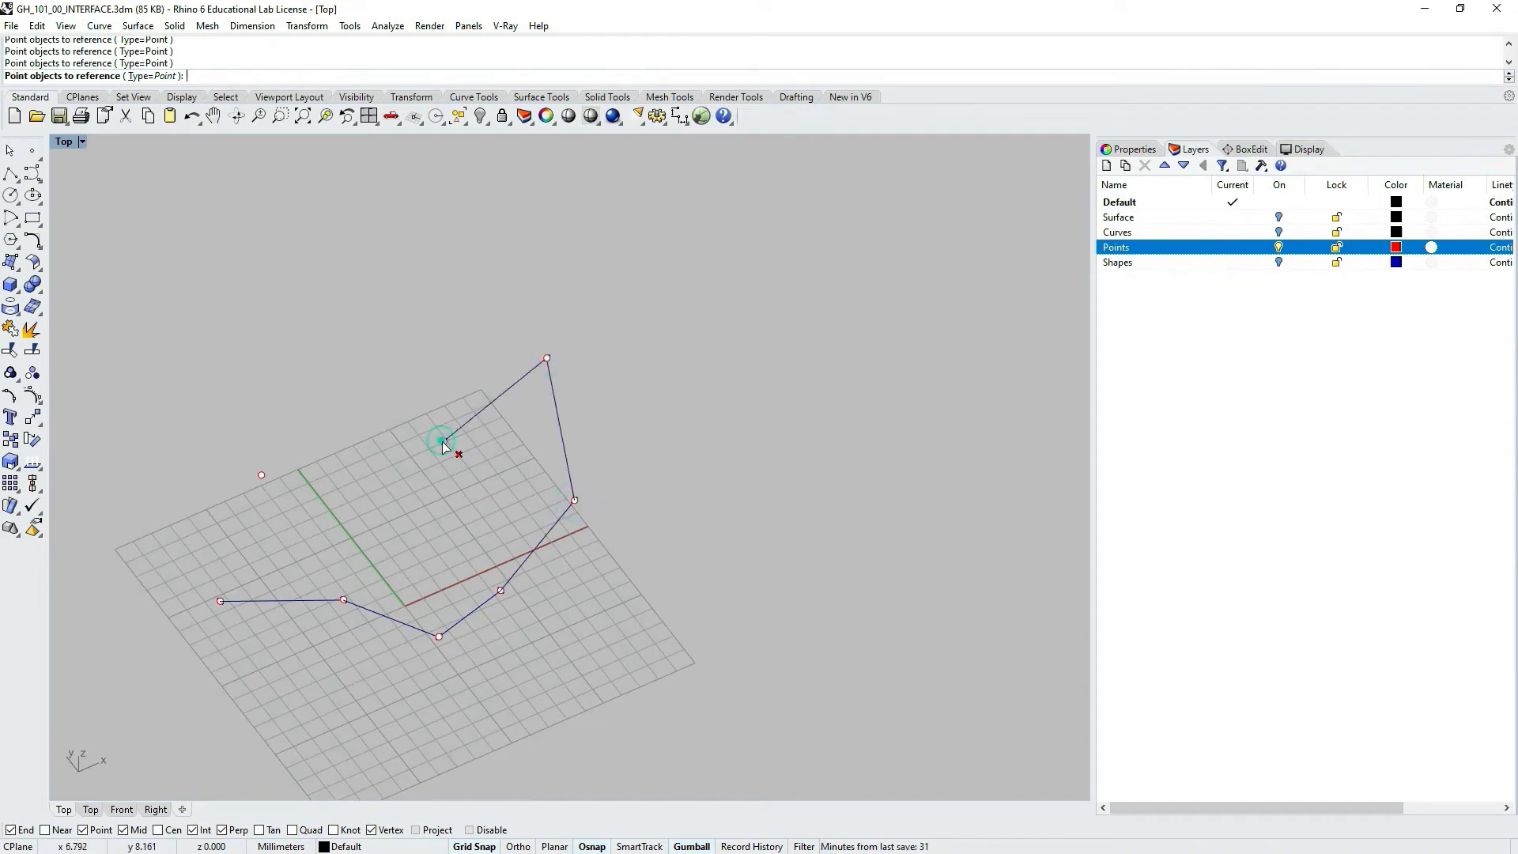
{"action": "left_click", "coordinate": [443, 441]}
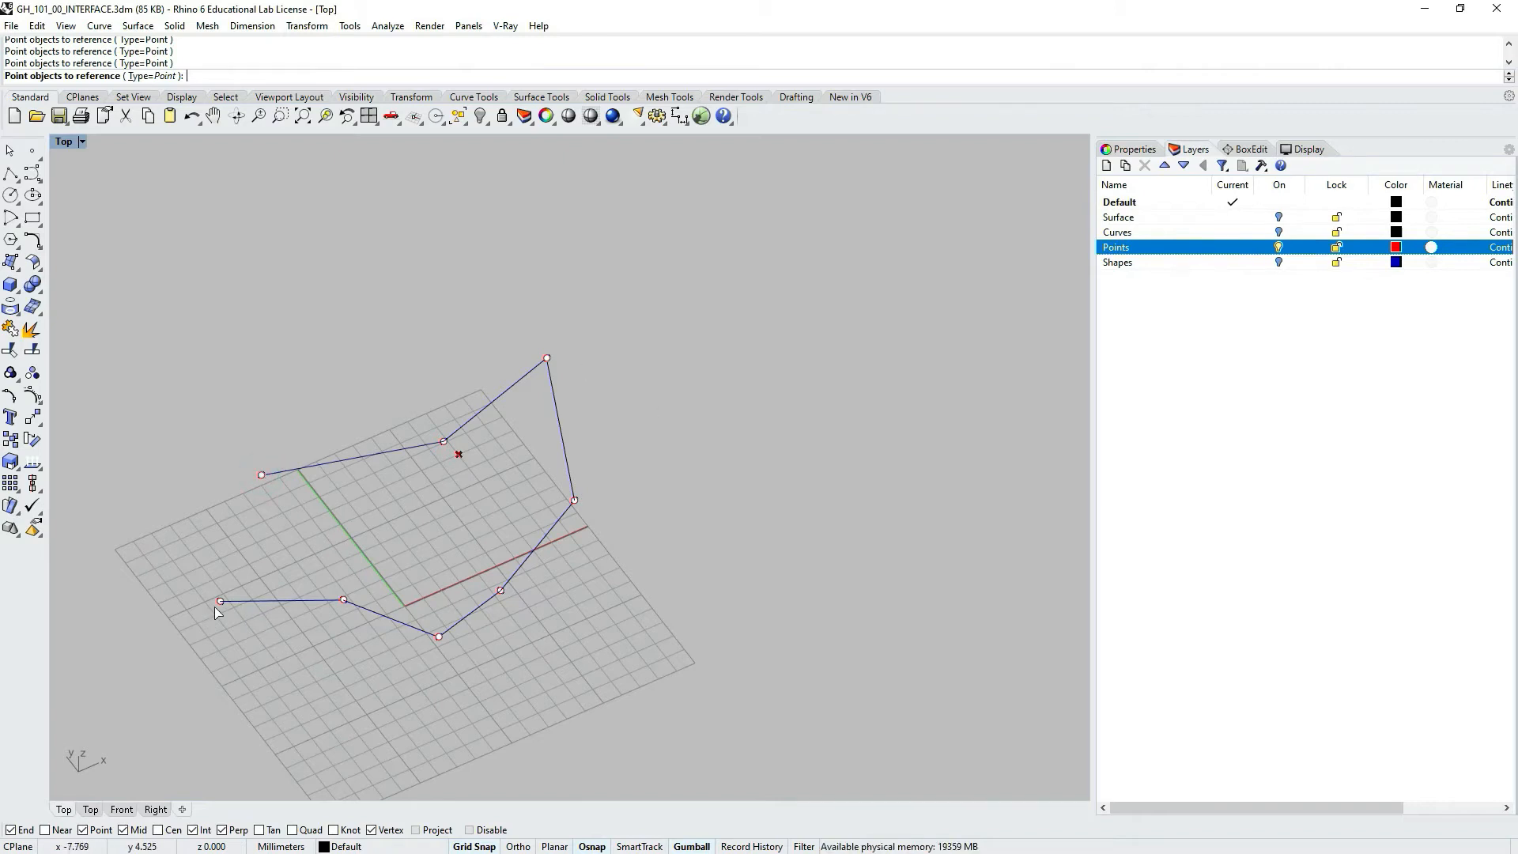
{"action": "mouse_move", "coordinate": [191, 562]}
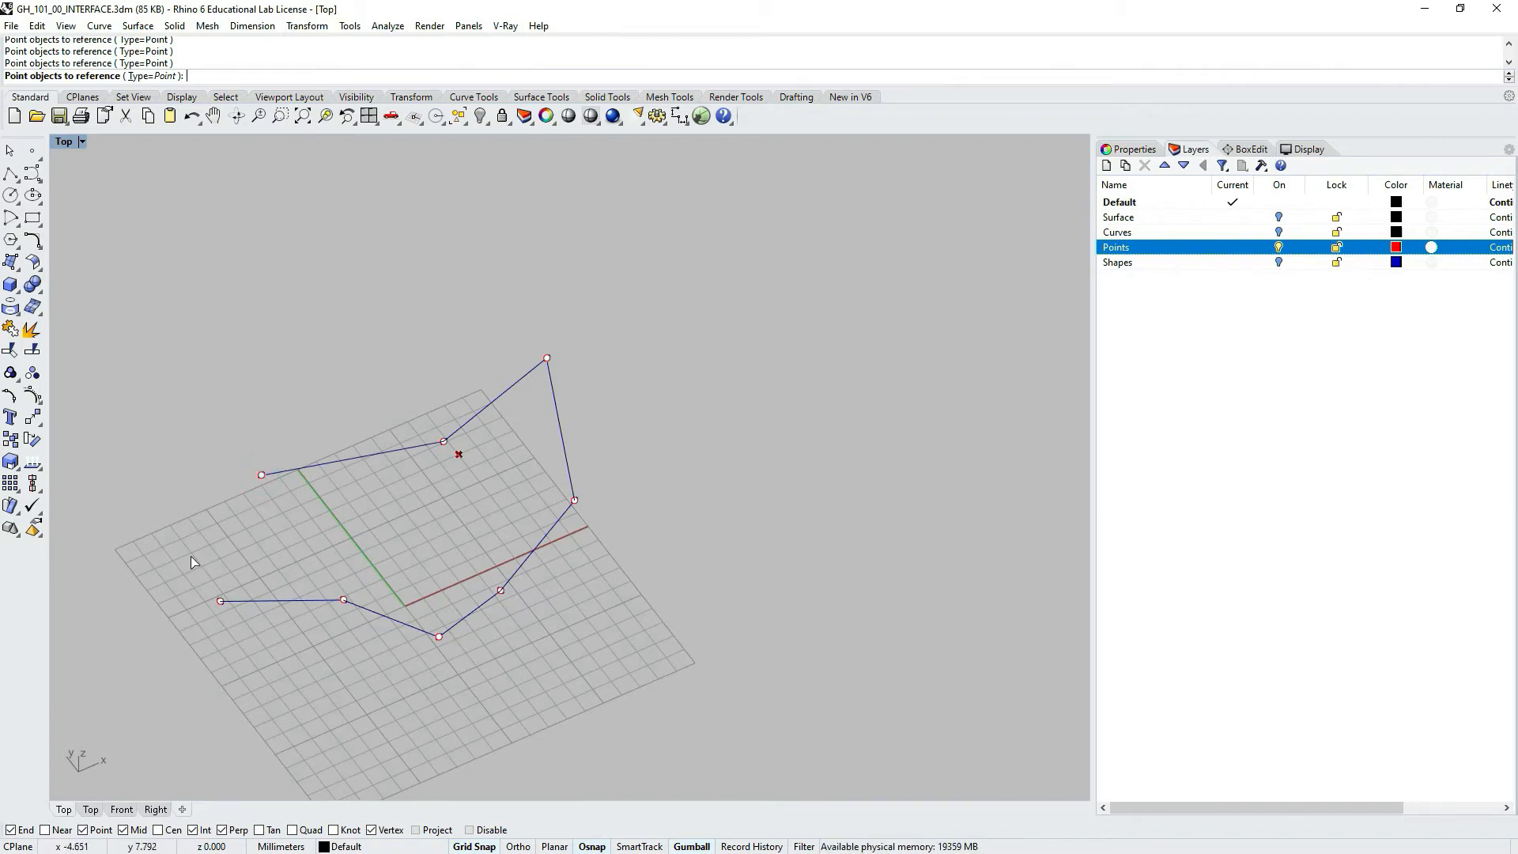
{"action": "mouse_move", "coordinate": [405, 625]}
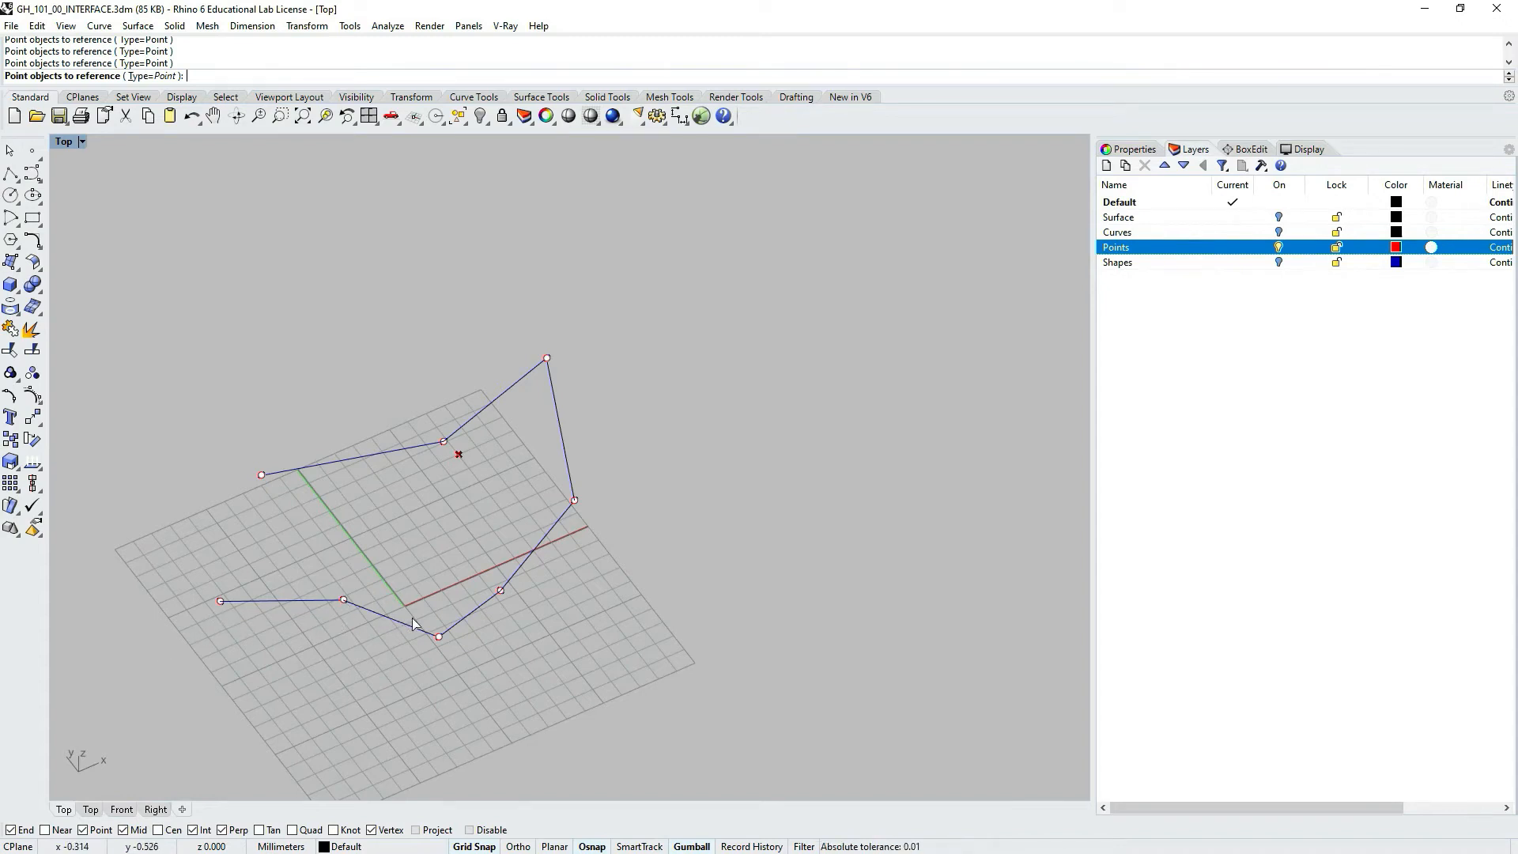
{"action": "mouse_move", "coordinate": [556, 596]}
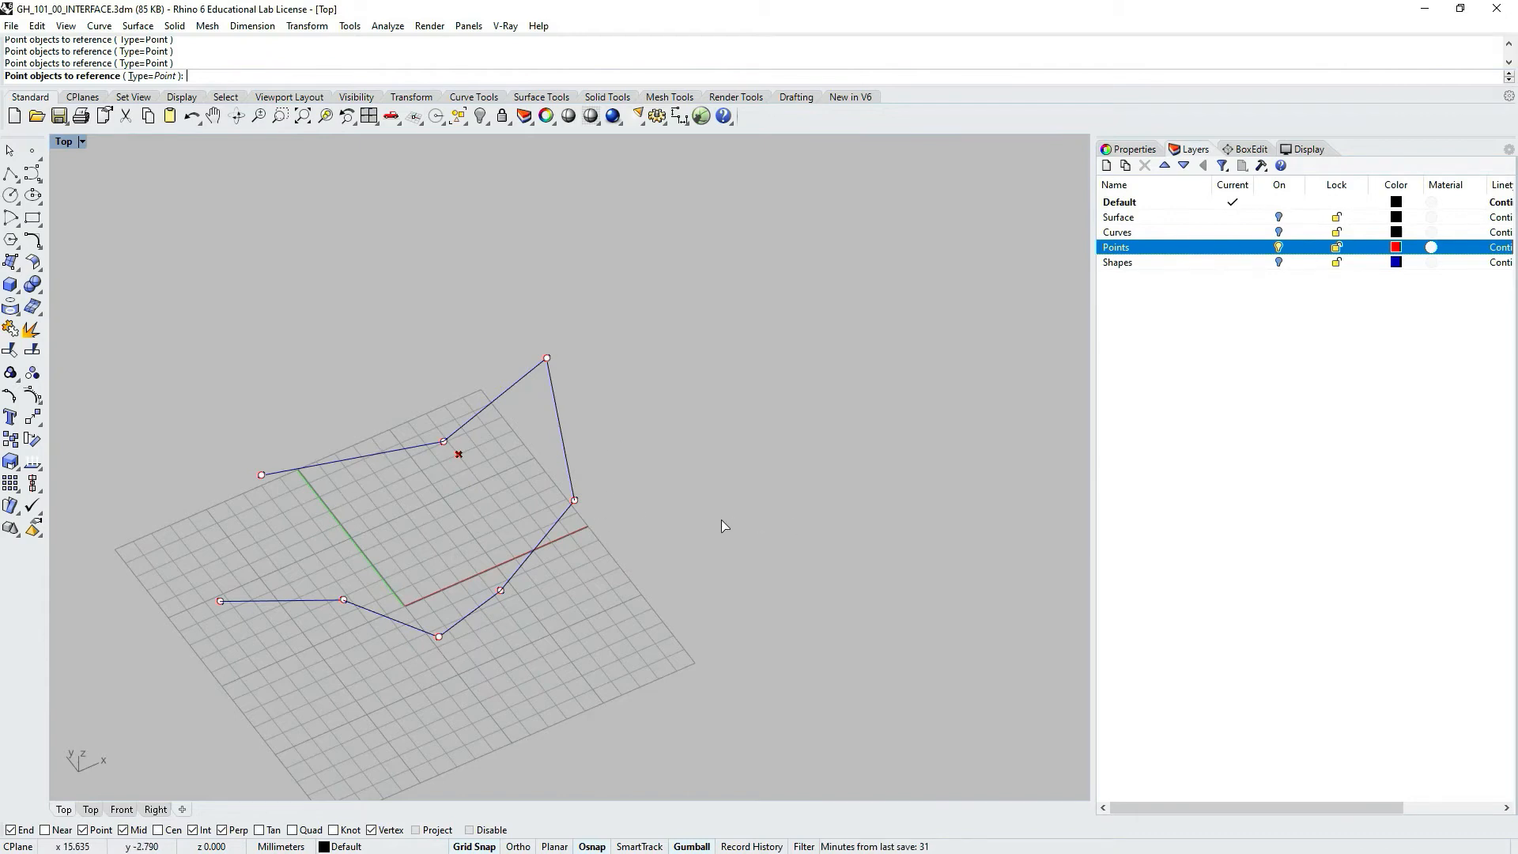
{"action": "mouse_move", "coordinate": [703, 522]}
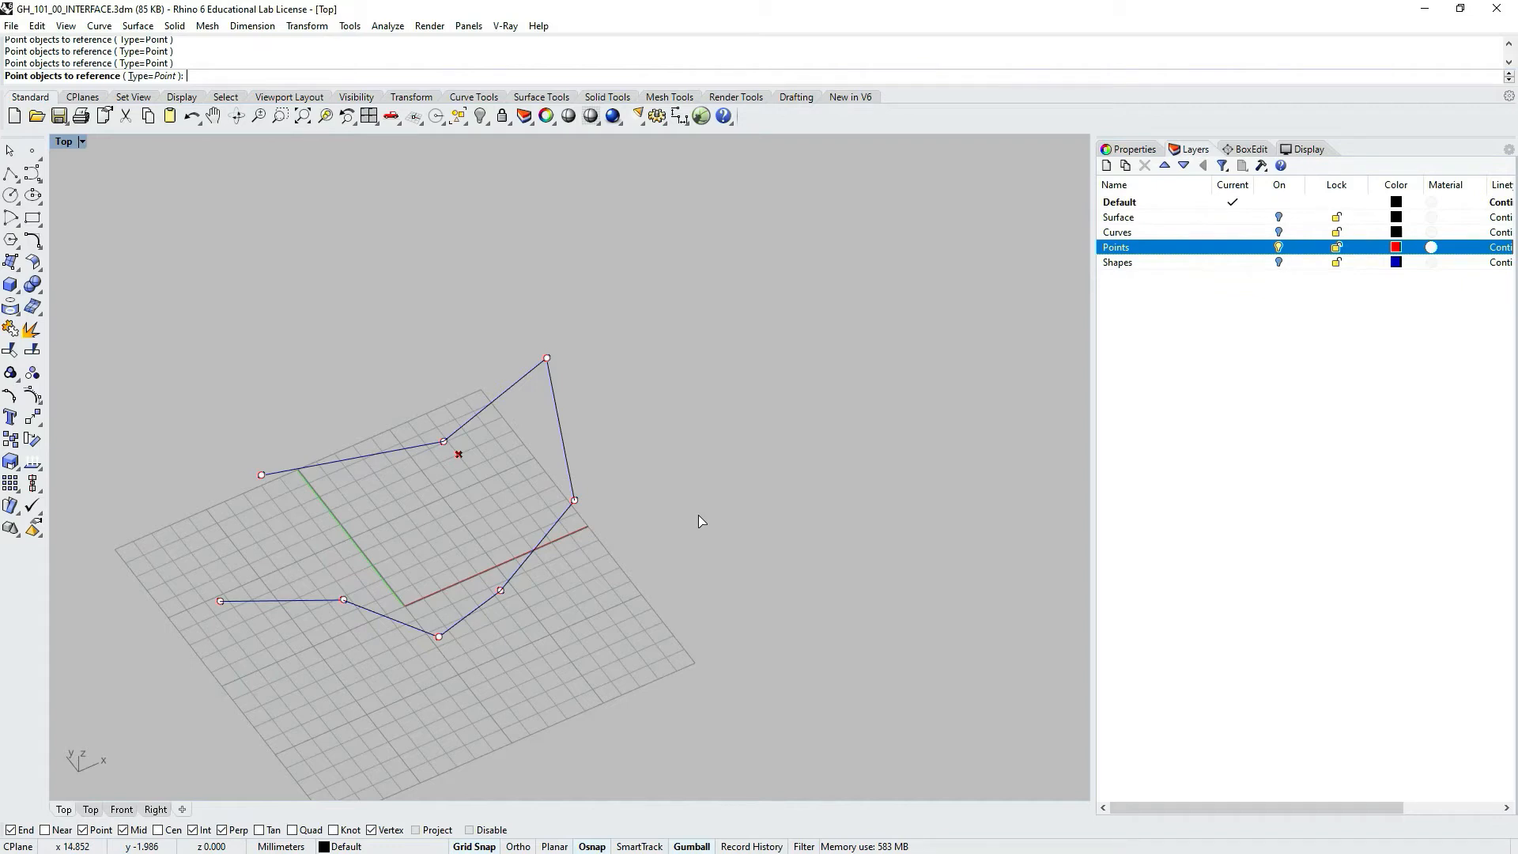
{"action": "mouse_move", "coordinate": [217, 479]}
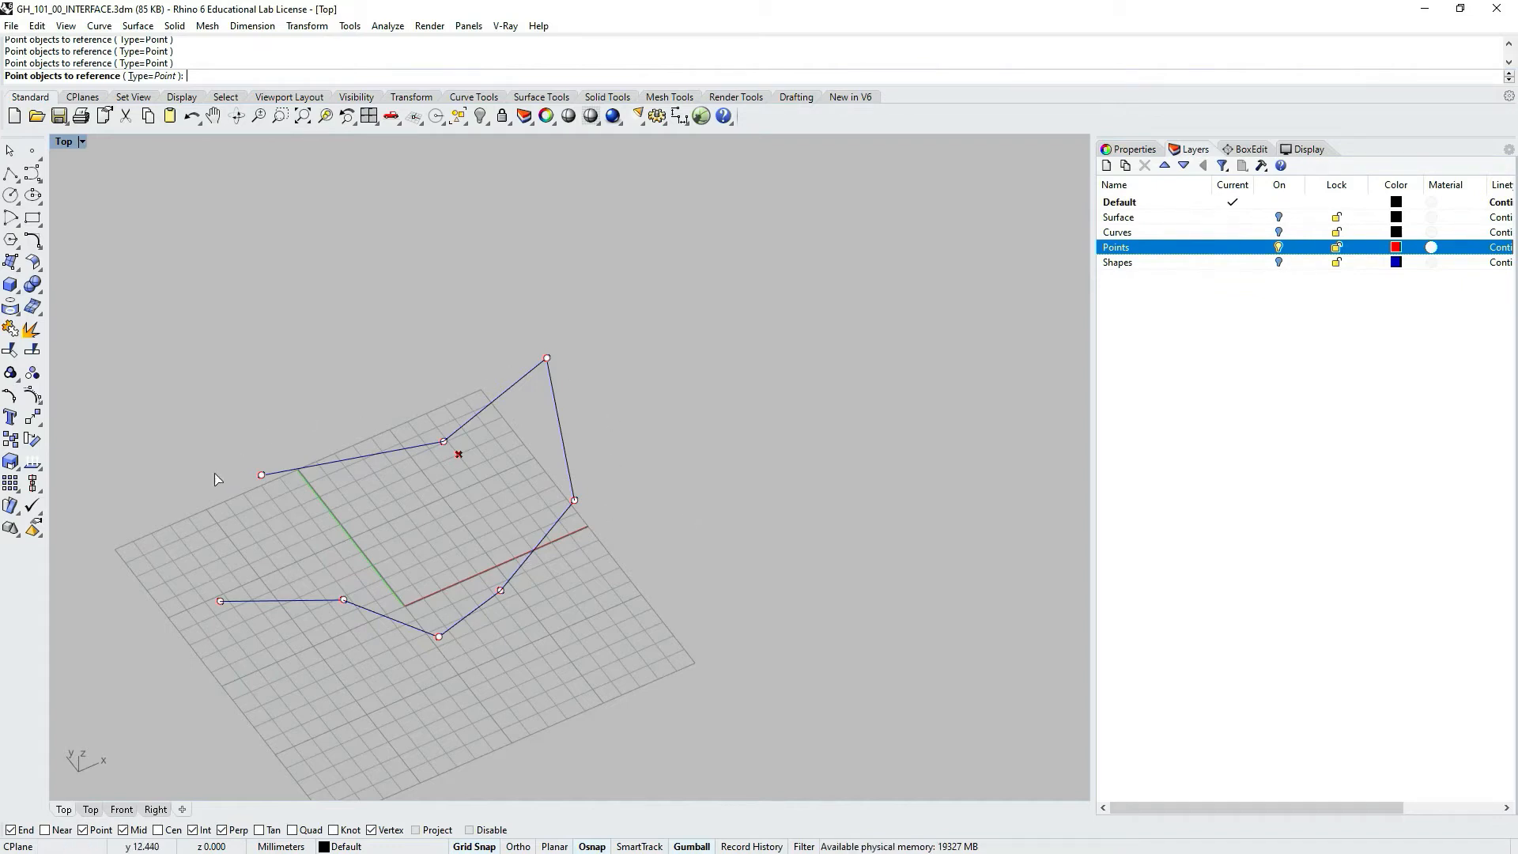
{"action": "mouse_move", "coordinate": [665, 443]}
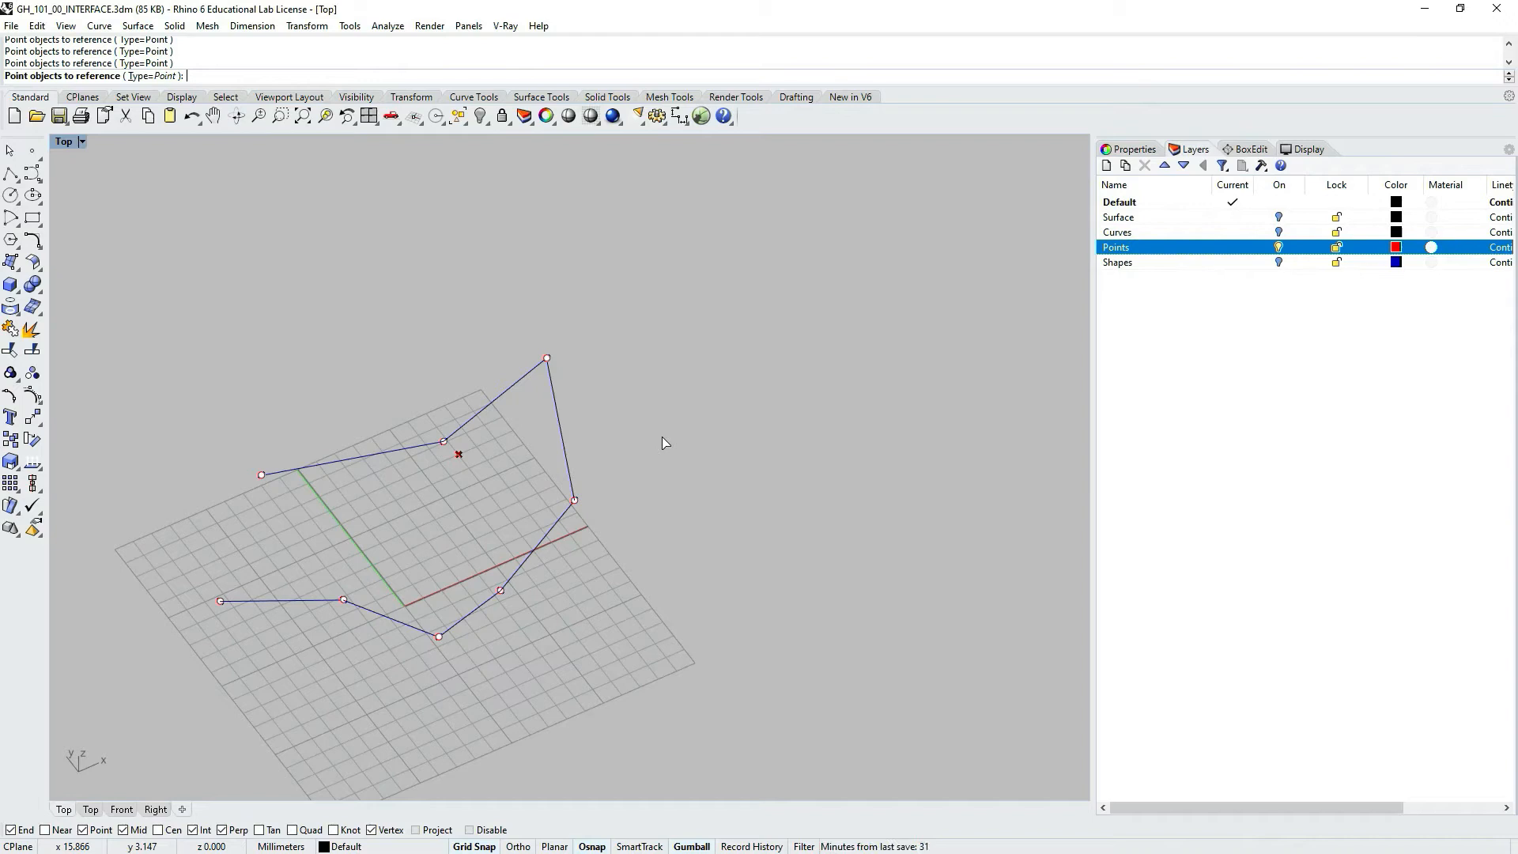
{"action": "mouse_move", "coordinate": [665, 444]}
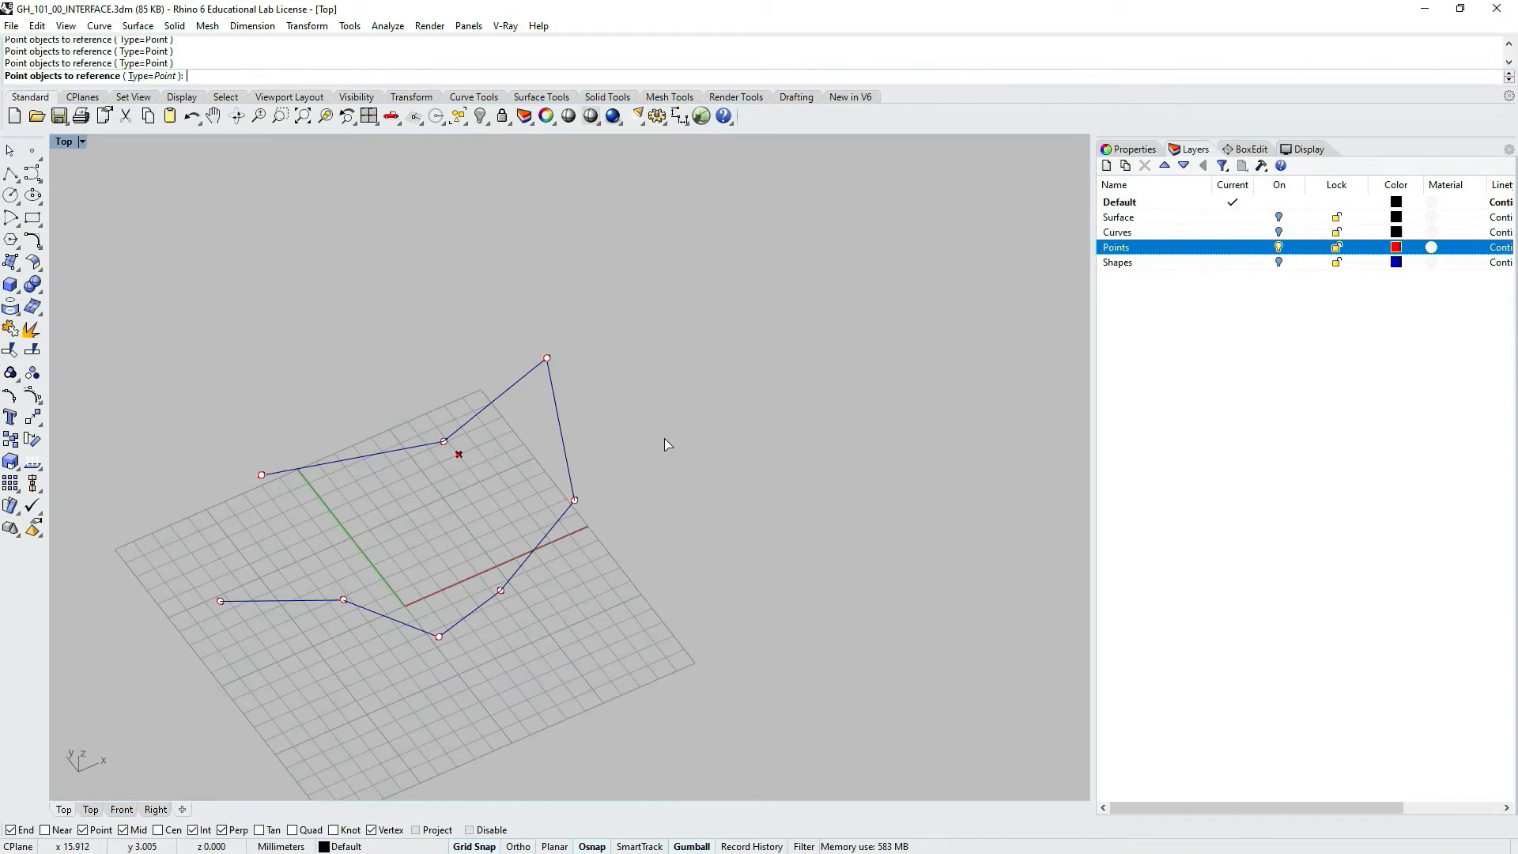
{"action": "mouse_move", "coordinate": [239, 617]}
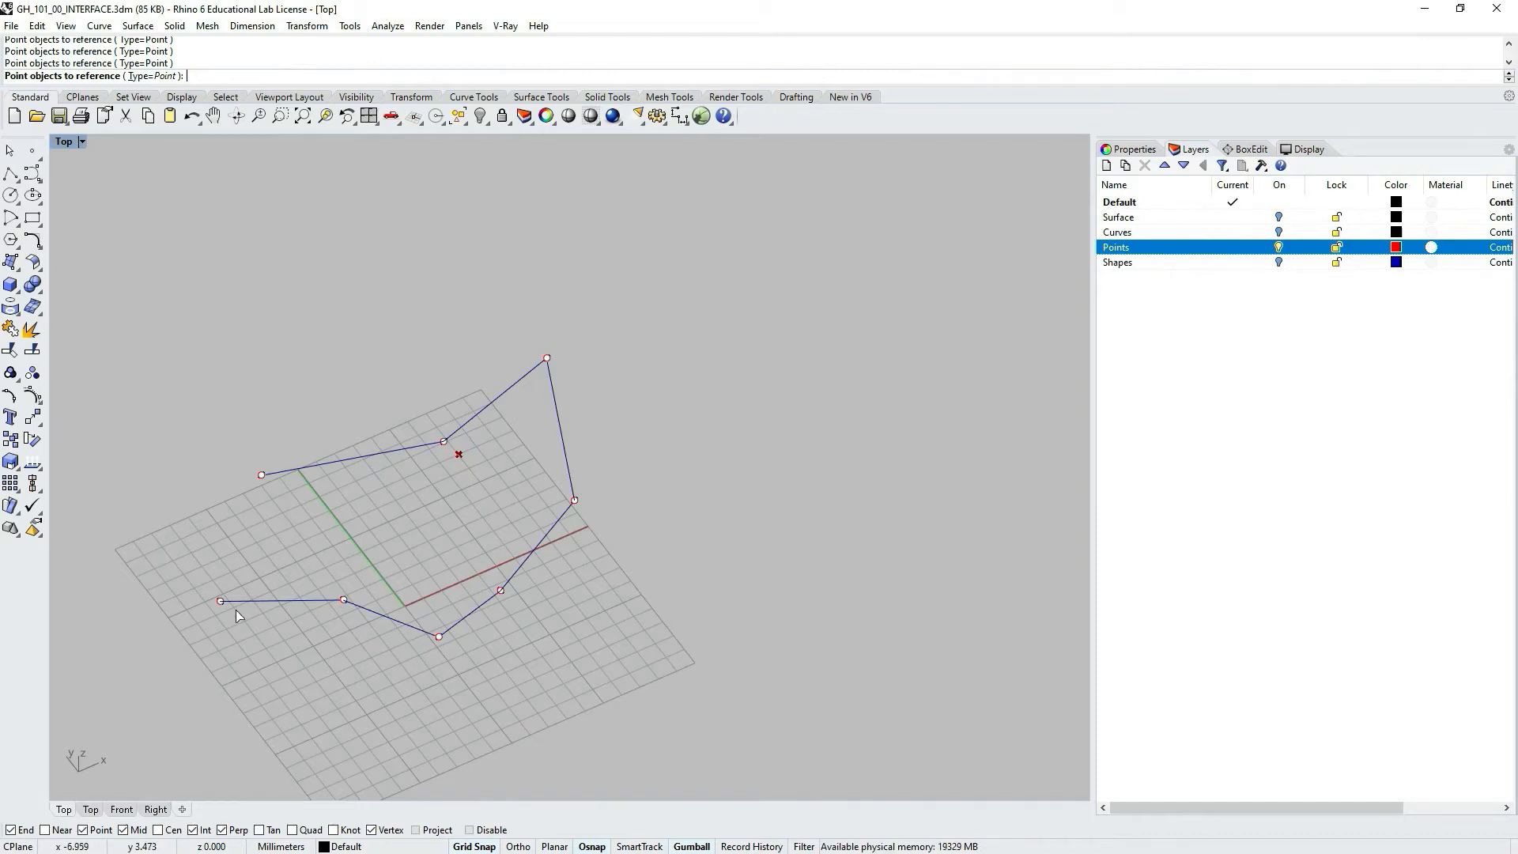
{"action": "mouse_move", "coordinate": [232, 608]}
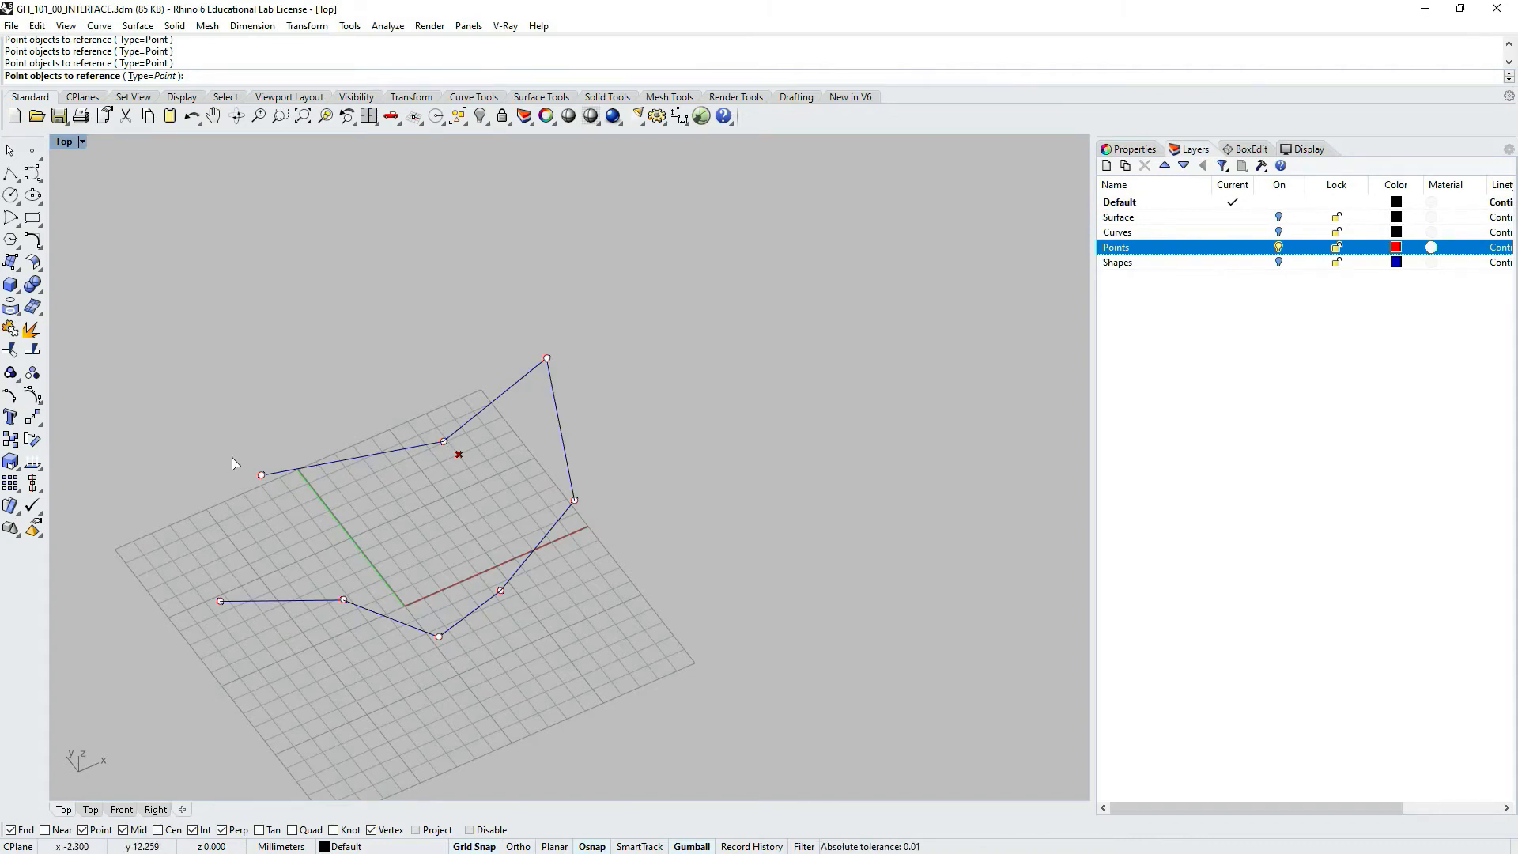
{"action": "mouse_move", "coordinate": [246, 483]}
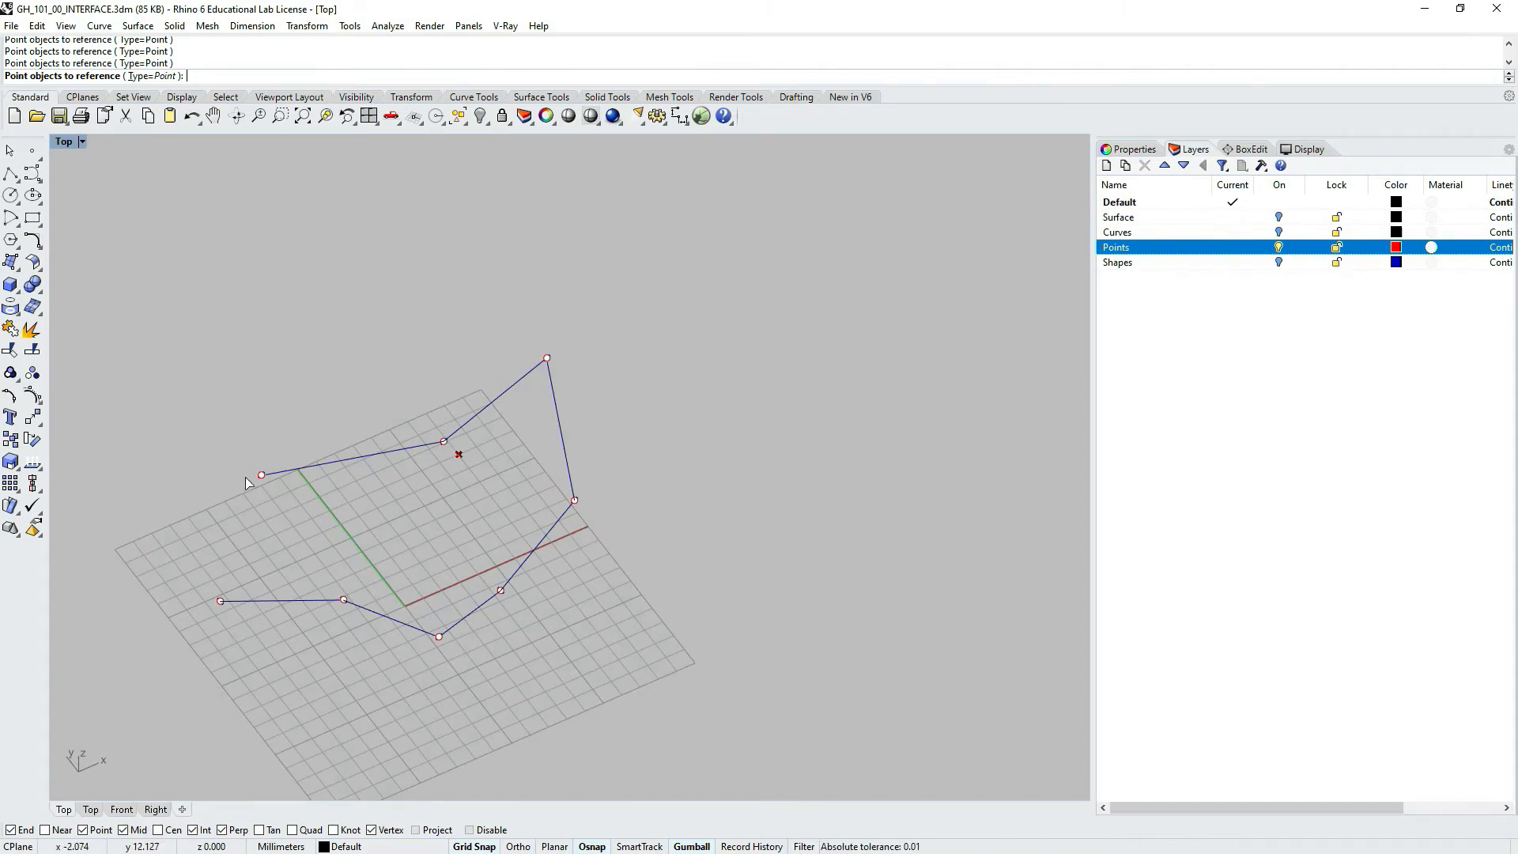
{"action": "mouse_move", "coordinate": [260, 470]}
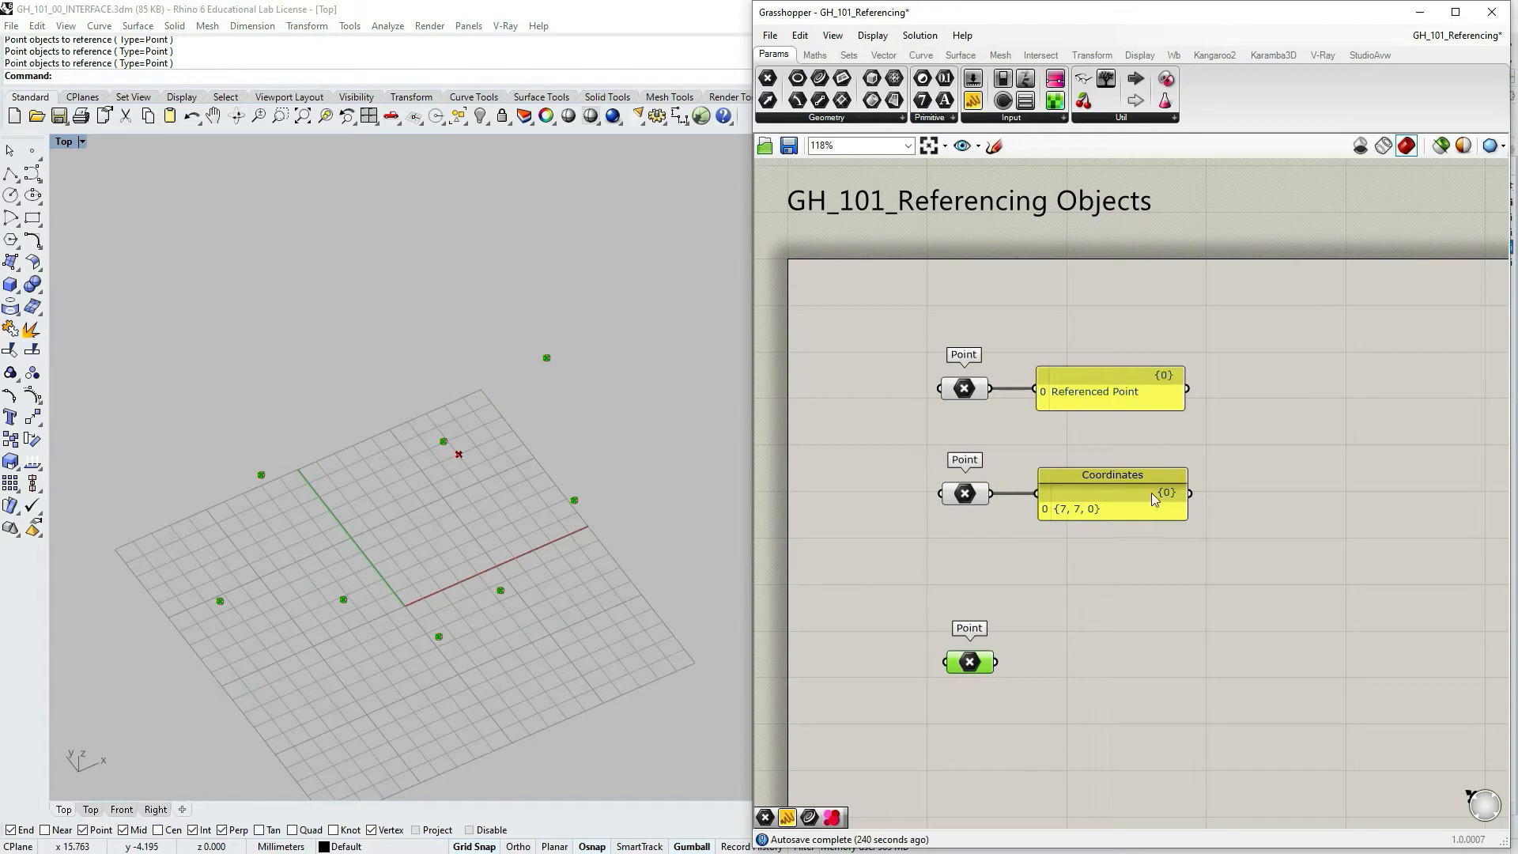
{"action": "mouse_move", "coordinate": [1262, 163]}
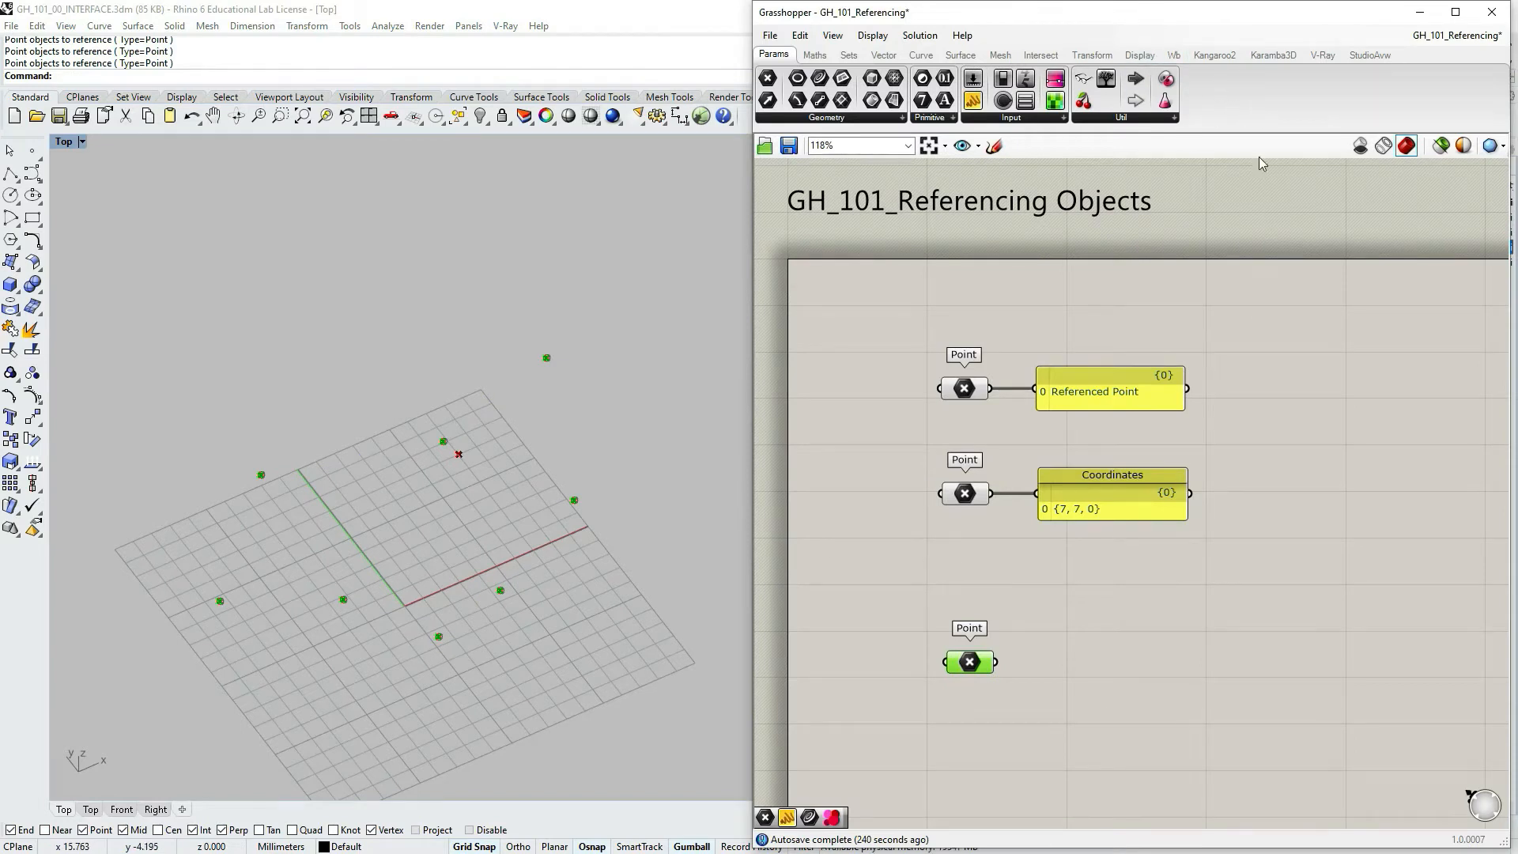
- Add a Point List from the Display tab and set a number for its label size
{"action": "left_click", "coordinate": [1139, 55]}
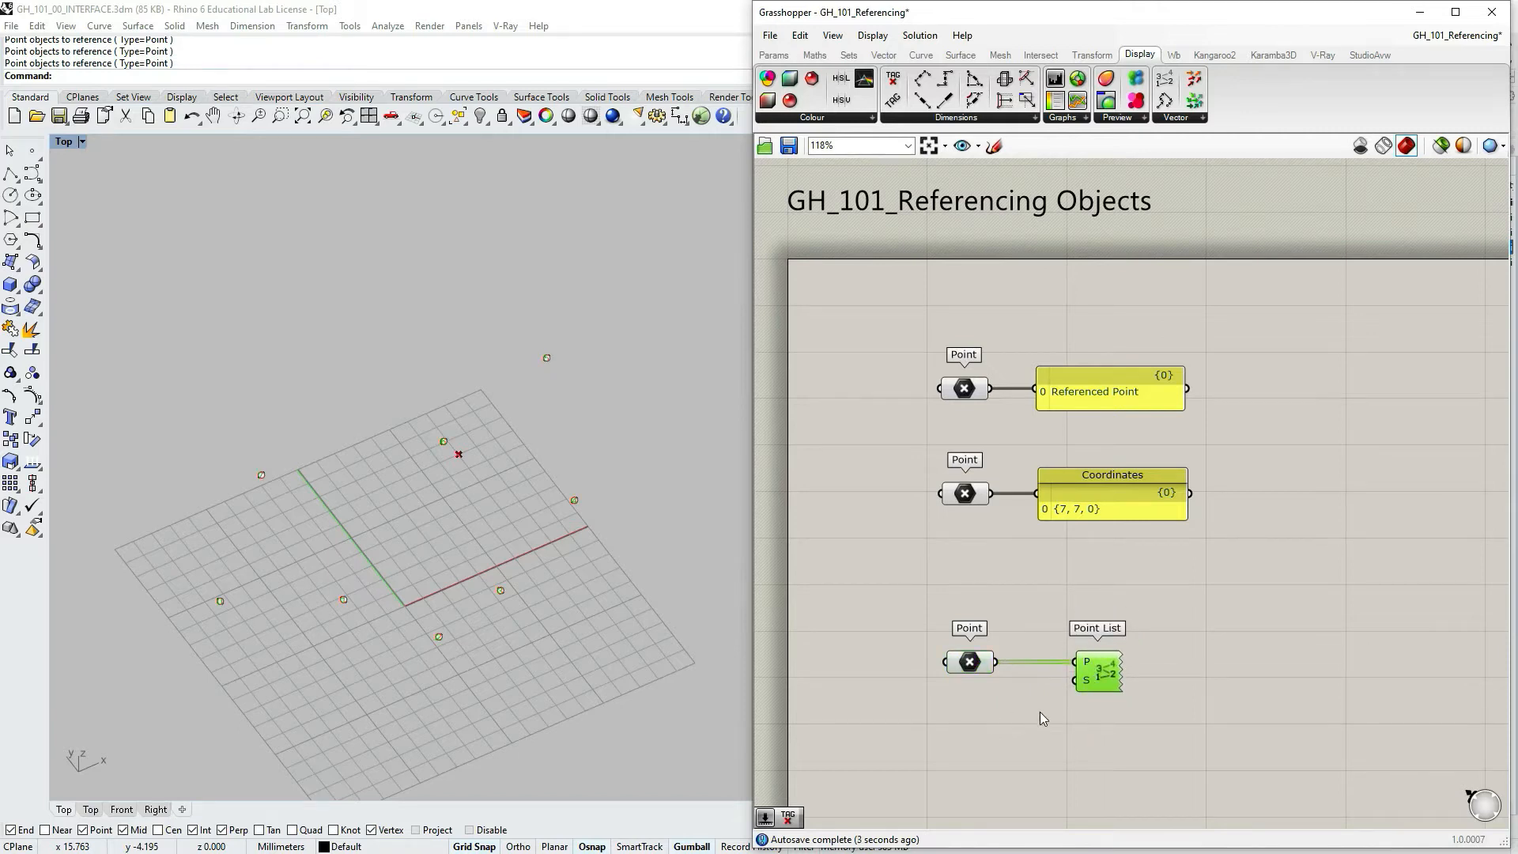
{"action": "mouse_move", "coordinate": [1084, 683]}
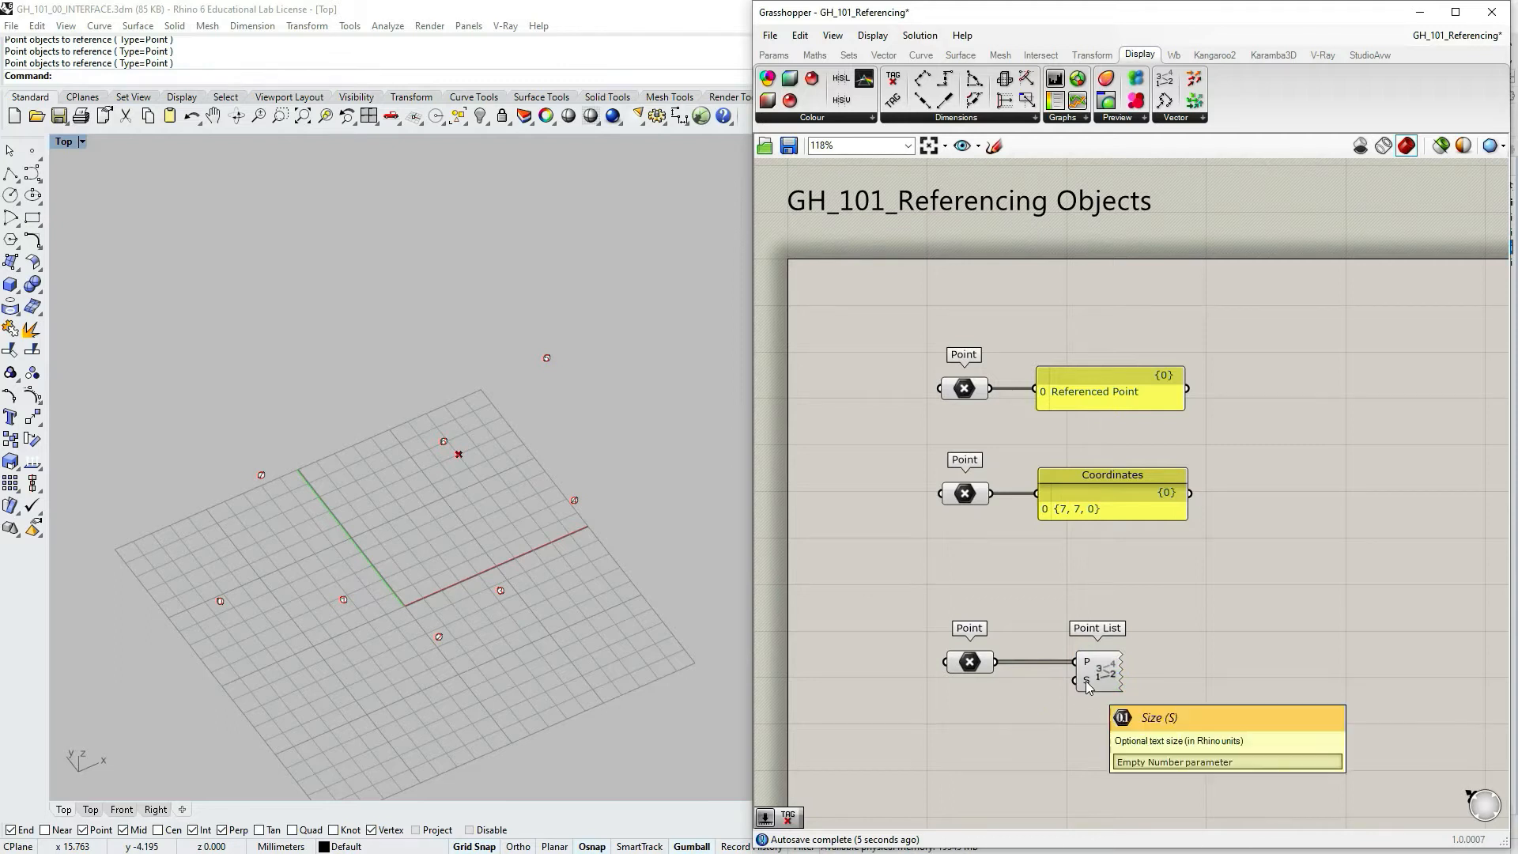
{"action": "right_click", "coordinate": [1083, 688]}
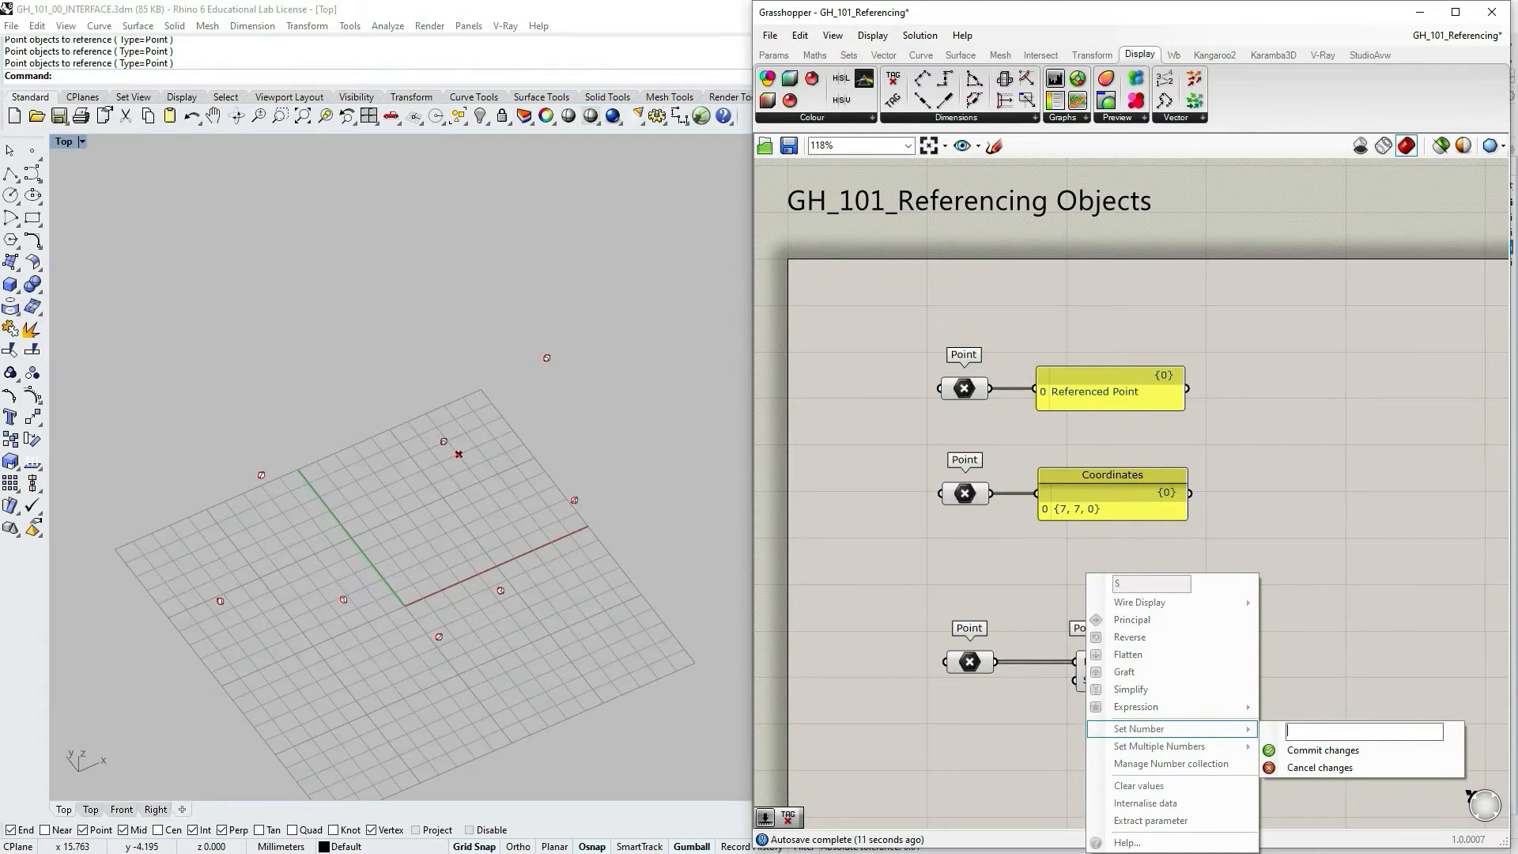
{"action": "left_click", "coordinate": [1321, 751]}
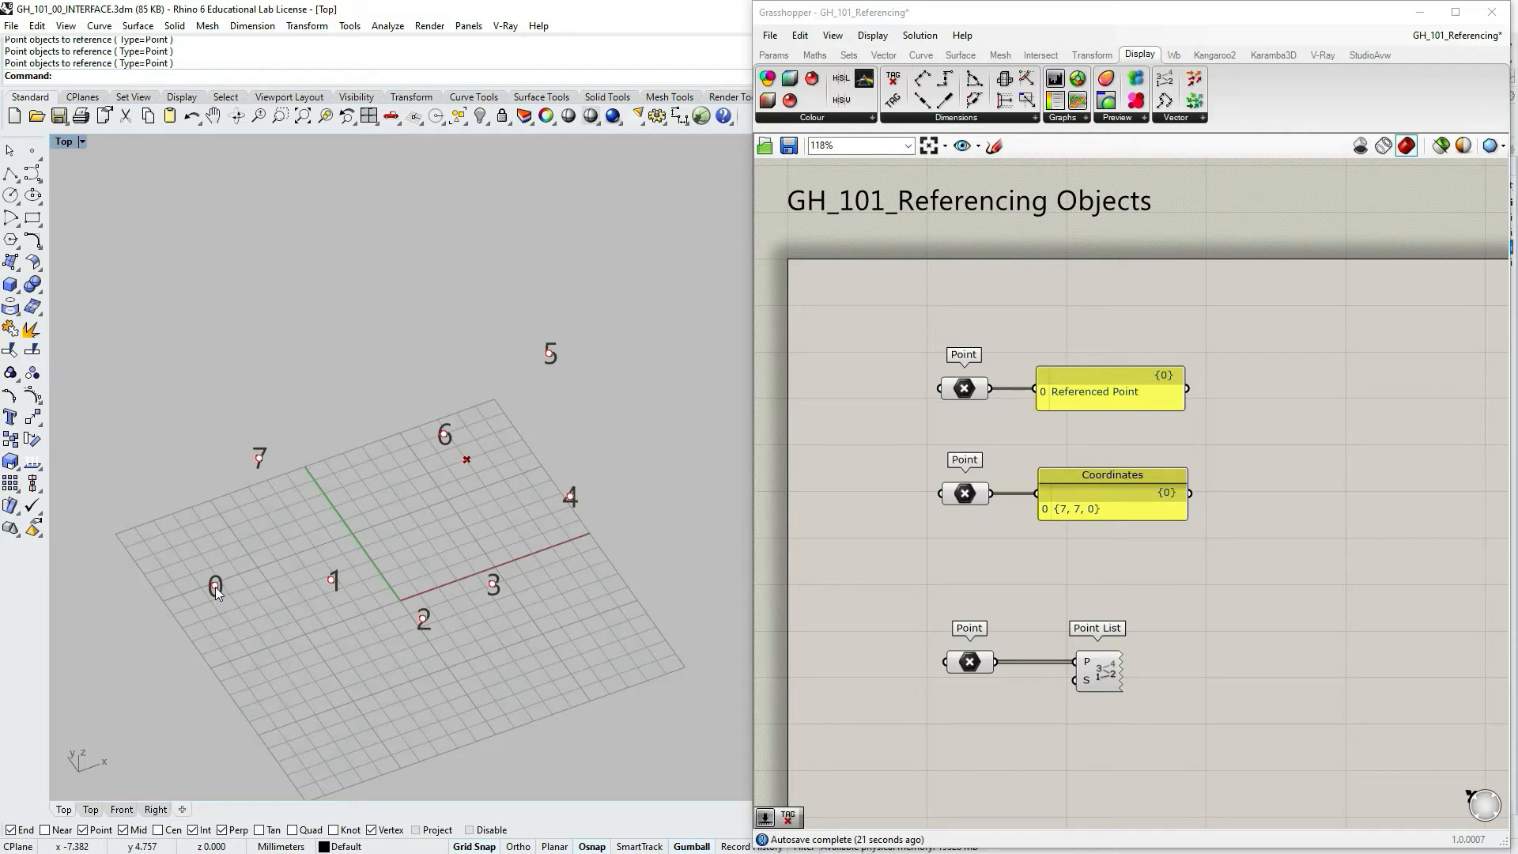
{"action": "mouse_move", "coordinate": [474, 593]}
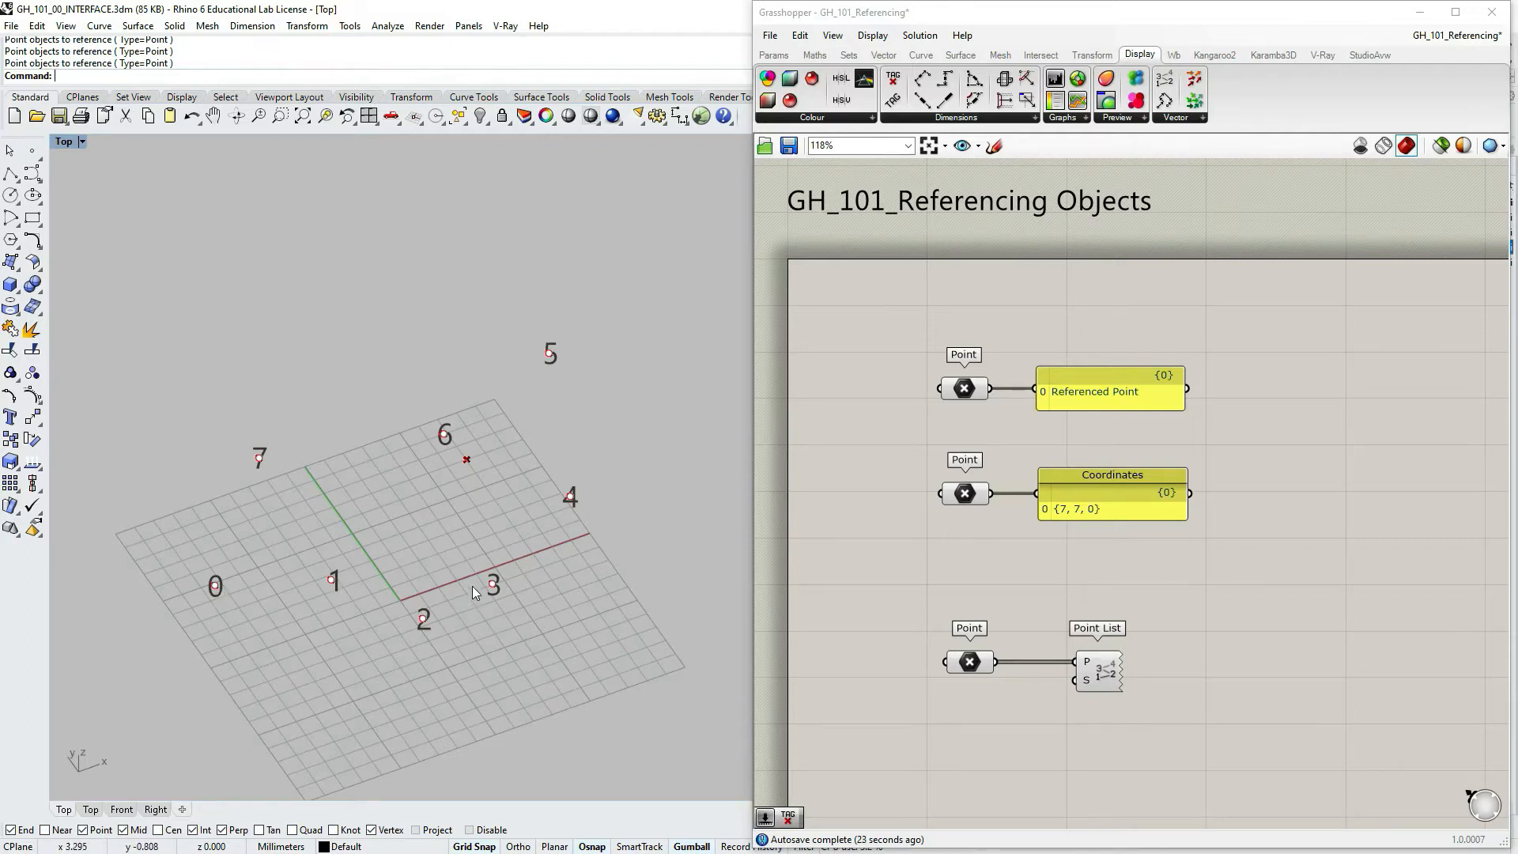
{"action": "mouse_move", "coordinate": [277, 461]}
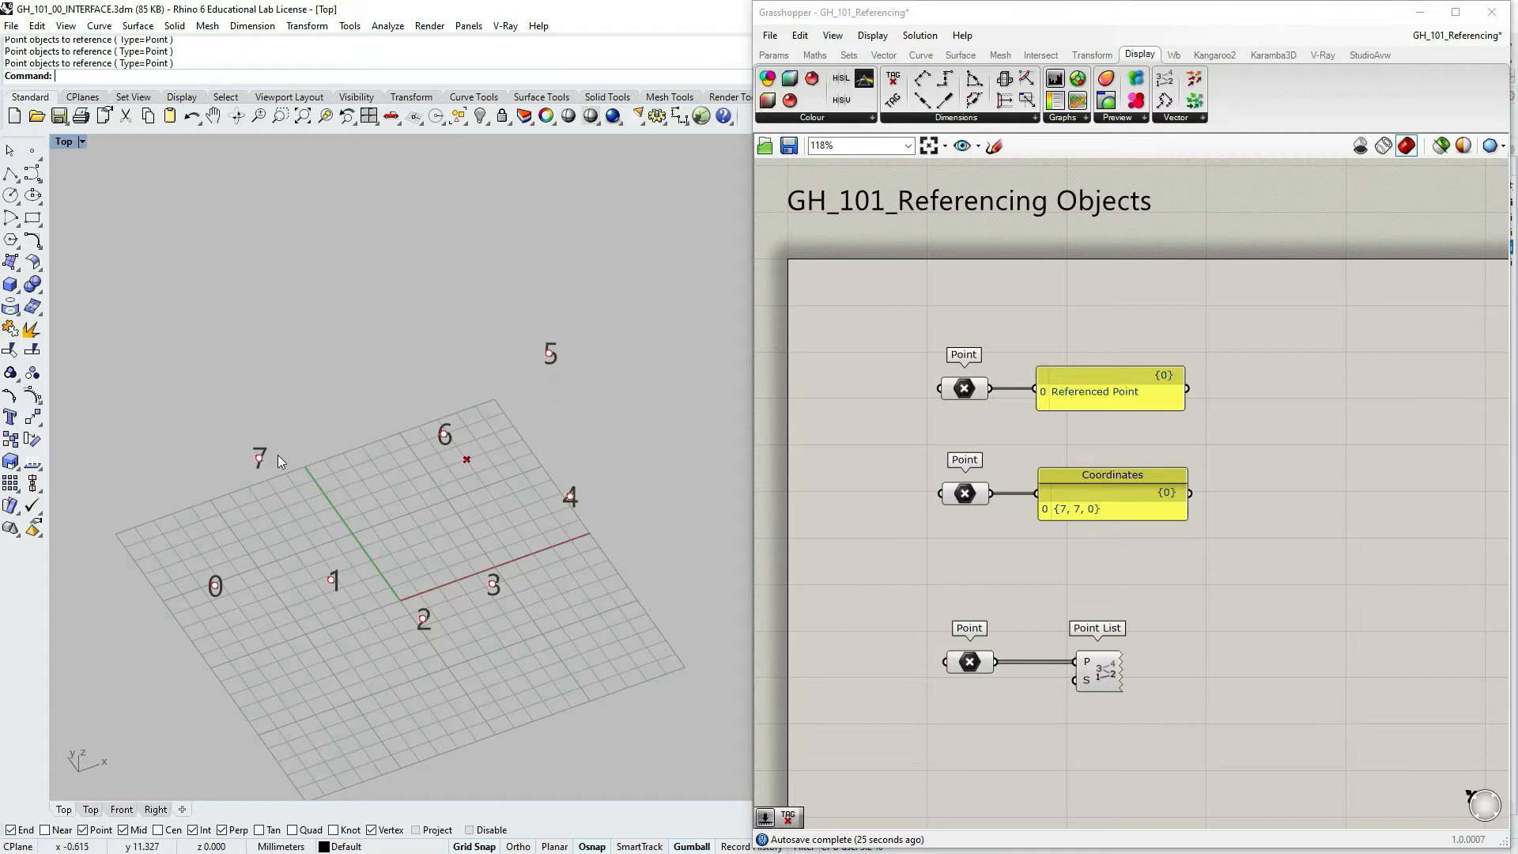
{"action": "mouse_move", "coordinate": [220, 583]}
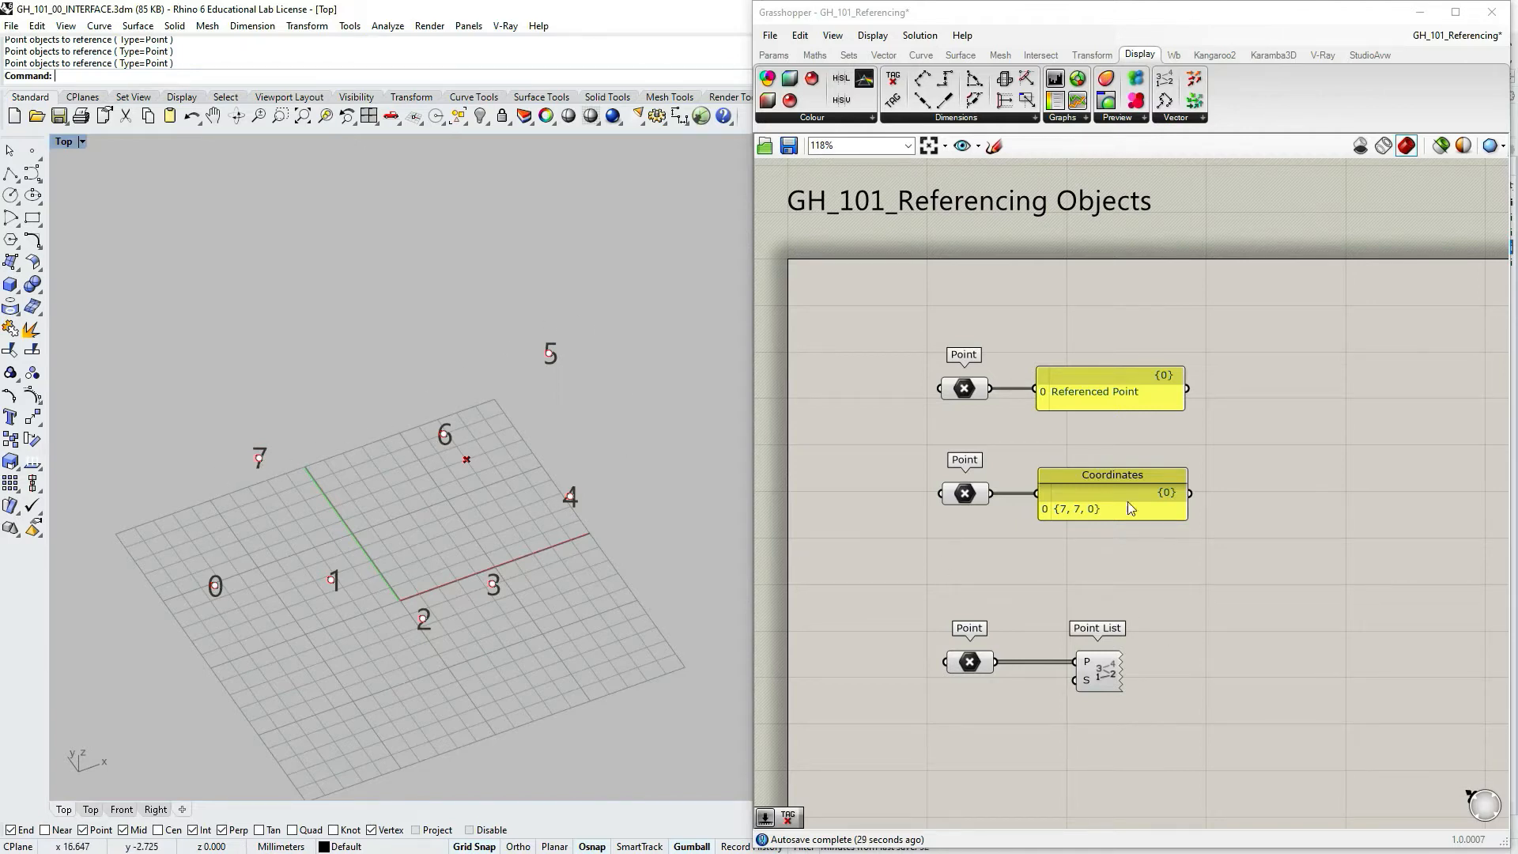
- Add a Panel from the Params tab listing the eight referenced points
{"action": "left_click", "coordinate": [773, 55]}
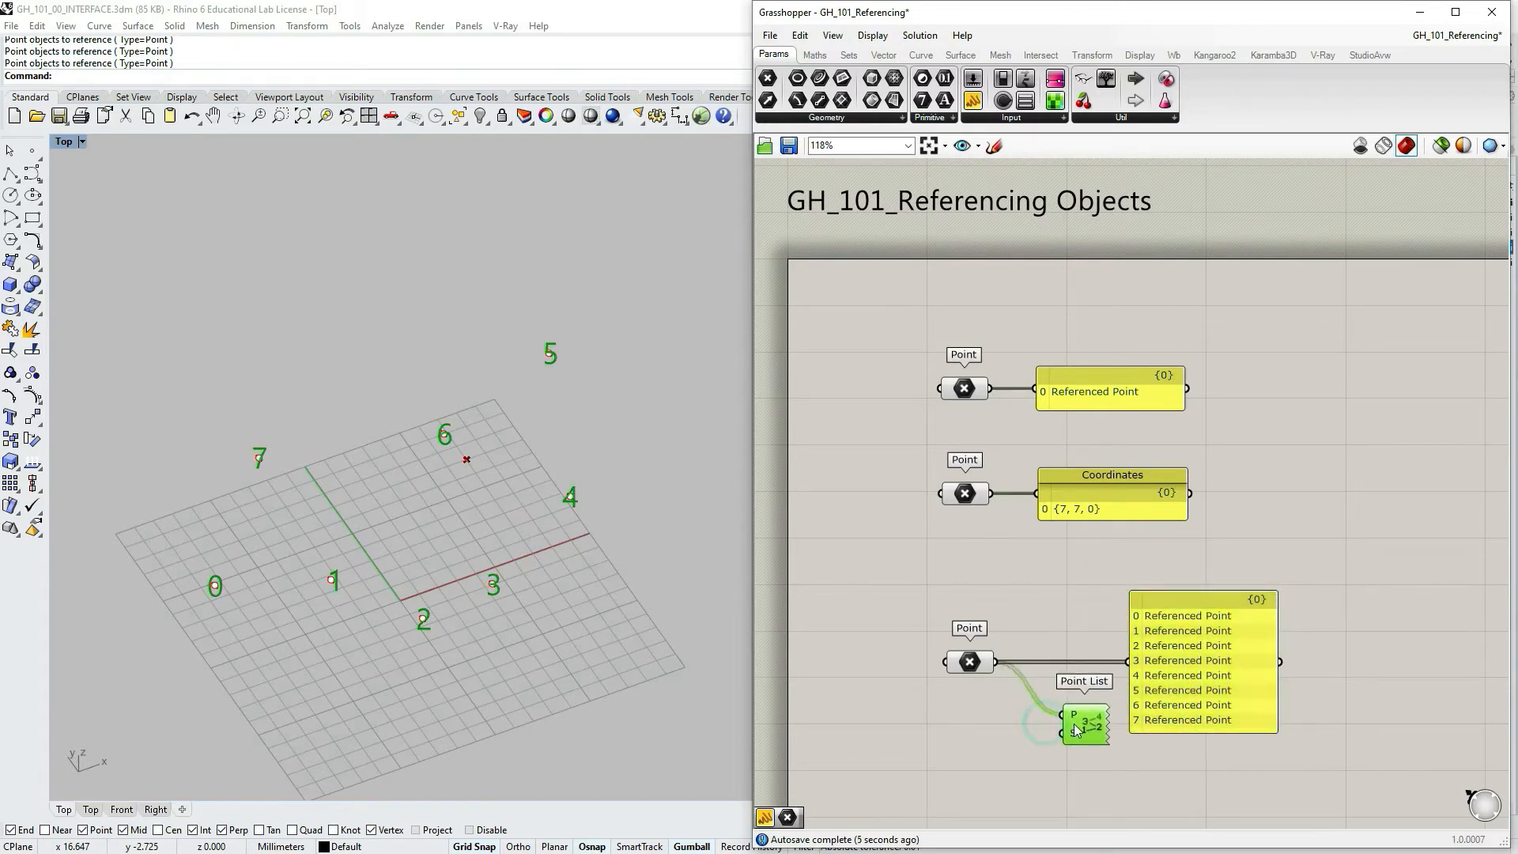
{"action": "mouse_move", "coordinate": [1152, 627]}
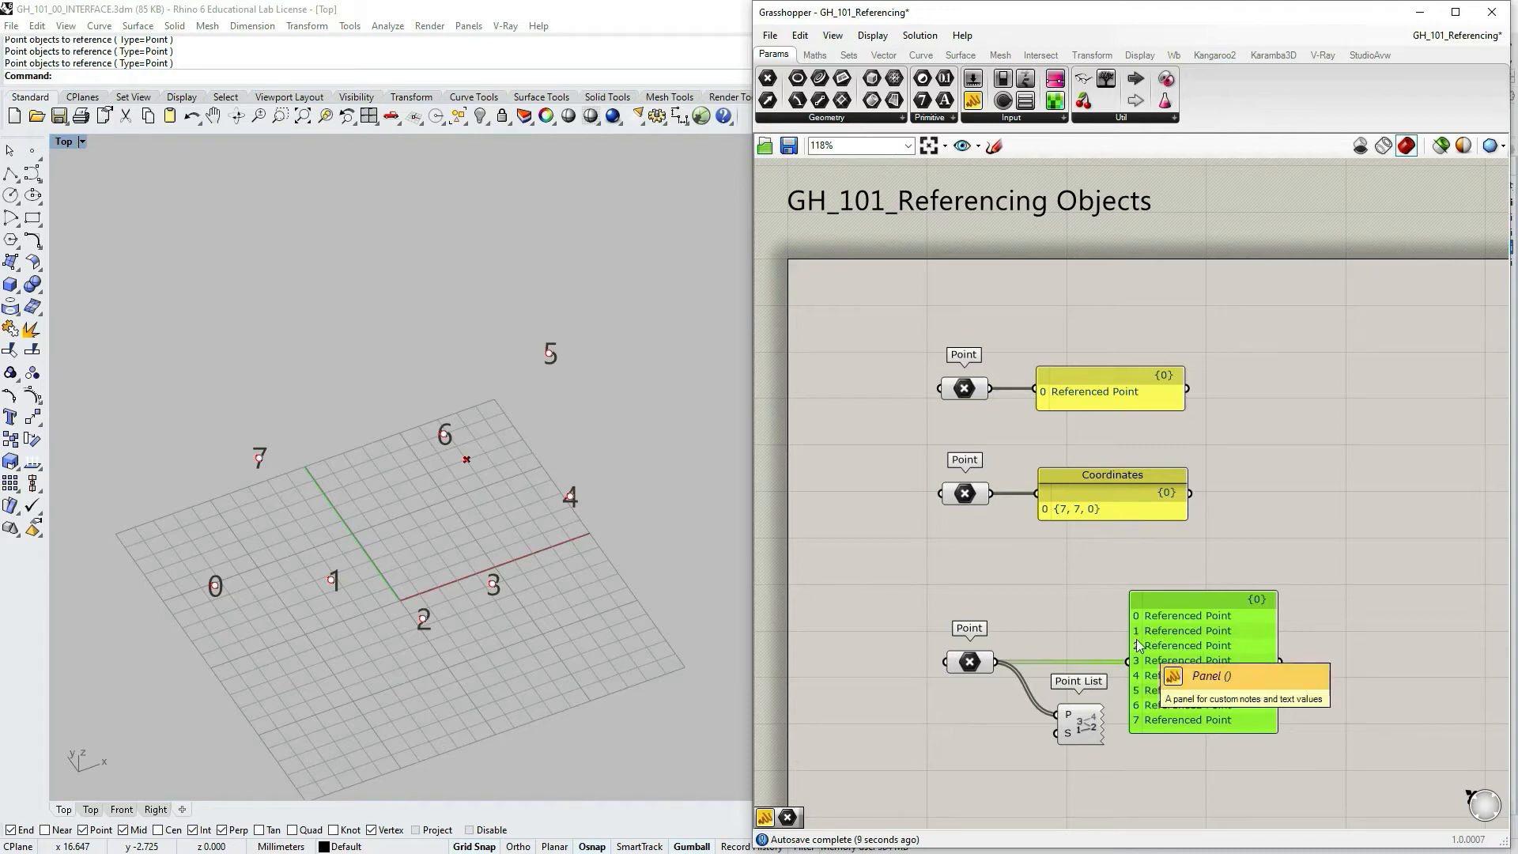
{"action": "mouse_move", "coordinate": [1147, 645]}
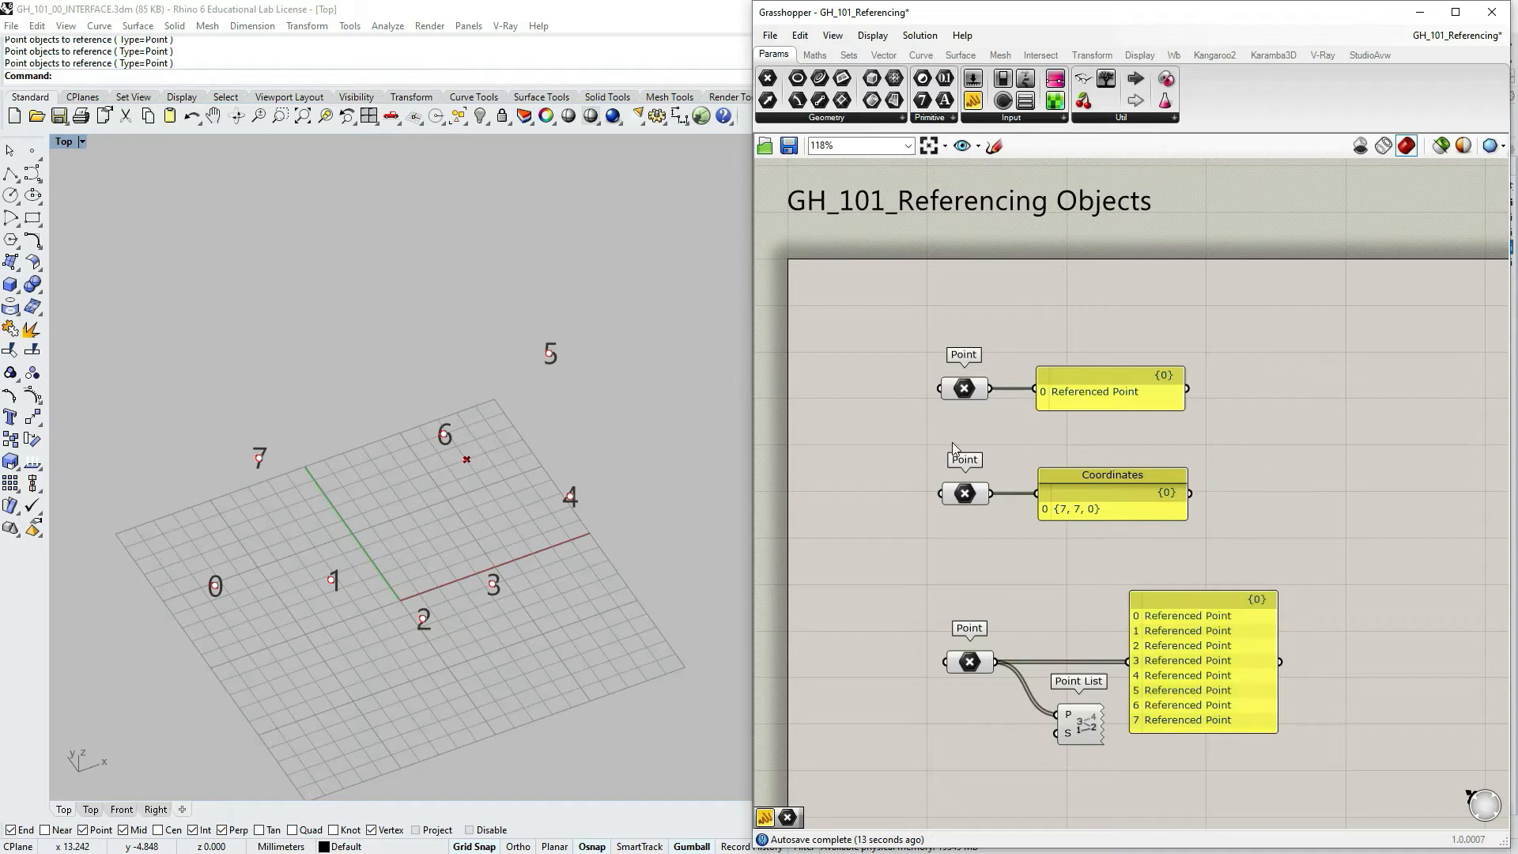
{"action": "scroll", "scroll_direction": "down", "scroll_amount": 3}
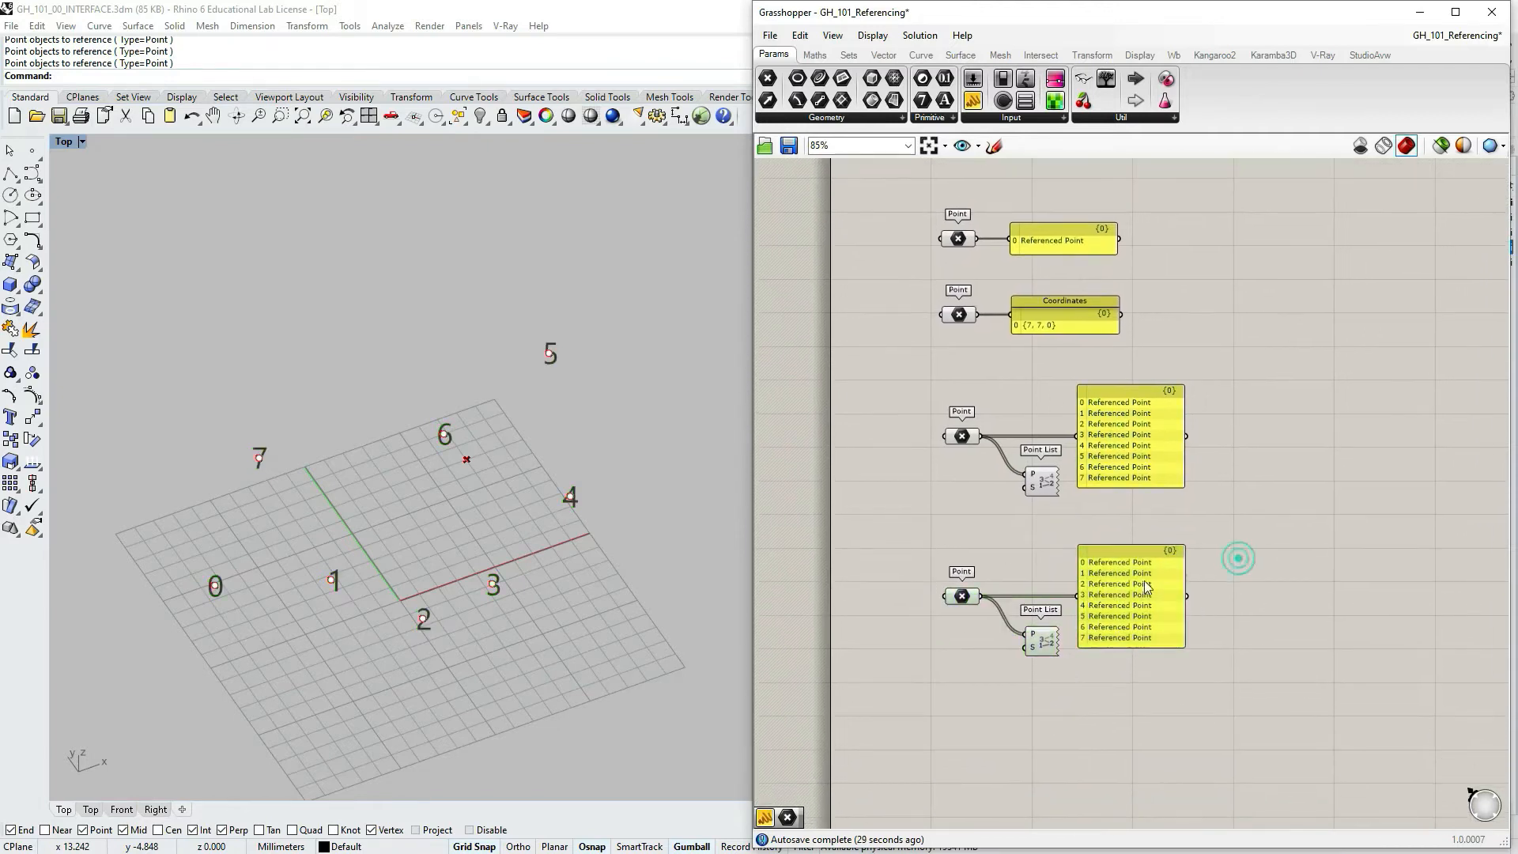
- Clear the copied Point parameter's values and disable Preview on the first Point List
{"action": "right_click", "coordinate": [961, 595]}
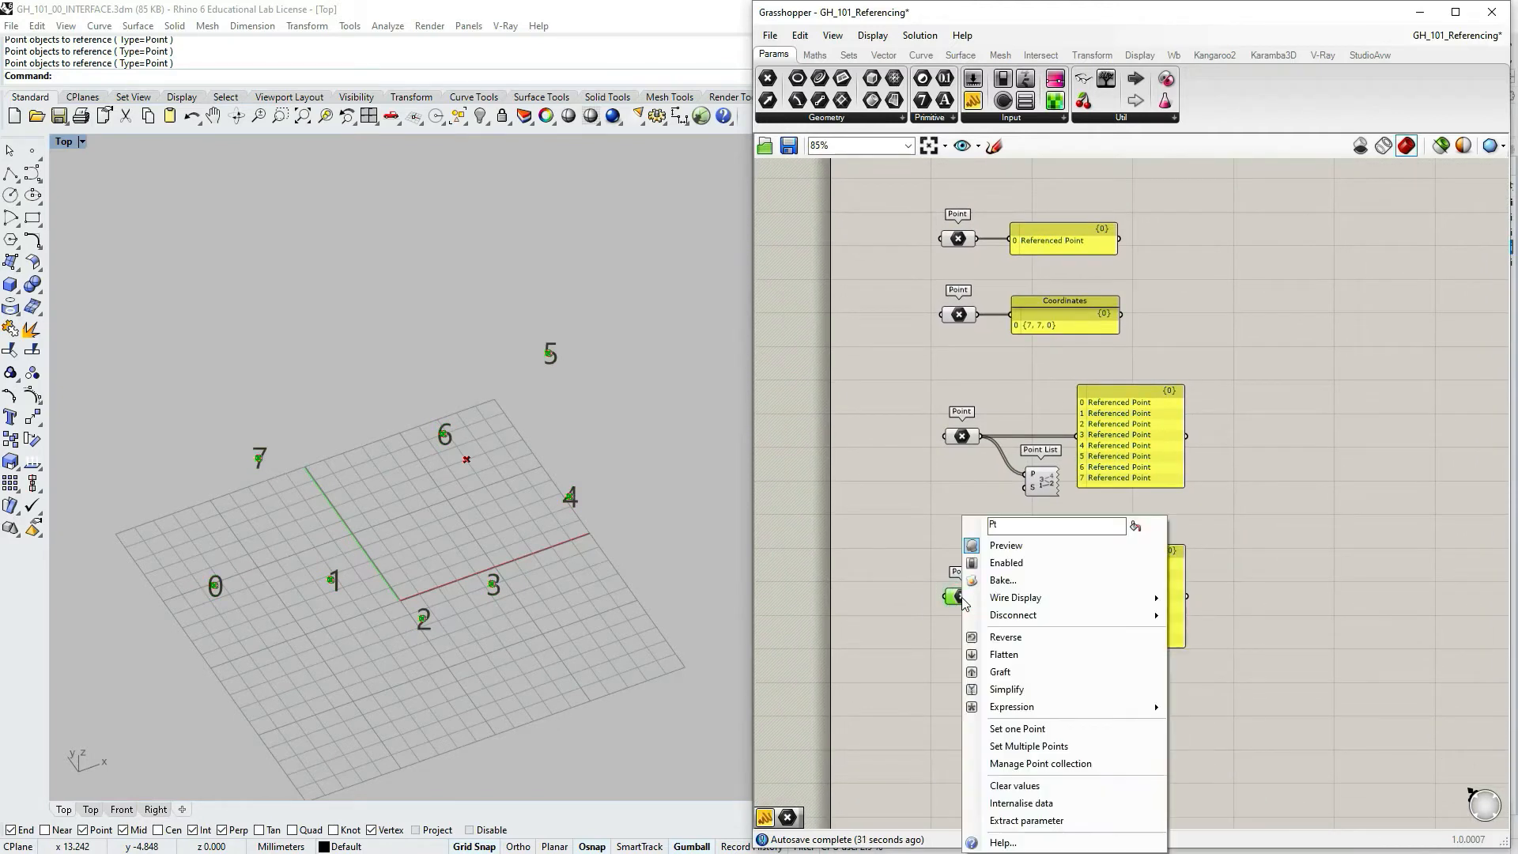
{"action": "mouse_move", "coordinate": [1029, 729]}
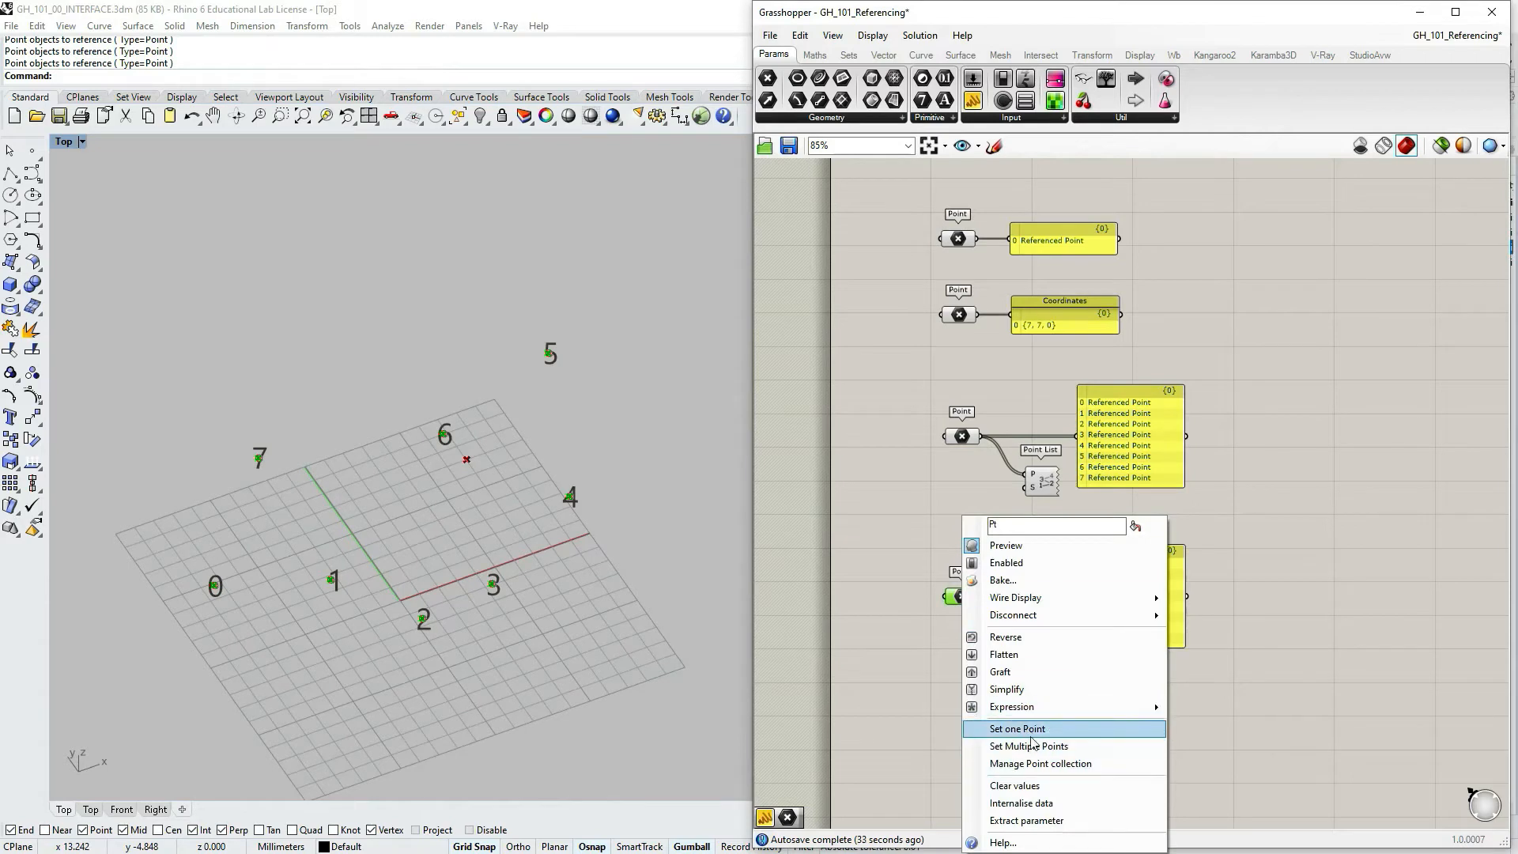
{"action": "mouse_move", "coordinate": [1014, 785]}
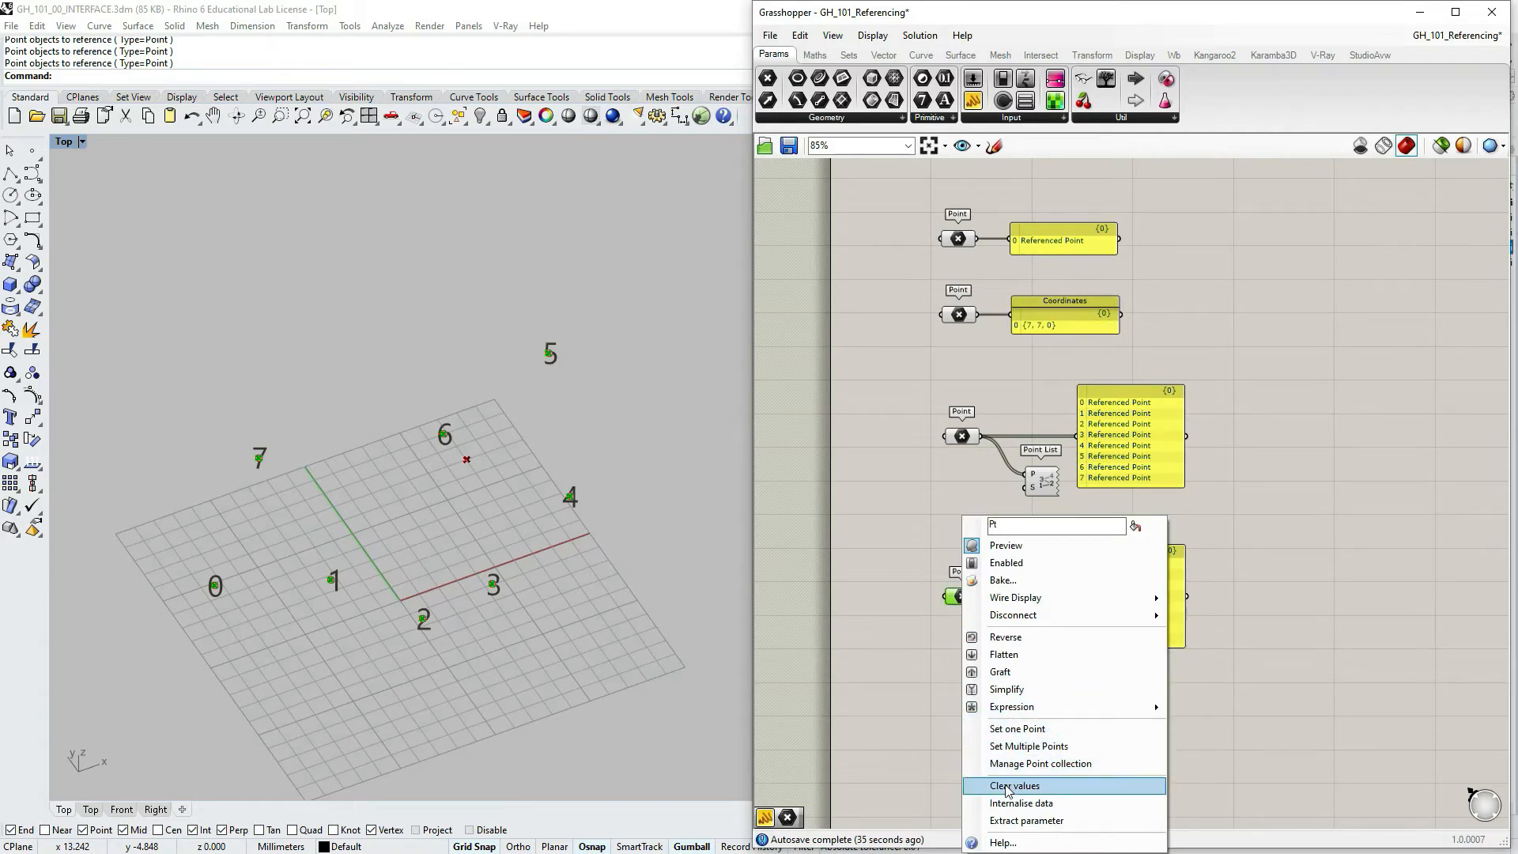
{"action": "left_click", "coordinate": [1014, 786]}
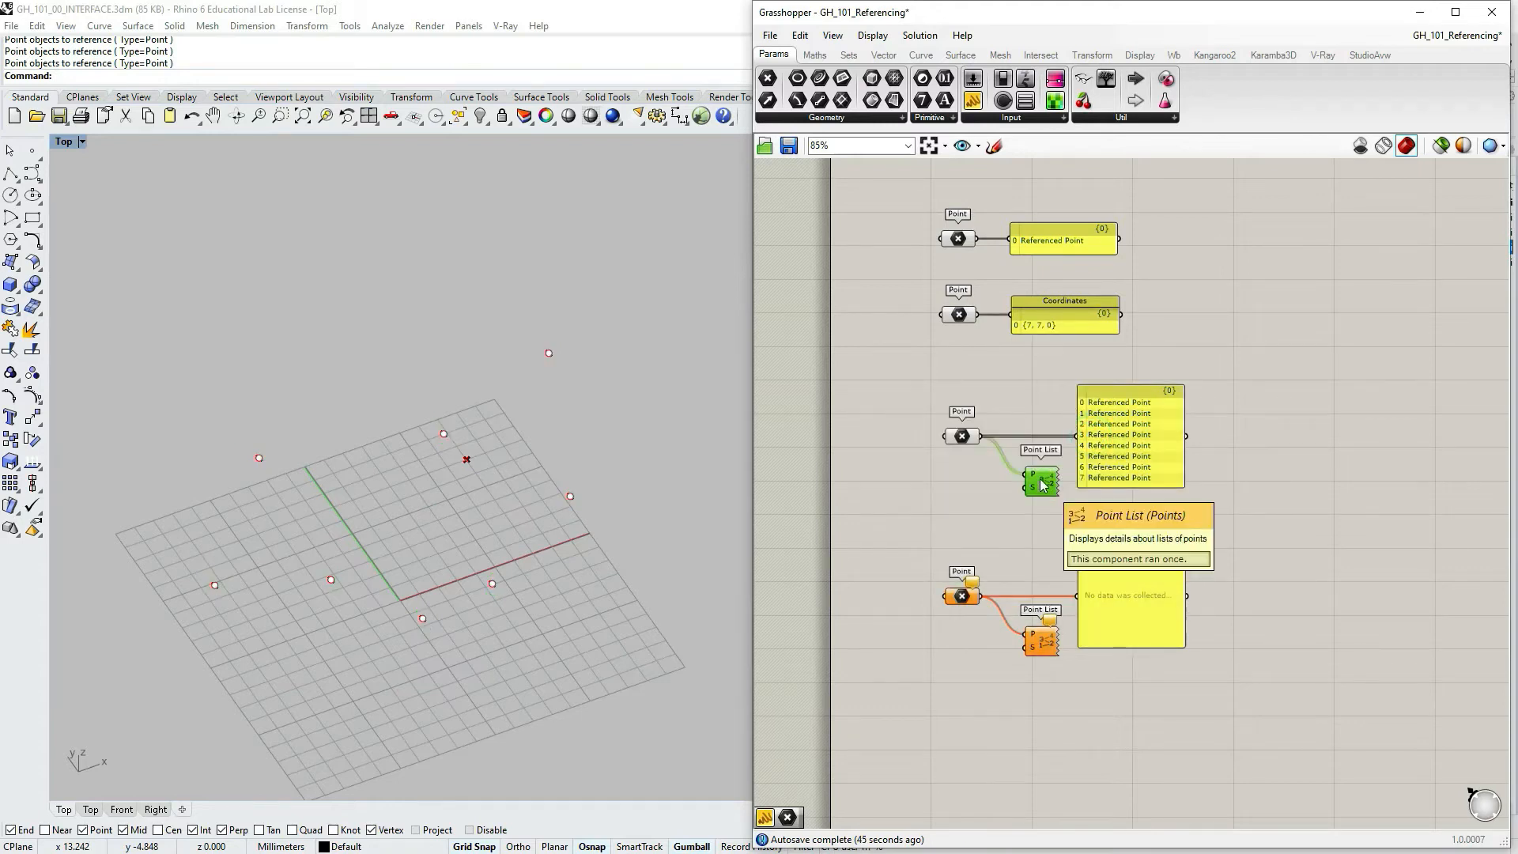
{"action": "right_click", "coordinate": [1039, 482]}
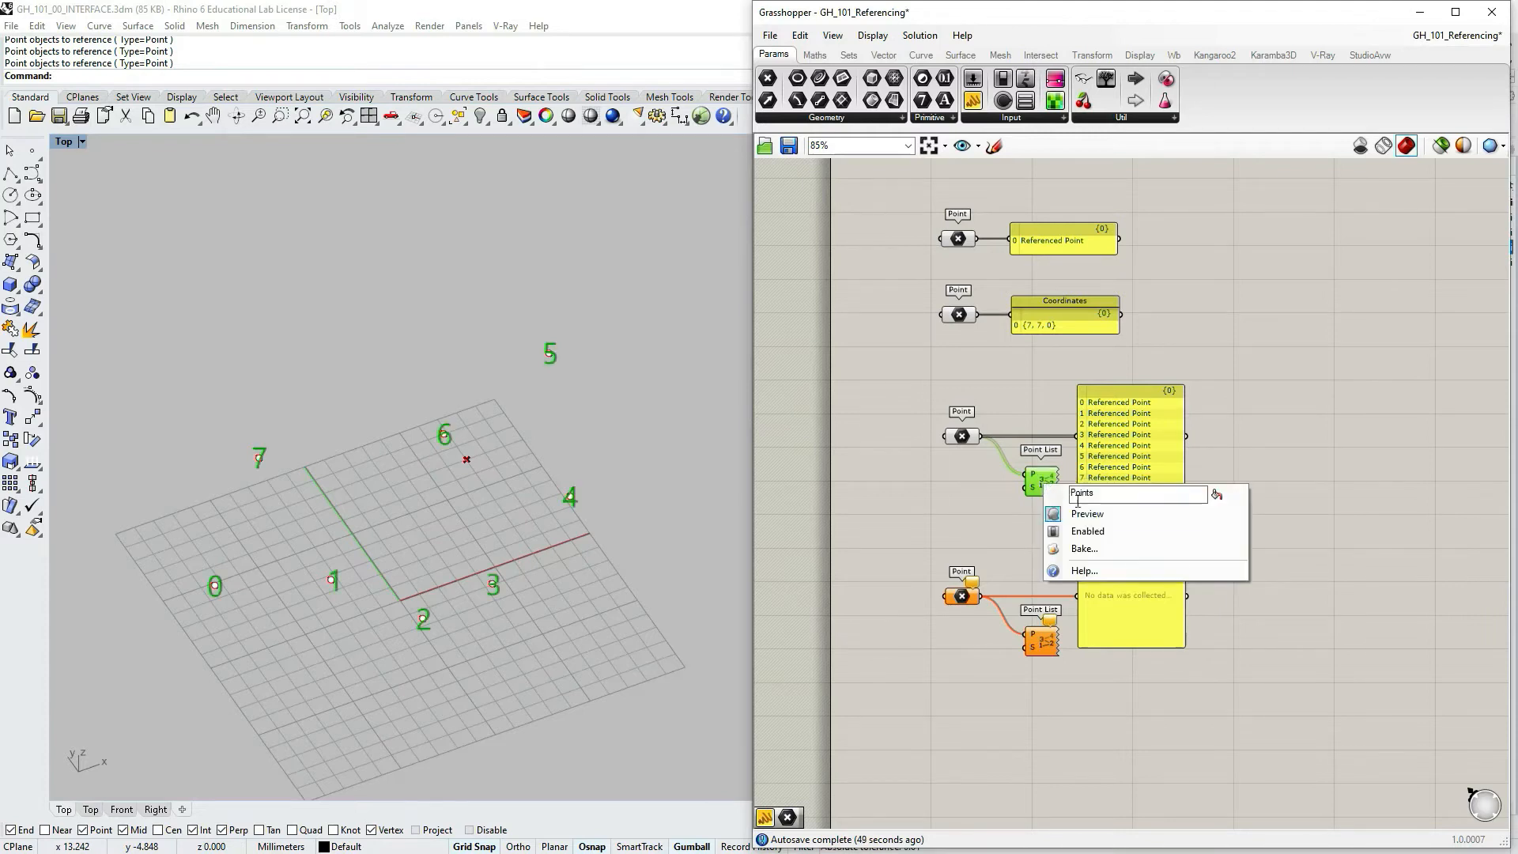
{"action": "left_click", "coordinate": [1087, 513]}
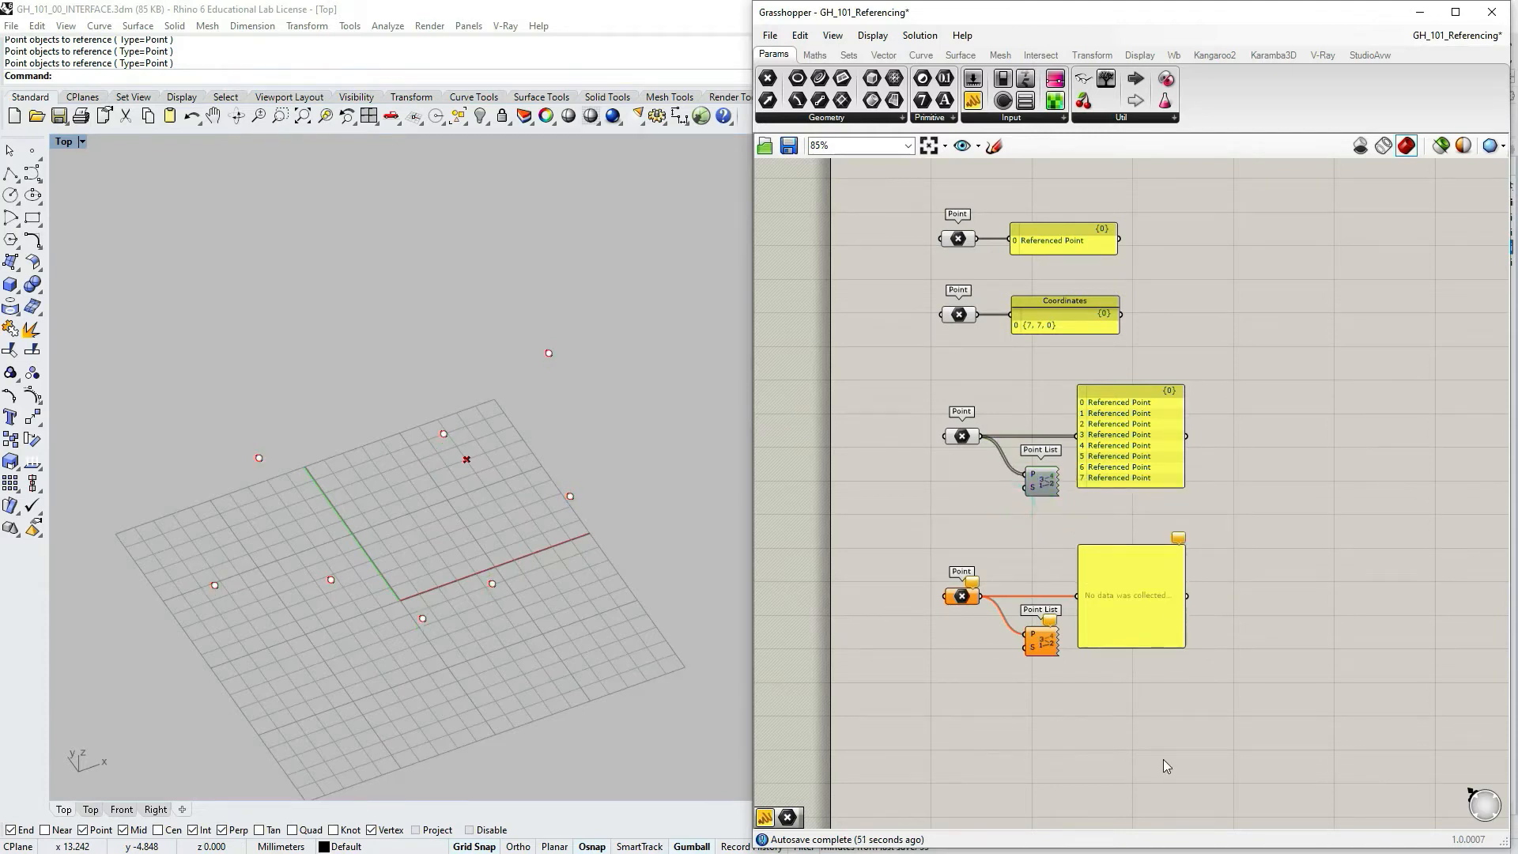
{"action": "mouse_move", "coordinate": [961, 595]}
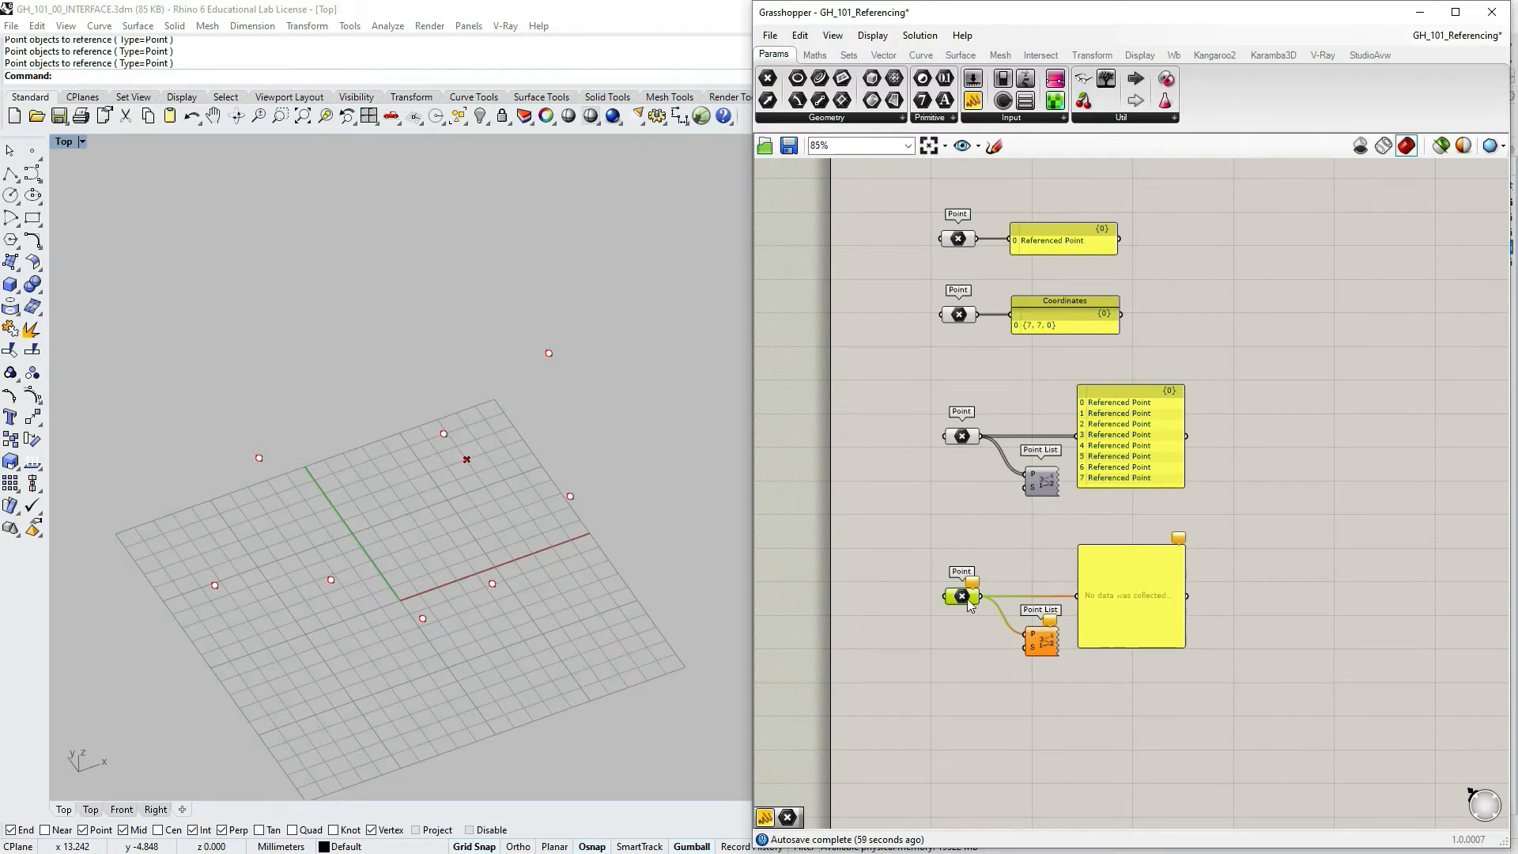
- Start a Set Multiple Points reference on the empty copied Point parameter
{"action": "right_click", "coordinate": [960, 595]}
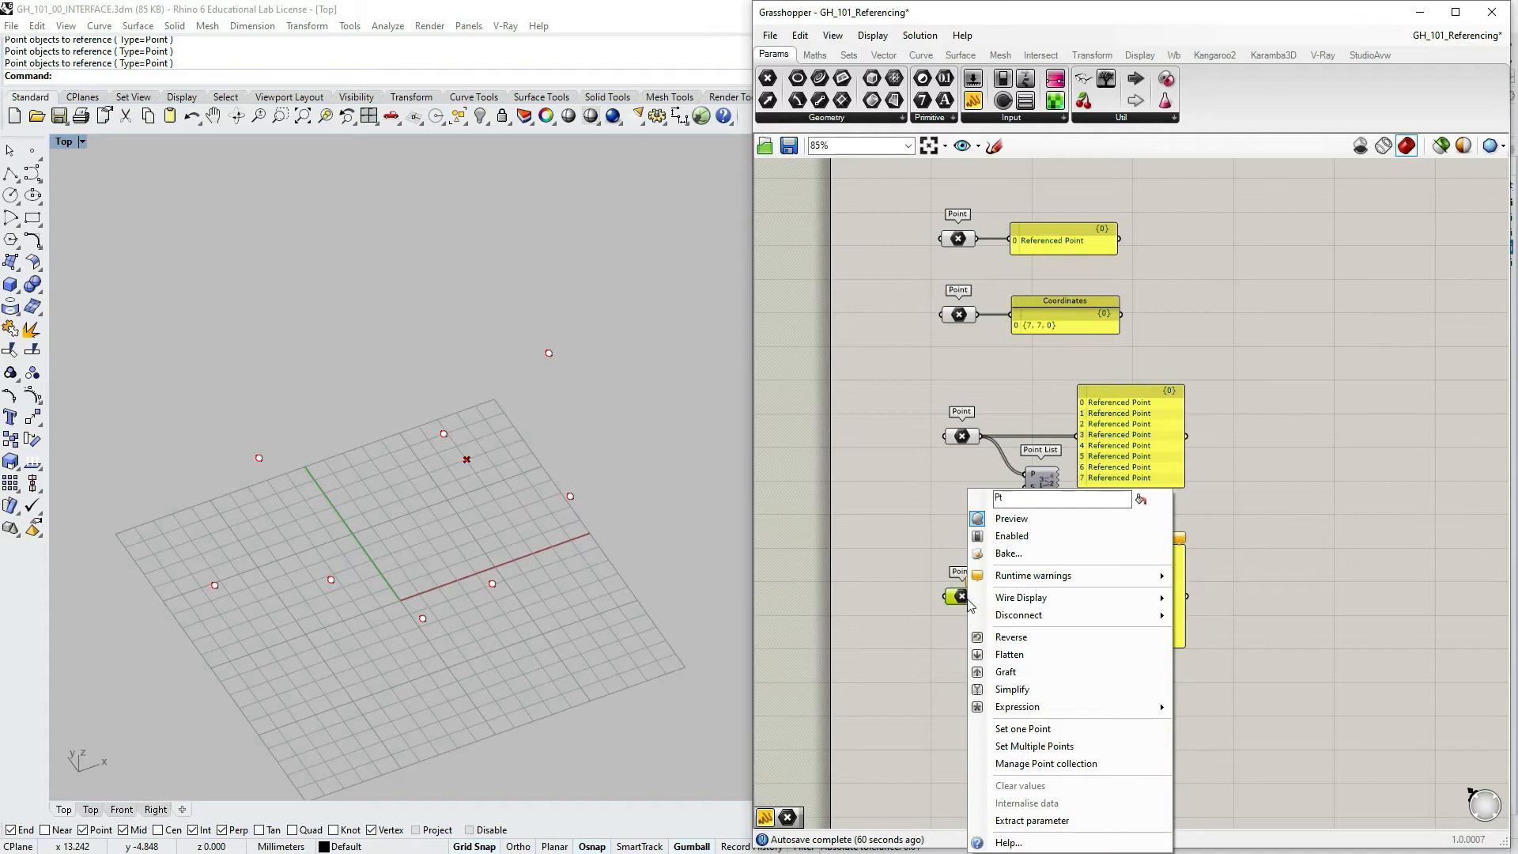
{"action": "mouse_move", "coordinate": [1023, 728]}
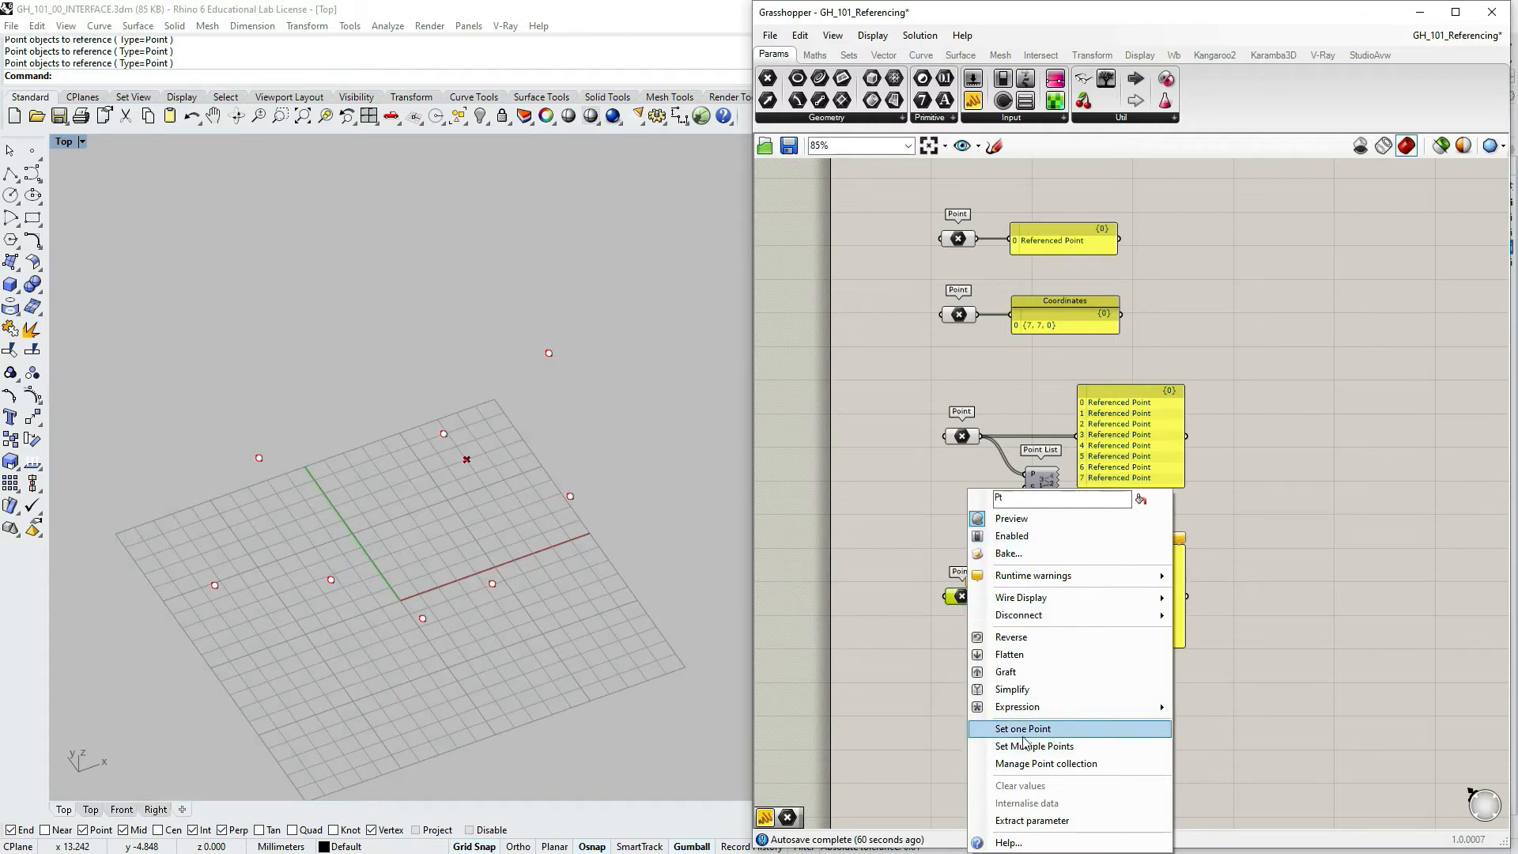
{"action": "mouse_move", "coordinate": [1036, 746]}
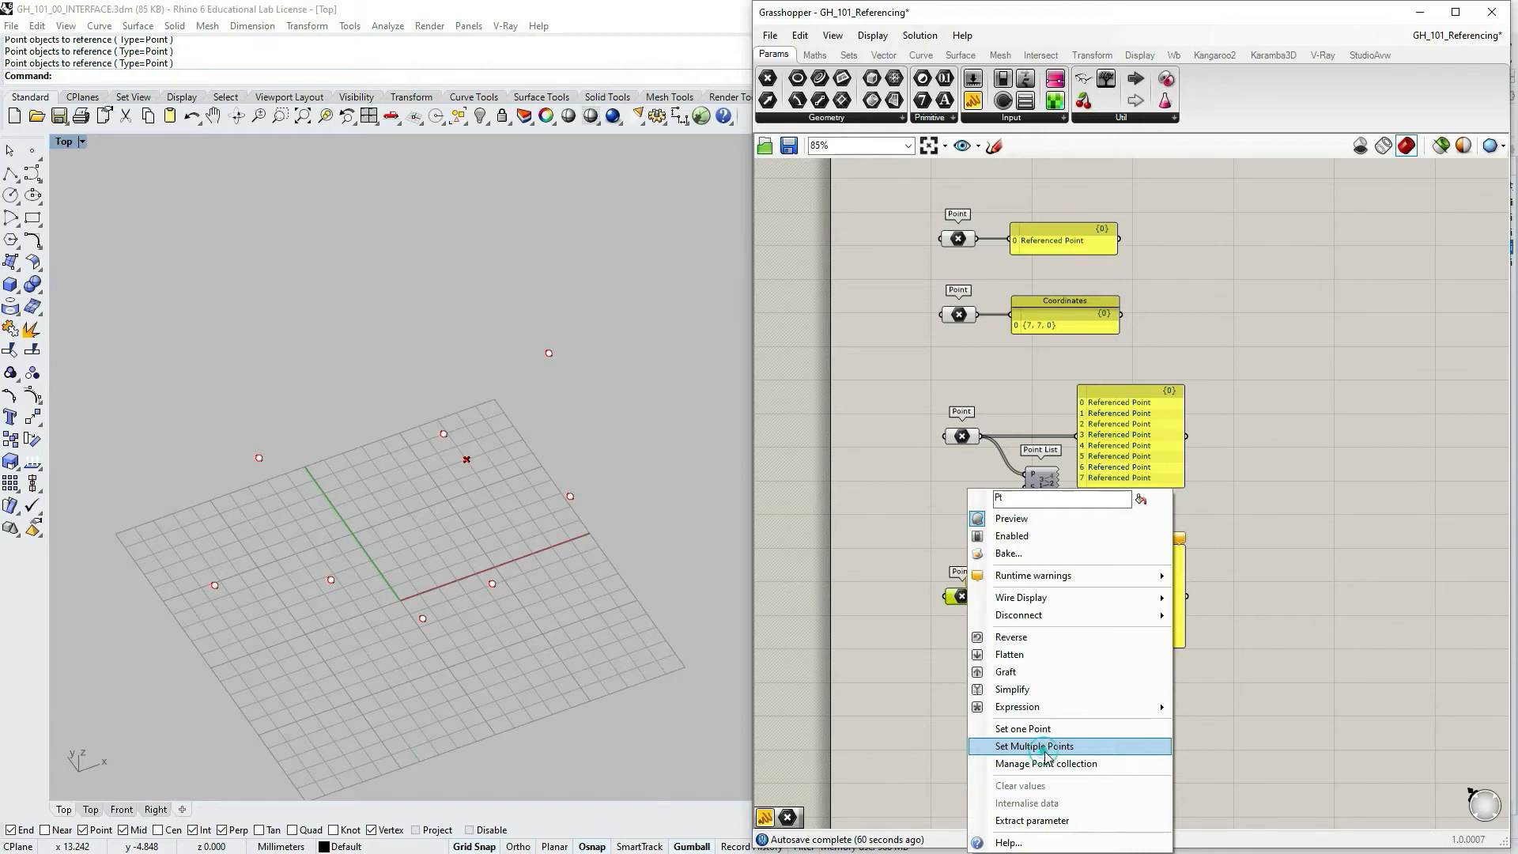
{"action": "left_click", "coordinate": [1034, 746]}
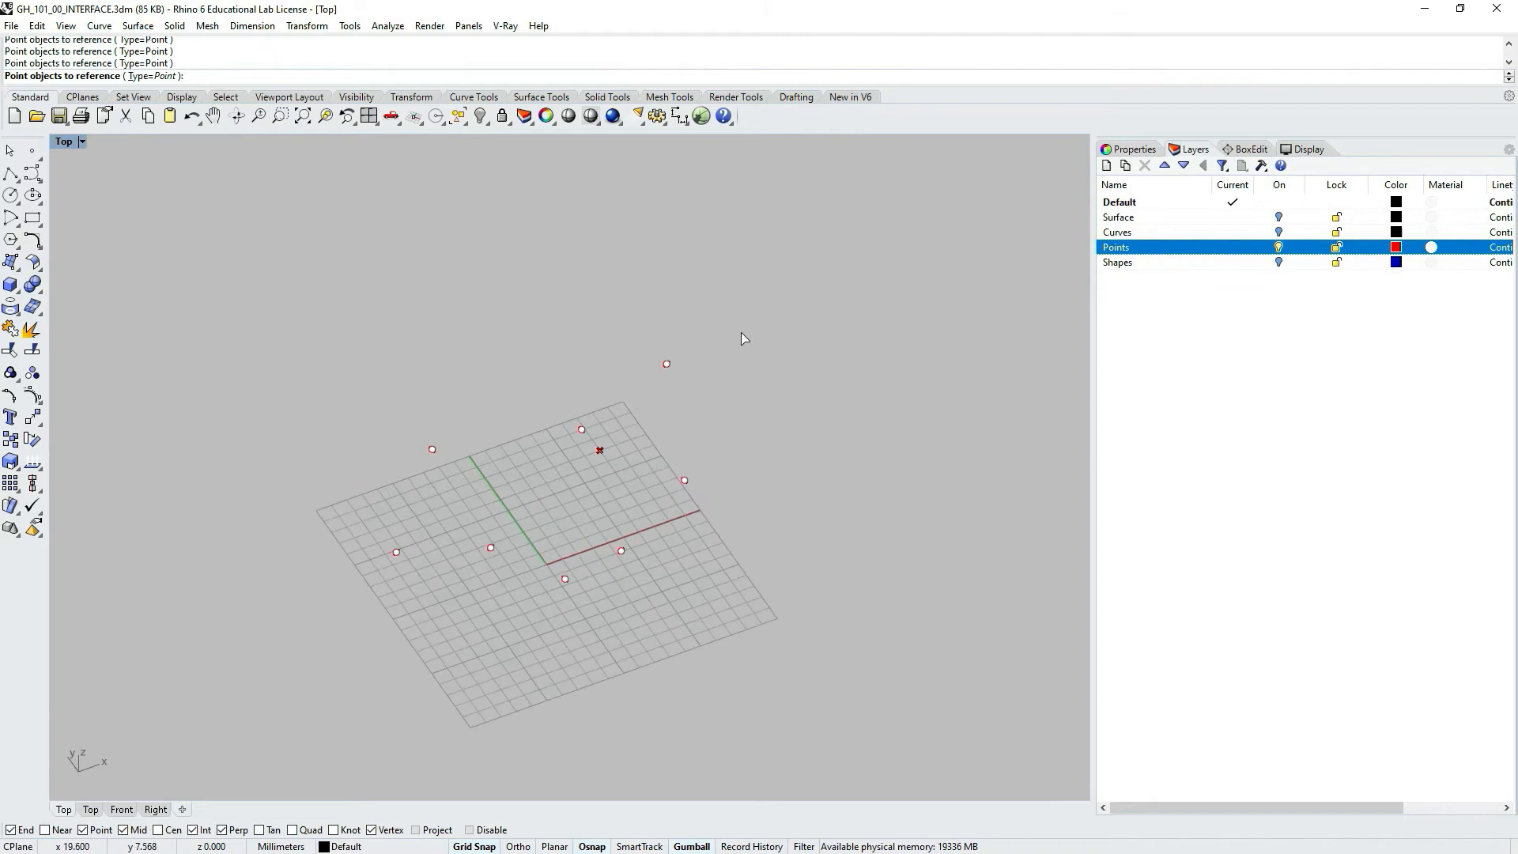
{"action": "mouse_move", "coordinate": [702, 612]}
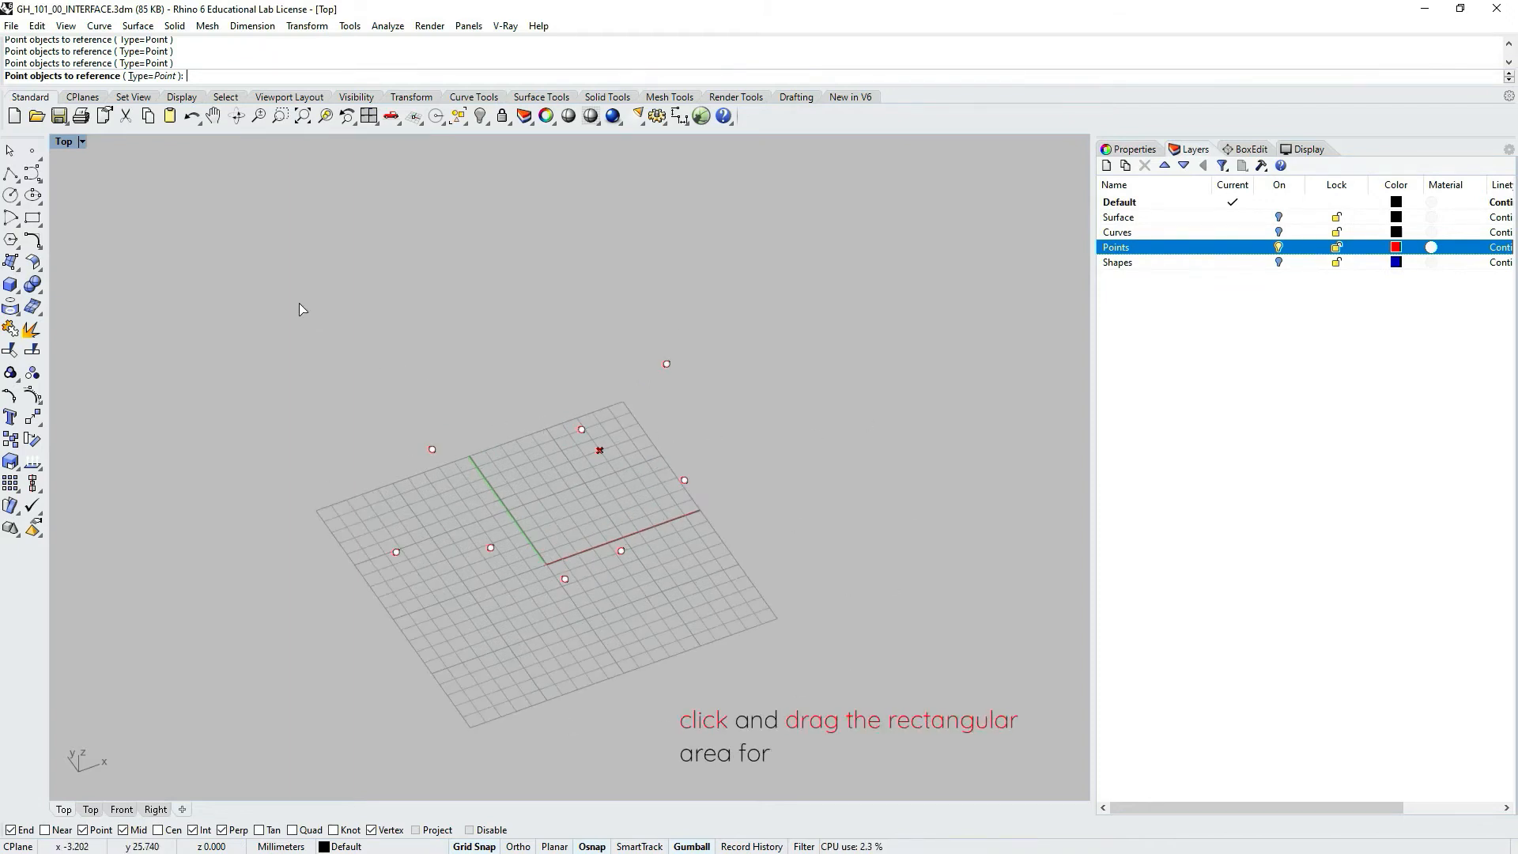
- Window-select all the points on the Points layer in the Top viewport
{"action": "left_click_drag", "start_coordinate": [302, 307], "coordinate": [336, 339]}
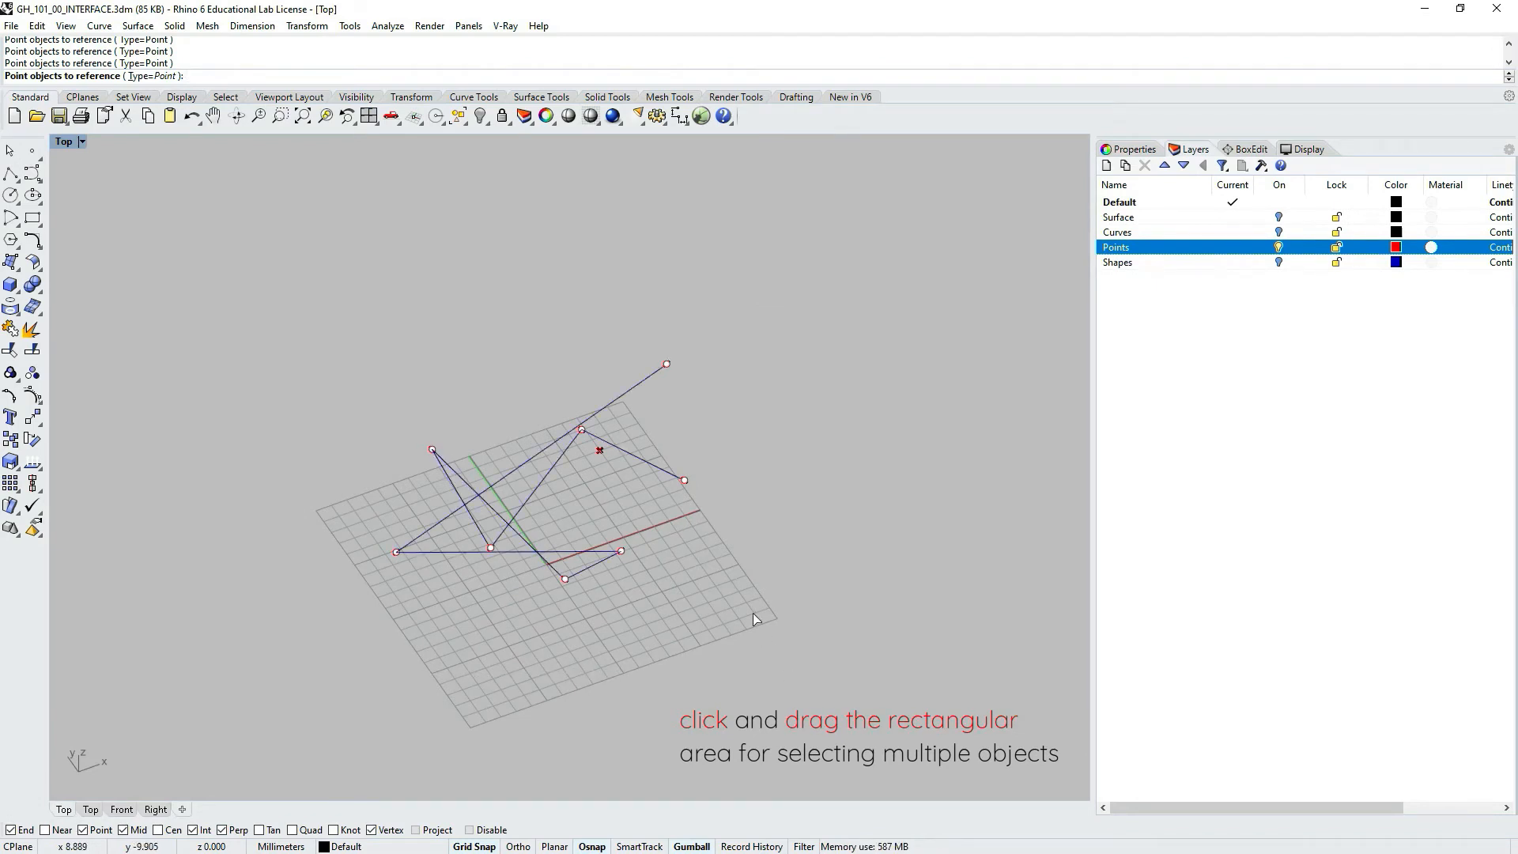
{"action": "mouse_move", "coordinate": [744, 517]}
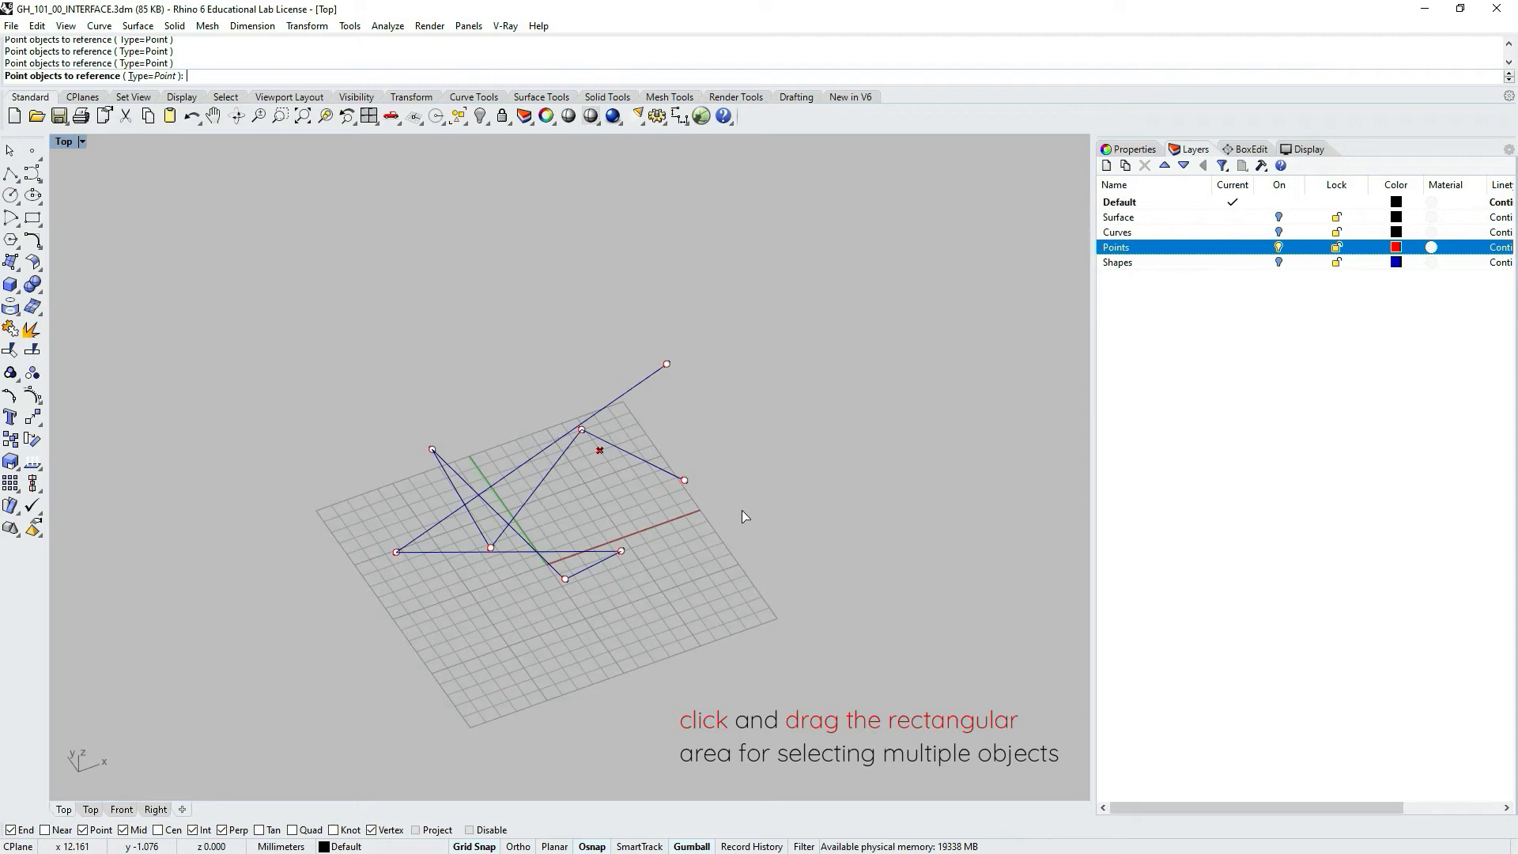
{"action": "mouse_move", "coordinate": [342, 605]}
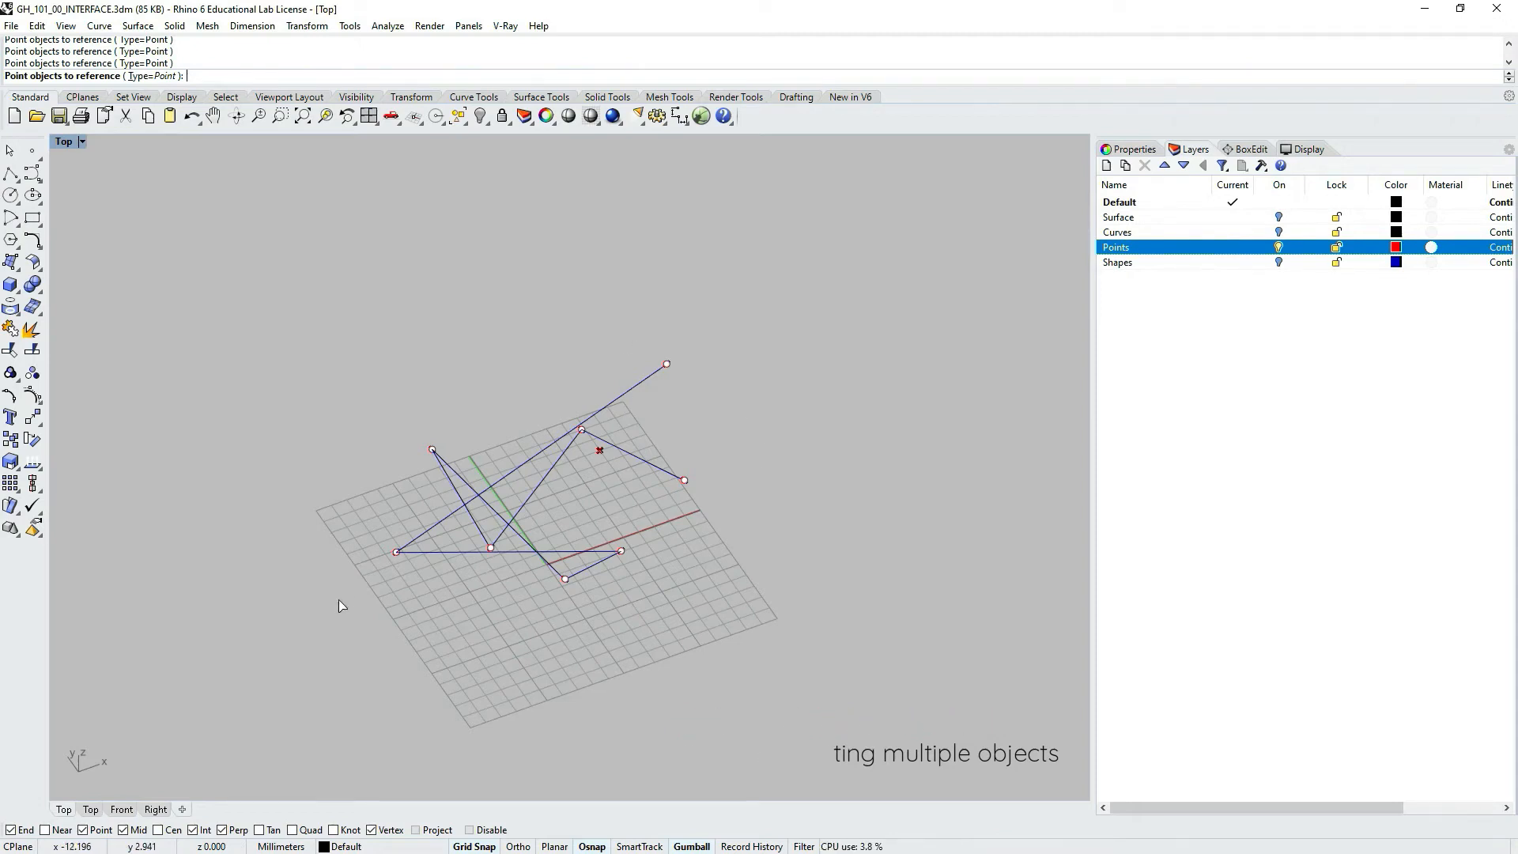
{"action": "mouse_move", "coordinate": [731, 523]}
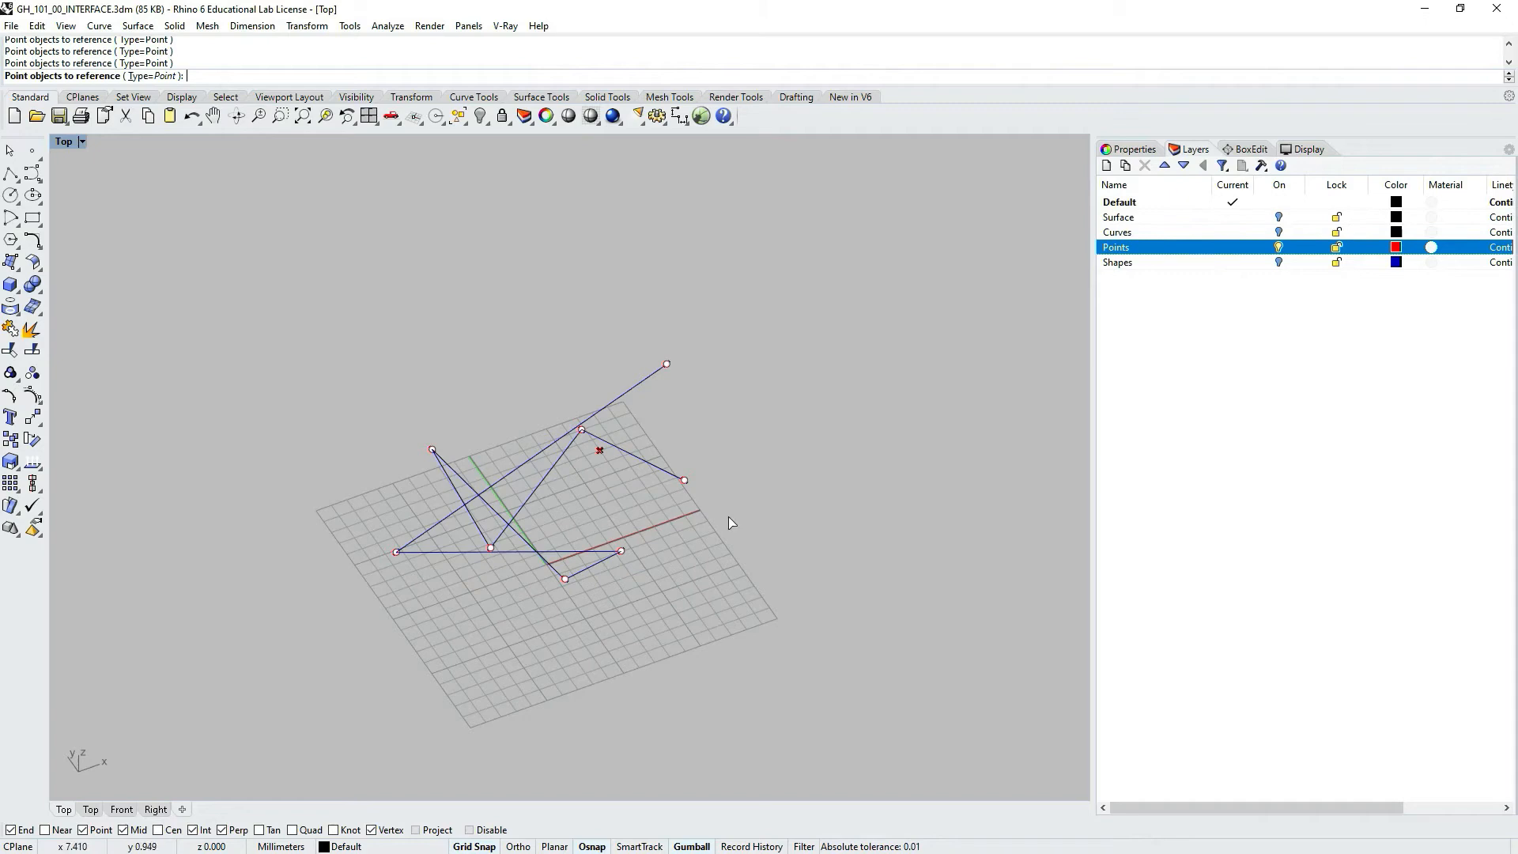
{"action": "mouse_move", "coordinate": [713, 517]}
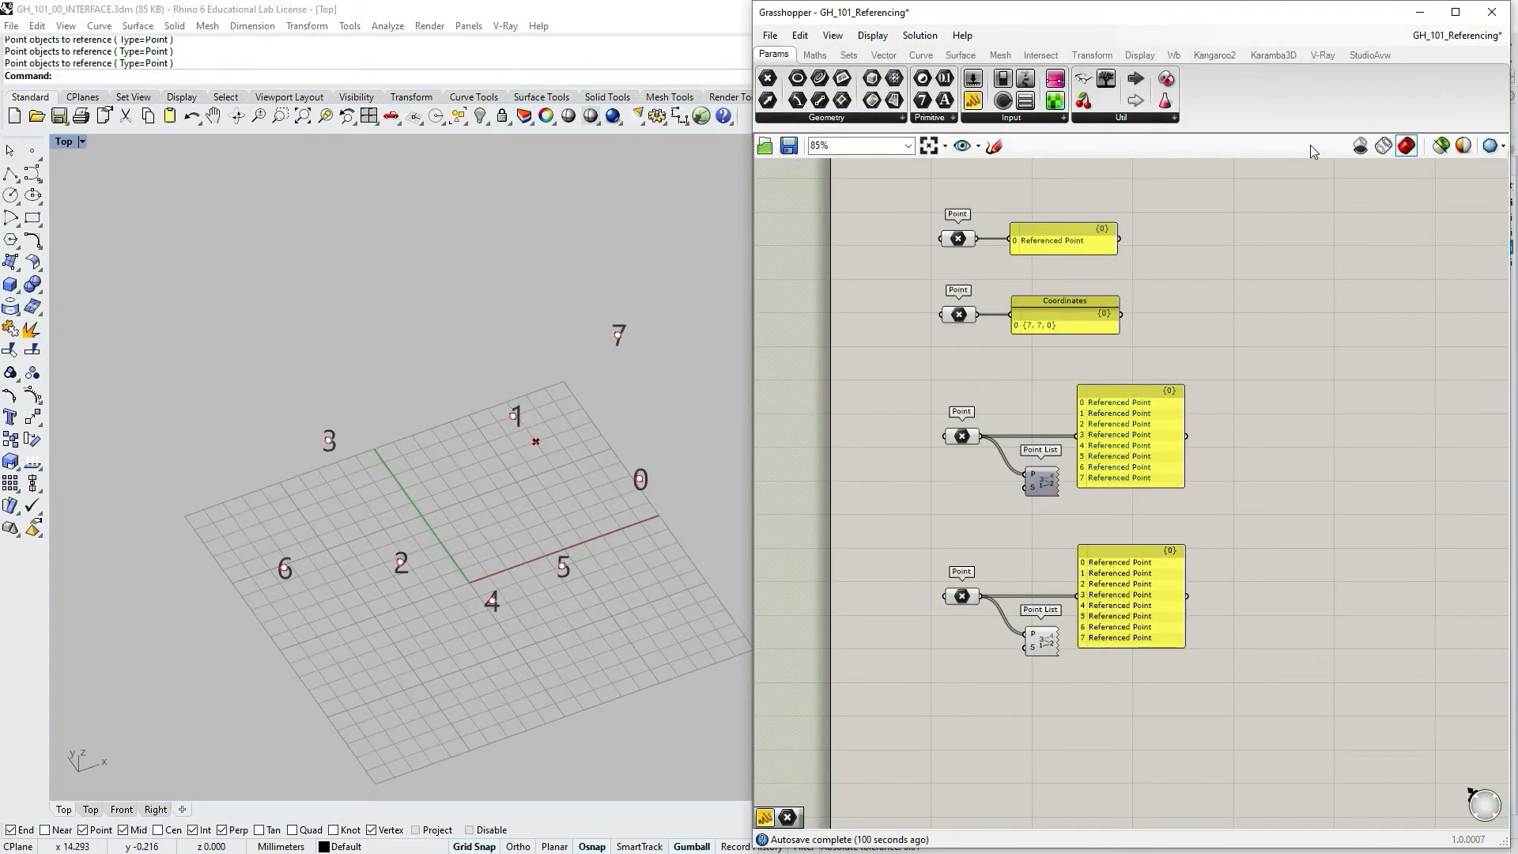
{"action": "mouse_move", "coordinate": [1441, 145]}
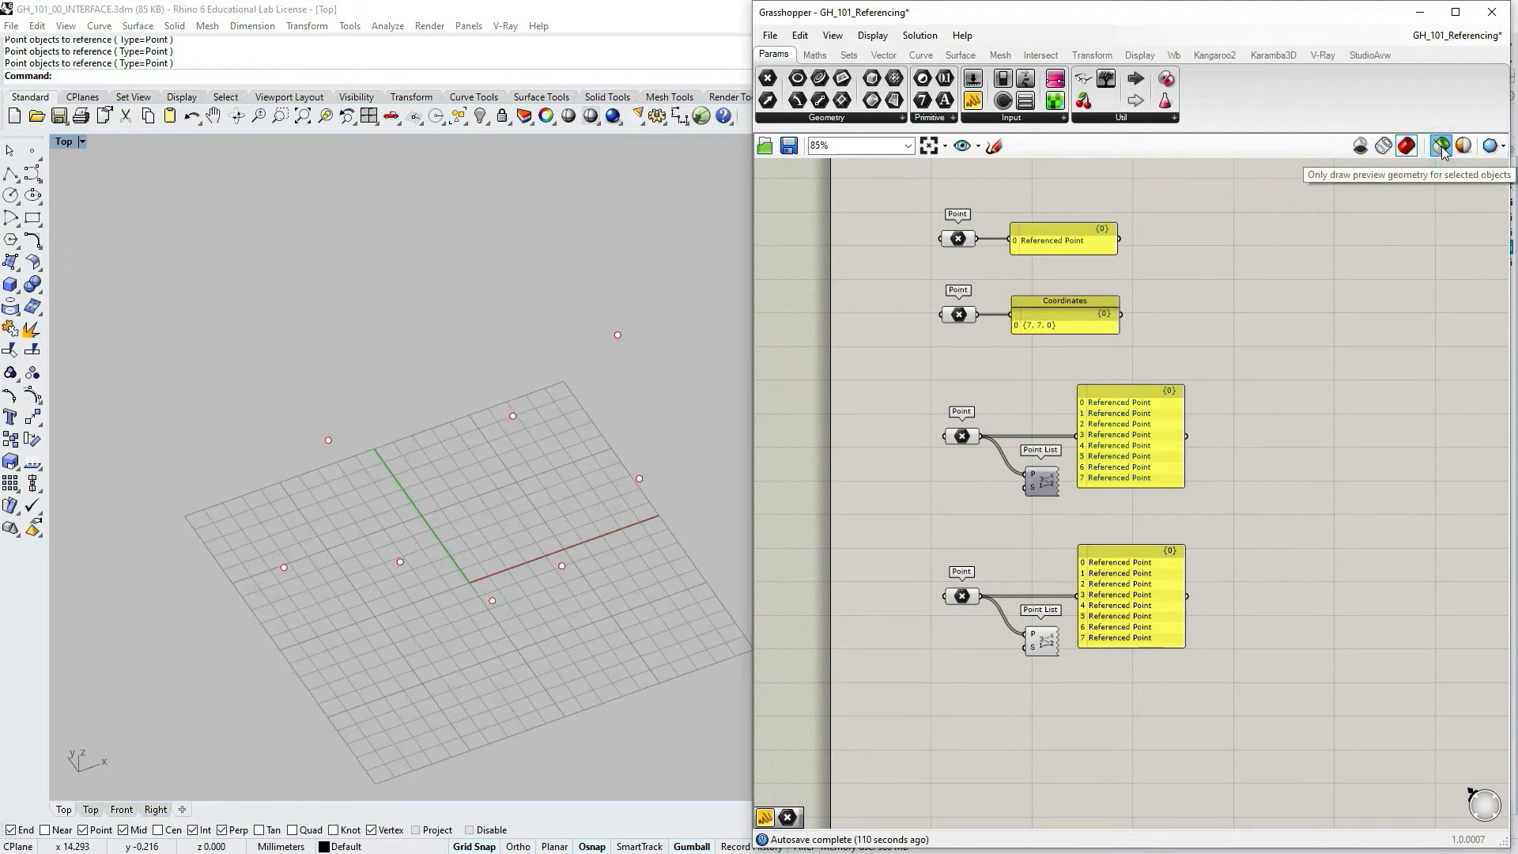
{"action": "mouse_move", "coordinate": [1440, 146]}
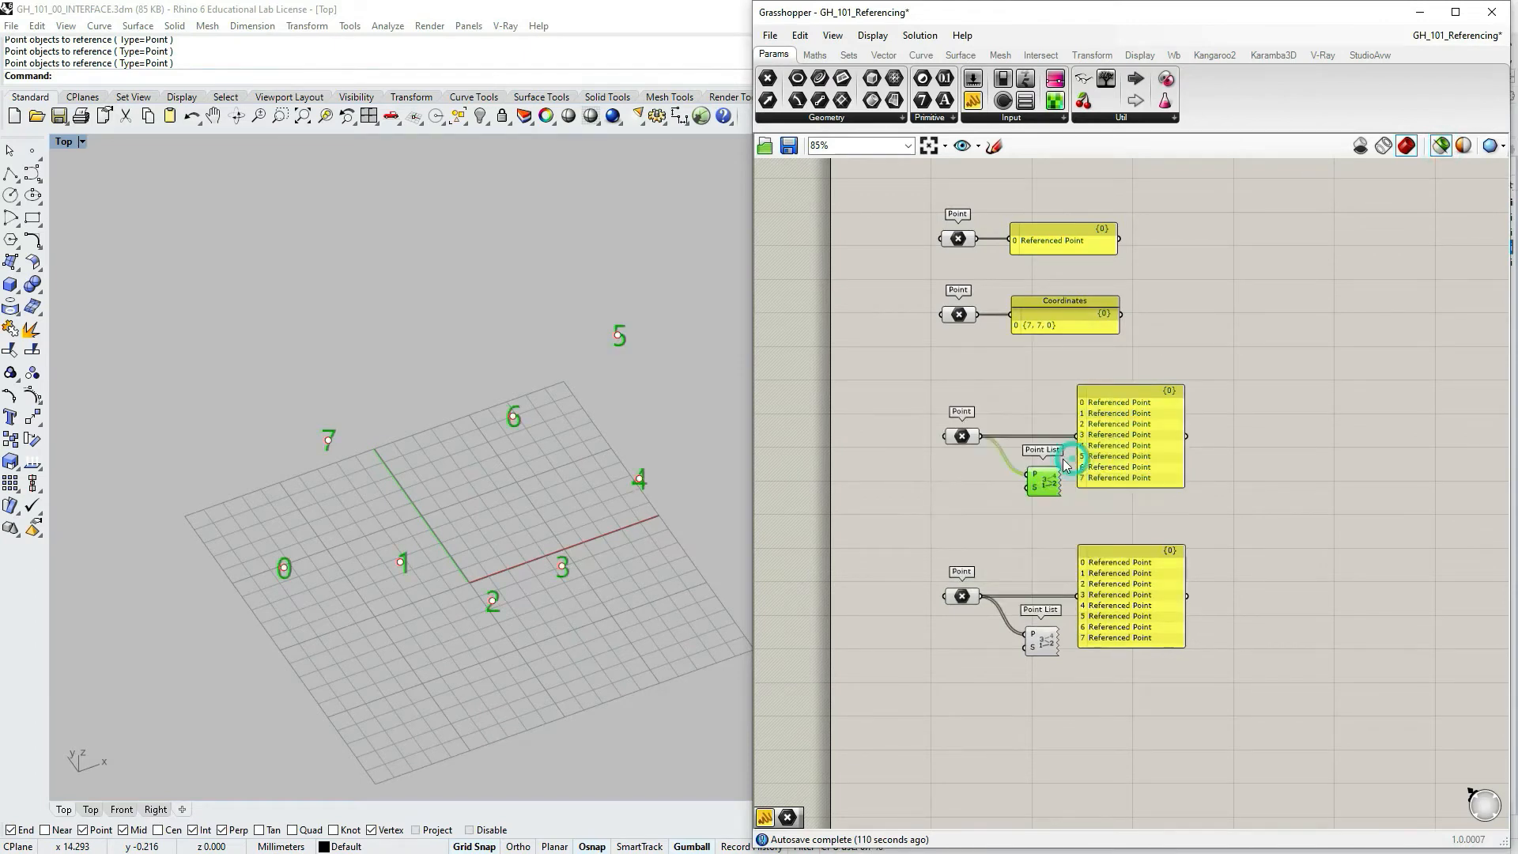
{"action": "mouse_move", "coordinate": [1043, 483]}
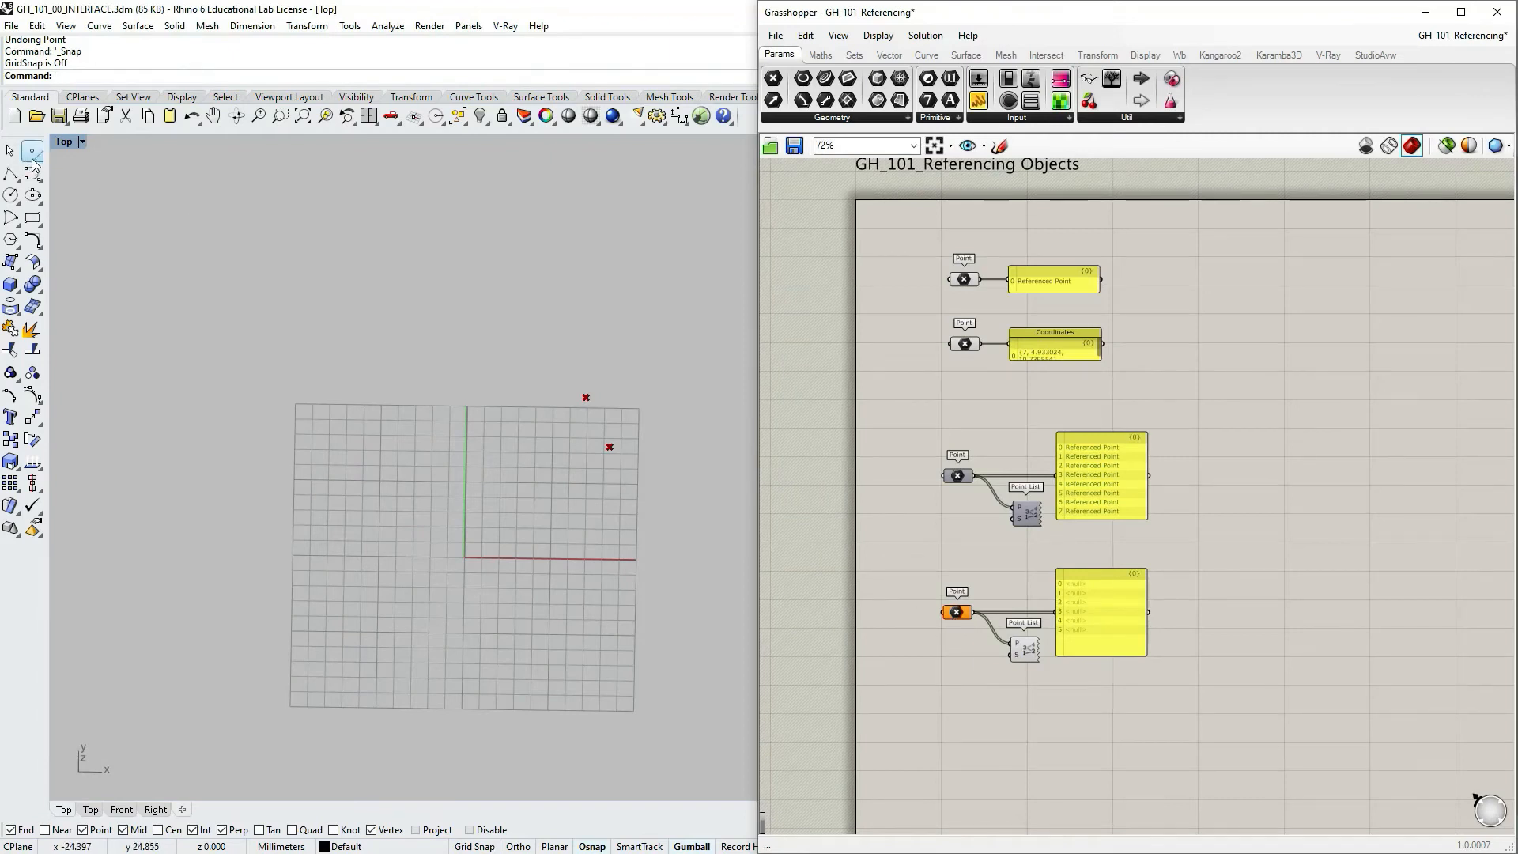
- Place new points in the Top viewport using the Point tool from the toolbar flyout
{"action": "left_click", "coordinate": [31, 151]}
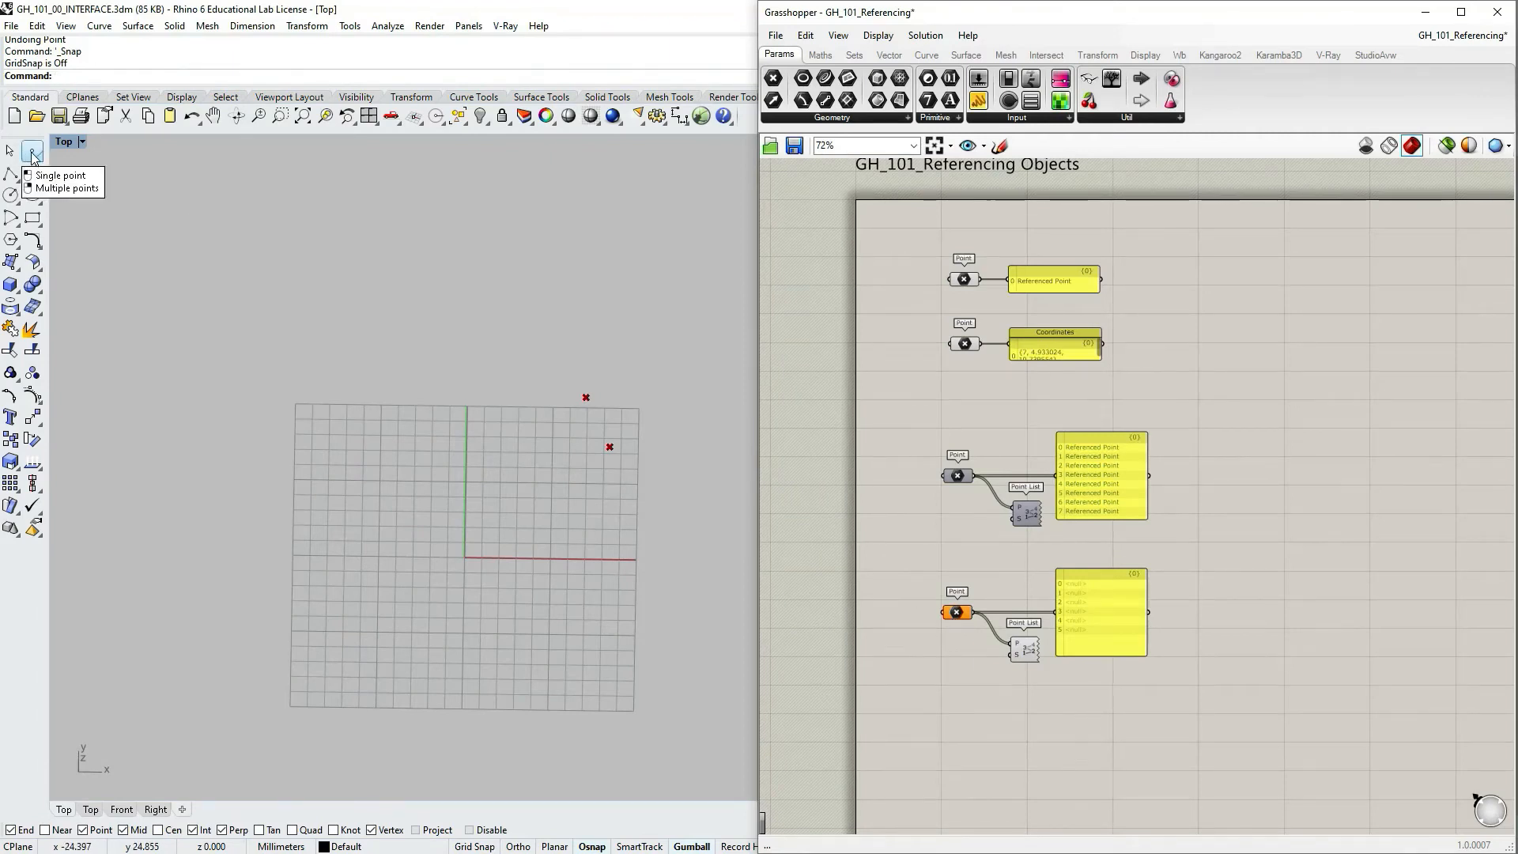
{"action": "left_click", "coordinate": [61, 176]}
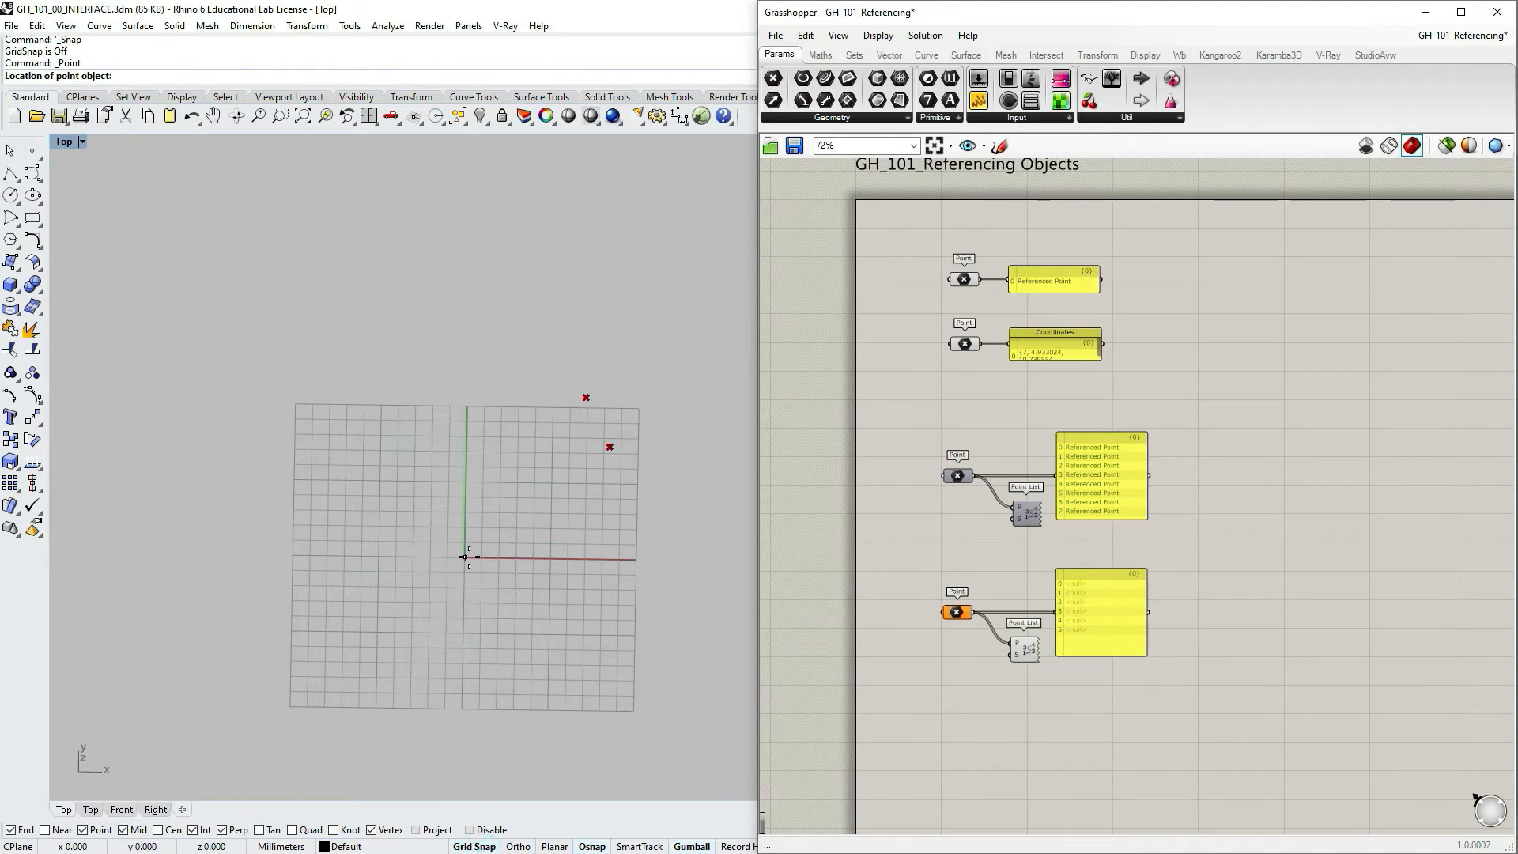
{"action": "left_click", "coordinate": [465, 557]}
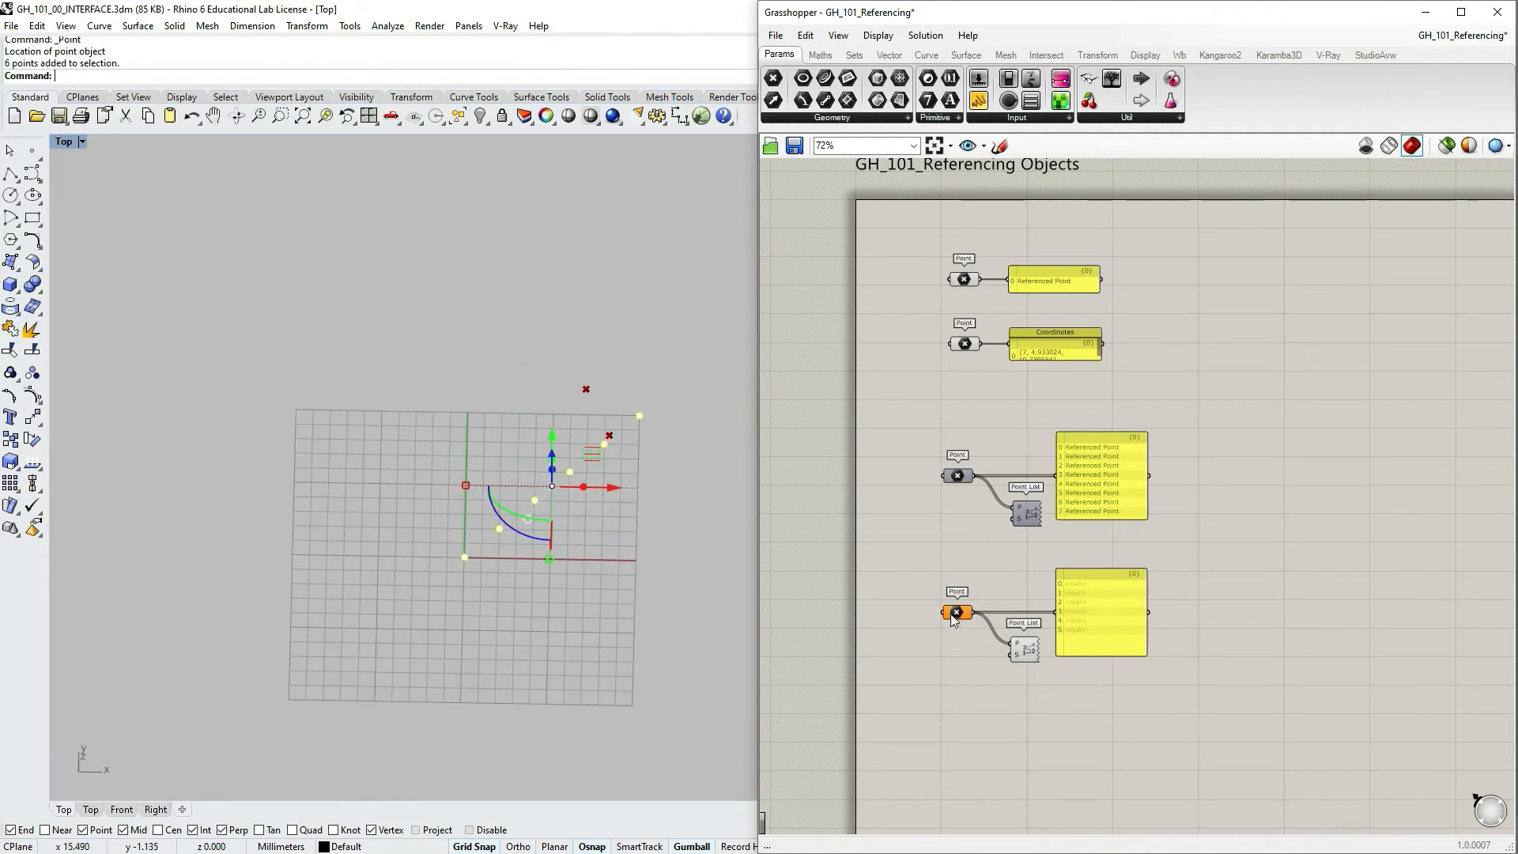
- Reference the six new Rhino points into the bottom Point parameter with Set Multiple Points
{"action": "left_click", "coordinate": [958, 612]}
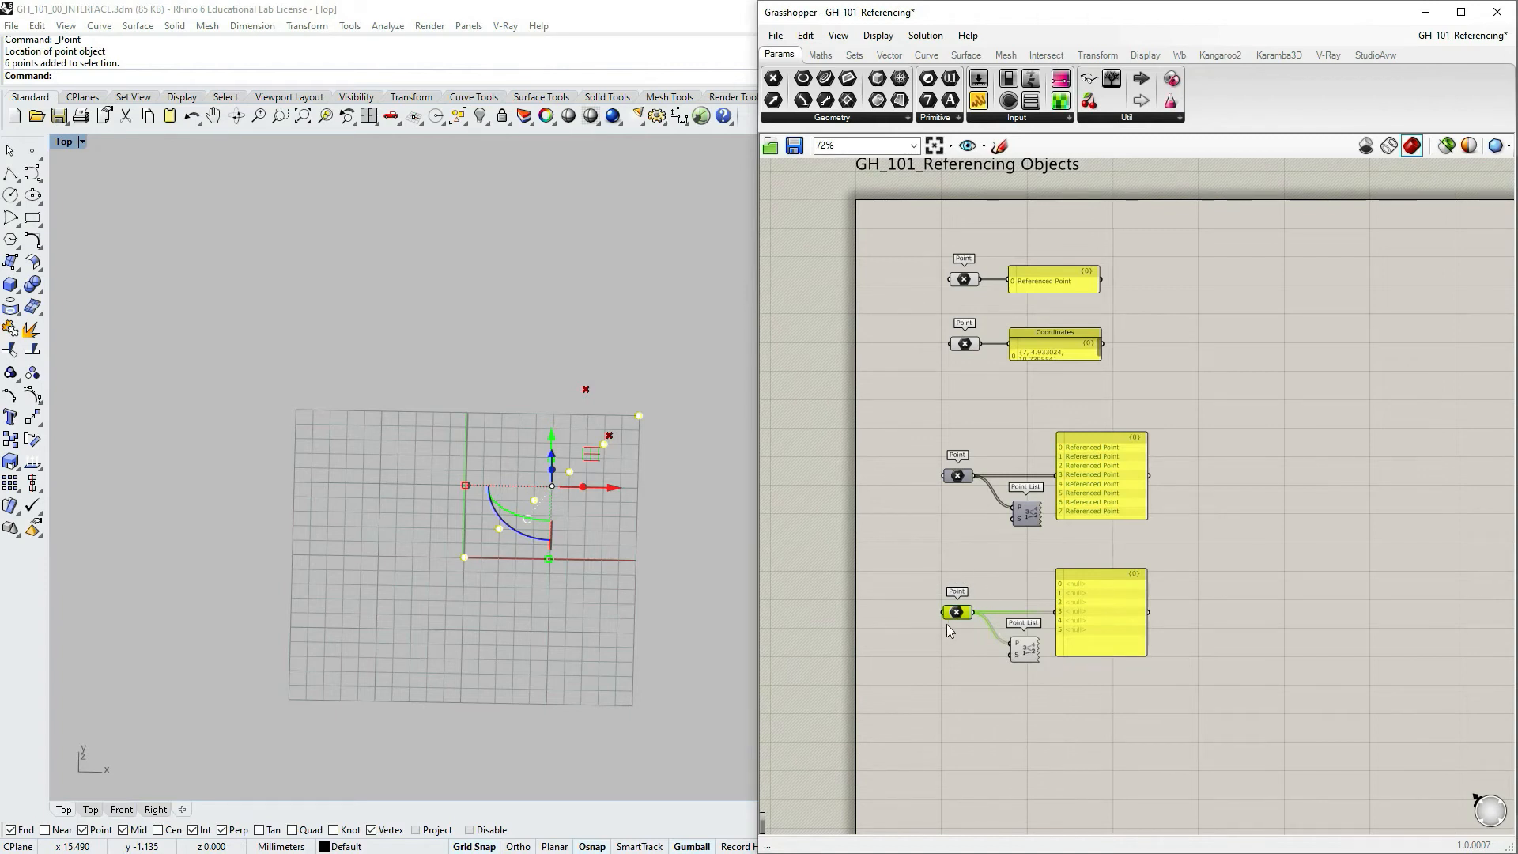
{"action": "right_click", "coordinate": [956, 612]}
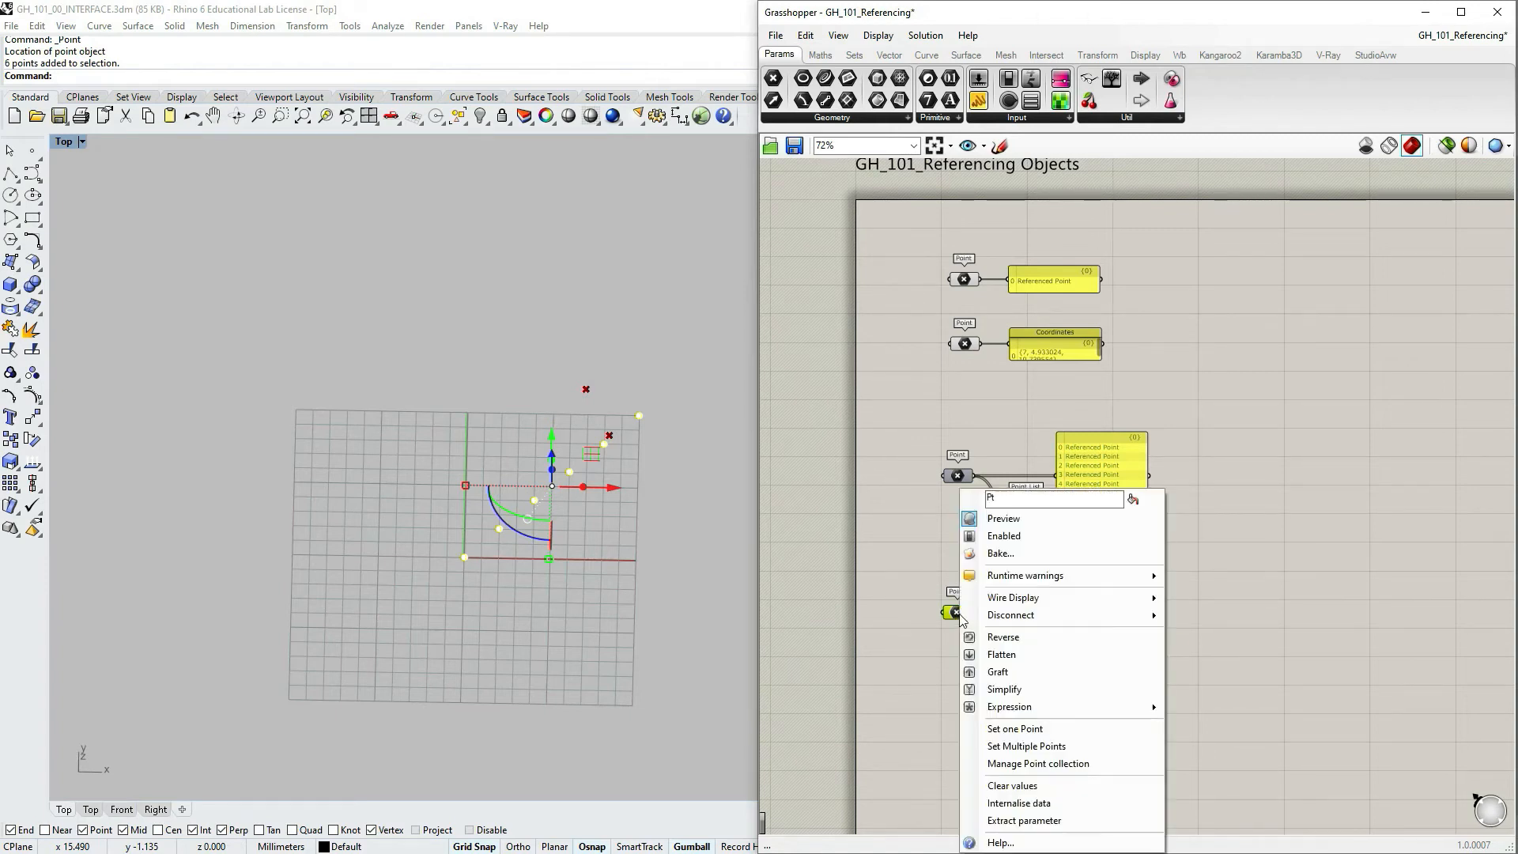
{"action": "mouse_move", "coordinate": [938, 631]}
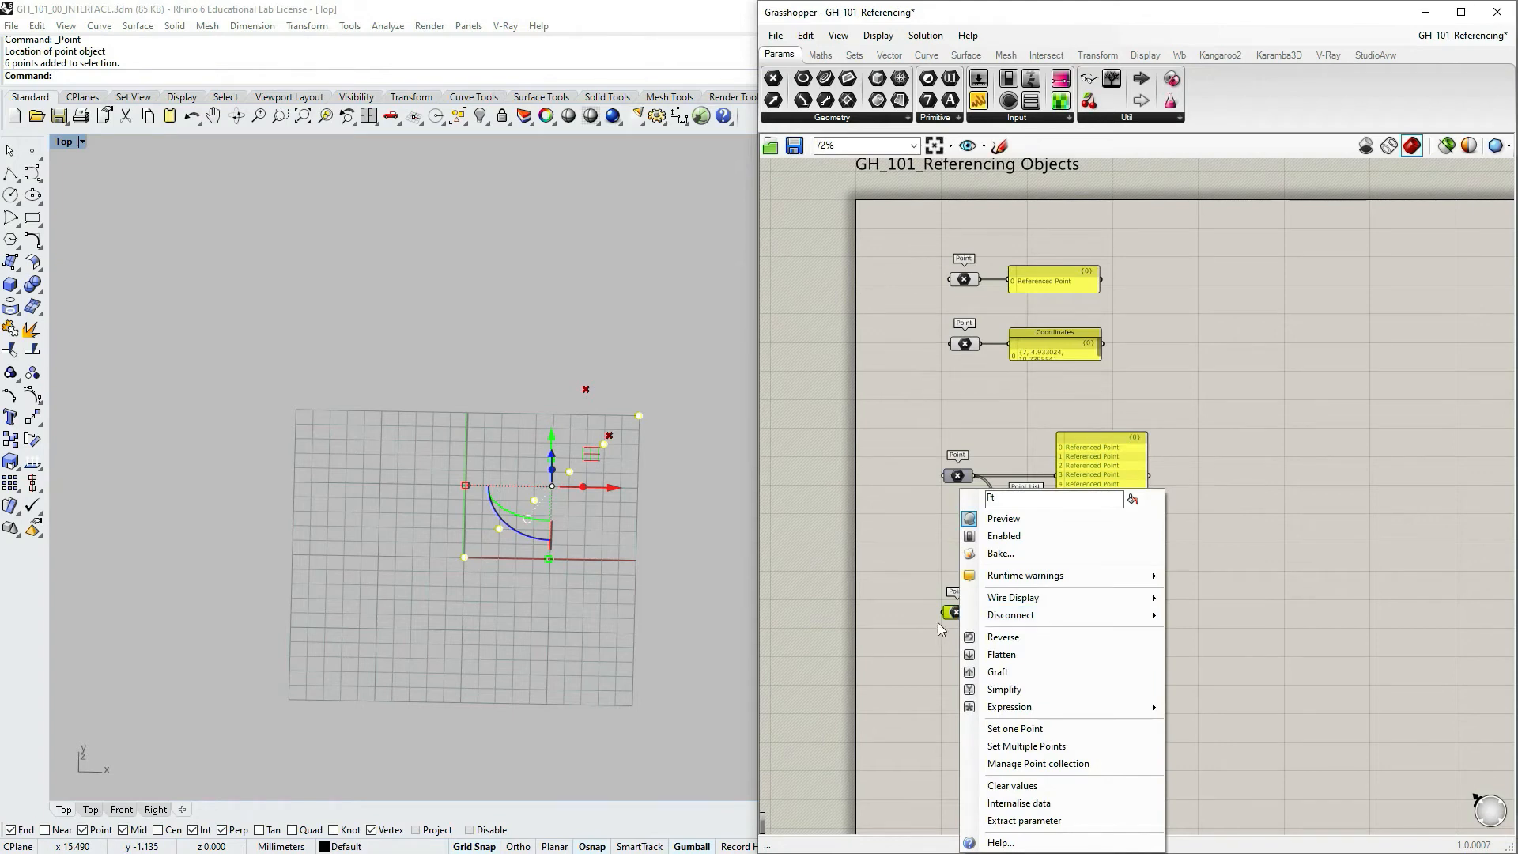
{"action": "mouse_move", "coordinate": [1010, 616]}
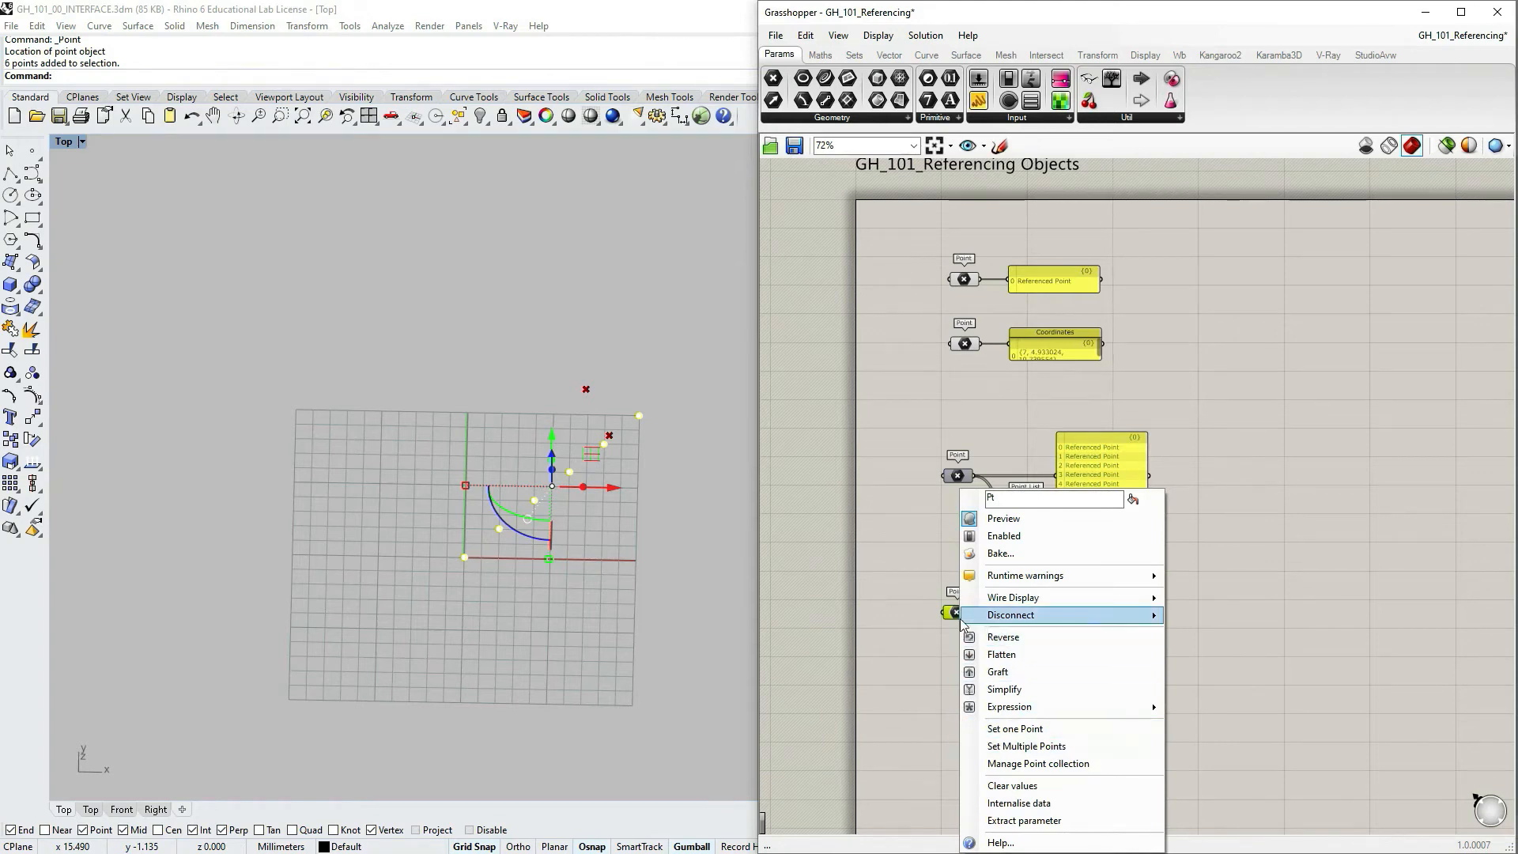
{"action": "mouse_move", "coordinate": [1027, 746]}
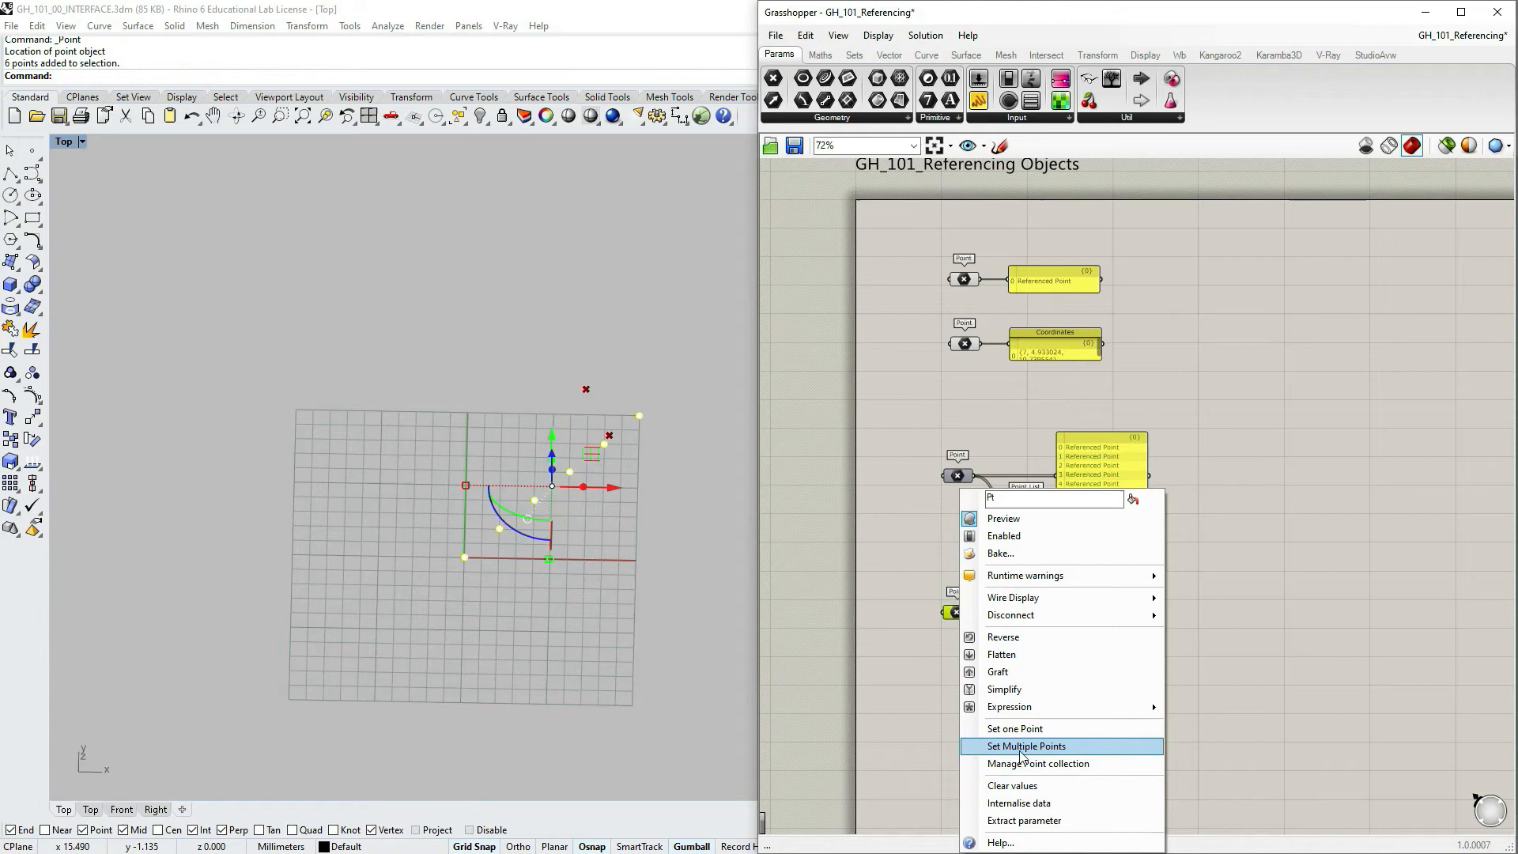
{"action": "left_click", "coordinate": [1027, 746]}
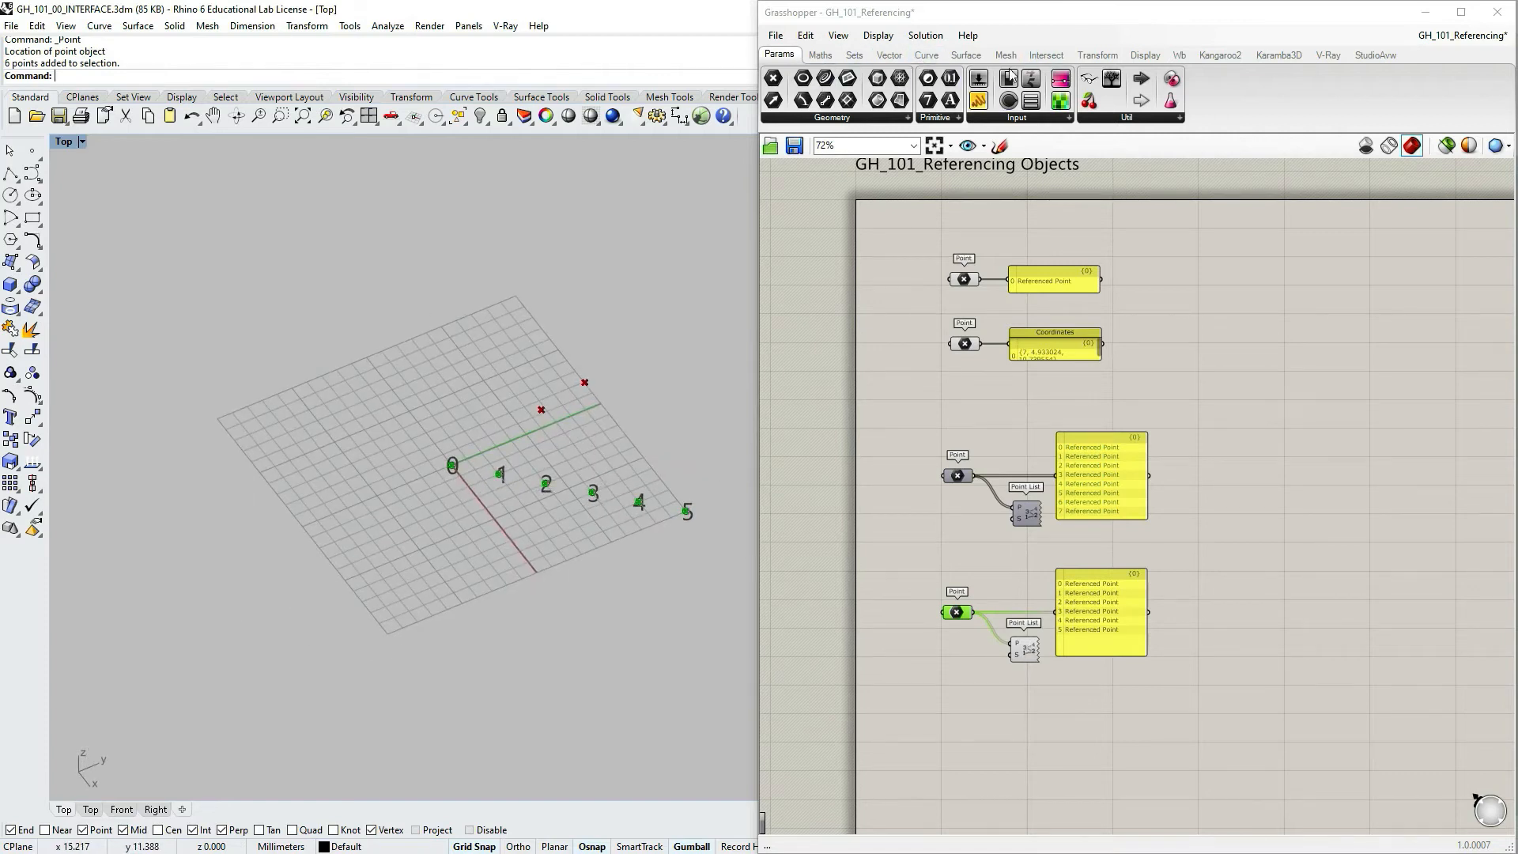
- Switch to the Display component collection to get a Point Order component
{"action": "left_click", "coordinate": [1144, 54]}
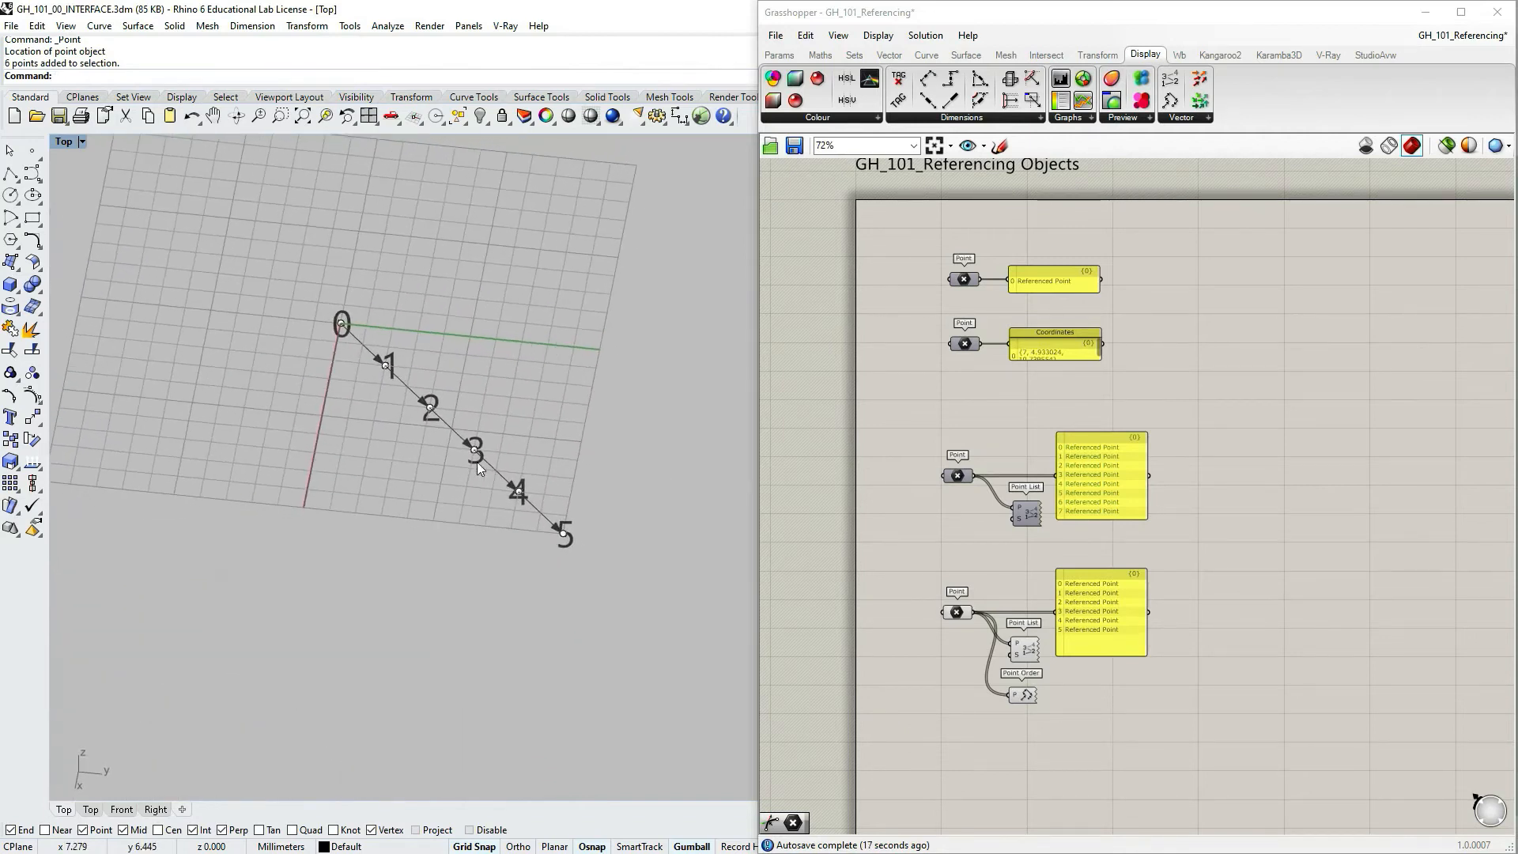
{"action": "mouse_move", "coordinate": [371, 402]}
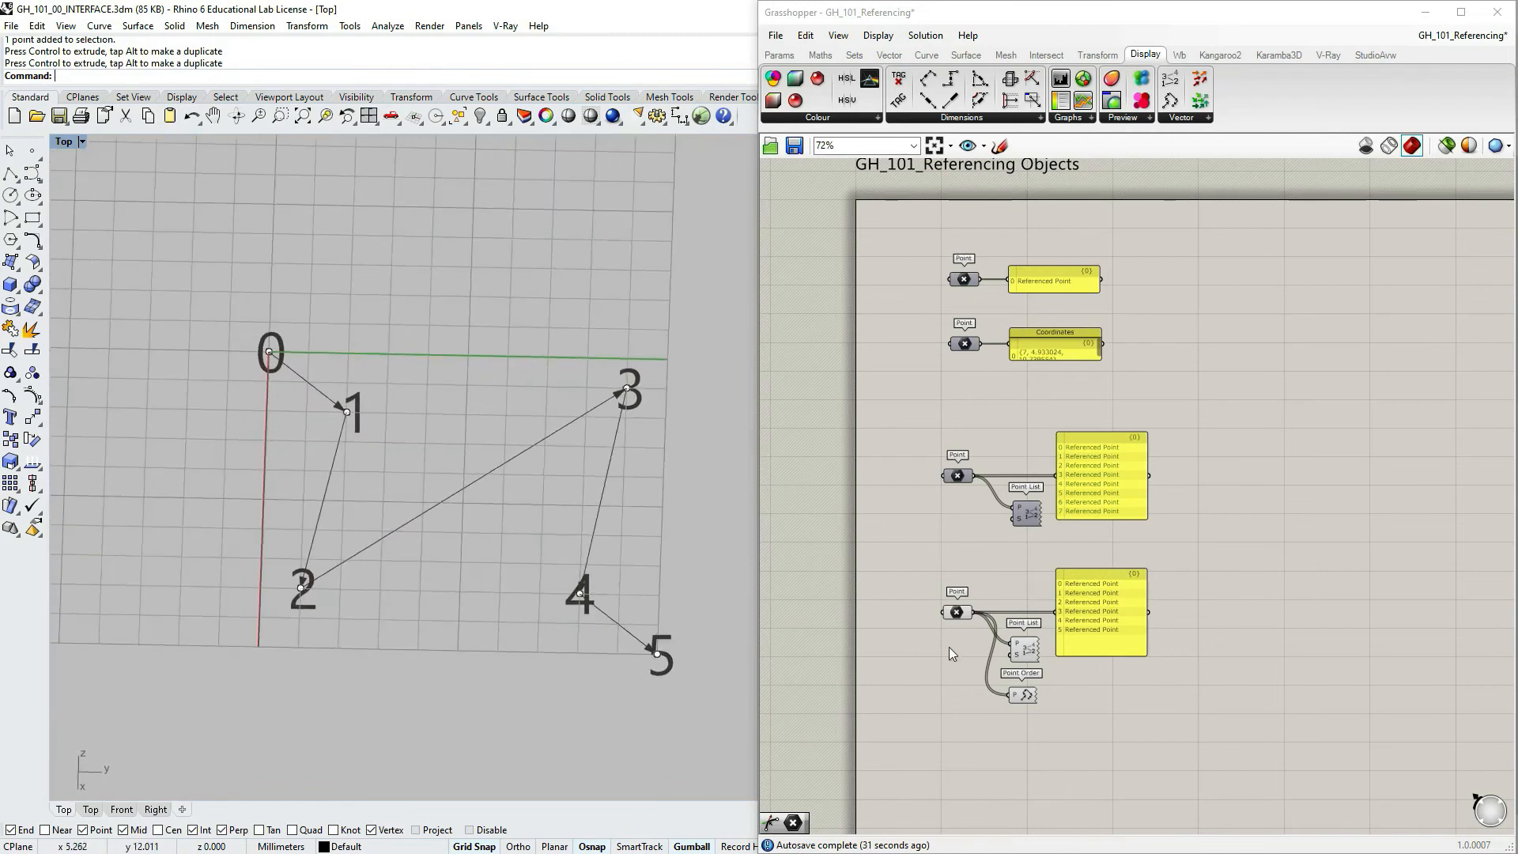
- Re-pick the six points into the bottom Point parameter in a new order
{"action": "right_click", "coordinate": [959, 615]}
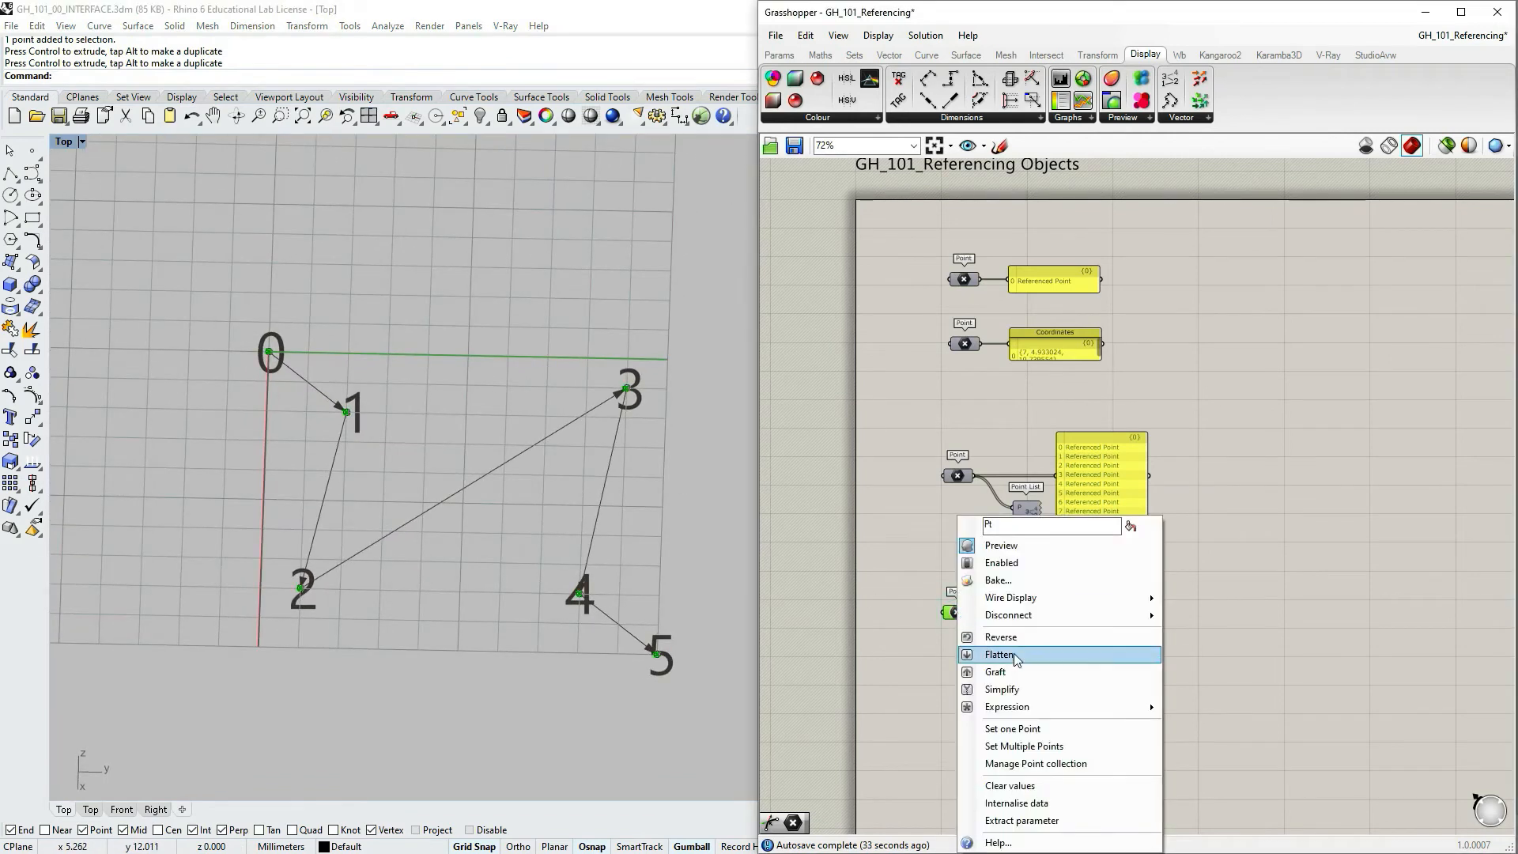
{"action": "left_click", "coordinate": [1001, 655]}
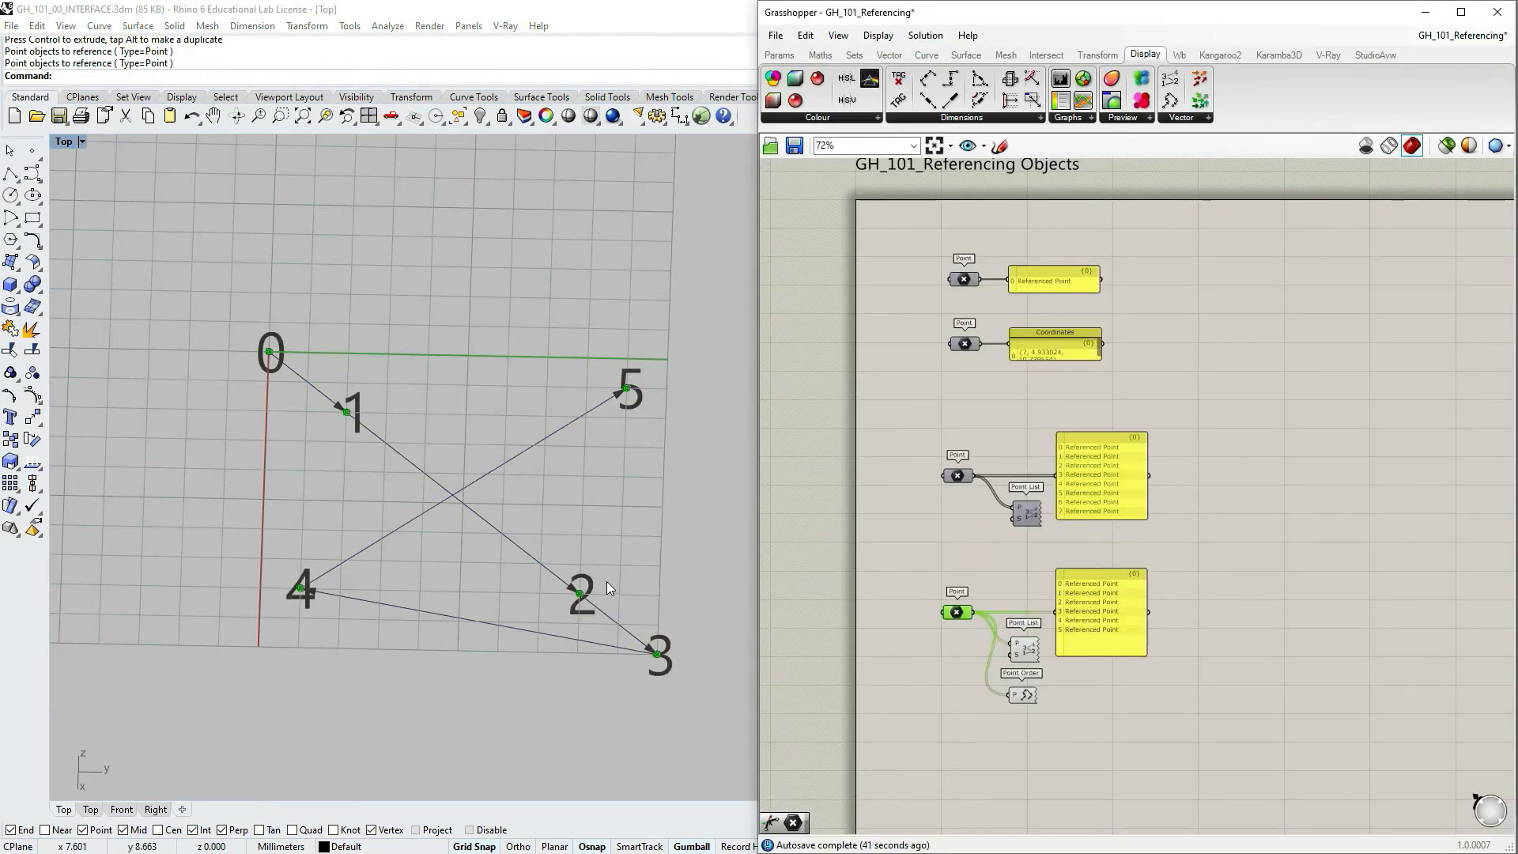
{"action": "mouse_move", "coordinate": [699, 599]}
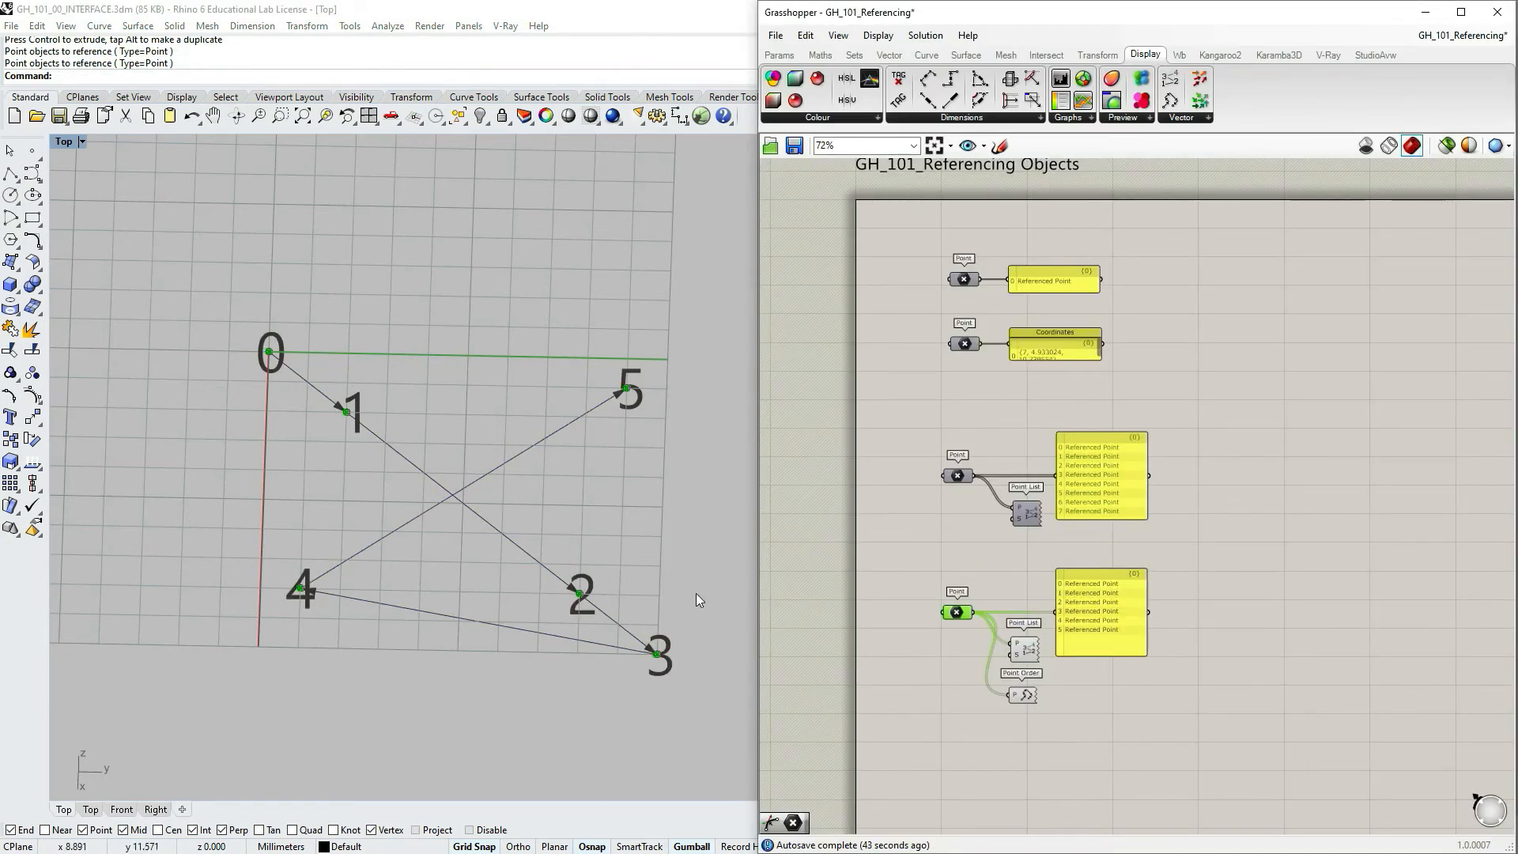
{"action": "mouse_move", "coordinate": [713, 557]}
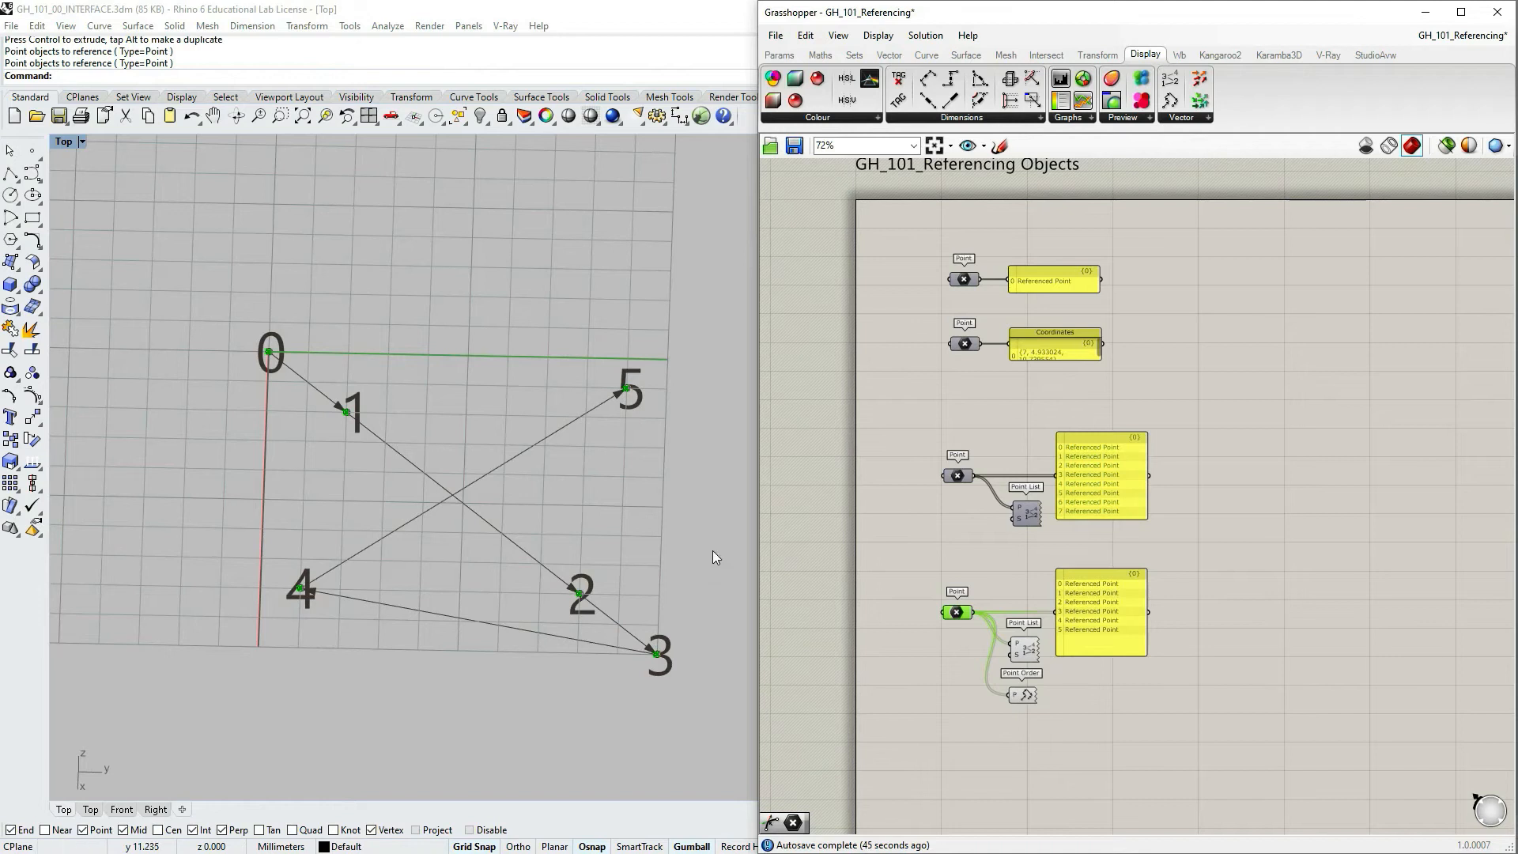
{"action": "mouse_move", "coordinate": [306, 612]}
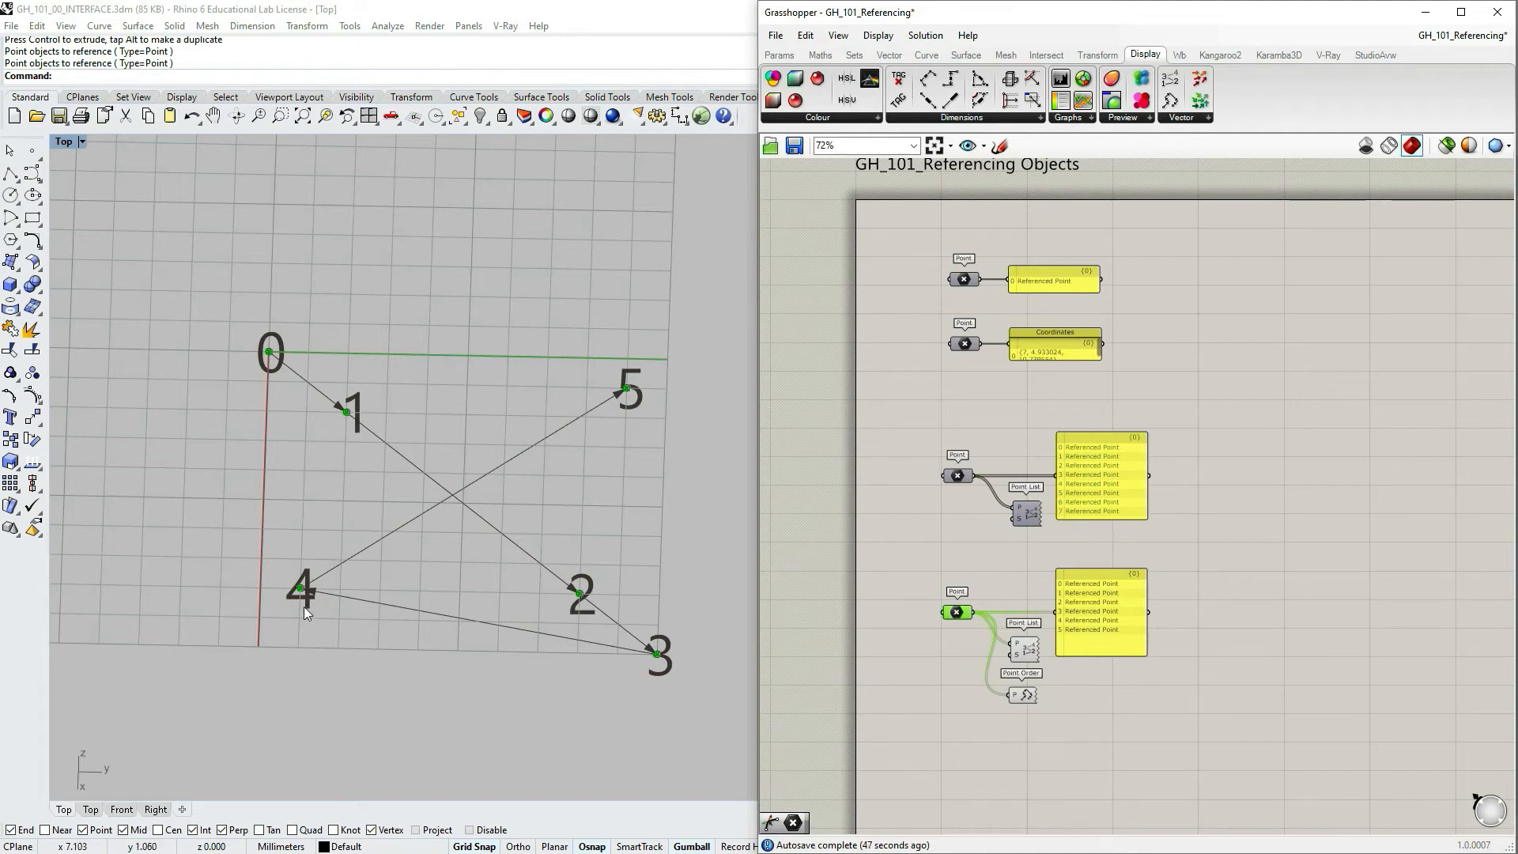
{"action": "mouse_move", "coordinate": [394, 406]}
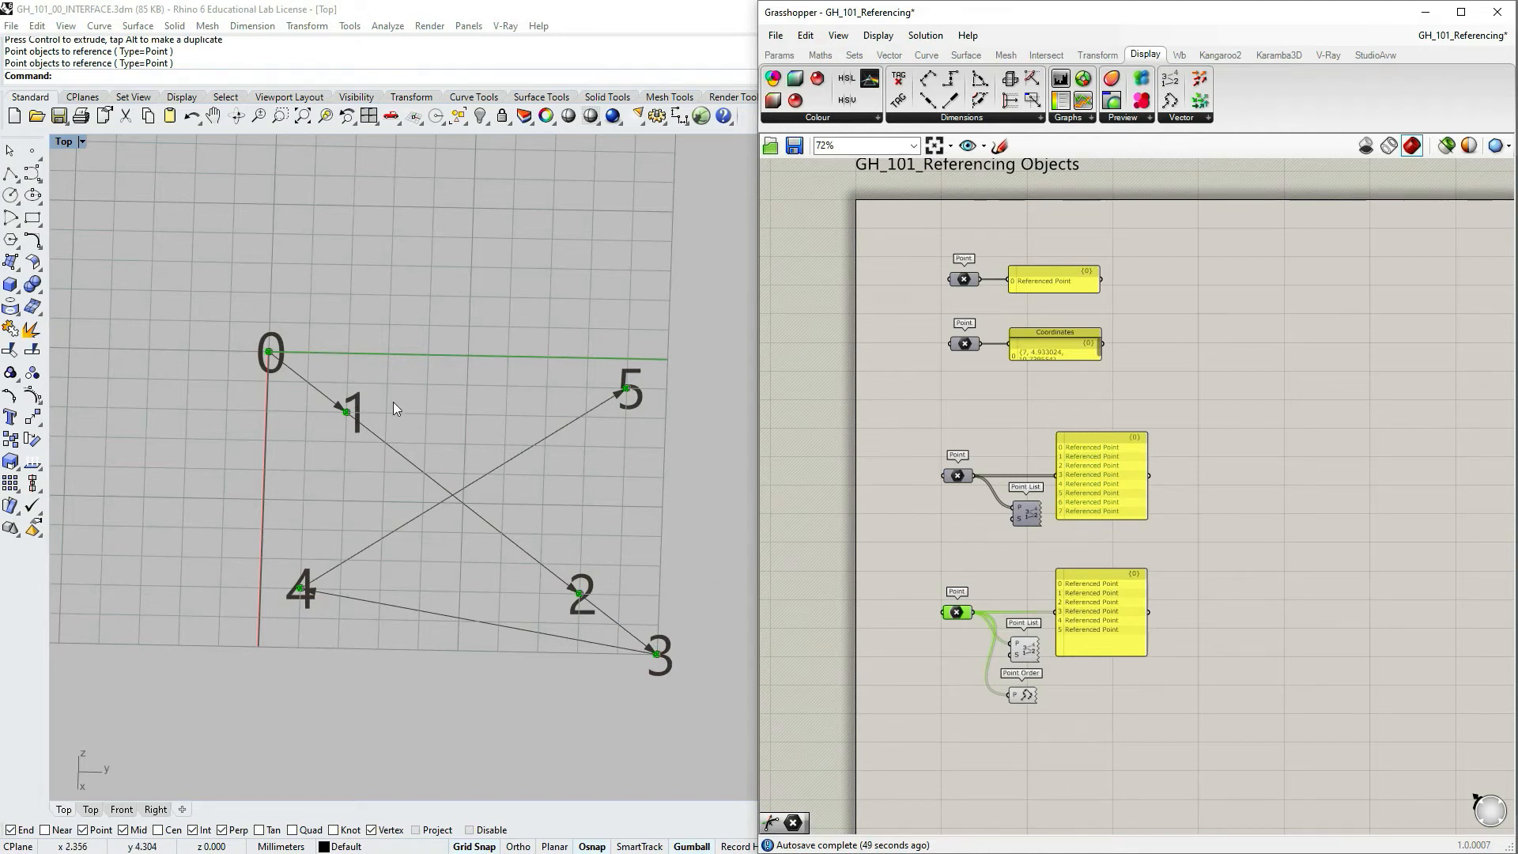
{"action": "mouse_move", "coordinate": [381, 378]}
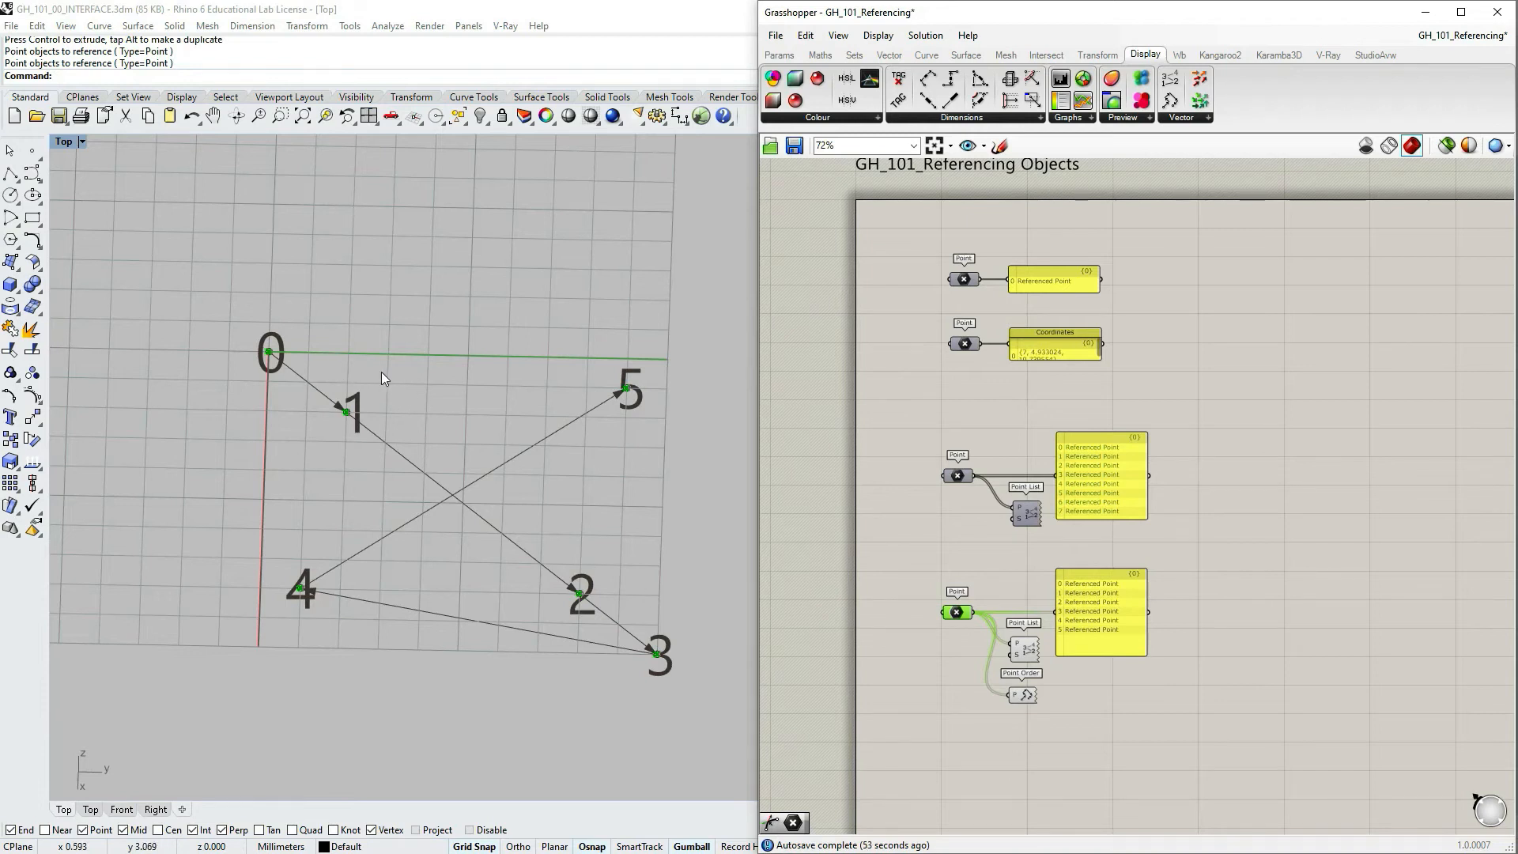
{"action": "left_click", "coordinate": [346, 411]}
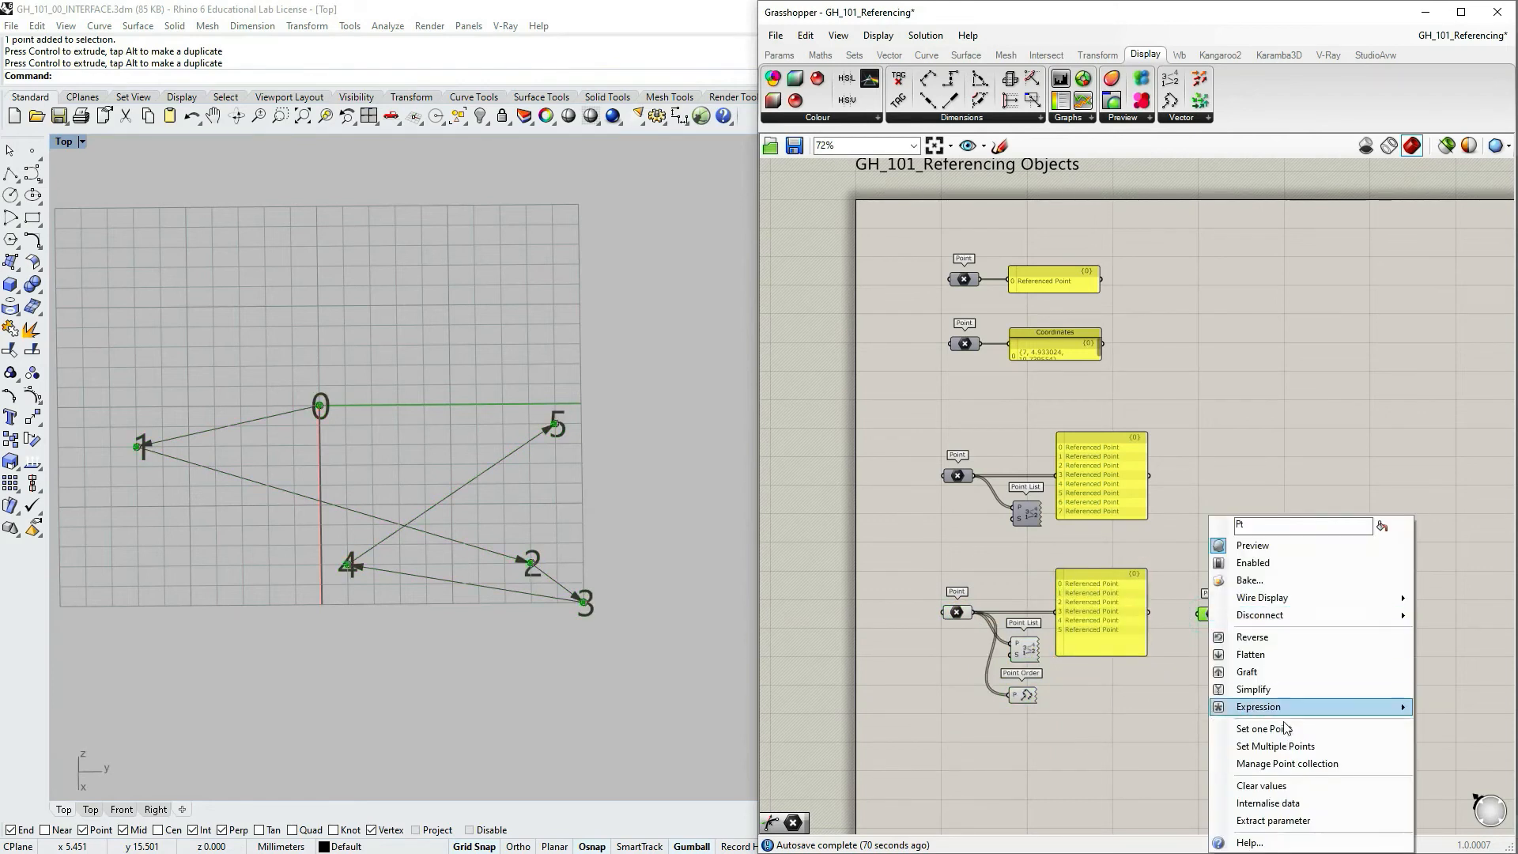
- Reference six points into the duplicated Point parameter and preview only selected objects
{"action": "left_click", "coordinate": [1263, 728]}
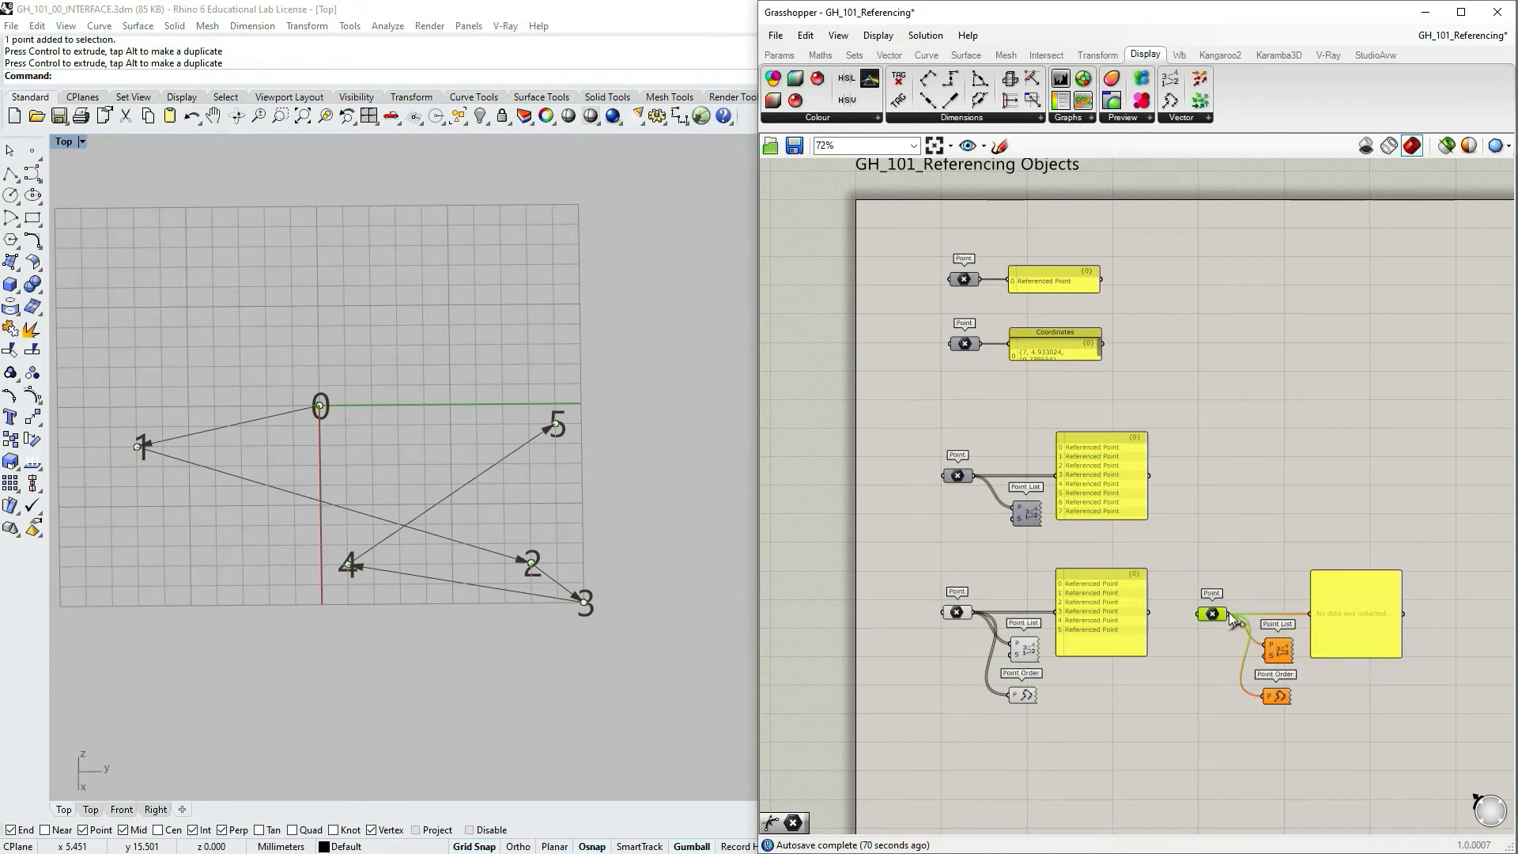
{"action": "right_click", "coordinate": [1211, 613]}
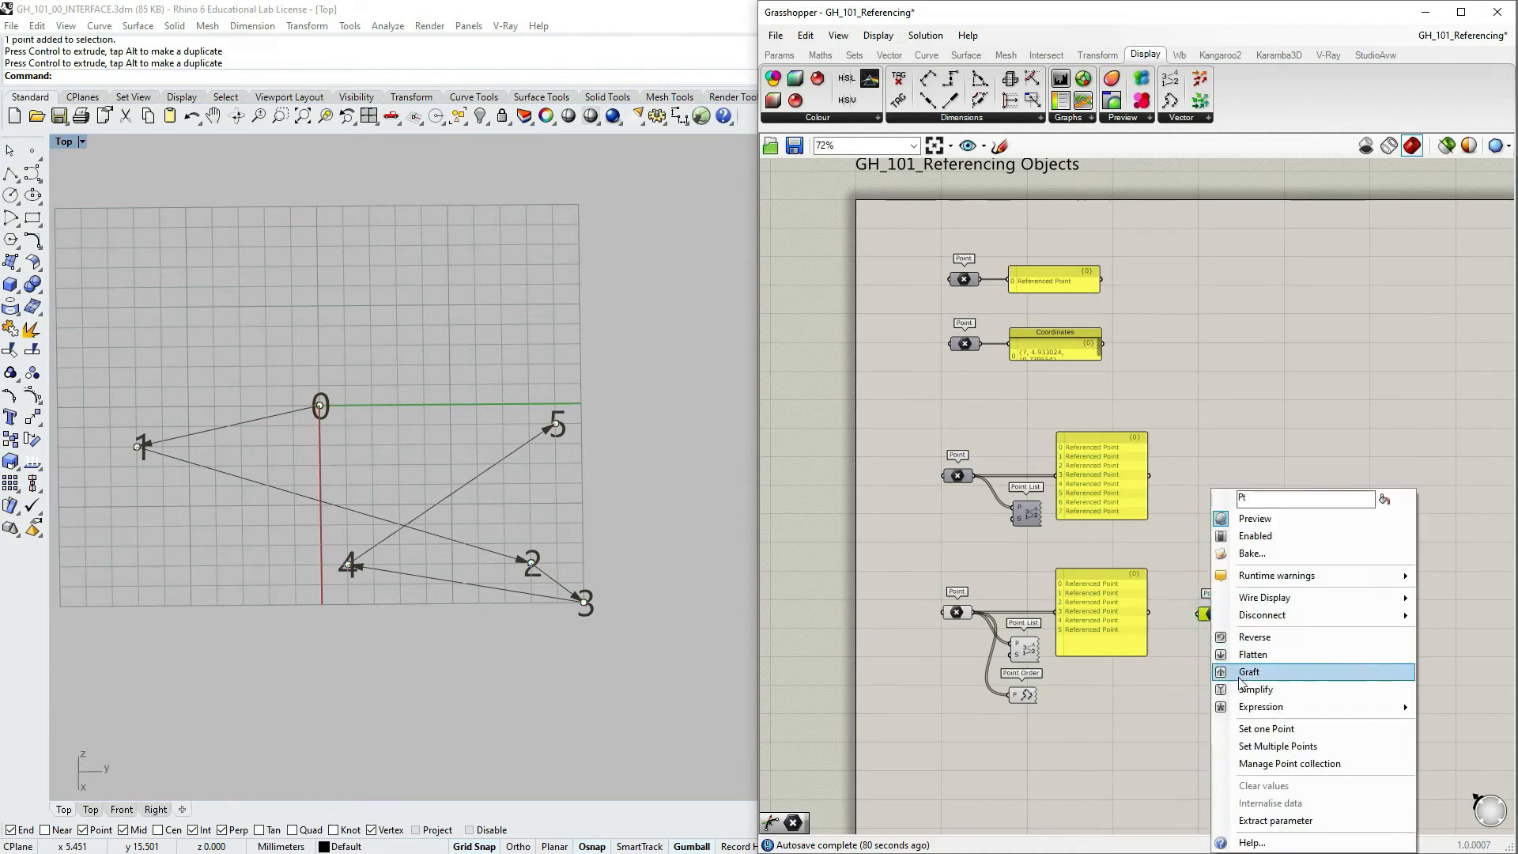
{"action": "left_click", "coordinate": [1277, 745]}
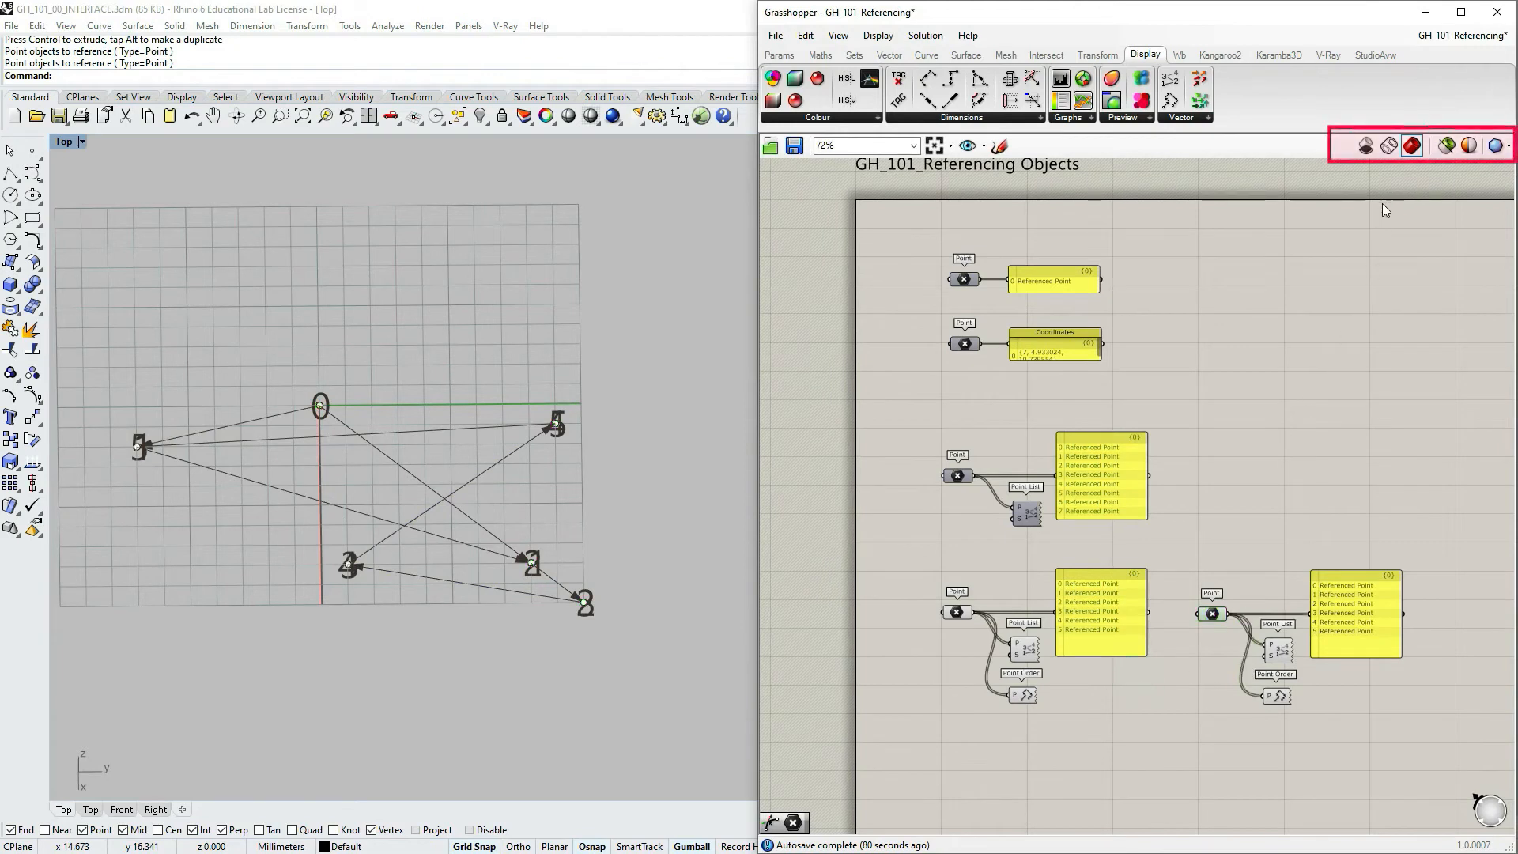
{"action": "mouse_move", "coordinate": [1445, 145]}
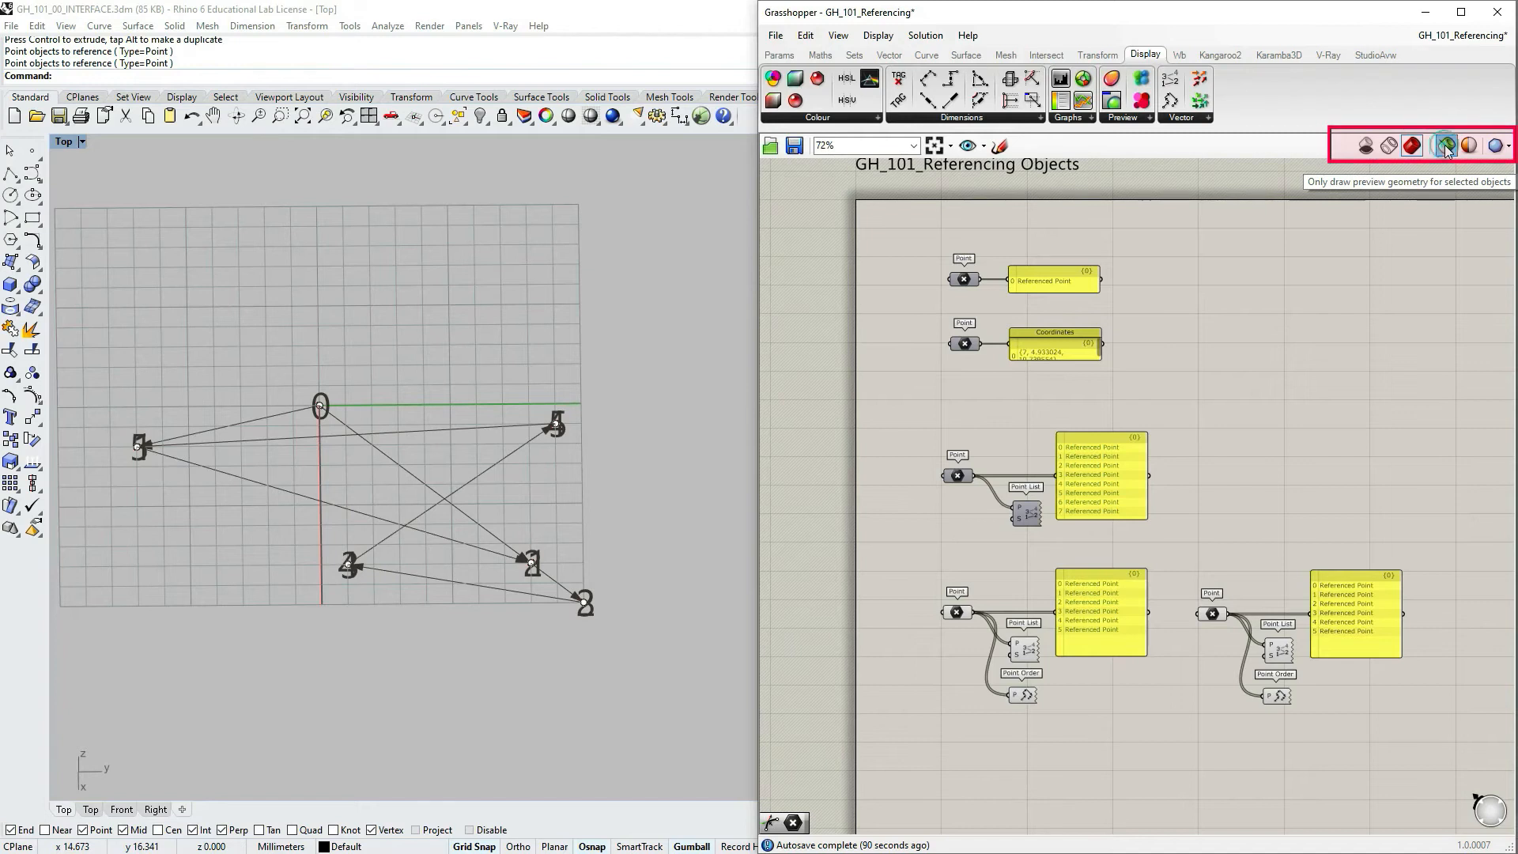
{"action": "left_click", "coordinate": [1445, 145]}
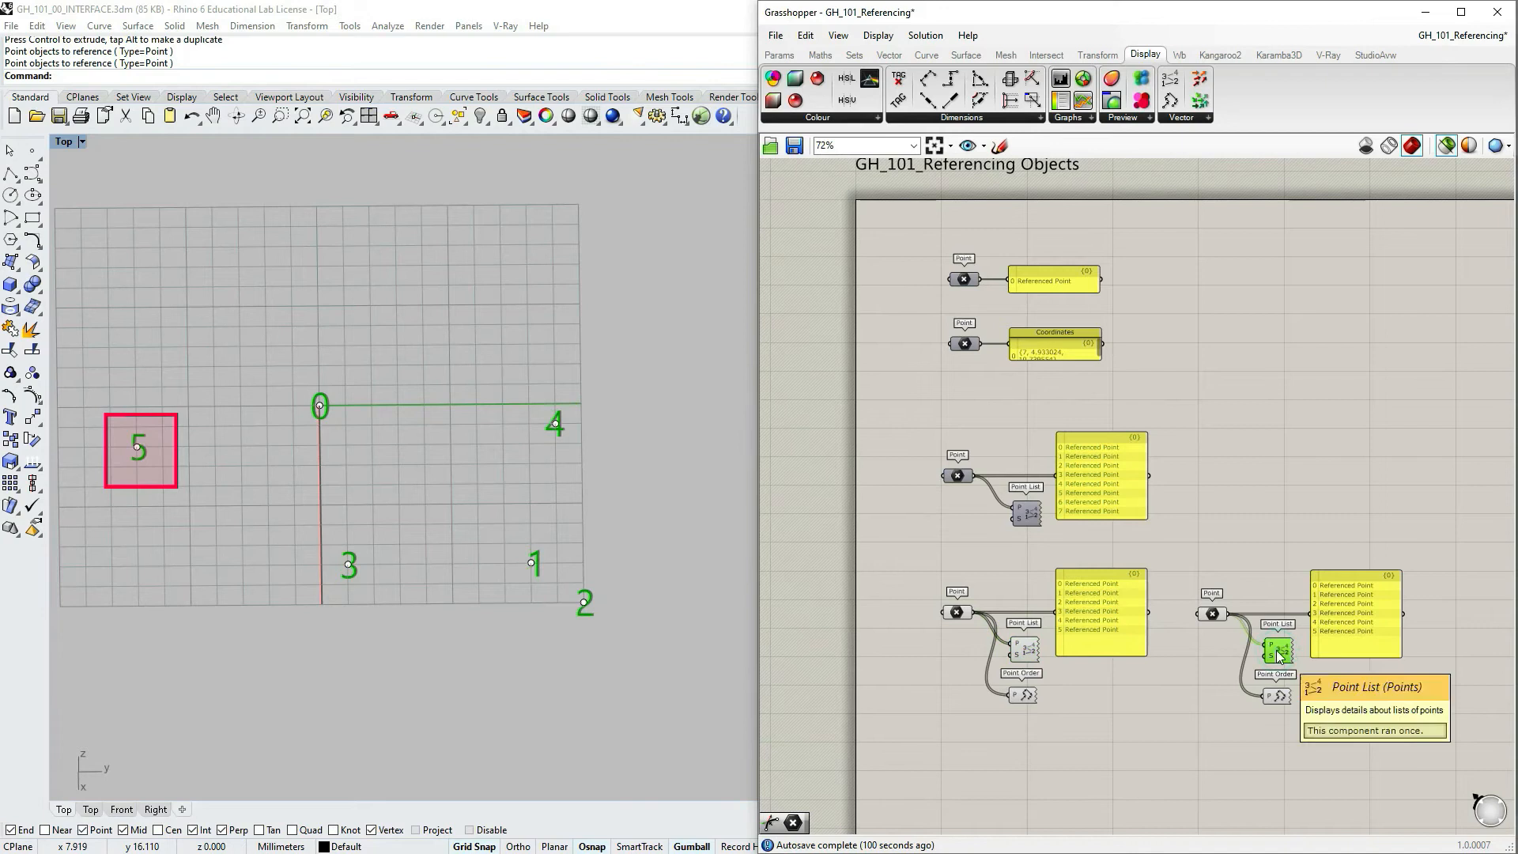
{"action": "mouse_move", "coordinate": [1031, 656]}
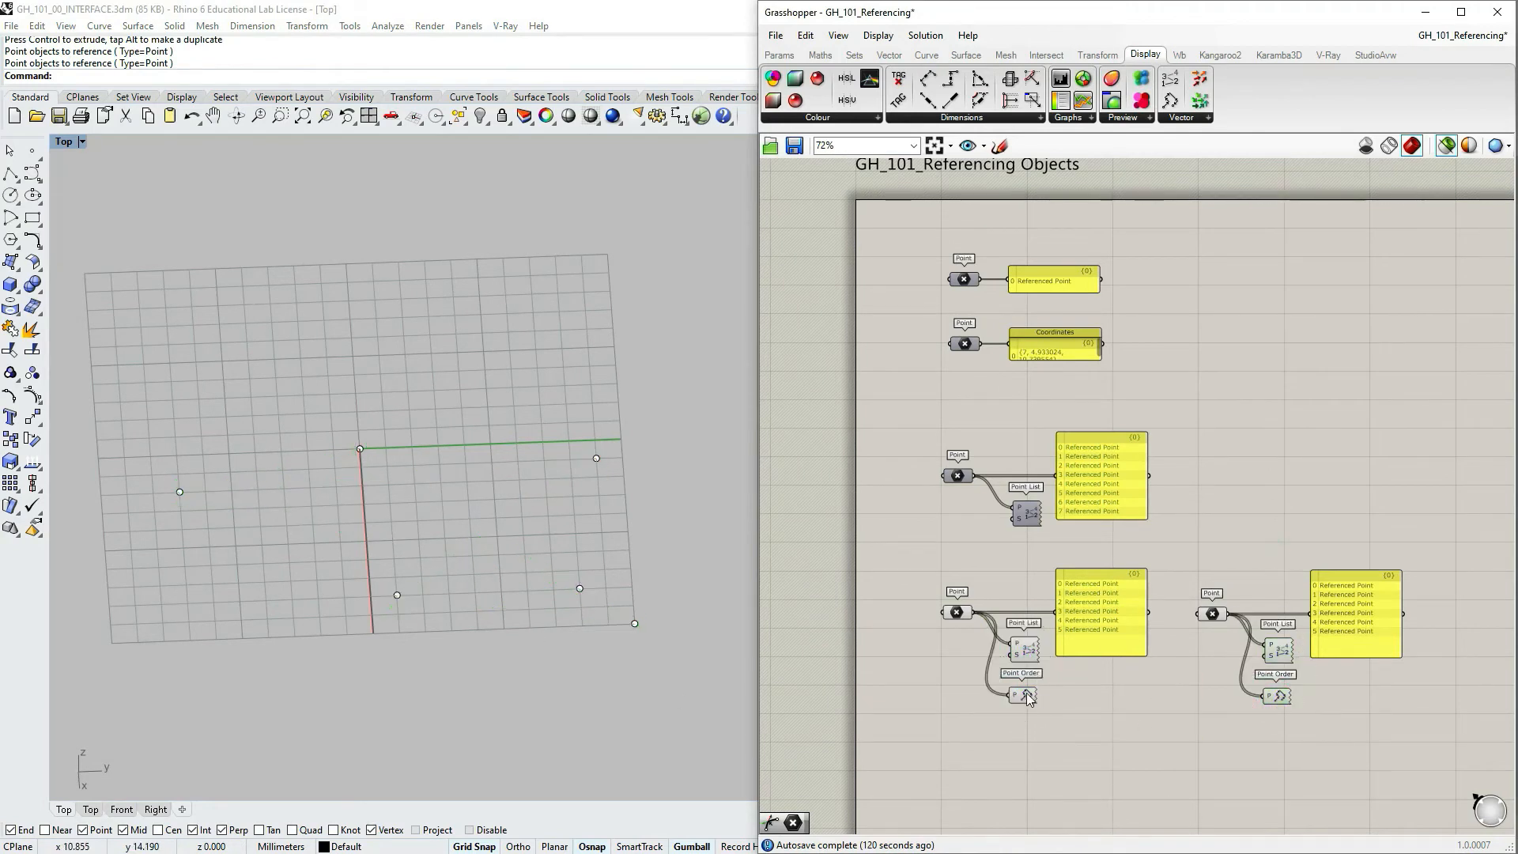
- Select the bottom Point Order component to preview its arrow sequence in Rhino
{"action": "left_click", "coordinate": [1211, 613]}
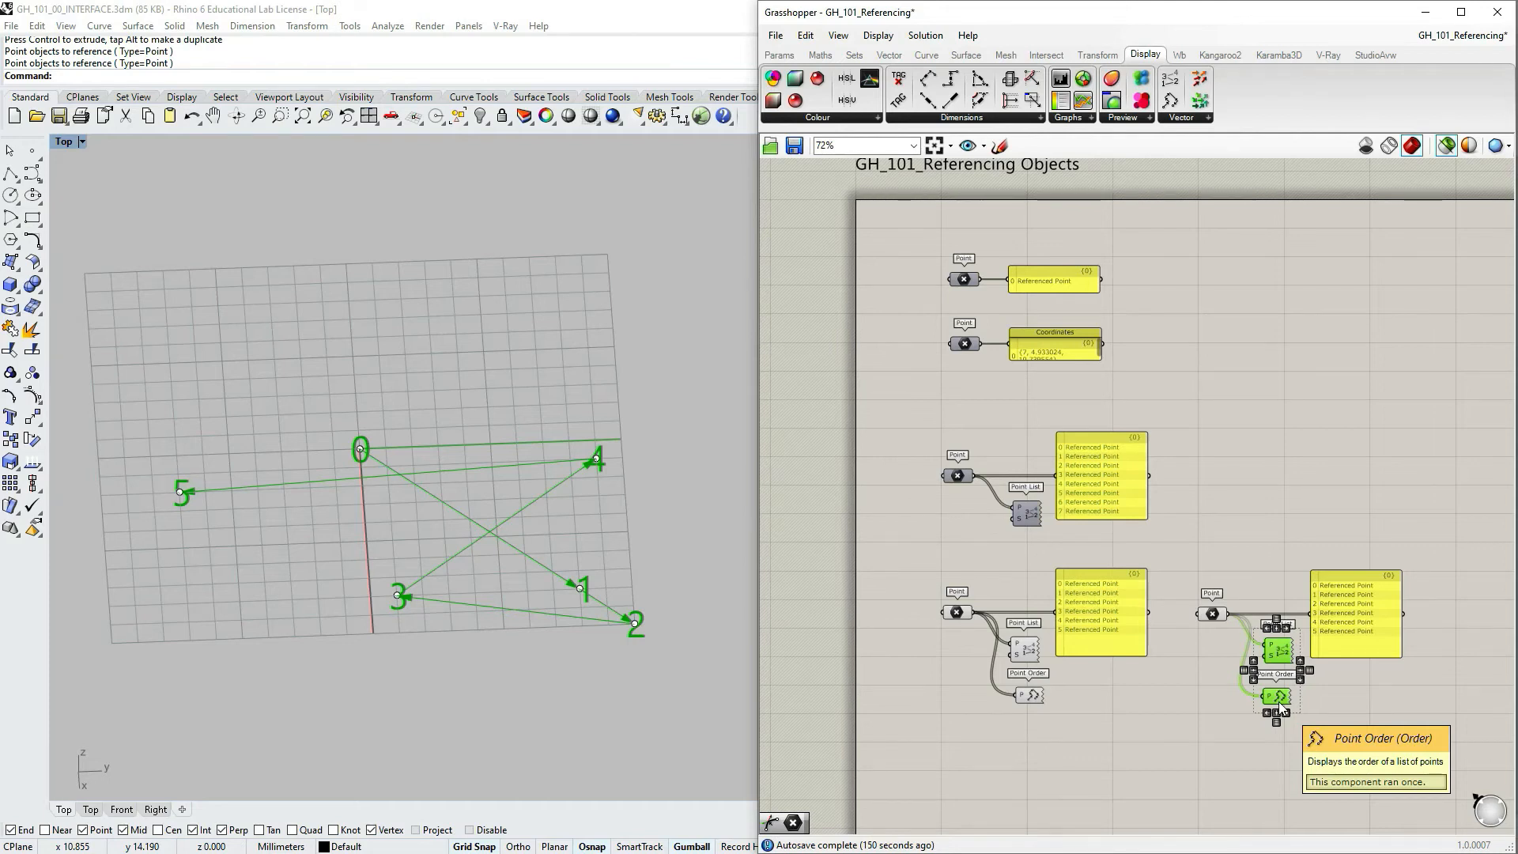
{"action": "mouse_move", "coordinate": [1066, 729]}
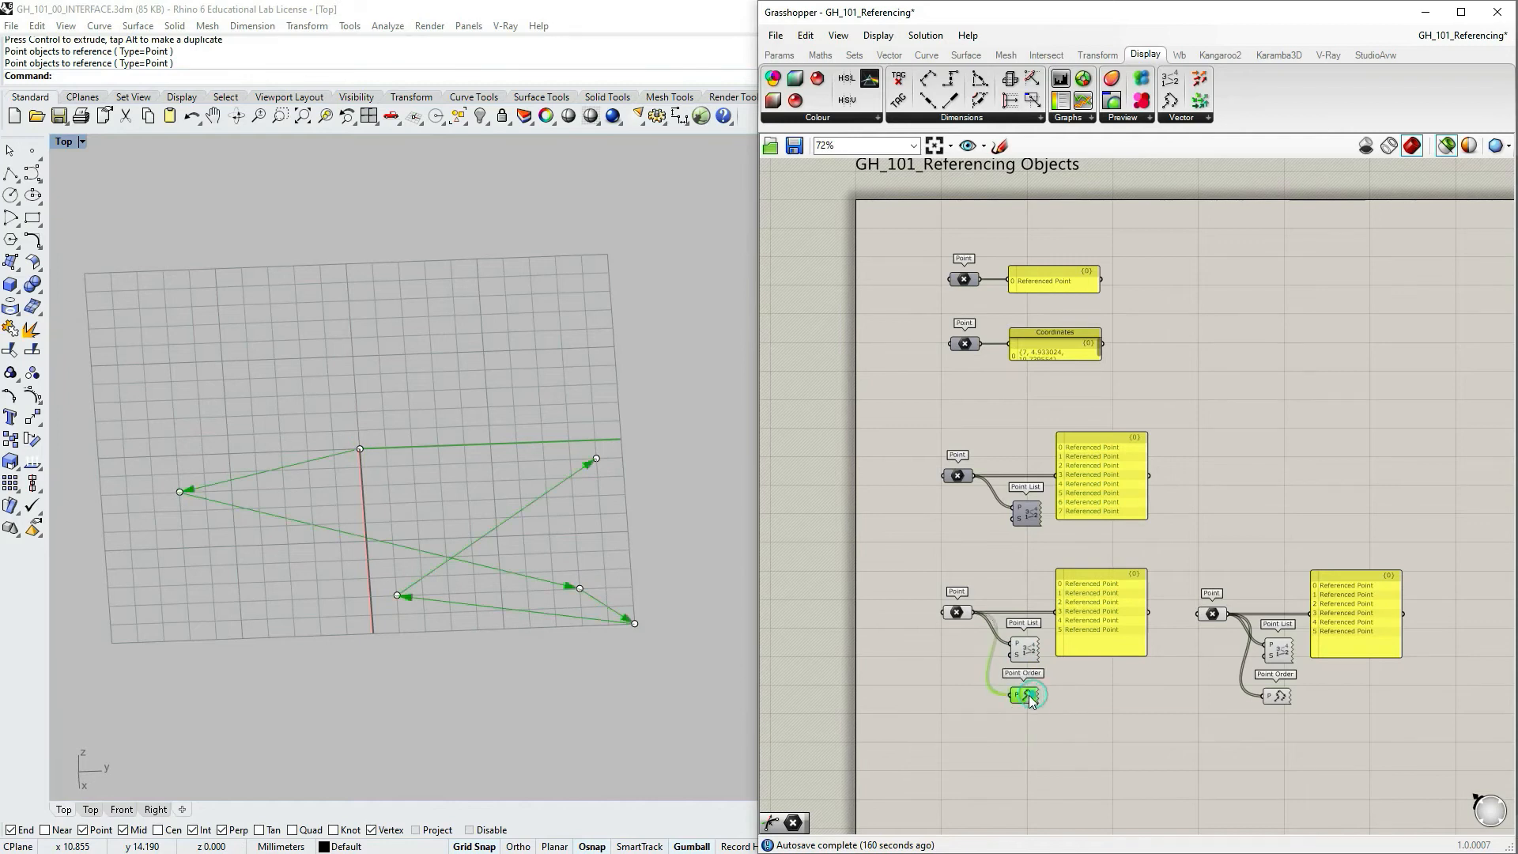
{"action": "left_click", "coordinate": [1022, 695]}
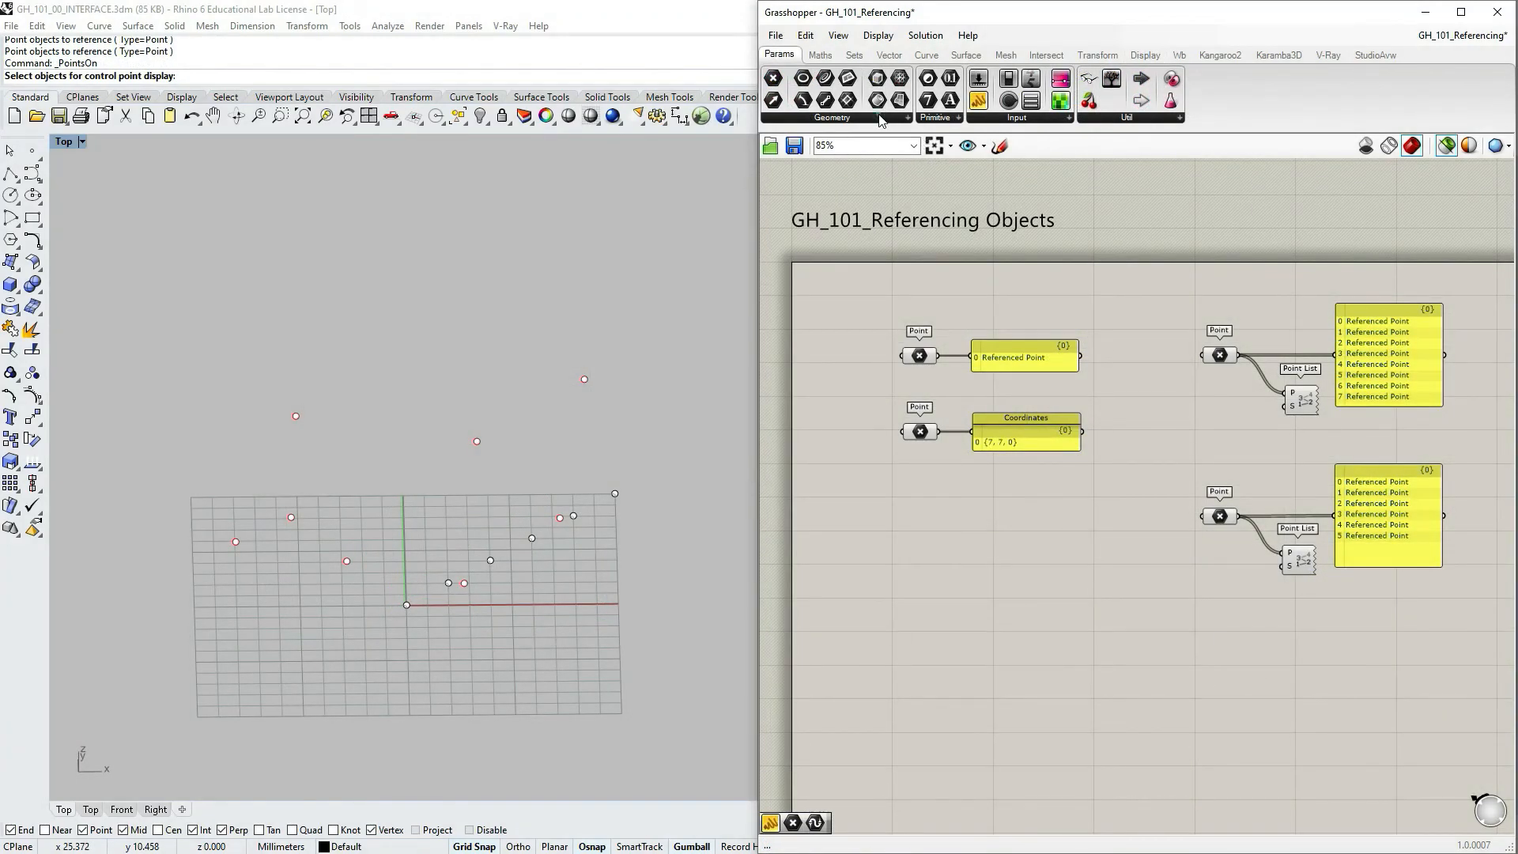
- Expand the Params tab's full geometry parameter list to find Geometry Pipeline
{"action": "left_click", "coordinate": [831, 118]}
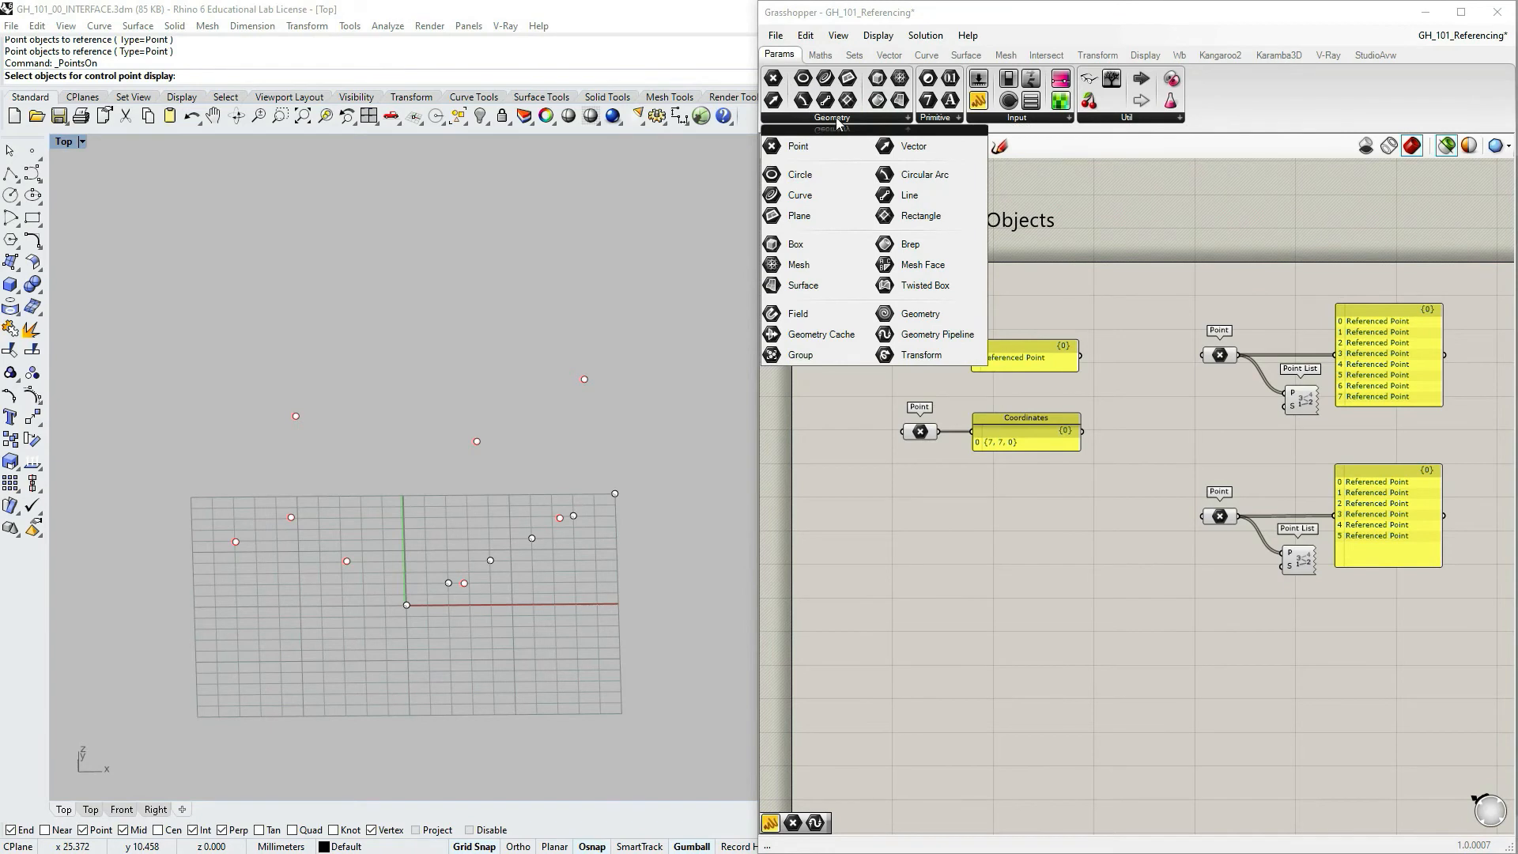
{"action": "mouse_move", "coordinate": [814, 215]}
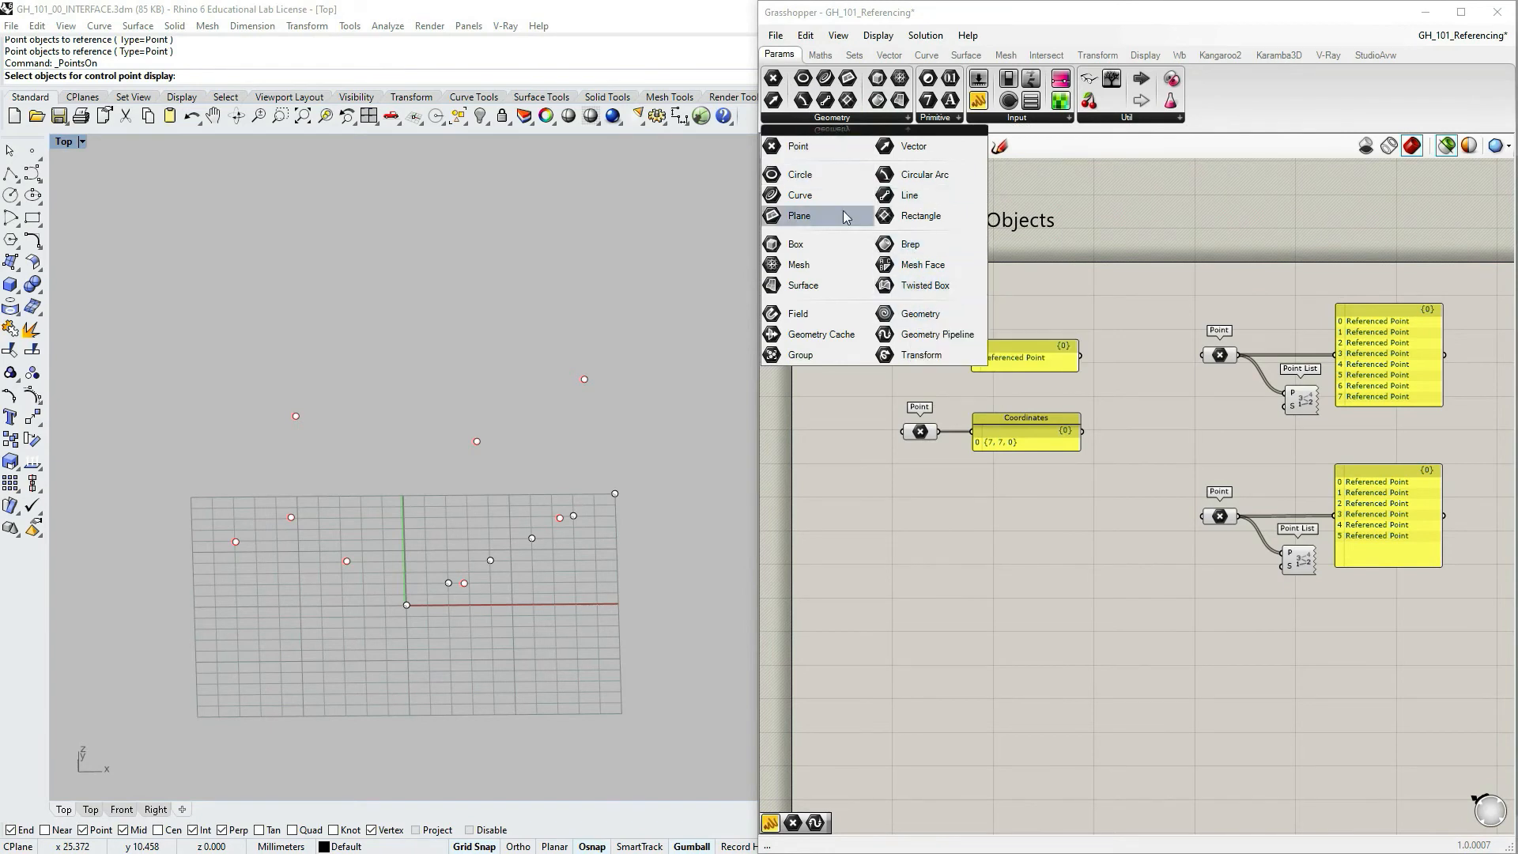
{"action": "mouse_move", "coordinate": [799, 174]}
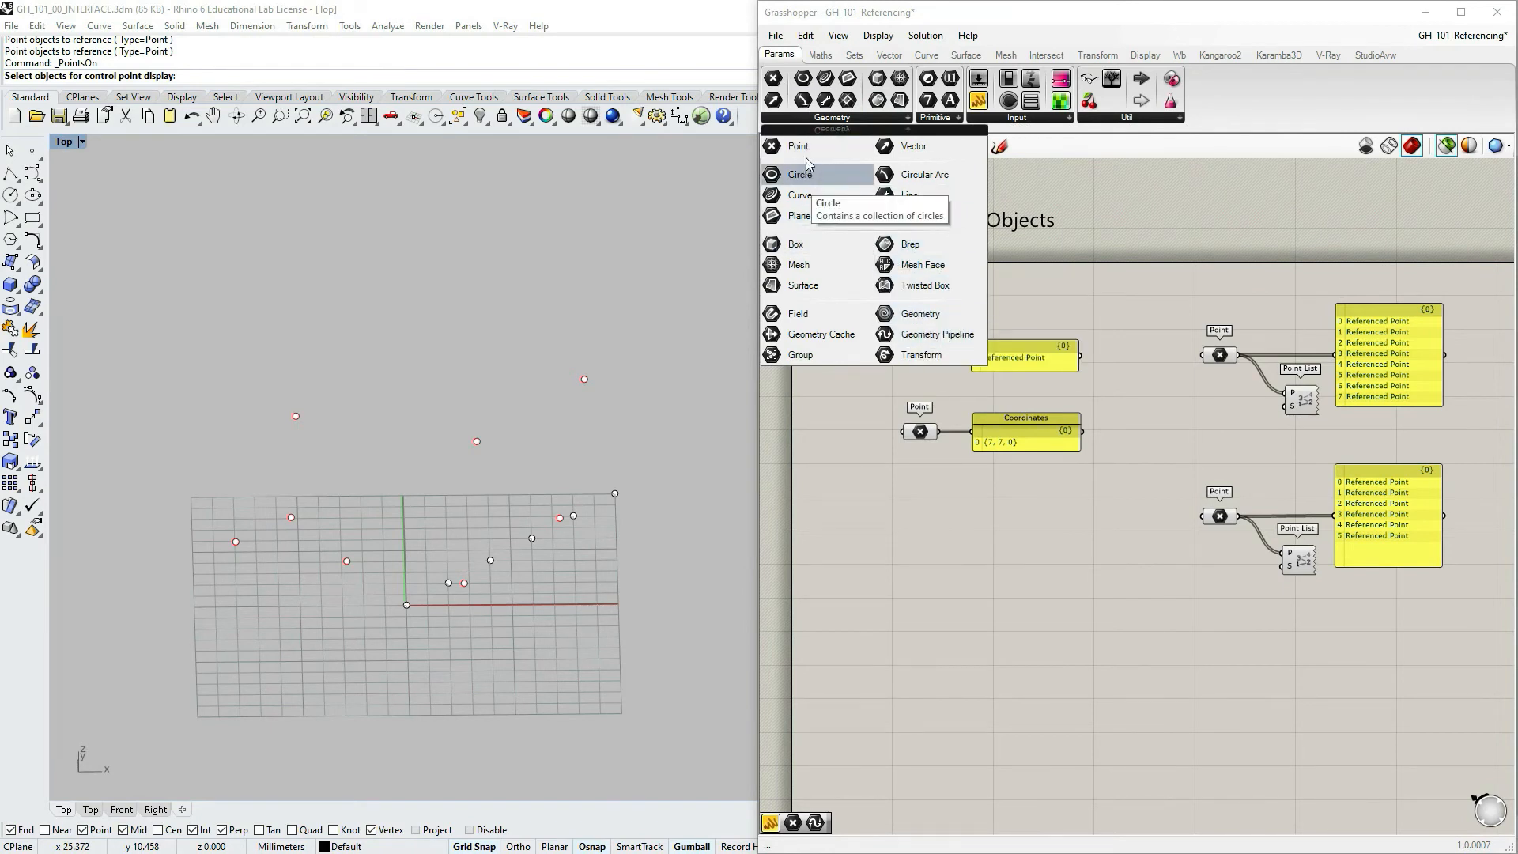
{"action": "mouse_move", "coordinate": [927, 334]}
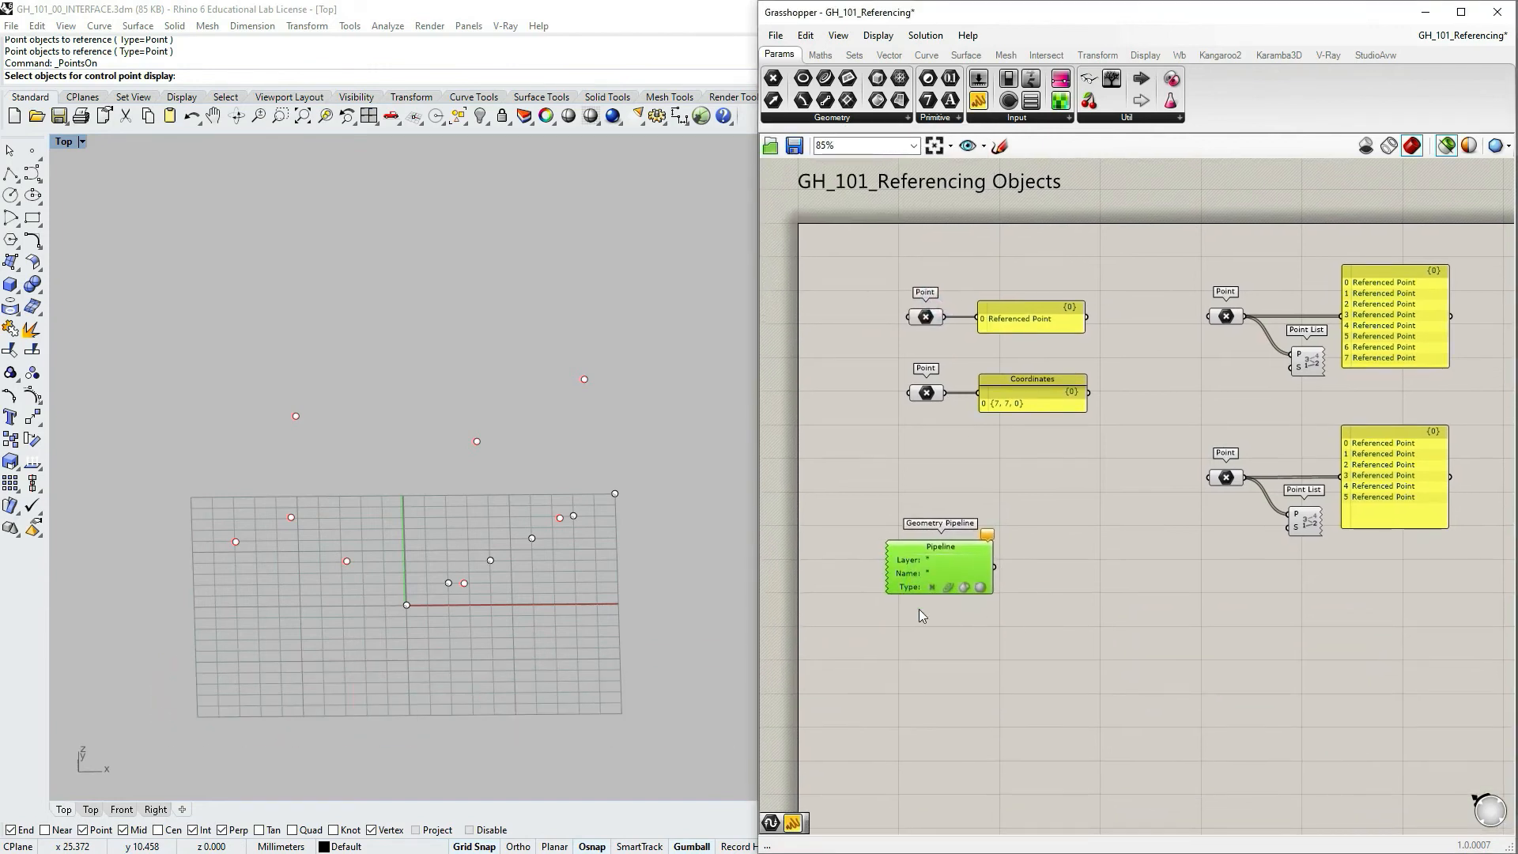
{"action": "mouse_move", "coordinate": [1044, 672]}
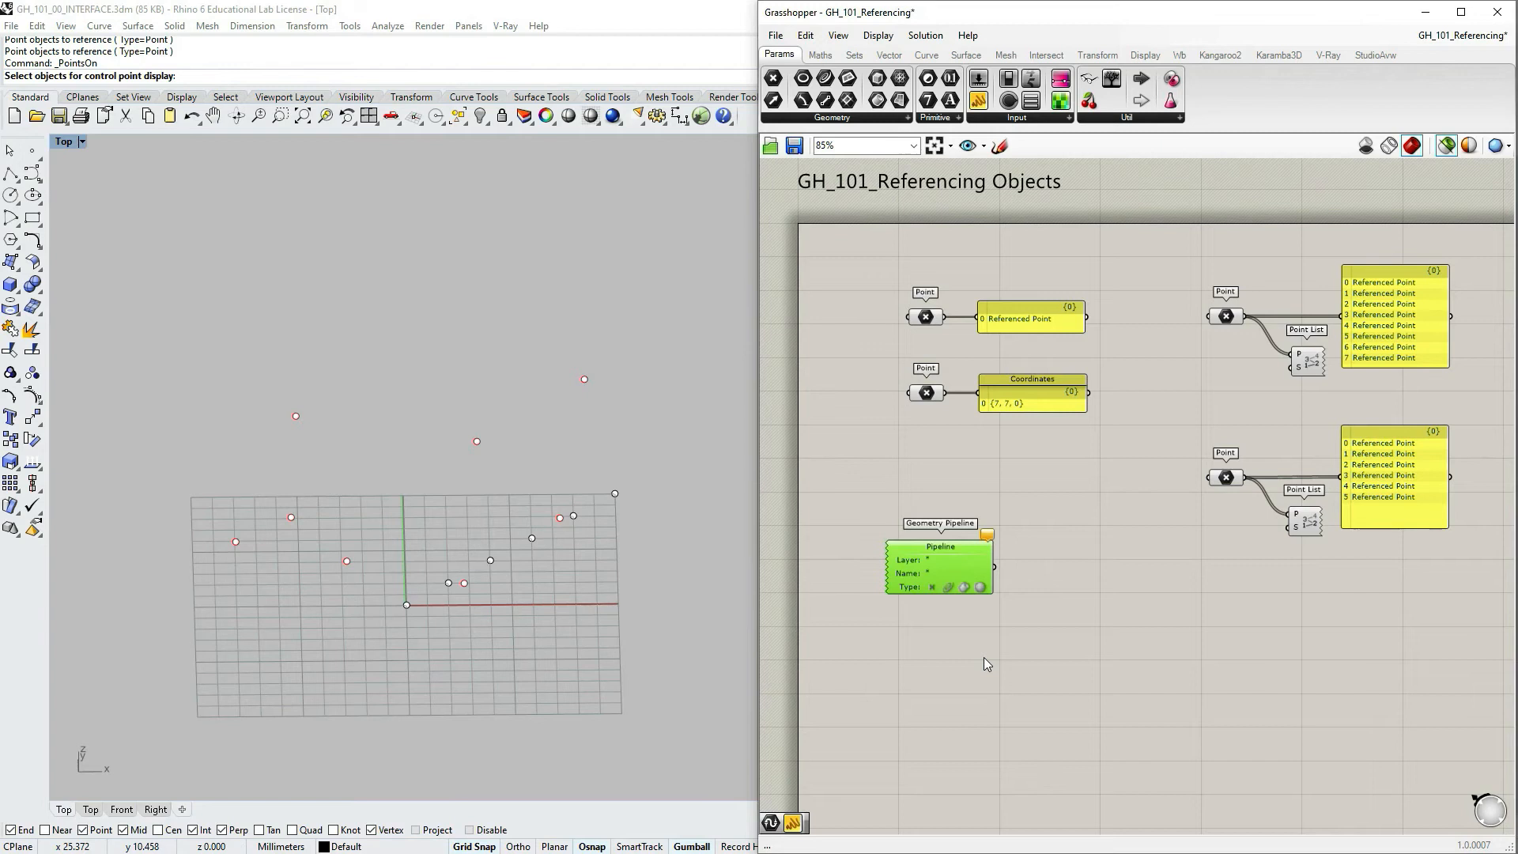
{"action": "mouse_move", "coordinate": [1266, 89]}
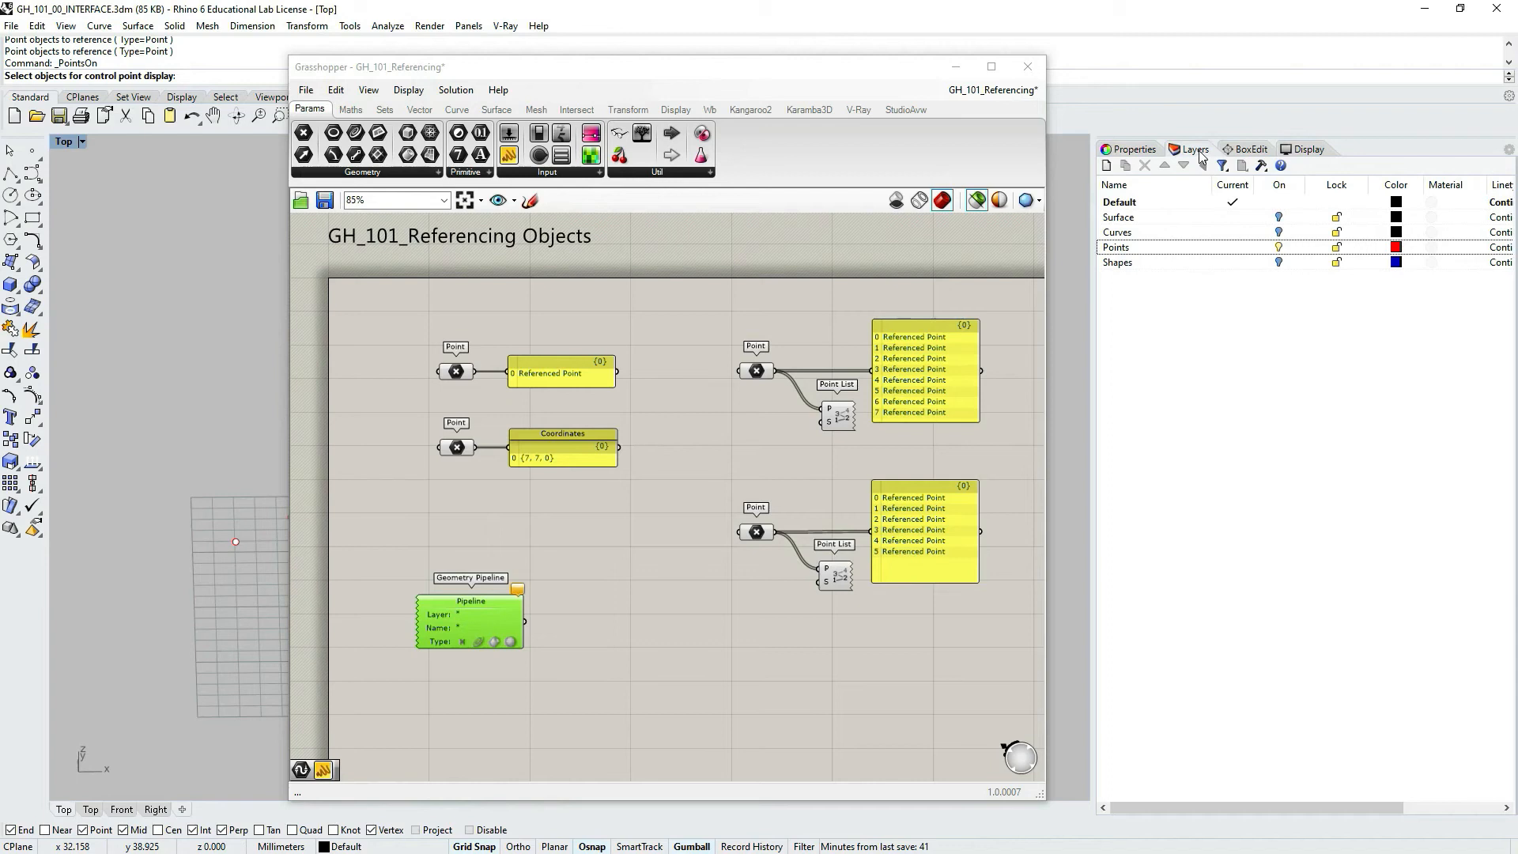
- Select the Points layer in the Layers panel and copy its name through Rename Layer
{"action": "left_click", "coordinate": [1116, 247]}
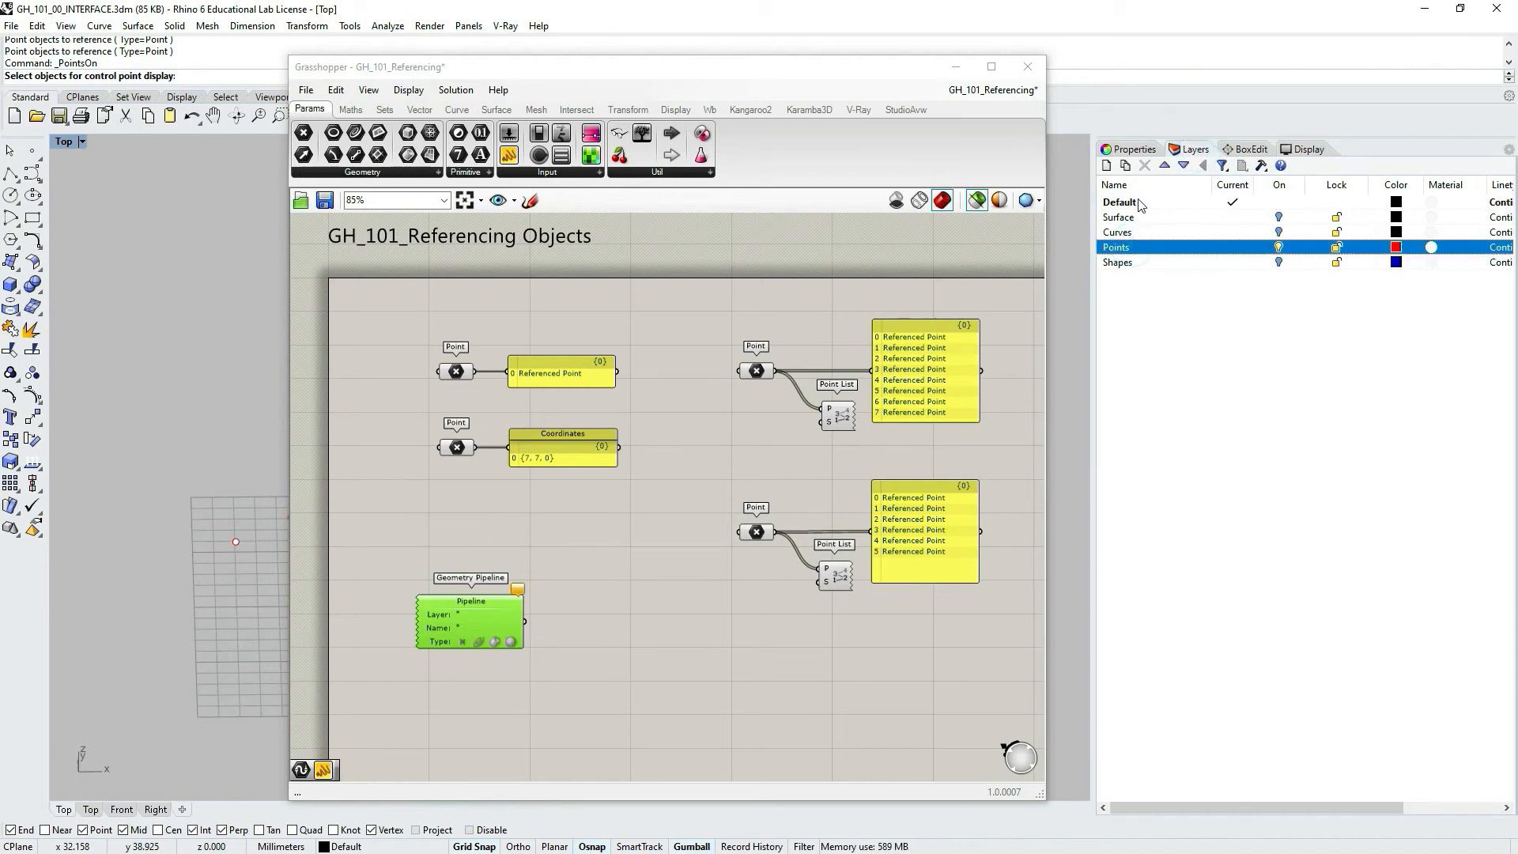
{"action": "left_click", "coordinate": [1117, 233]}
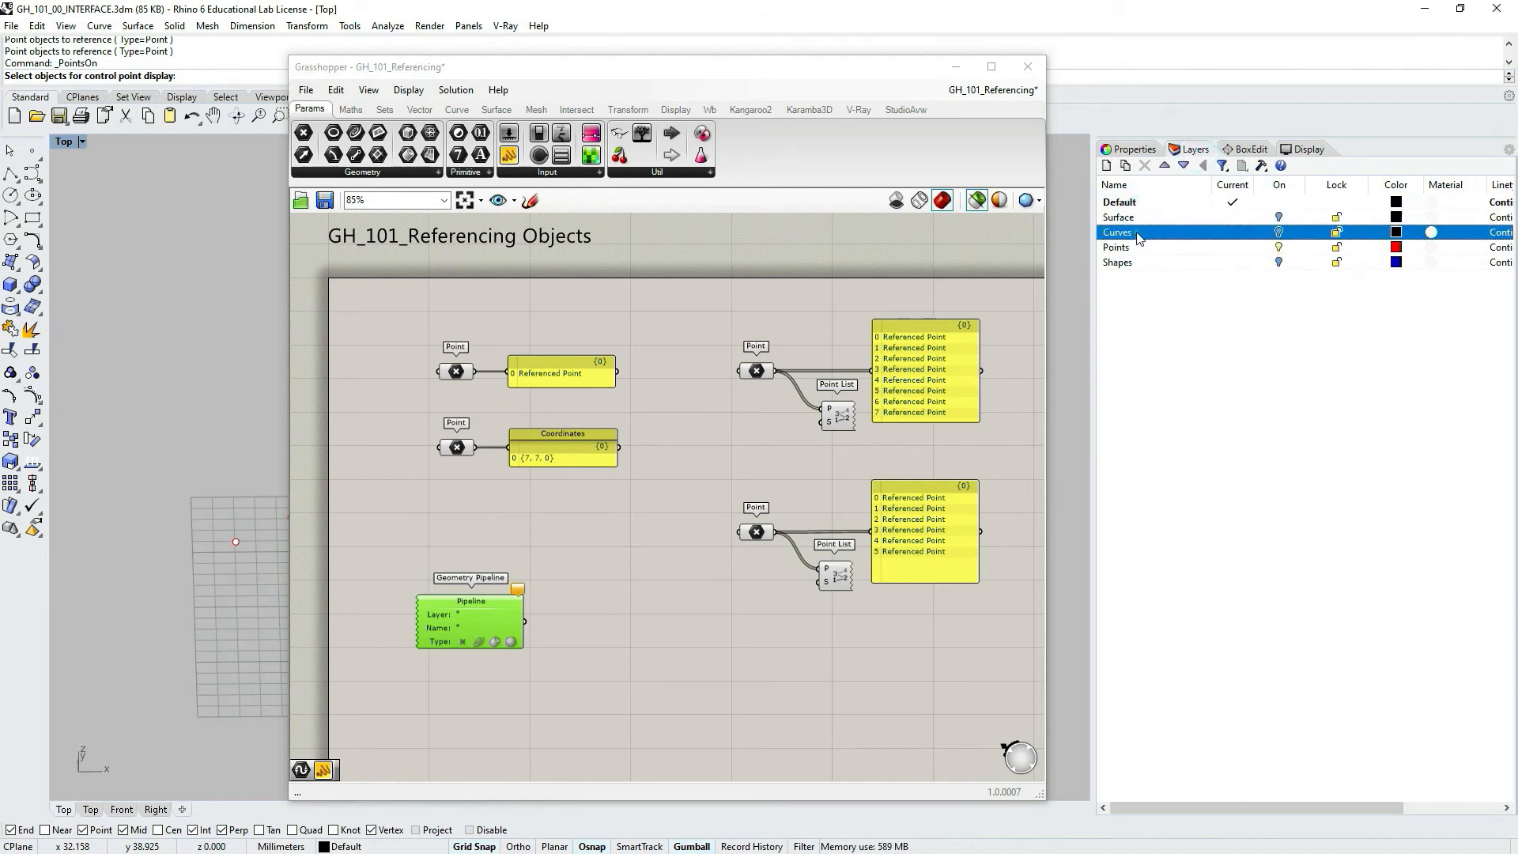
{"action": "left_click", "coordinate": [1118, 263]}
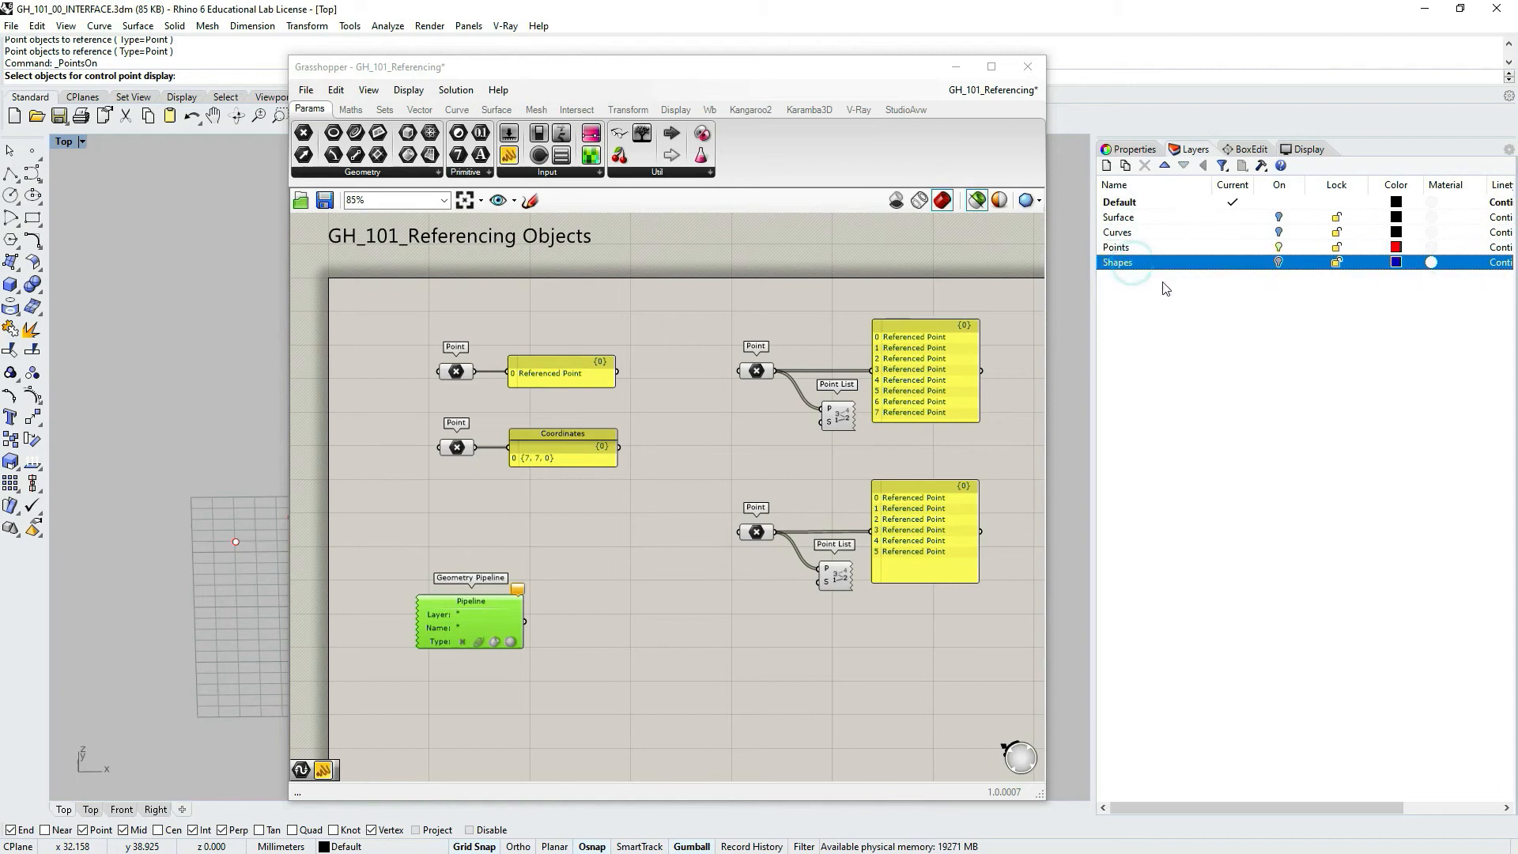
{"action": "left_click", "coordinate": [1117, 247]}
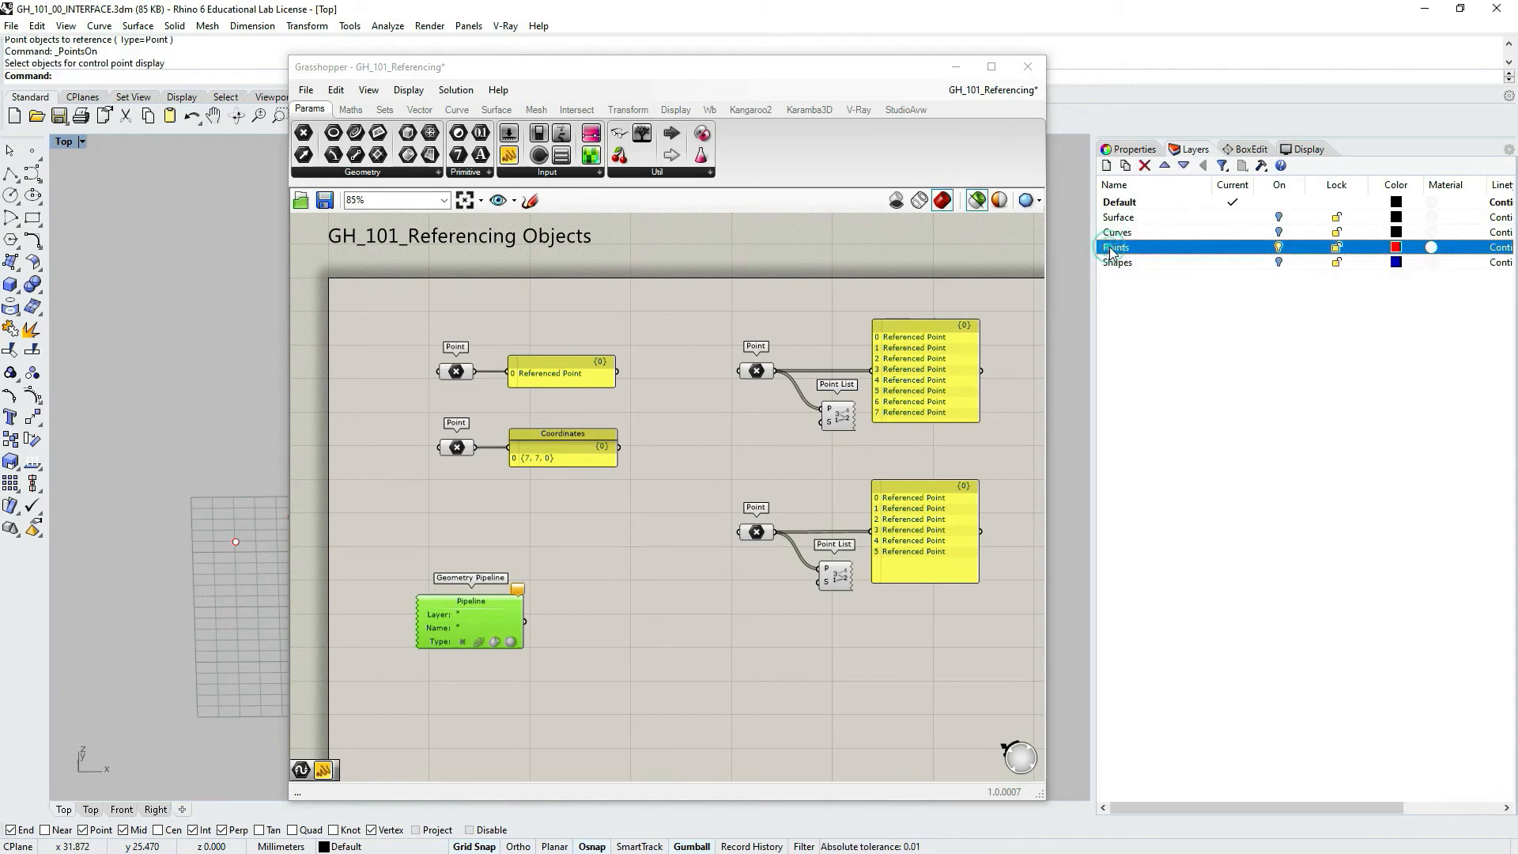
{"action": "right_click", "coordinate": [1116, 247]}
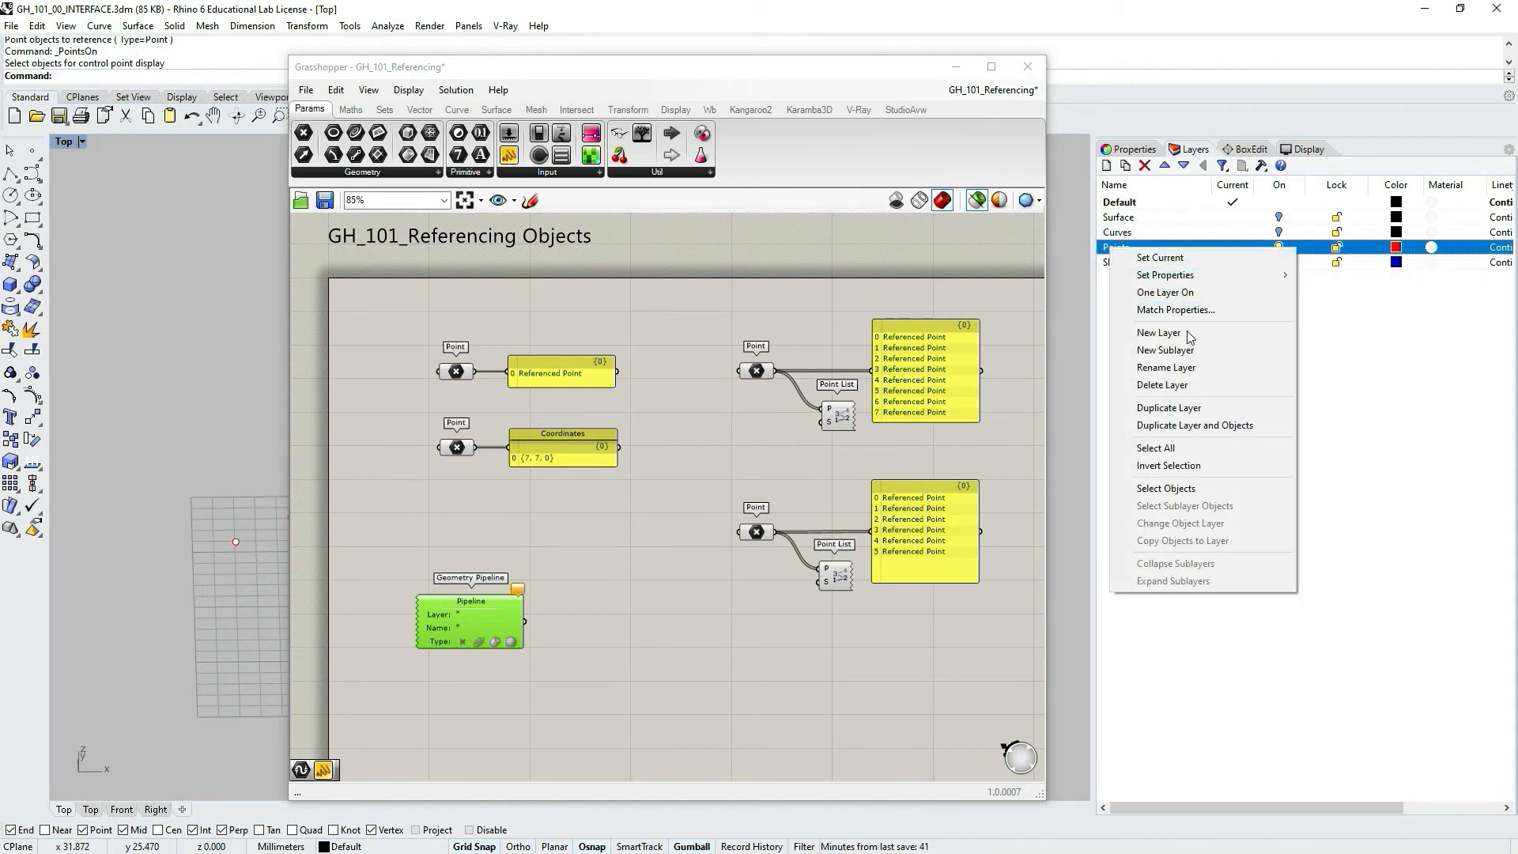
{"action": "mouse_move", "coordinate": [1166, 367]}
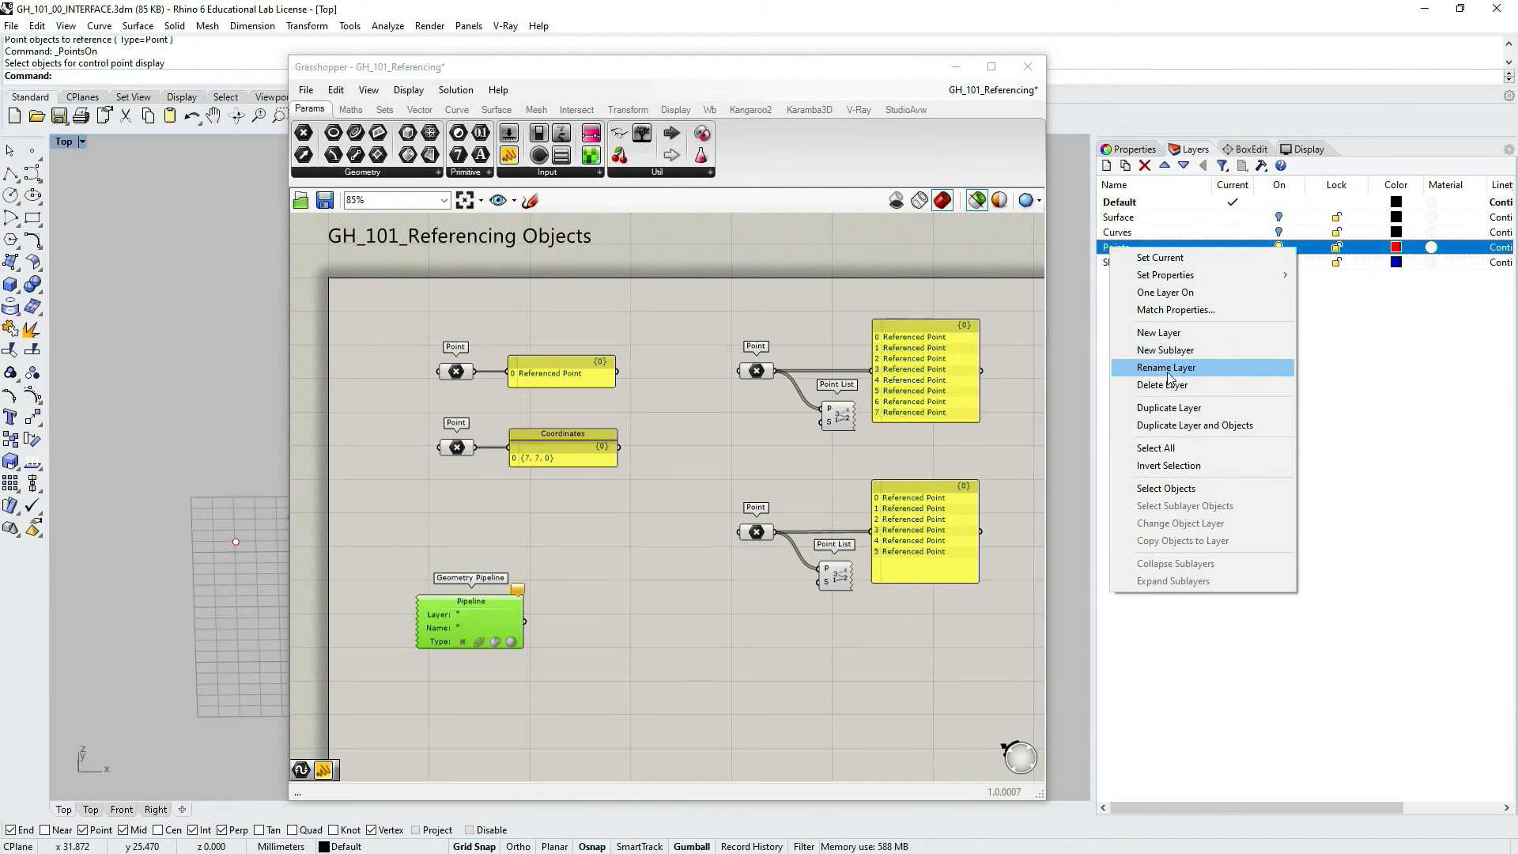
{"action": "left_click", "coordinate": [1166, 367]}
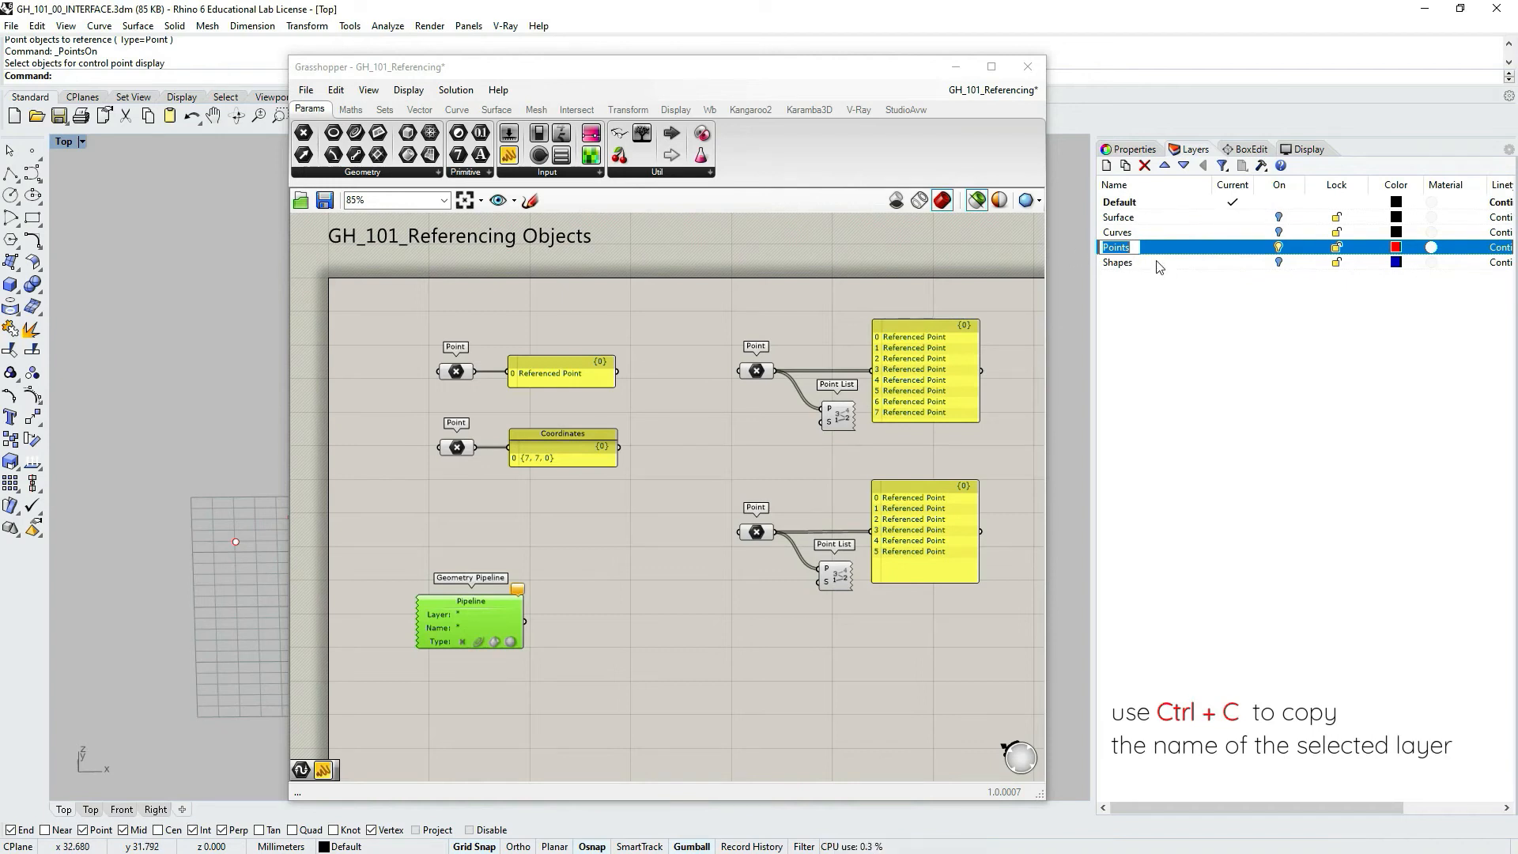
{"action": "left_click", "coordinate": [1205, 396]}
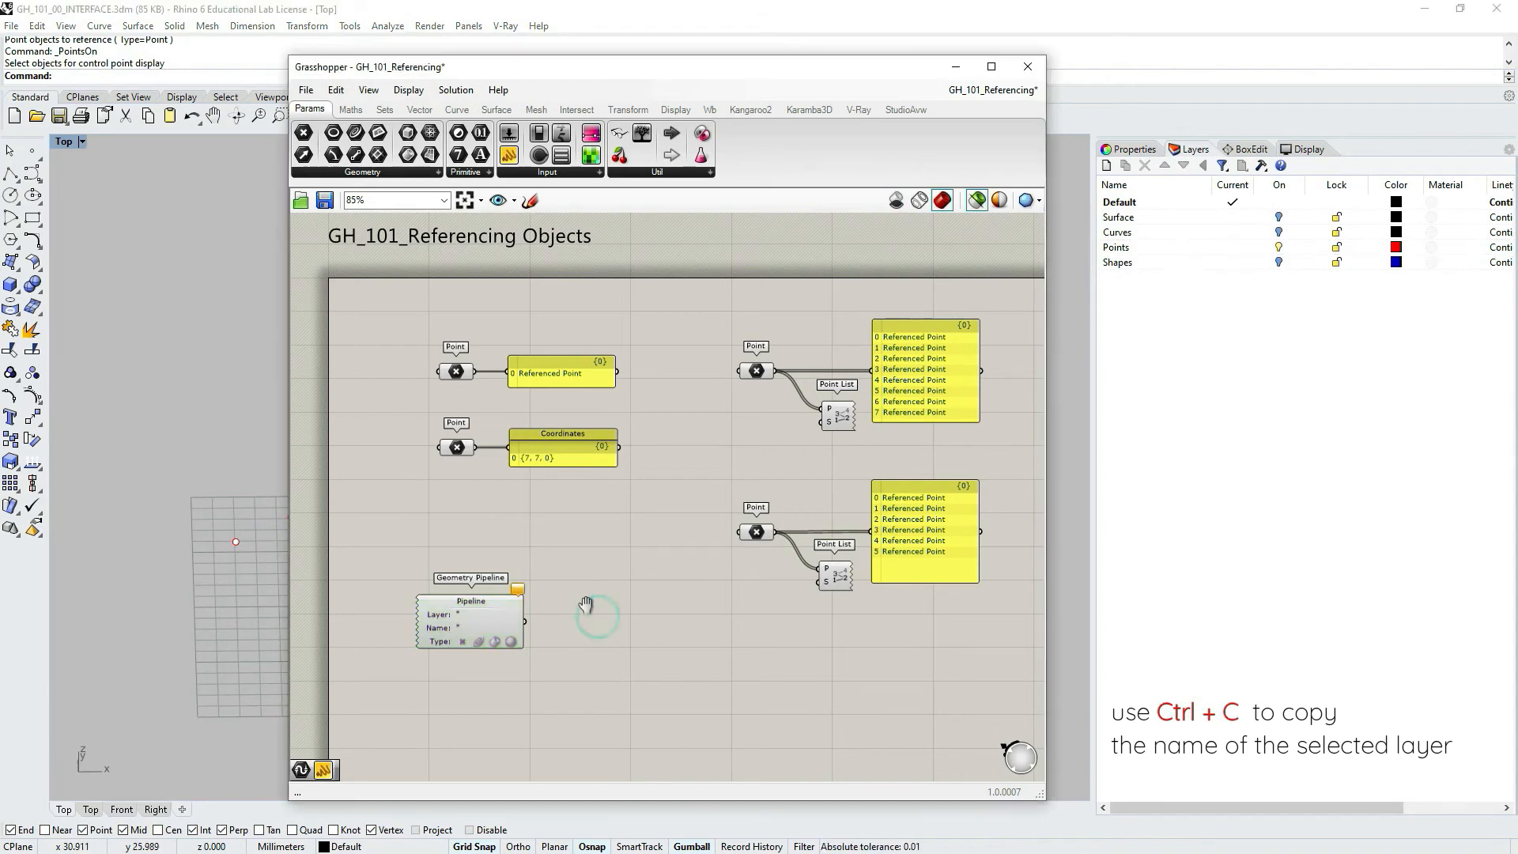
{"action": "scroll", "scroll_direction": "up", "scroll_amount": 3}
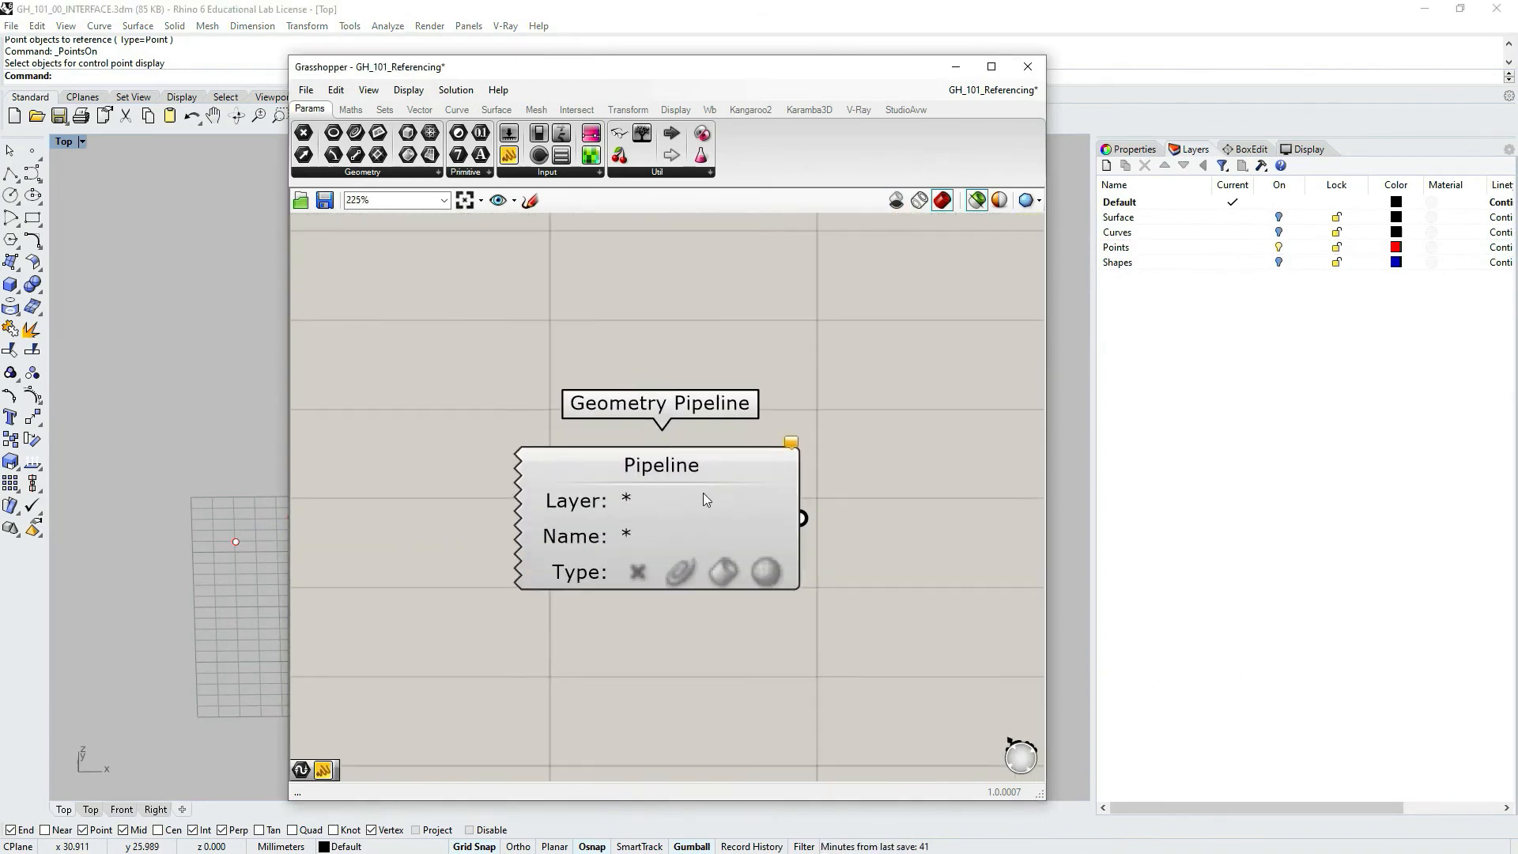
- Set the Geometry Pipeline's Layer filter to 'Points'
{"action": "scroll", "scroll_direction": "up", "scroll_amount": 3}
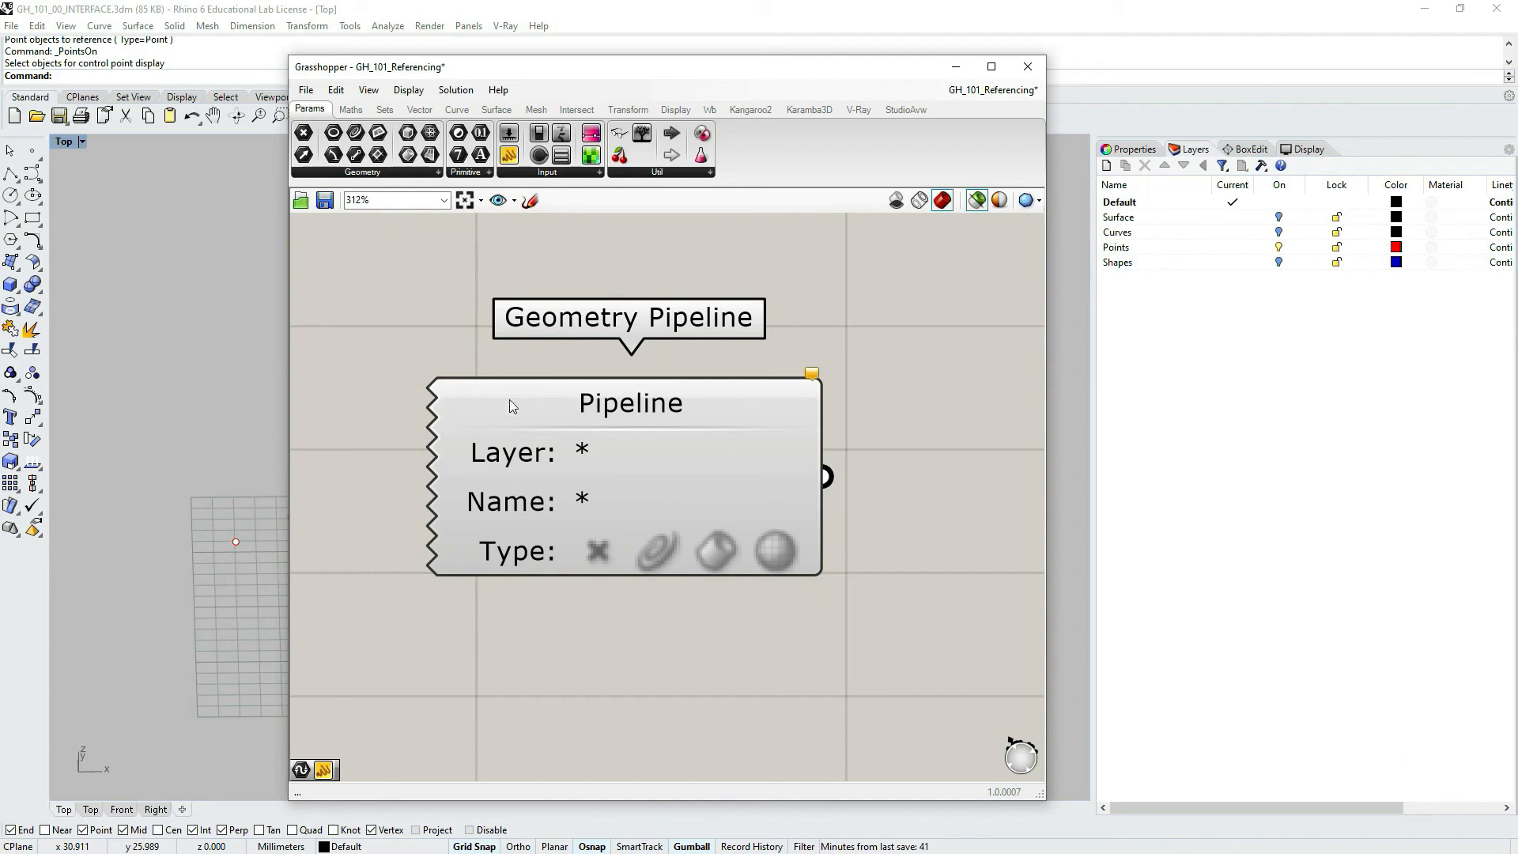
{"action": "mouse_move", "coordinate": [572, 466]}
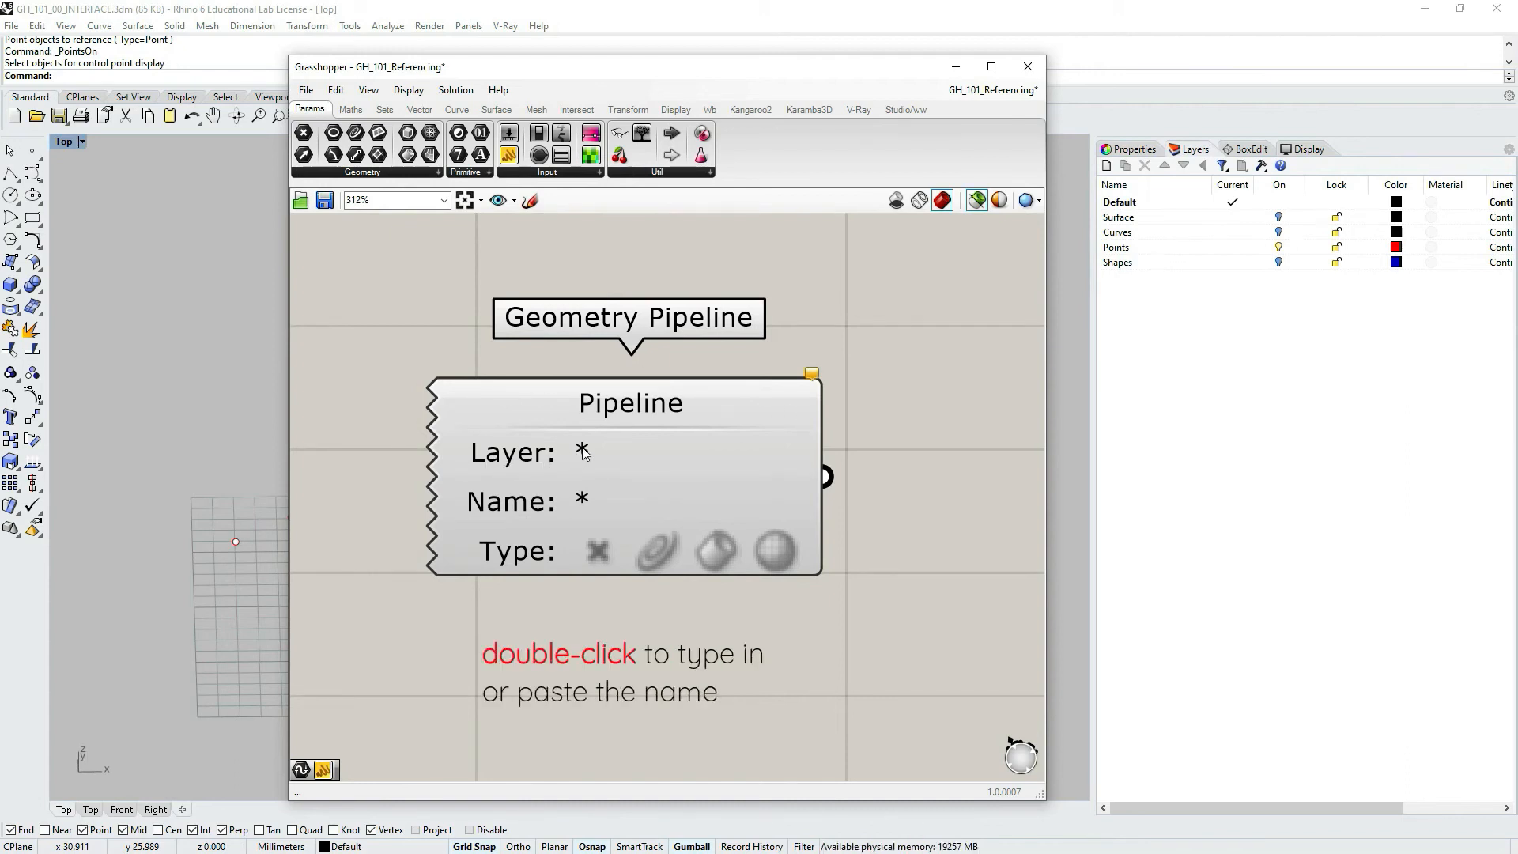
{"action": "double_click", "coordinate": [582, 452]}
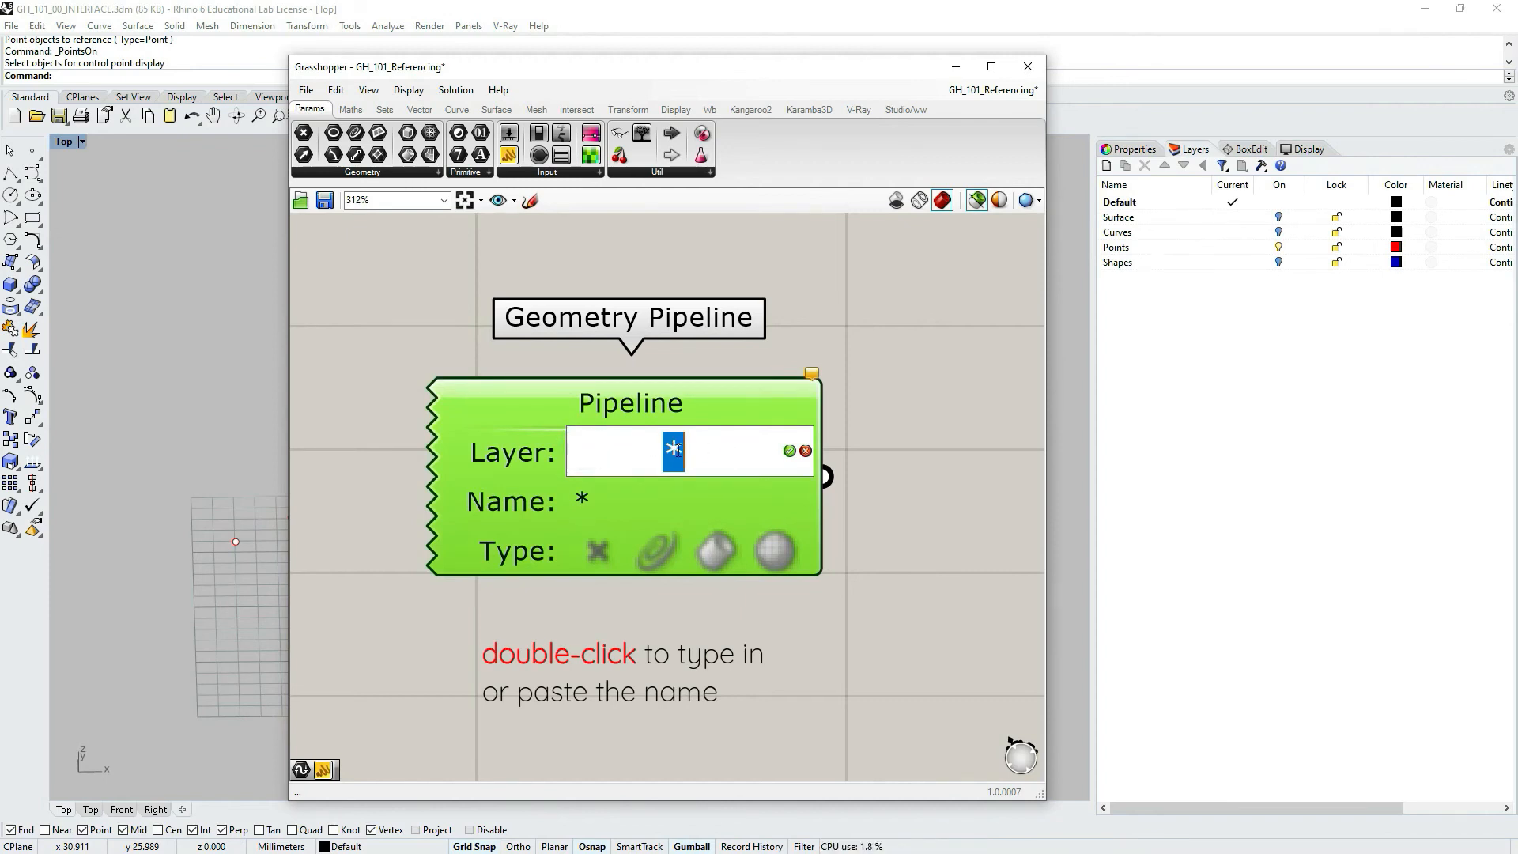
{"action": "type", "text": "Points"}
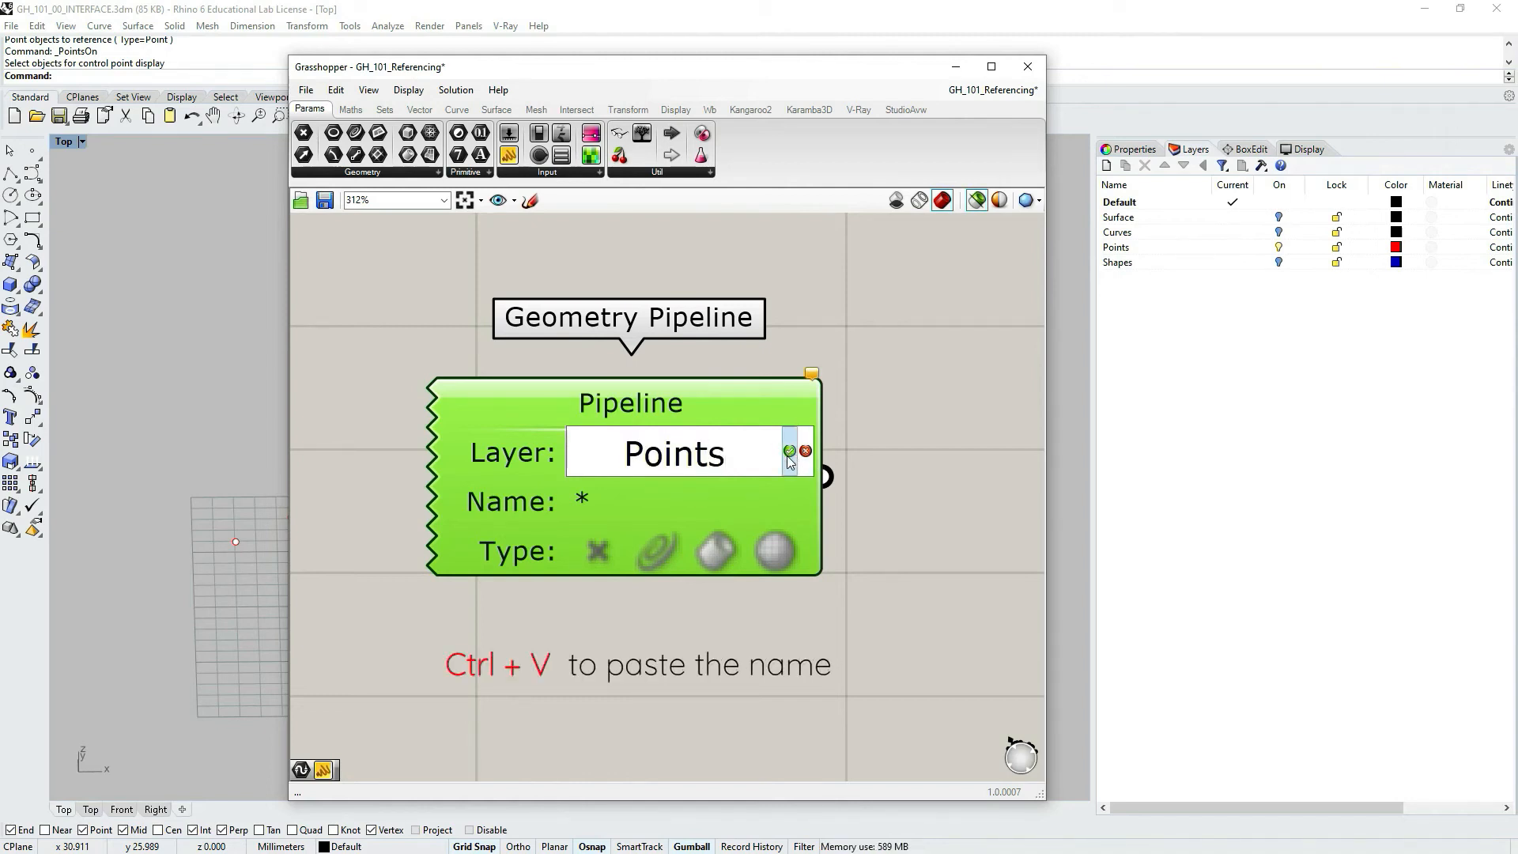
{"action": "left_click", "coordinate": [791, 452]}
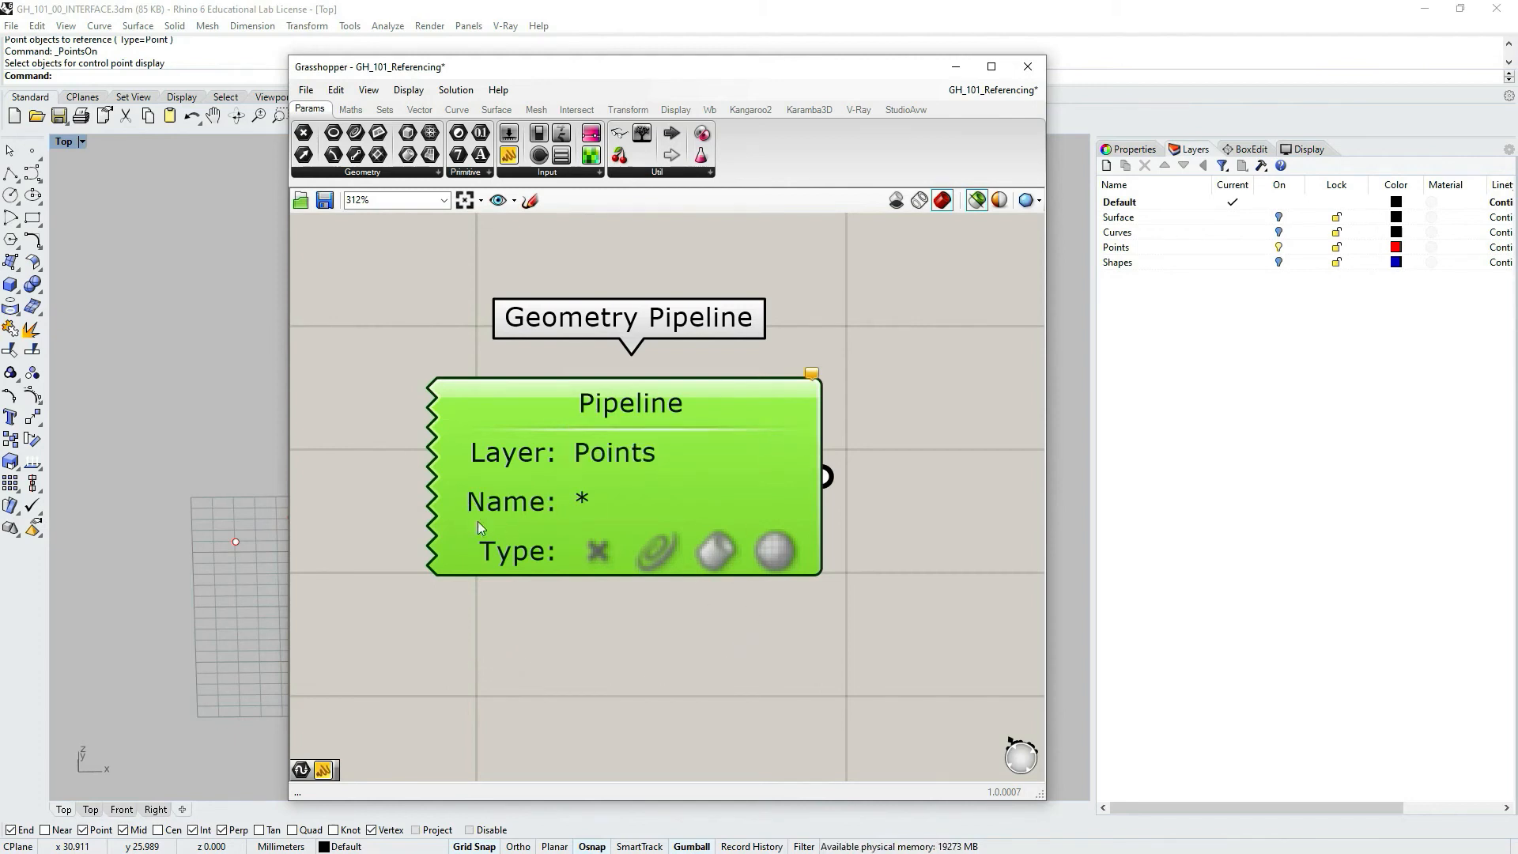
{"action": "mouse_move", "coordinate": [751, 531]}
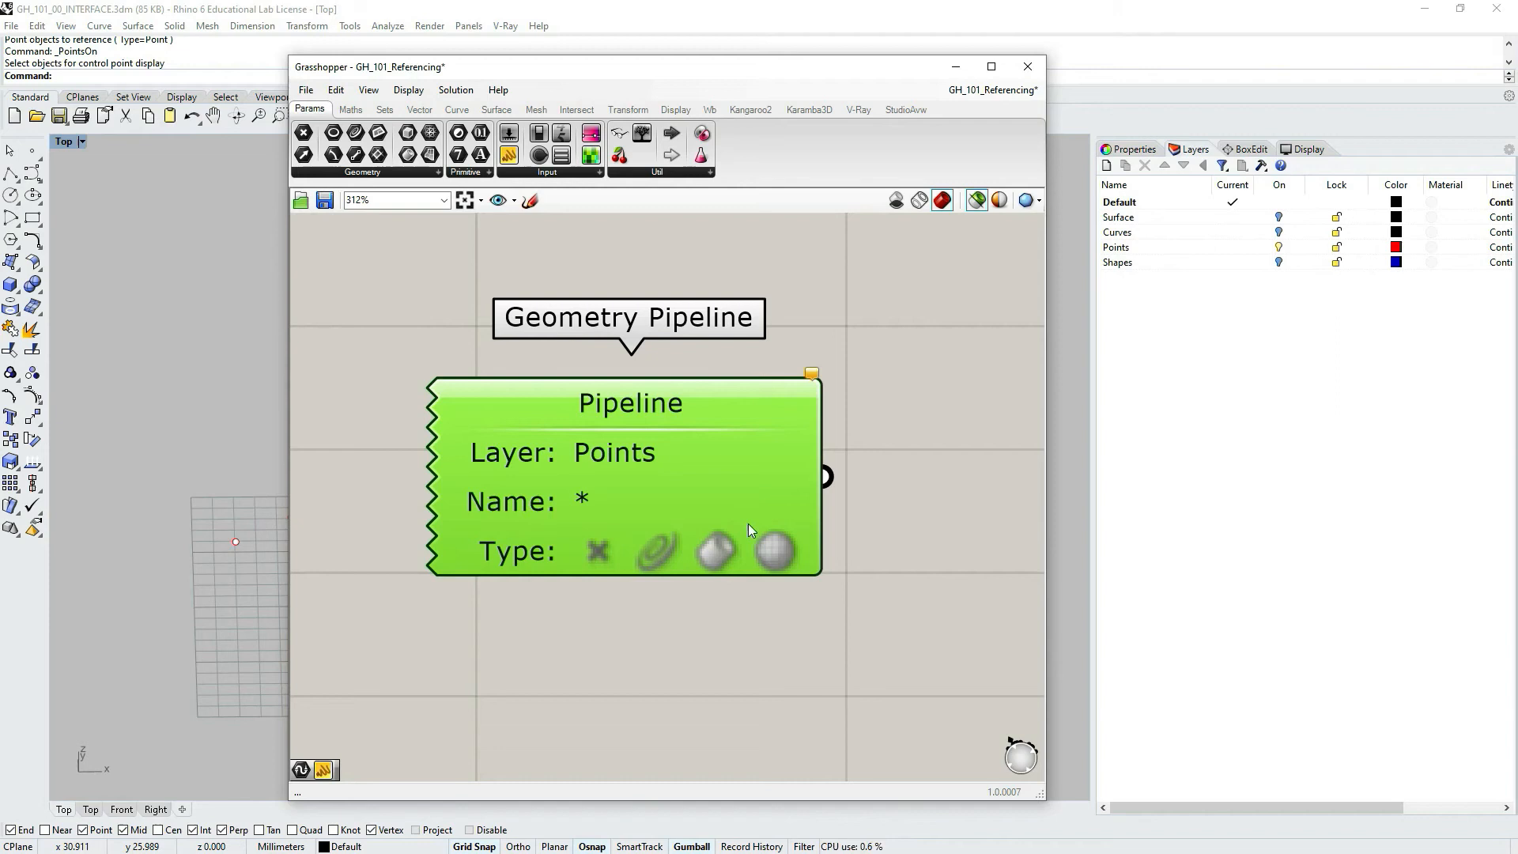
{"action": "mouse_move", "coordinate": [636, 617]}
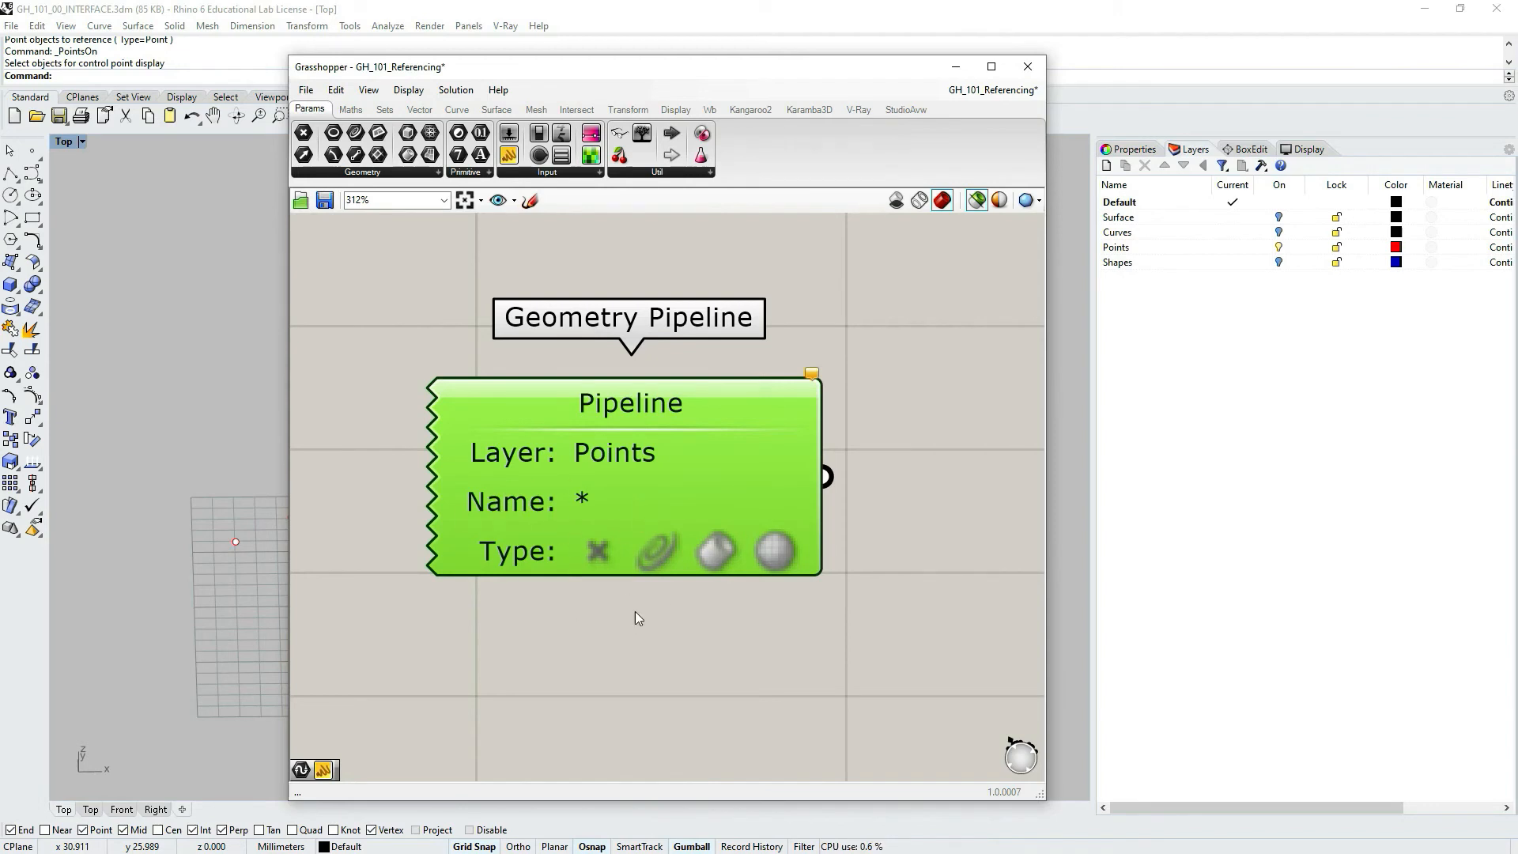
{"action": "mouse_move", "coordinate": [550, 543]}
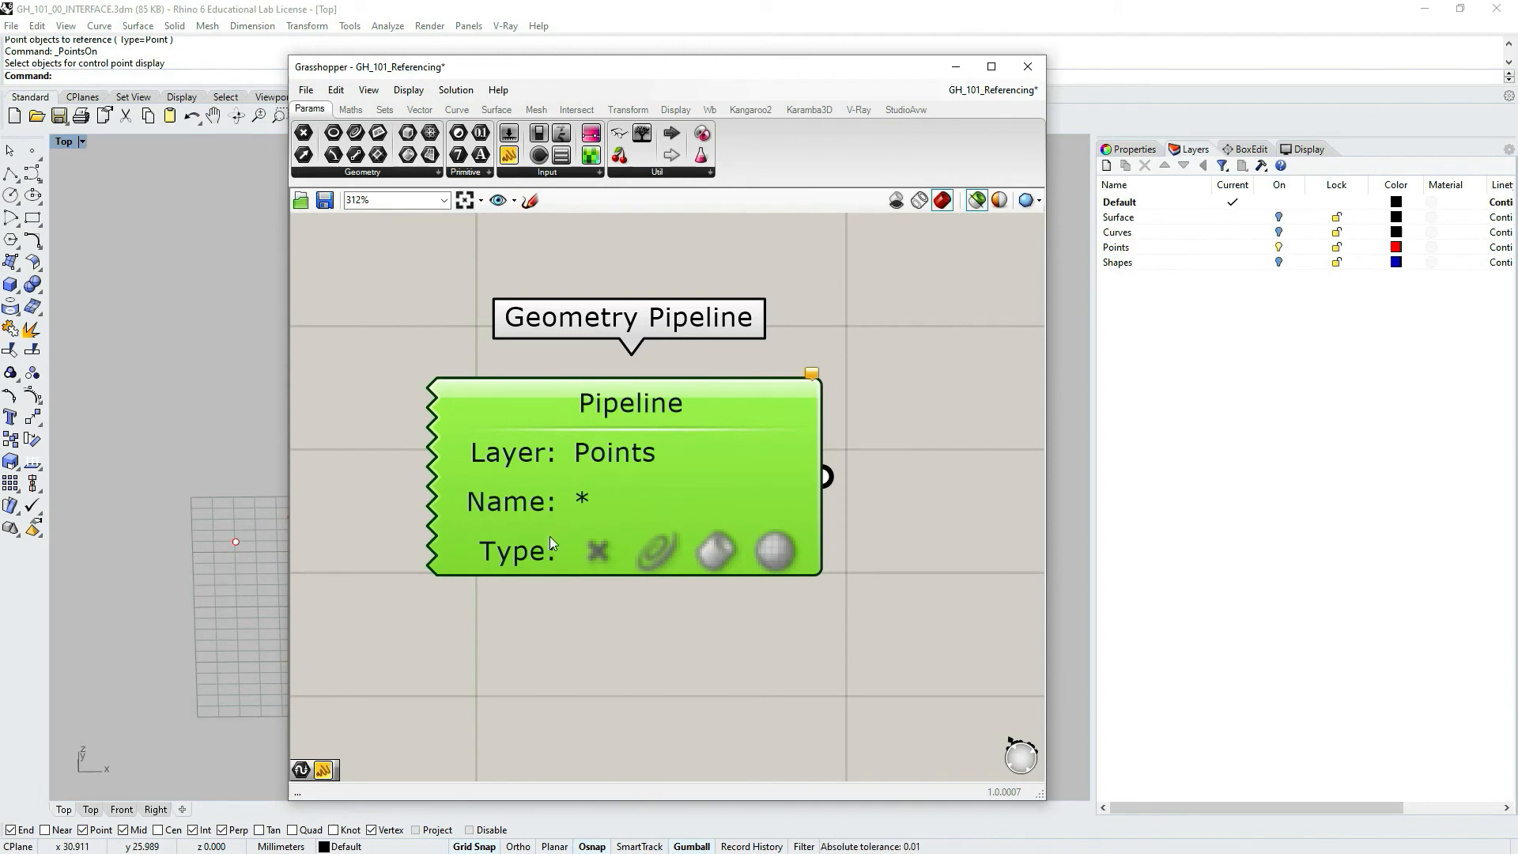
{"action": "mouse_move", "coordinate": [477, 482]}
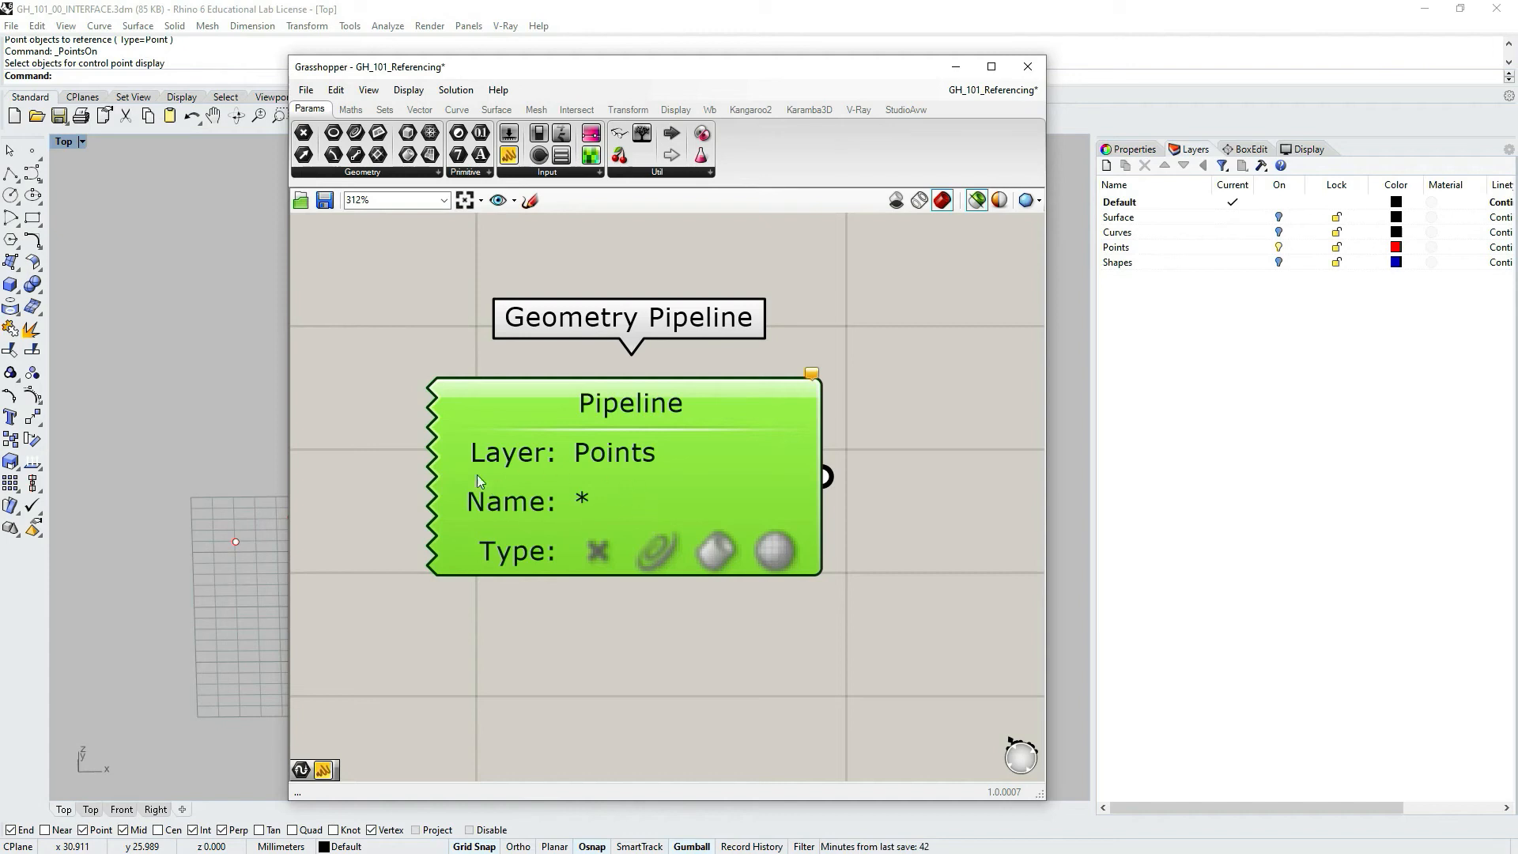
{"action": "mouse_move", "coordinate": [674, 702]}
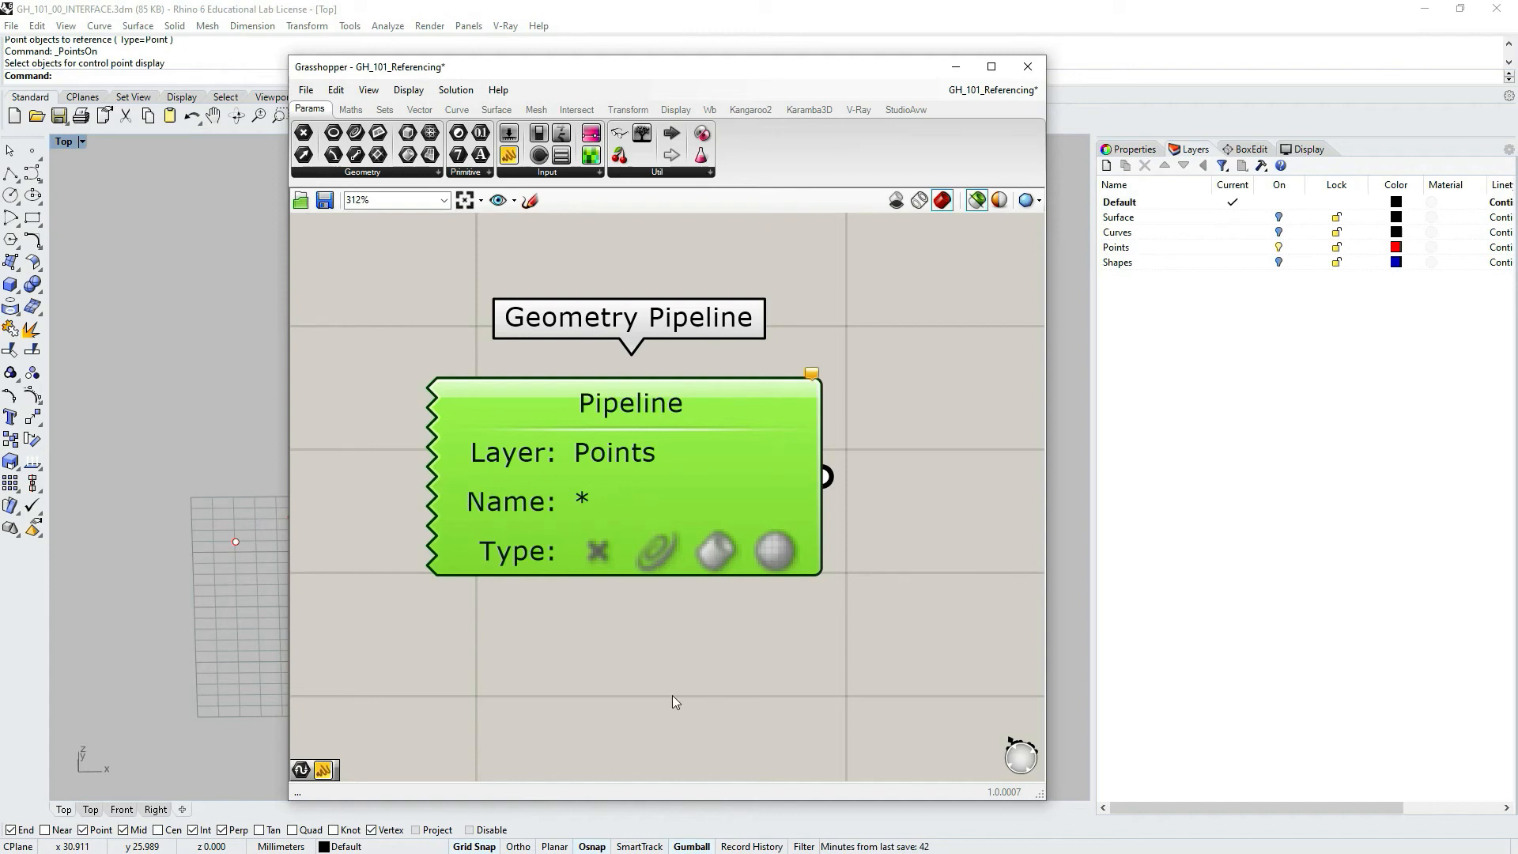
{"action": "mouse_move", "coordinate": [509, 553]}
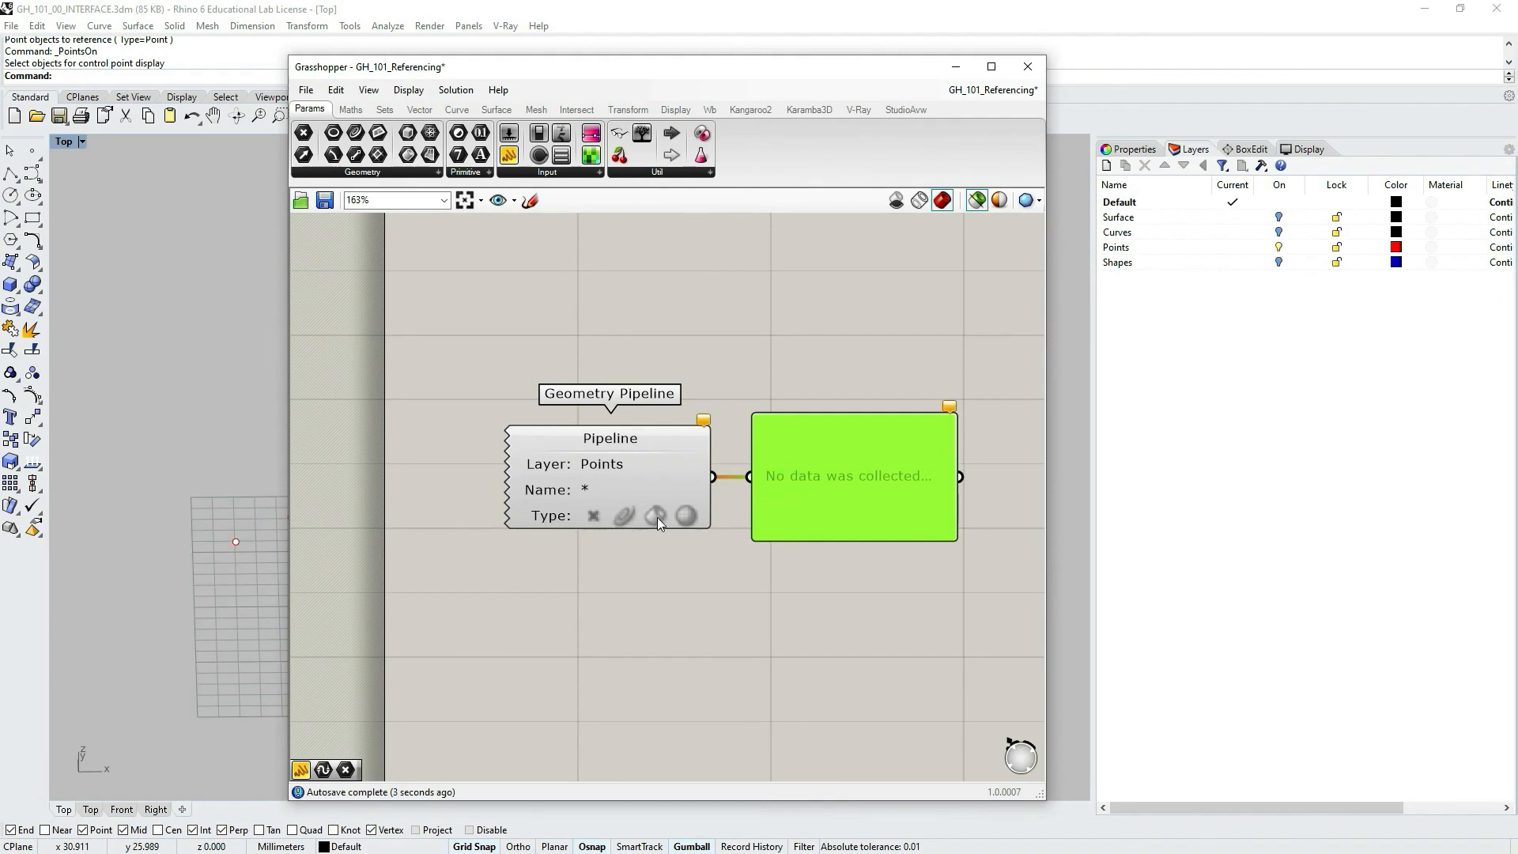
{"action": "mouse_move", "coordinate": [710, 530]}
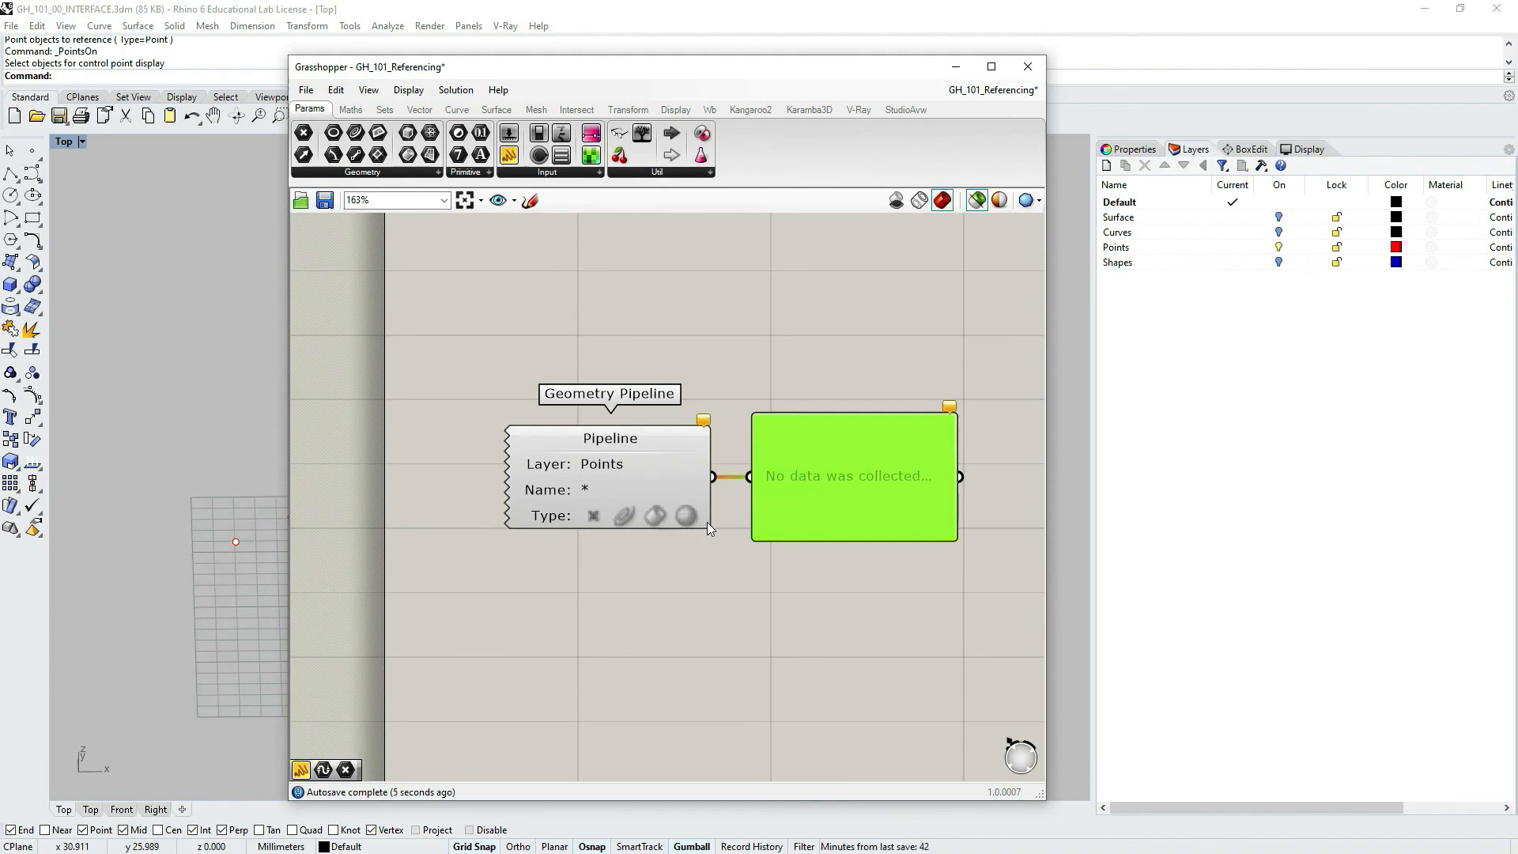
- Limit the Pipeline to point objects and route it through a new Point parameter into the panel
{"action": "left_click", "coordinate": [624, 515]}
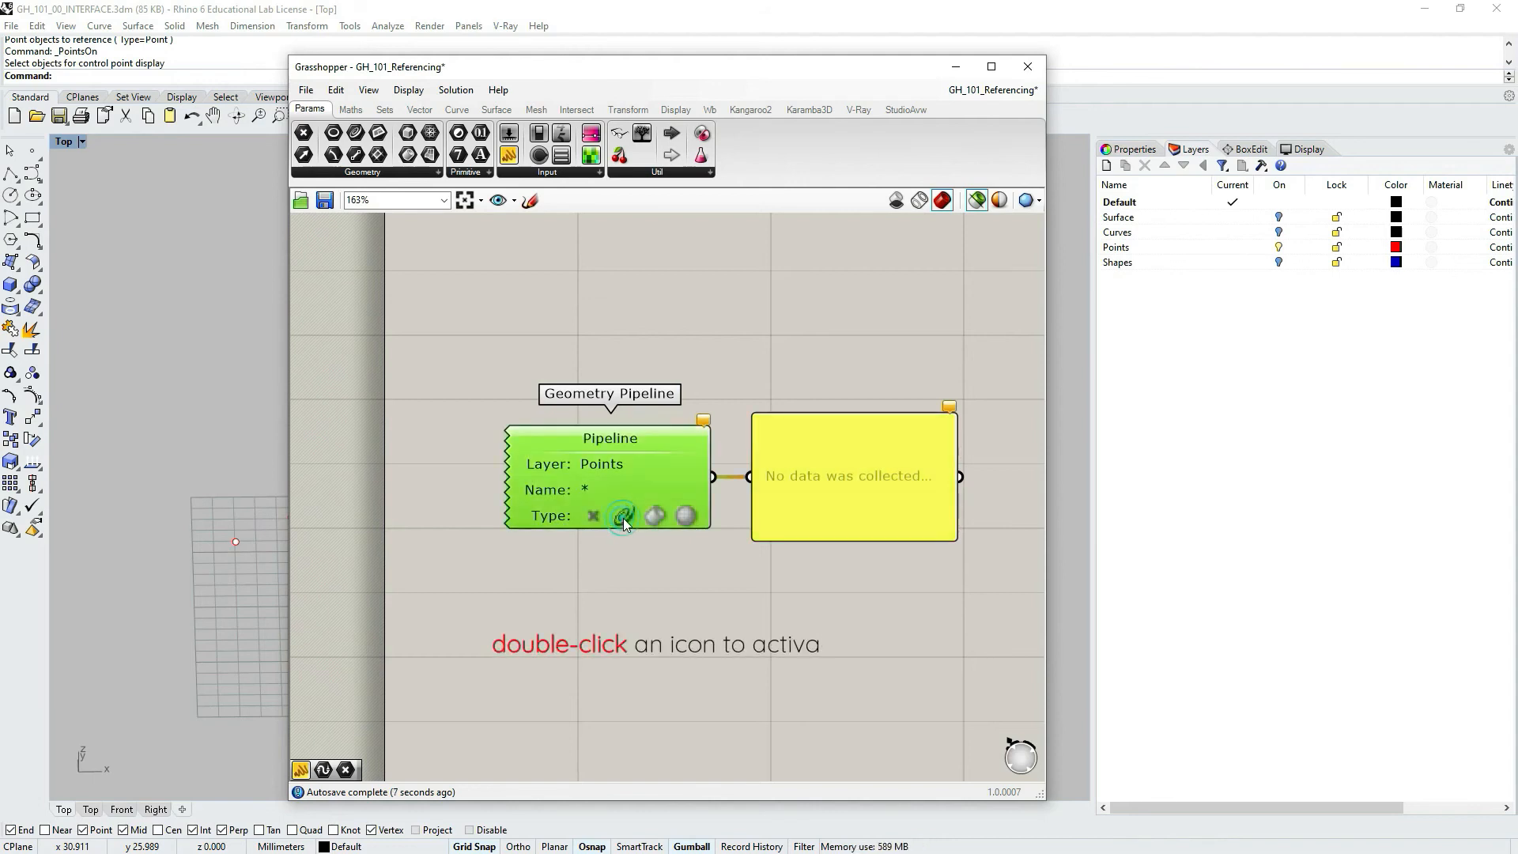
{"action": "mouse_move", "coordinate": [625, 516]}
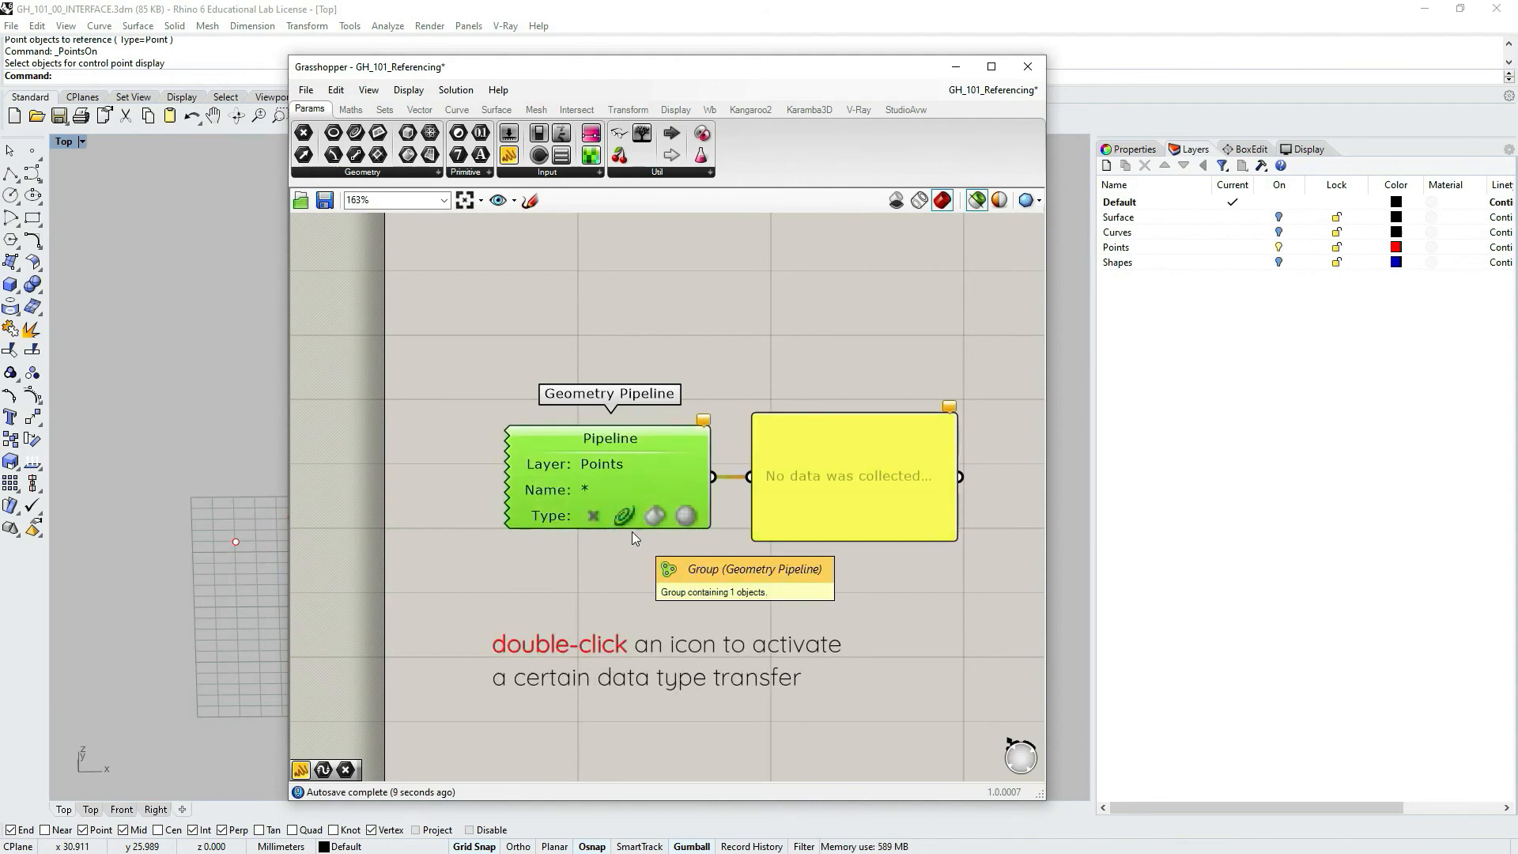
{"action": "mouse_move", "coordinate": [625, 515]}
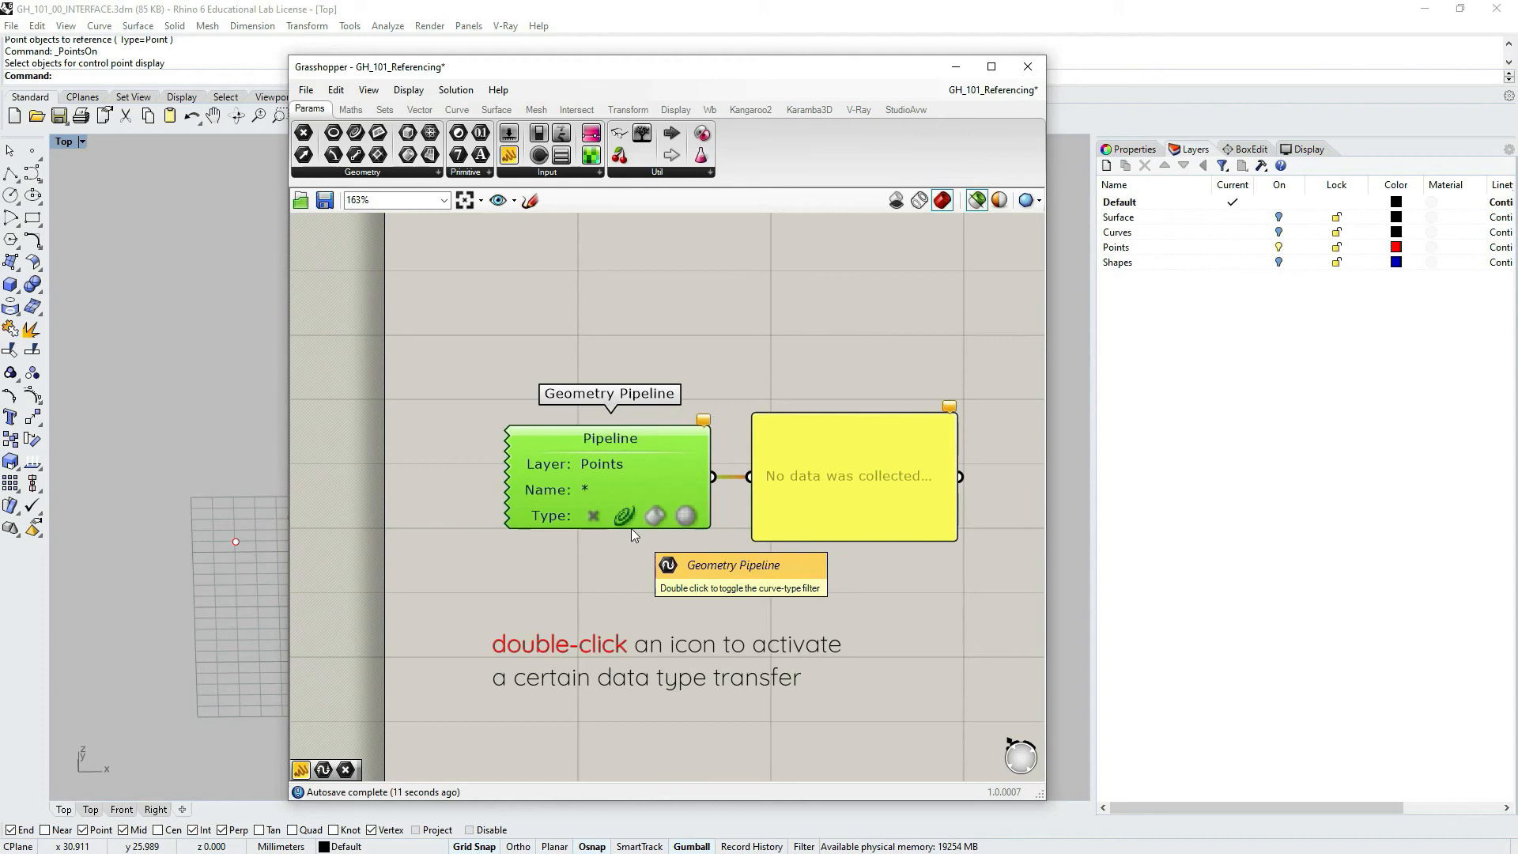
{"action": "double_click", "coordinate": [656, 514]}
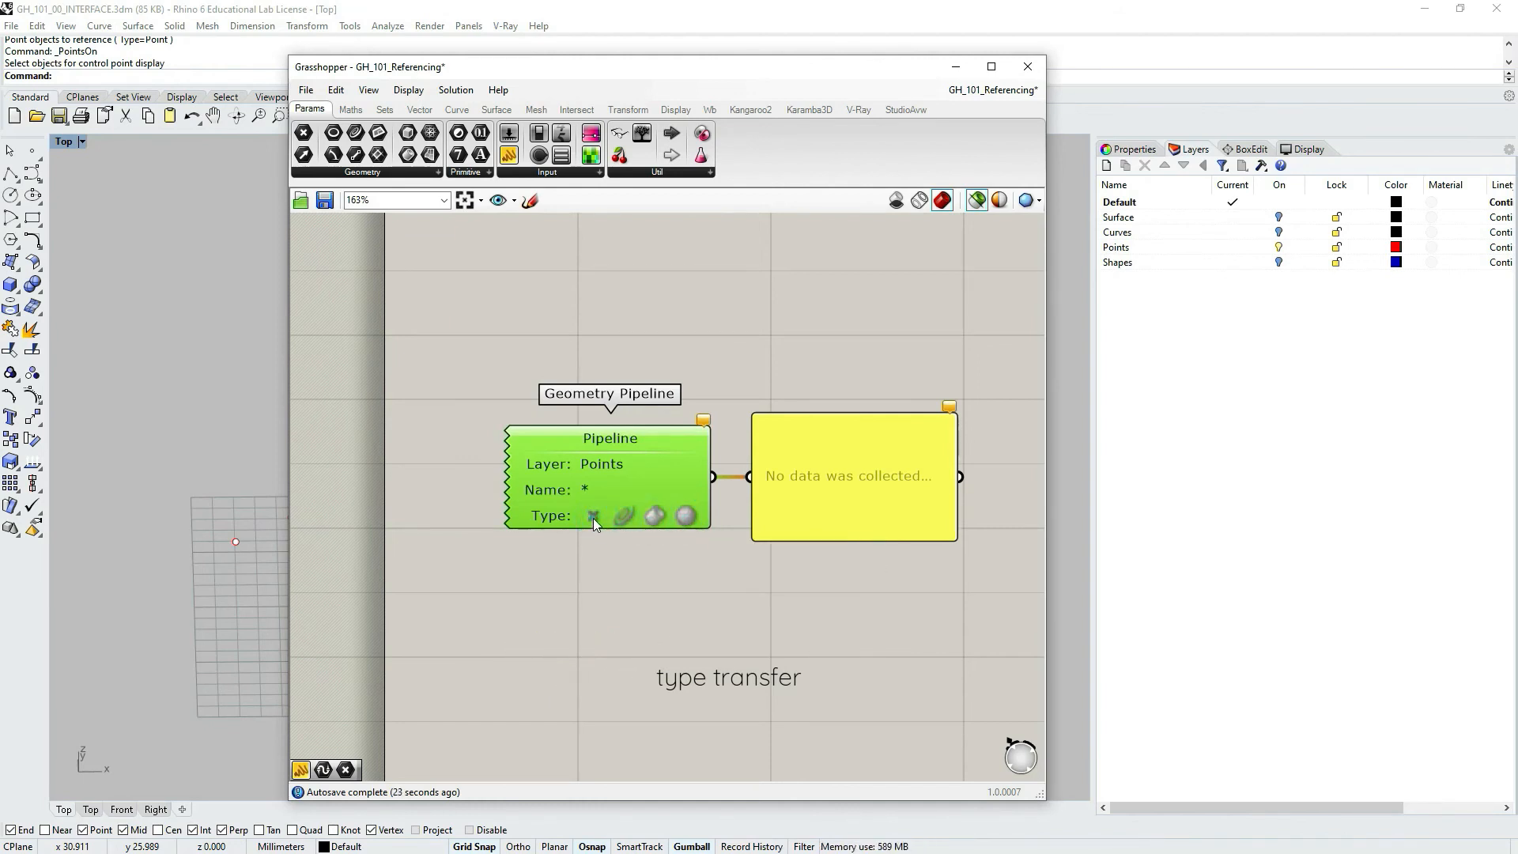
{"action": "left_click", "coordinate": [591, 515]}
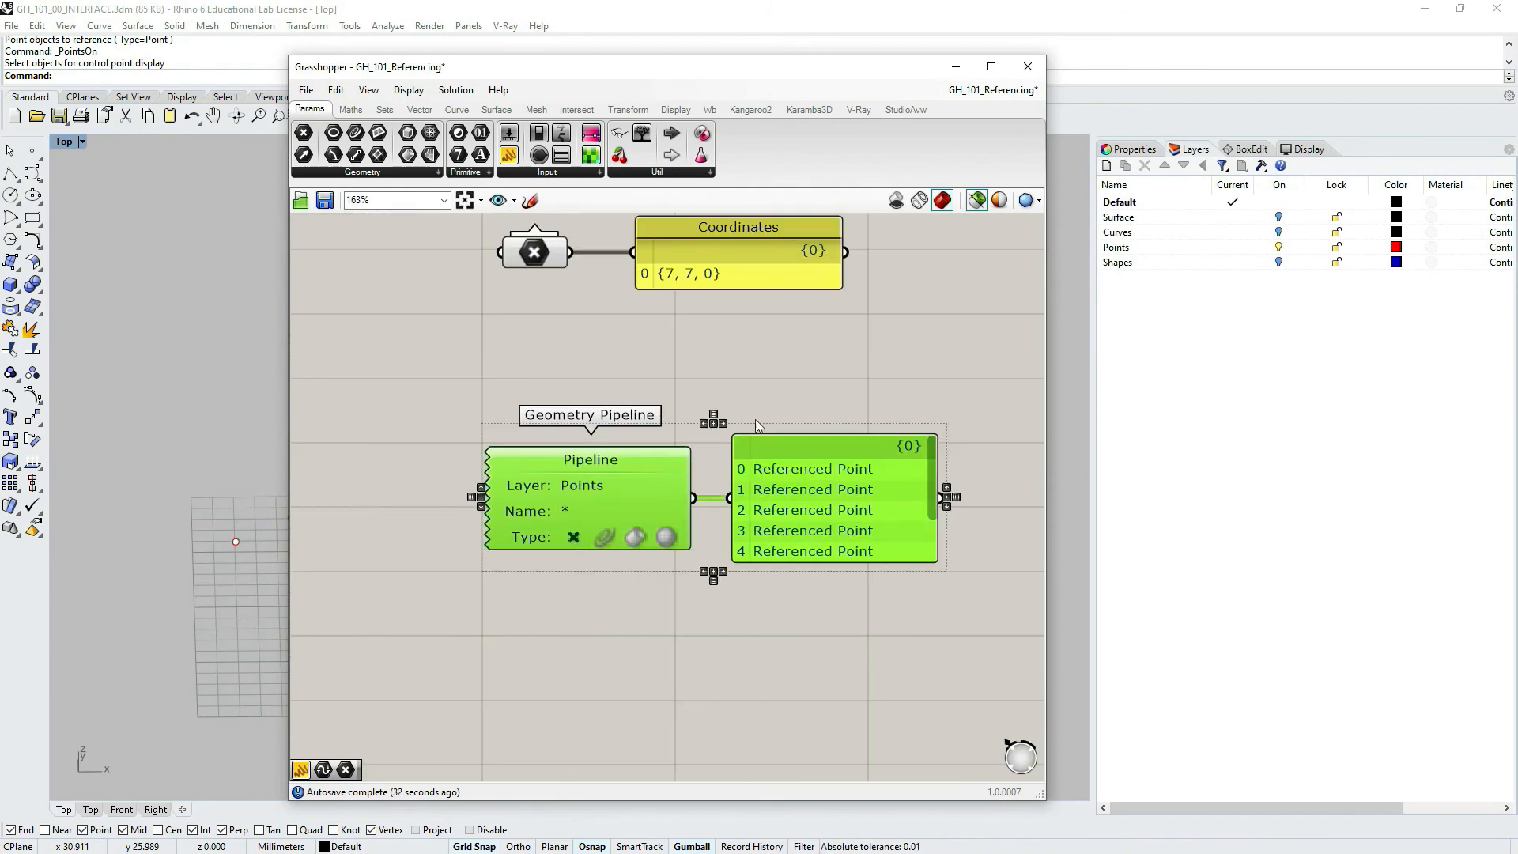
{"action": "left_click", "coordinate": [690, 445]}
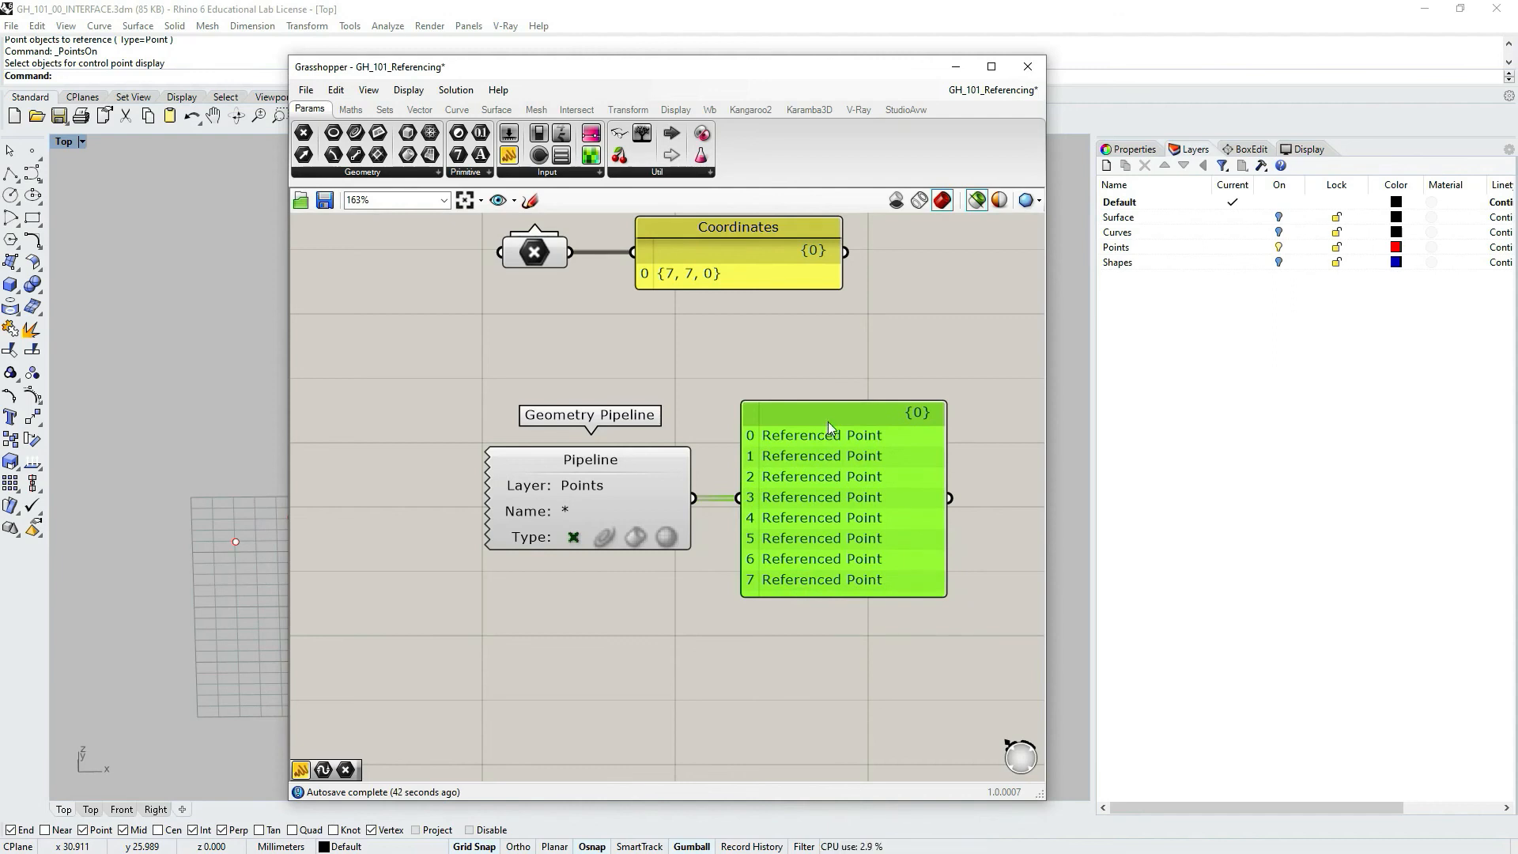
{"action": "mouse_move", "coordinate": [423, 167]}
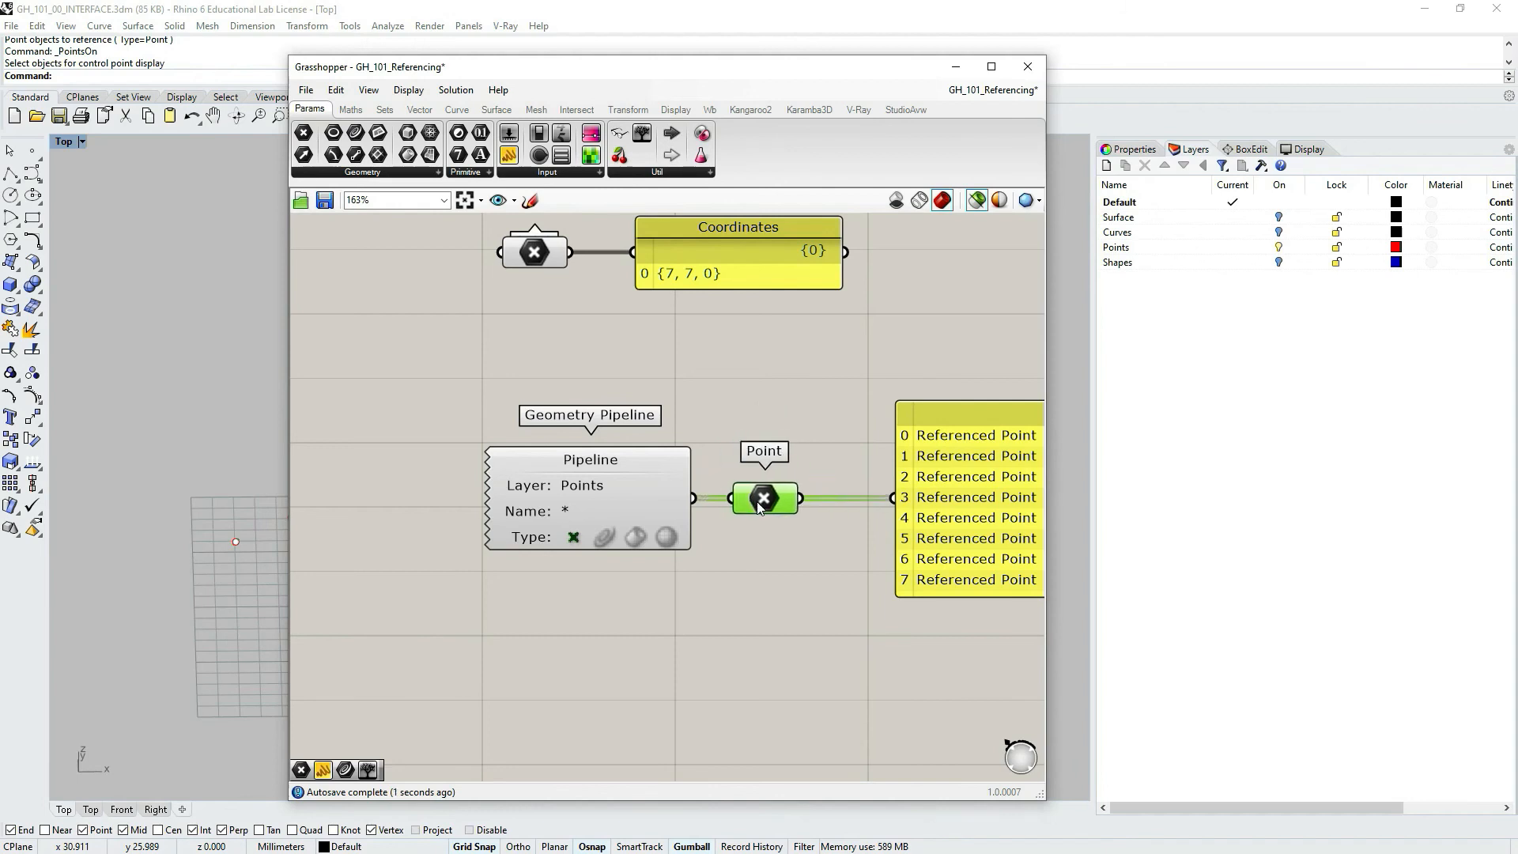
{"action": "left_click", "coordinate": [763, 497]}
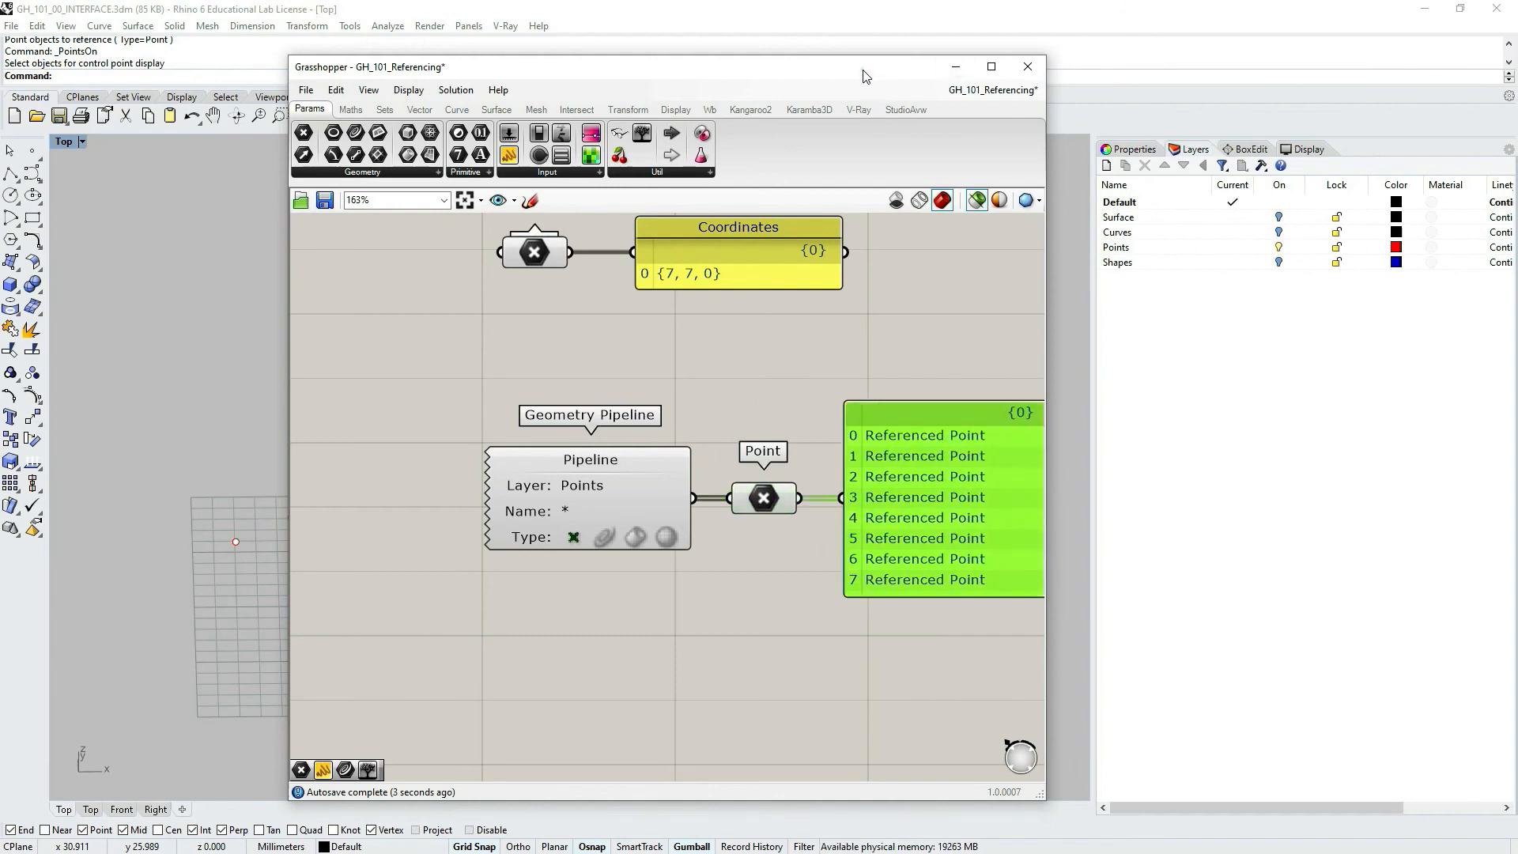
- Dock Grasshopper on the right and add a Dot Display fed by Point, with dot size 0.5
{"action": "left_click", "coordinate": [989, 65]}
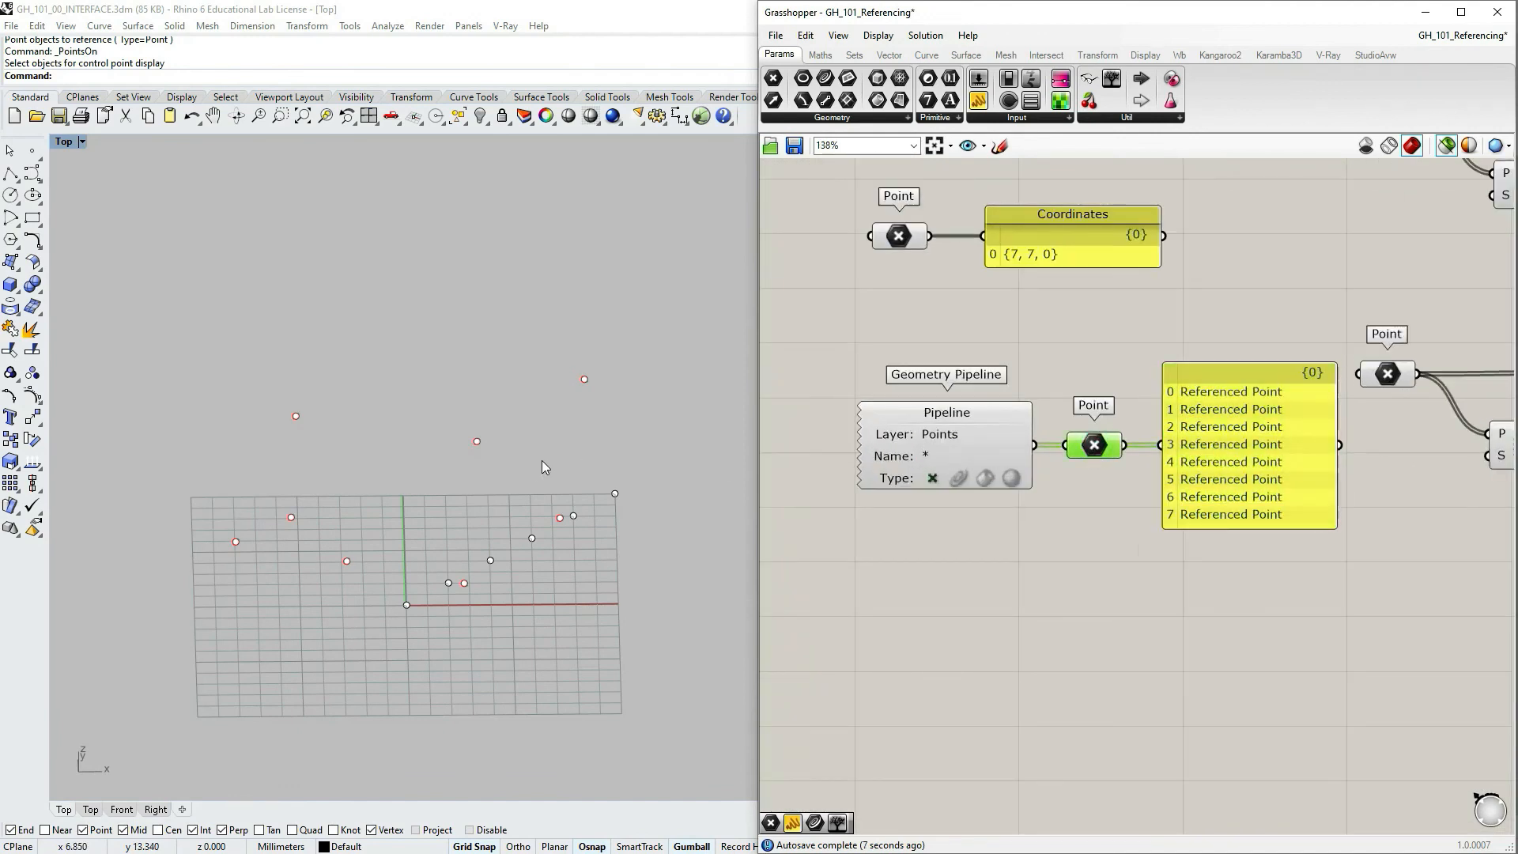
{"action": "left_click", "coordinate": [945, 445]}
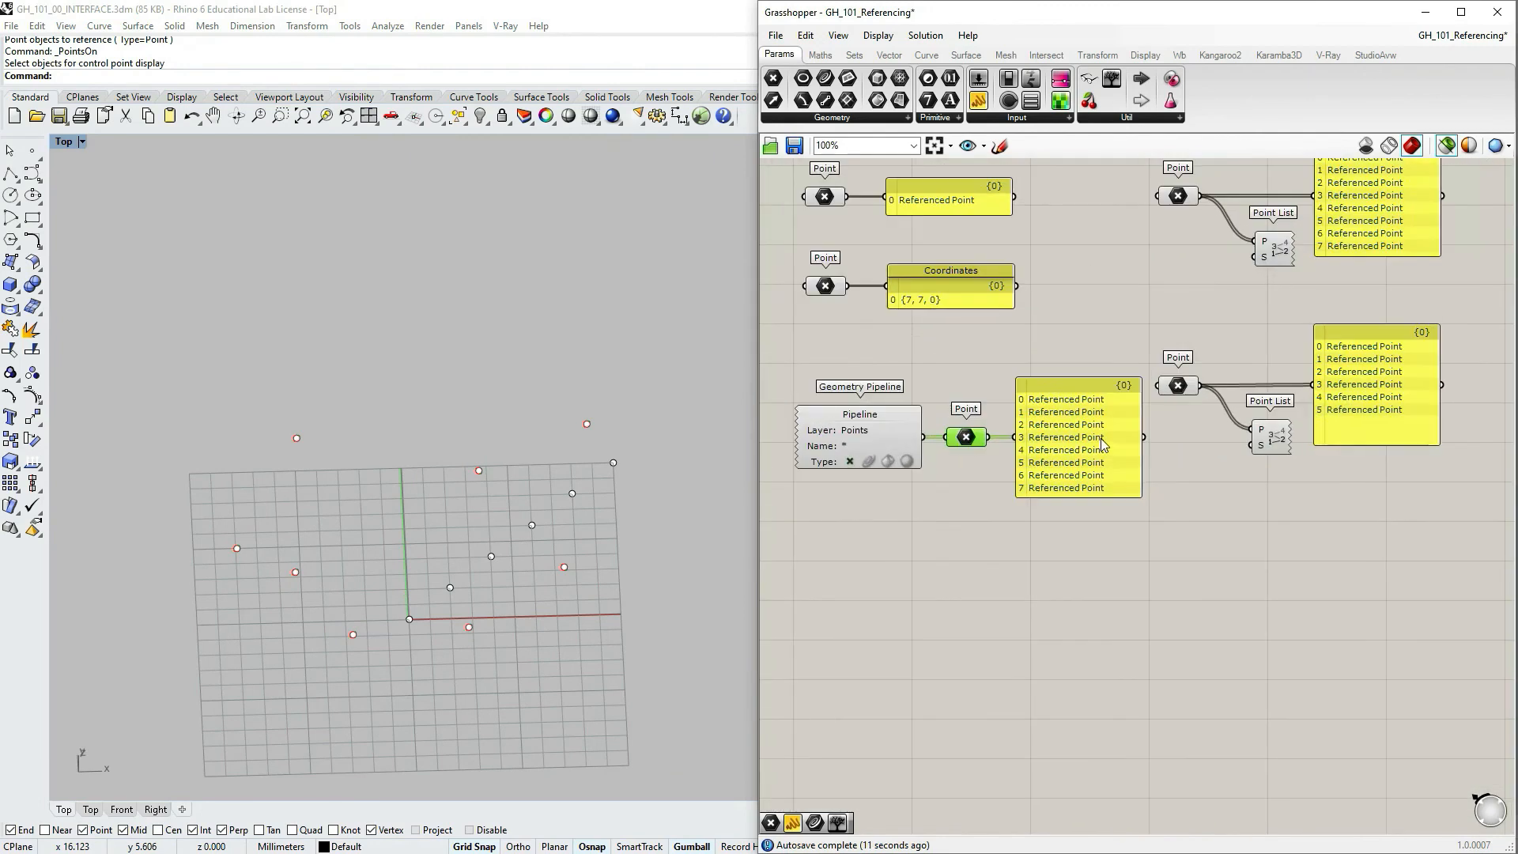
{"action": "left_click", "coordinate": [1079, 436]}
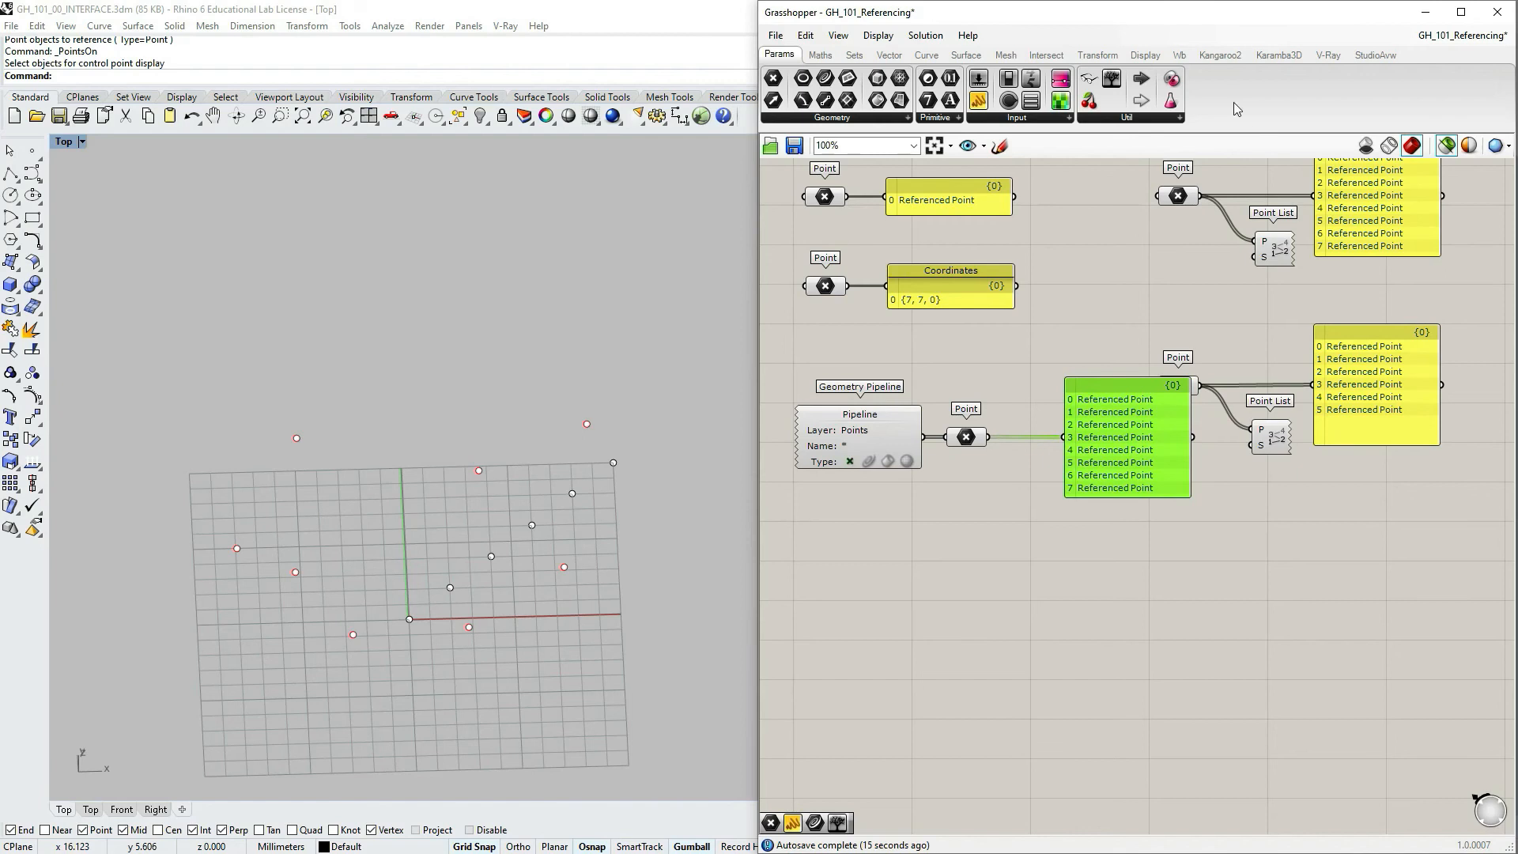
{"action": "left_click", "coordinate": [1145, 56]}
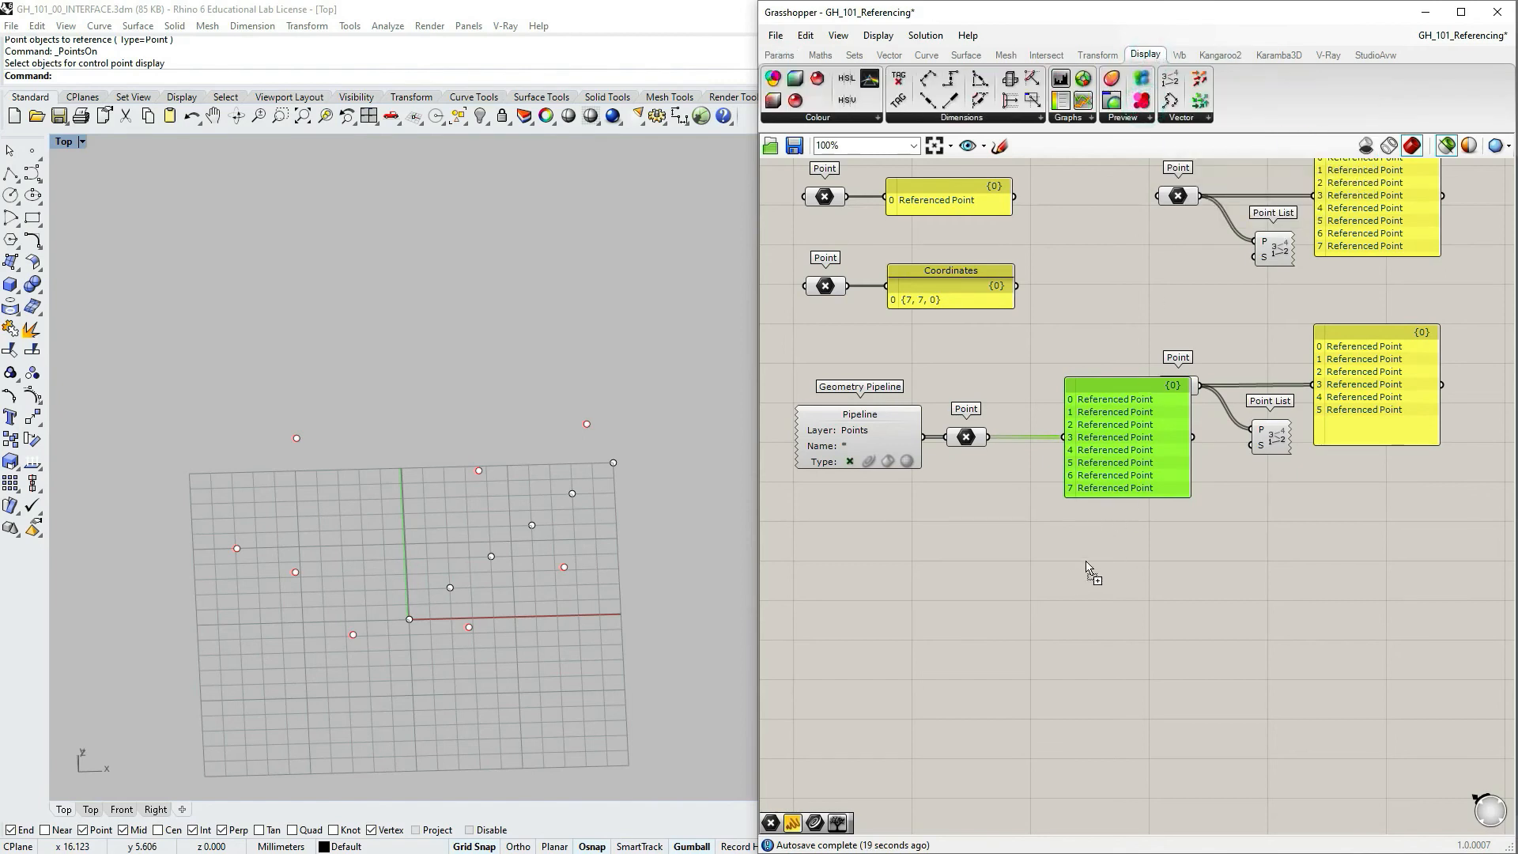
{"action": "left_click", "coordinate": [1096, 566]}
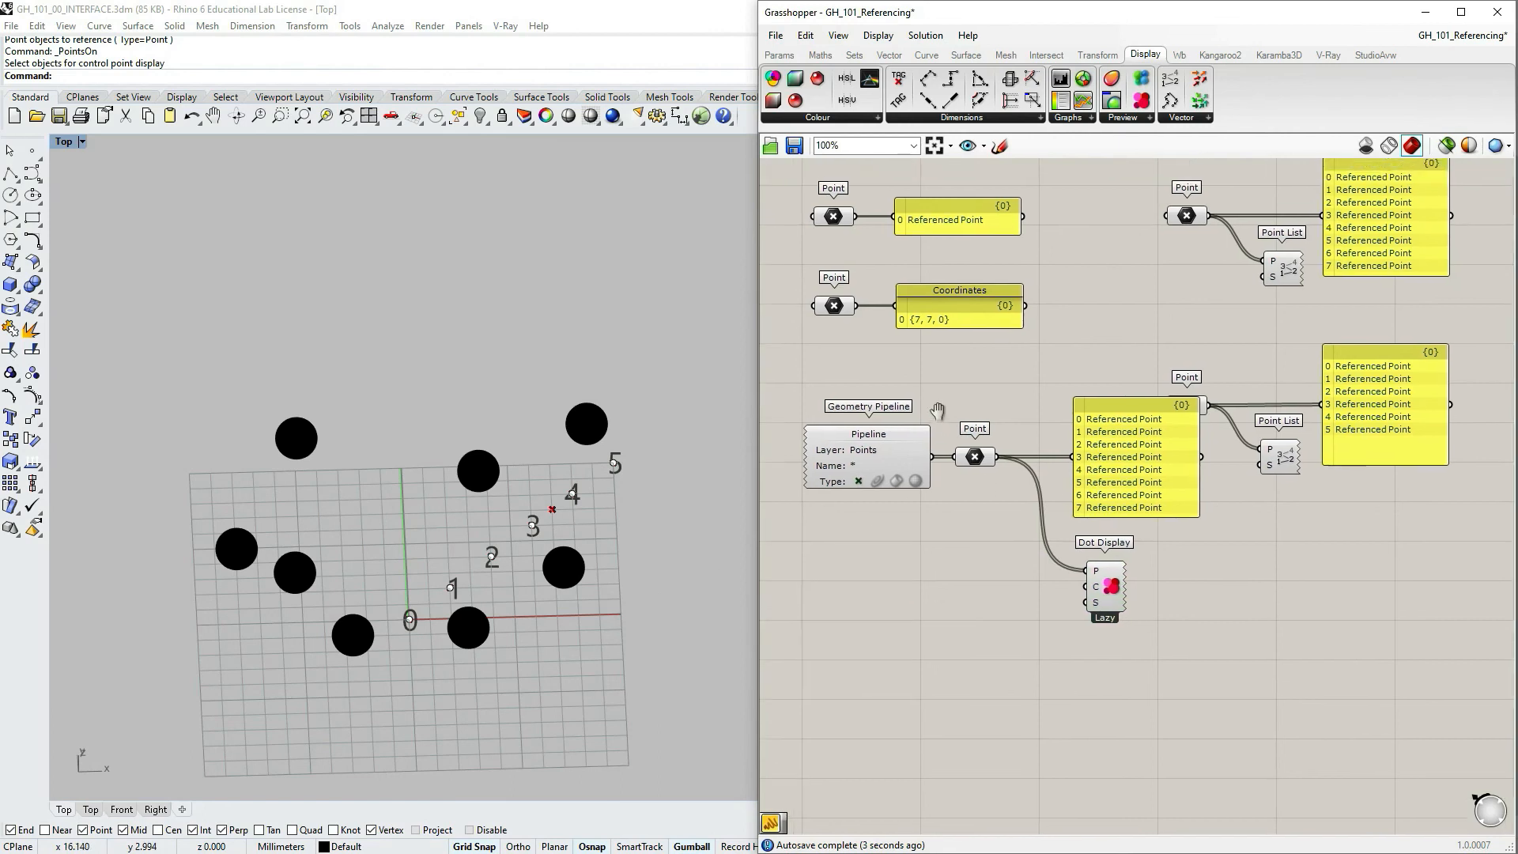
{"action": "left_click", "coordinate": [868, 434]}
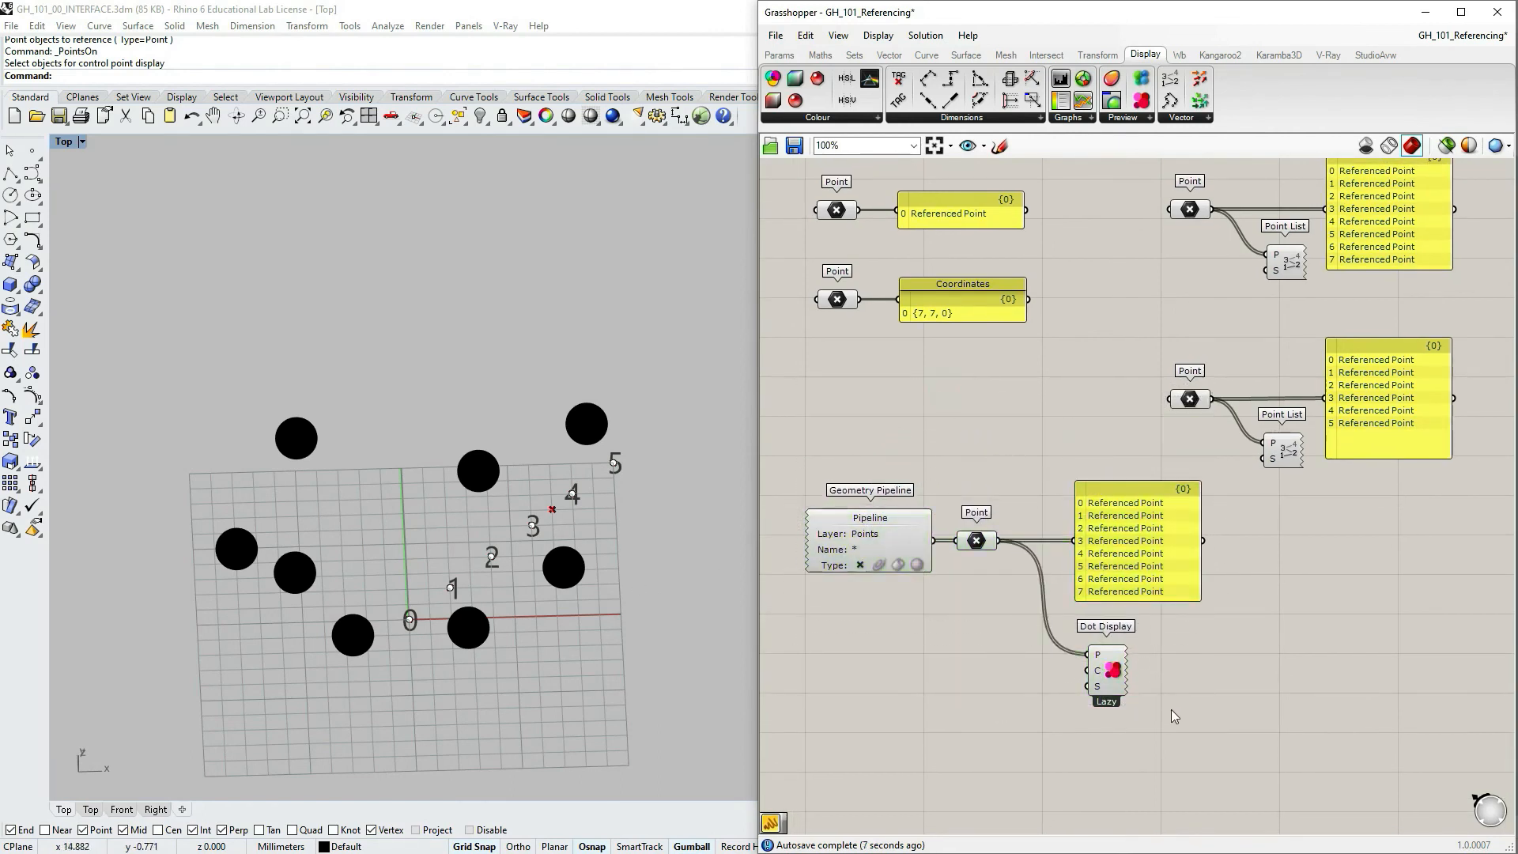
{"action": "mouse_move", "coordinate": [1097, 687]}
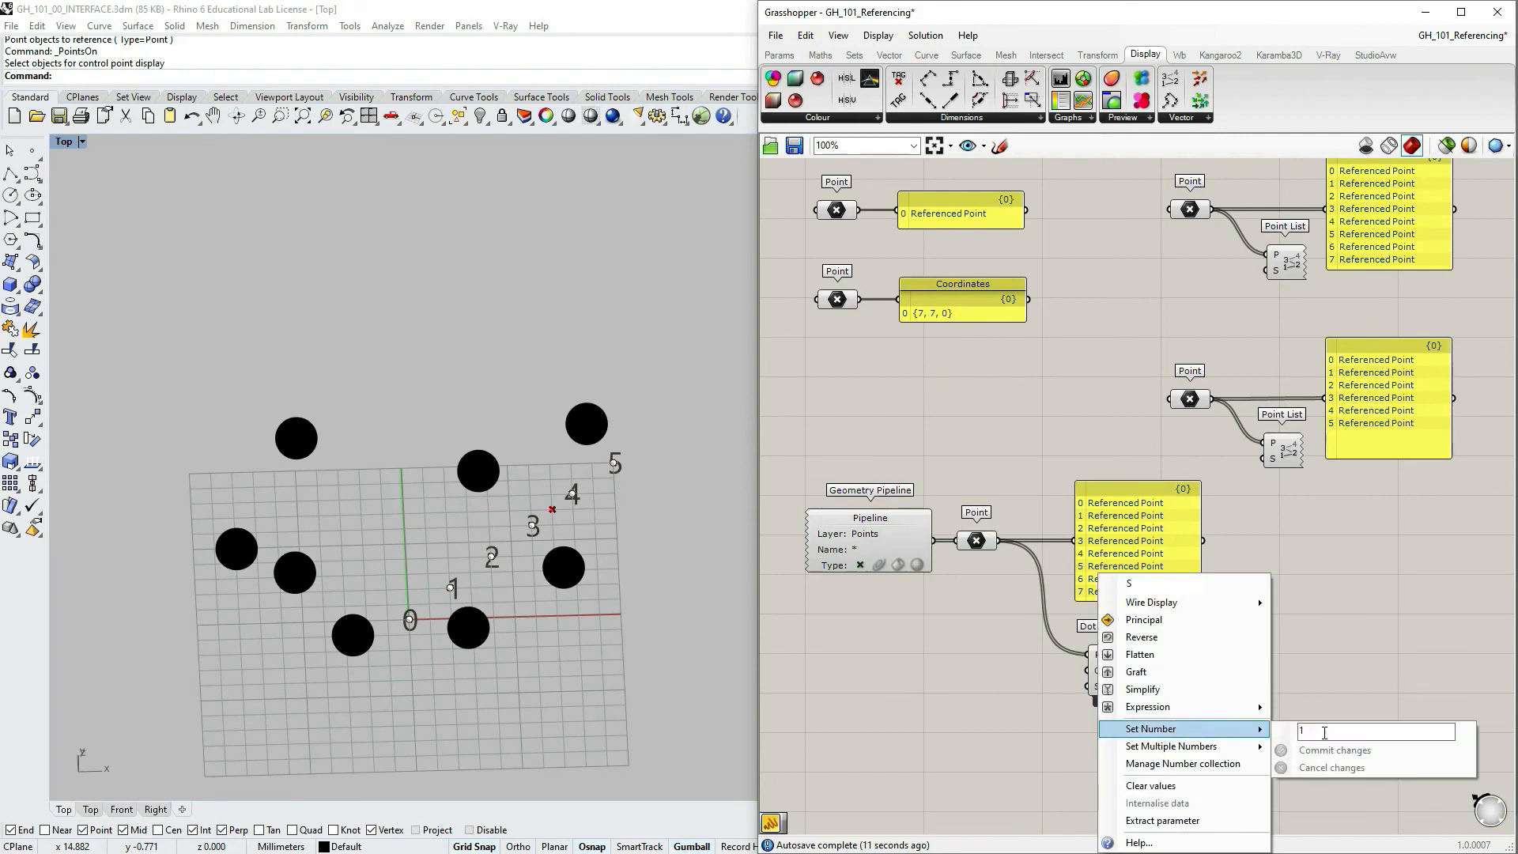
{"action": "type", "text": "0.5"}
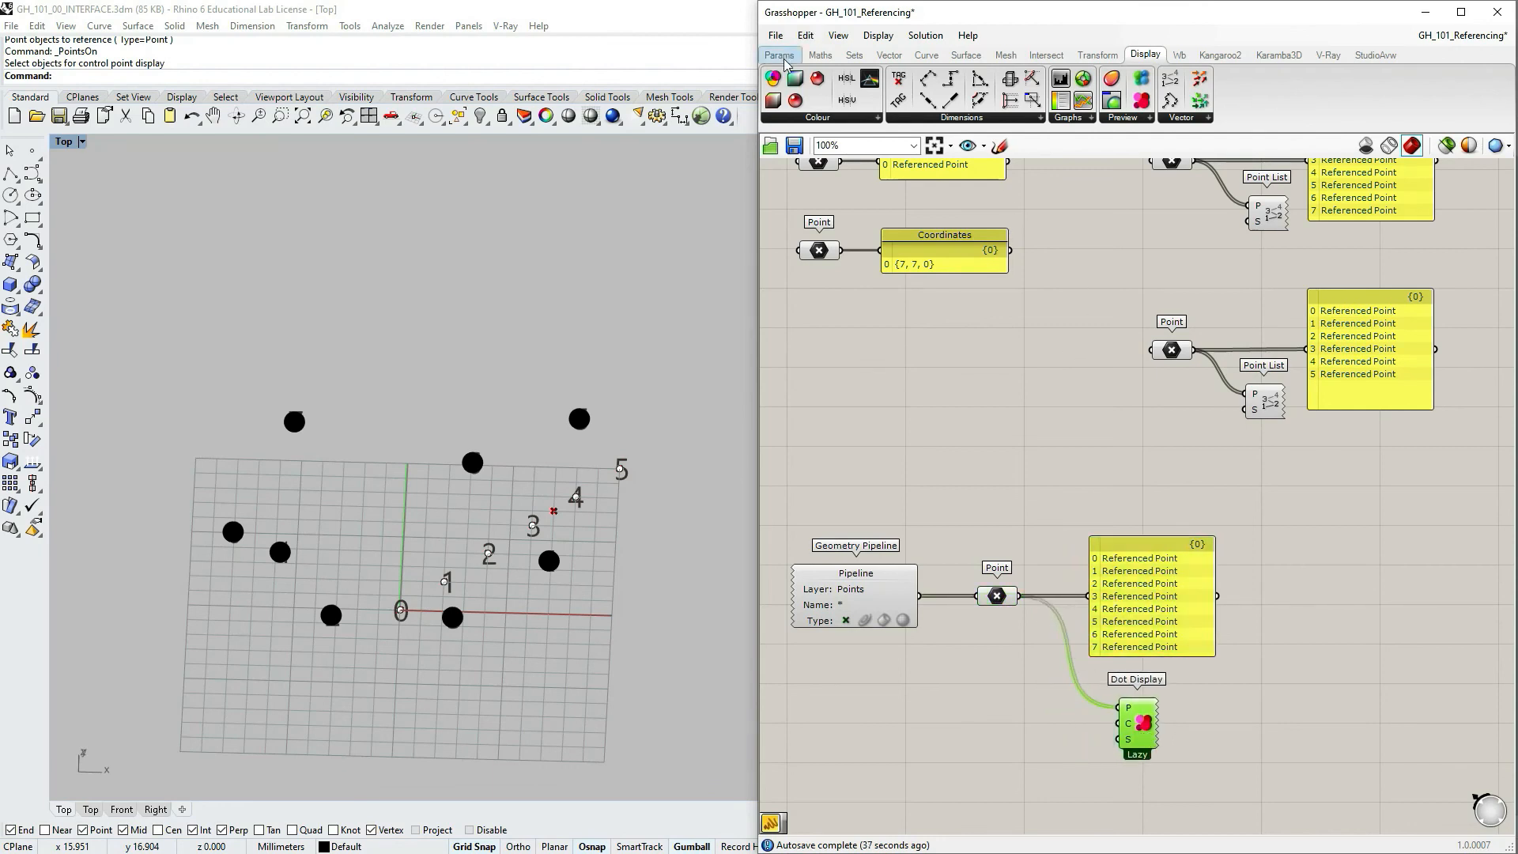
- Place a Data Dam from the Params group and feed the Pipeline output into it
{"action": "left_click", "coordinate": [780, 55]}
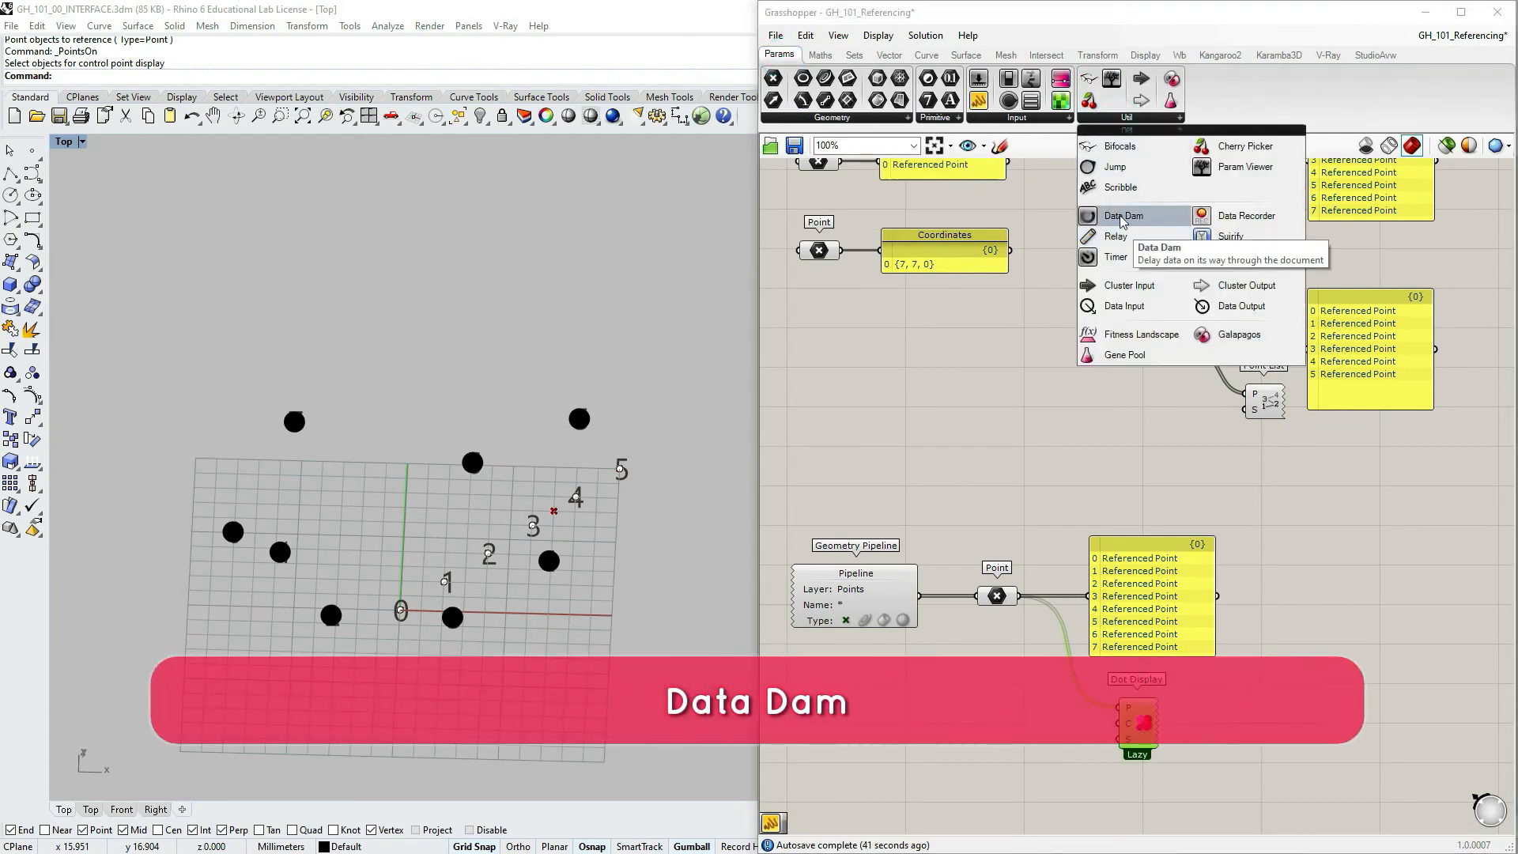
{"action": "left_click", "coordinate": [1125, 215]}
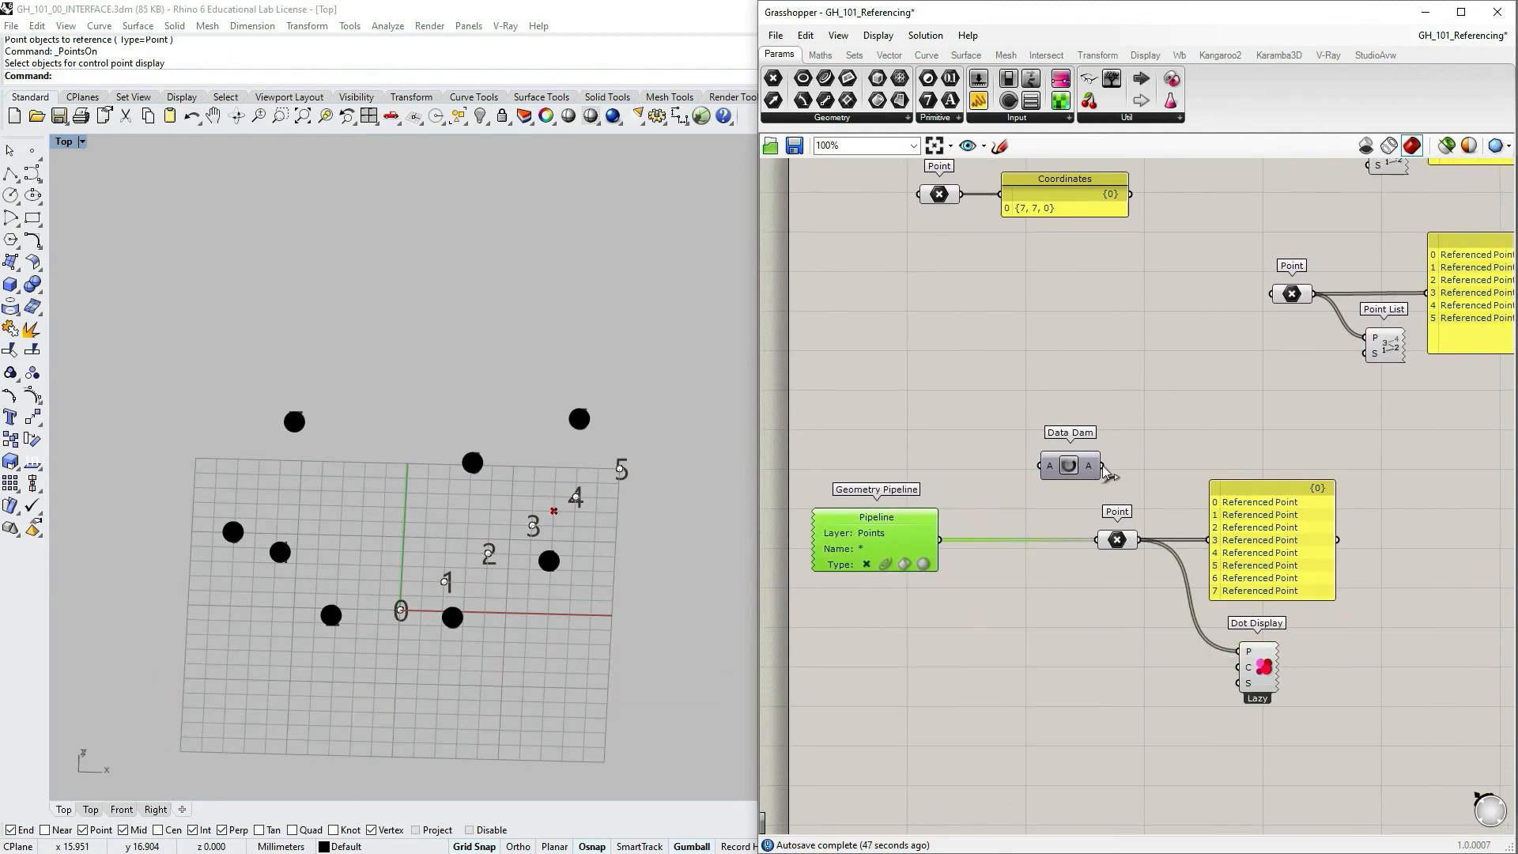
{"action": "left_click", "coordinate": [1069, 465]}
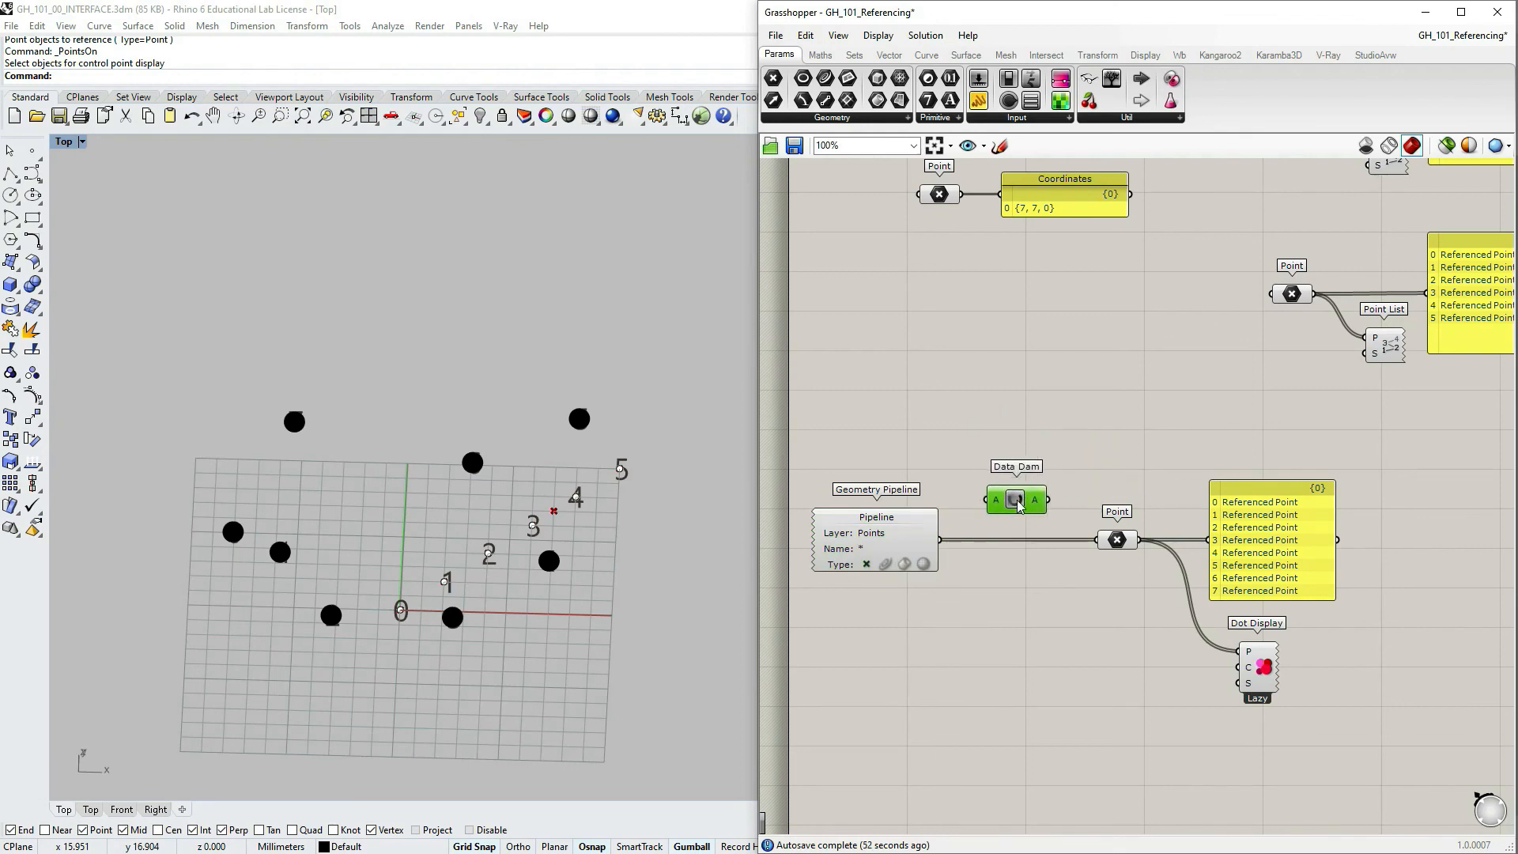
{"action": "left_click", "coordinate": [1015, 500]}
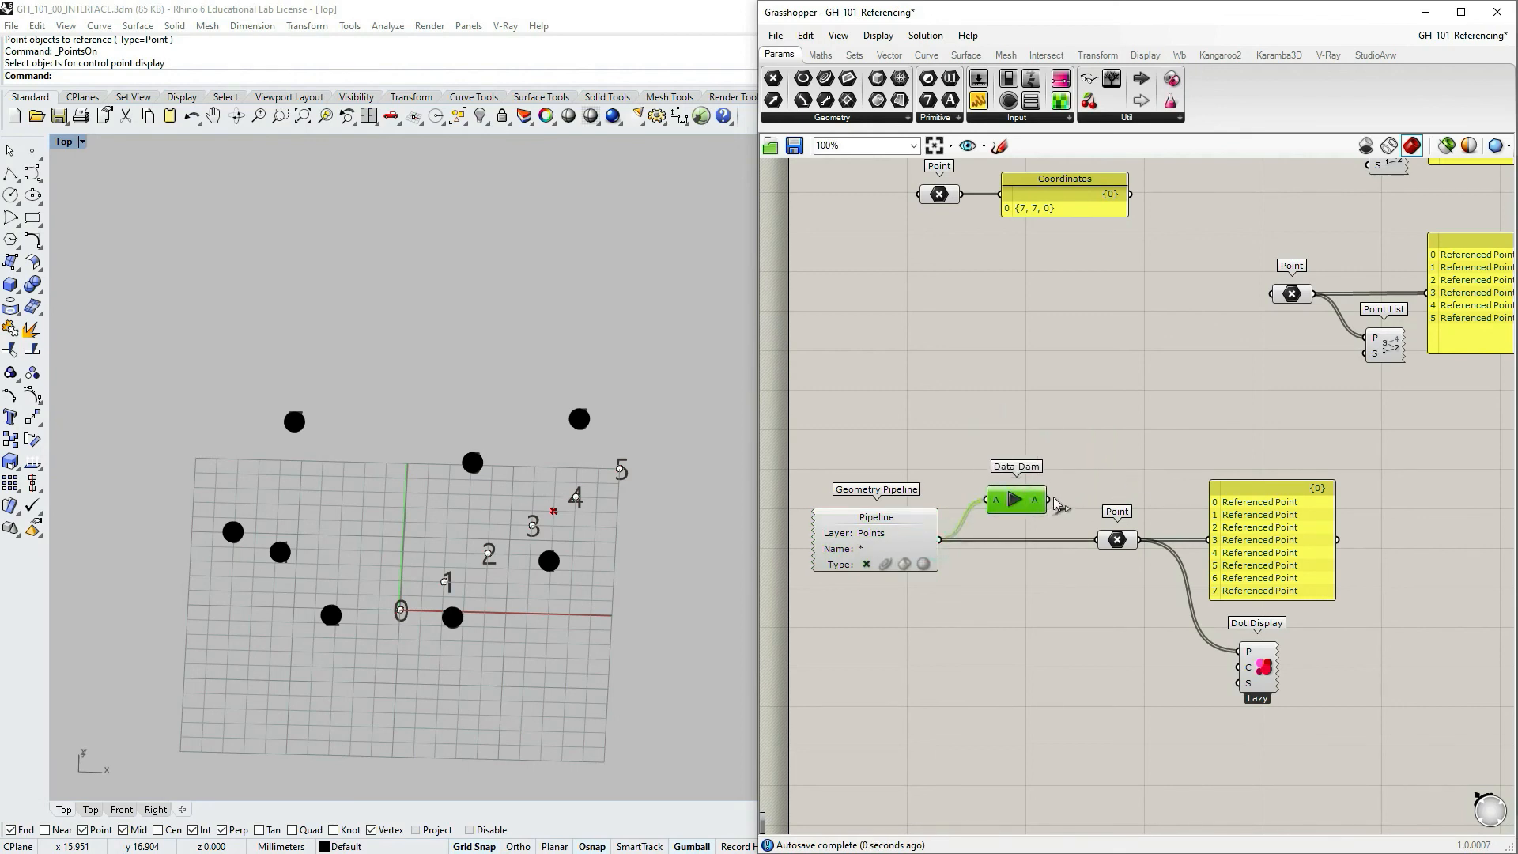
{"action": "left_click", "coordinate": [1017, 500]}
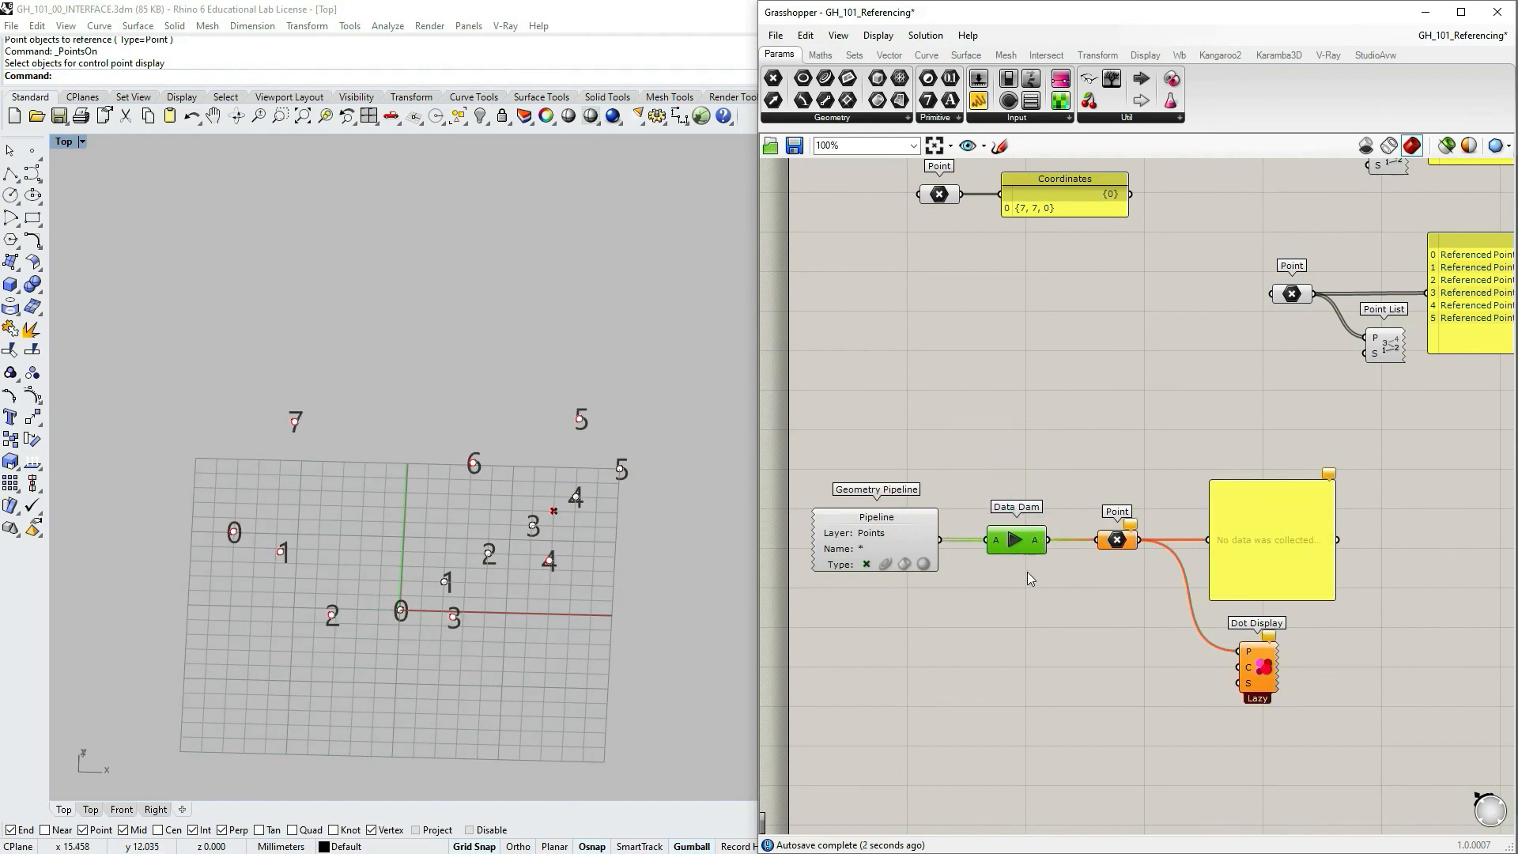
- Wire the Data Dam into the Point parameter and release its eight points
{"action": "left_click", "coordinate": [903, 517]}
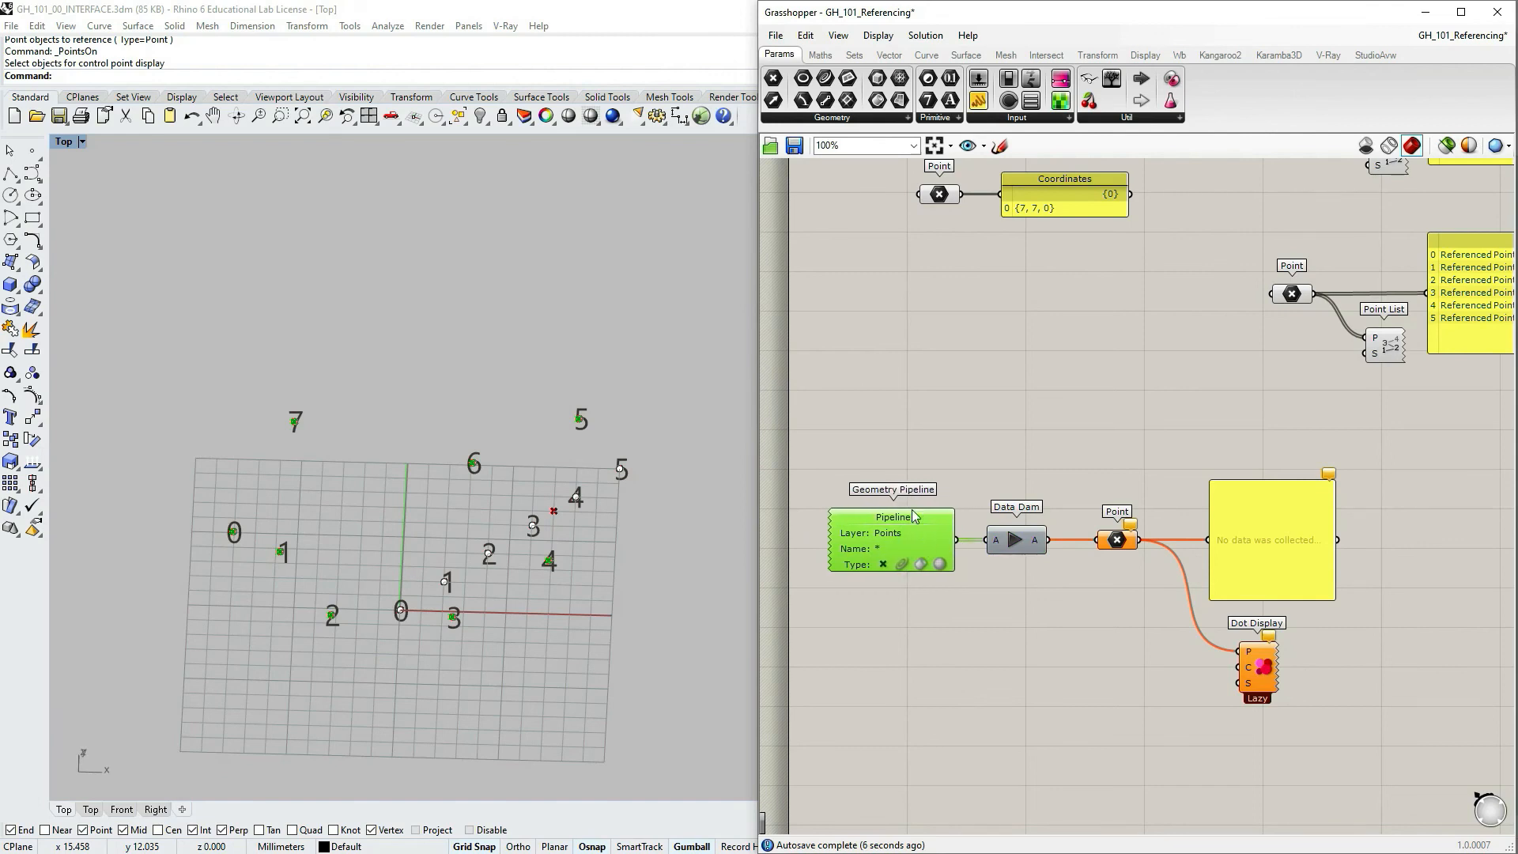
{"action": "left_click", "coordinate": [1117, 539]}
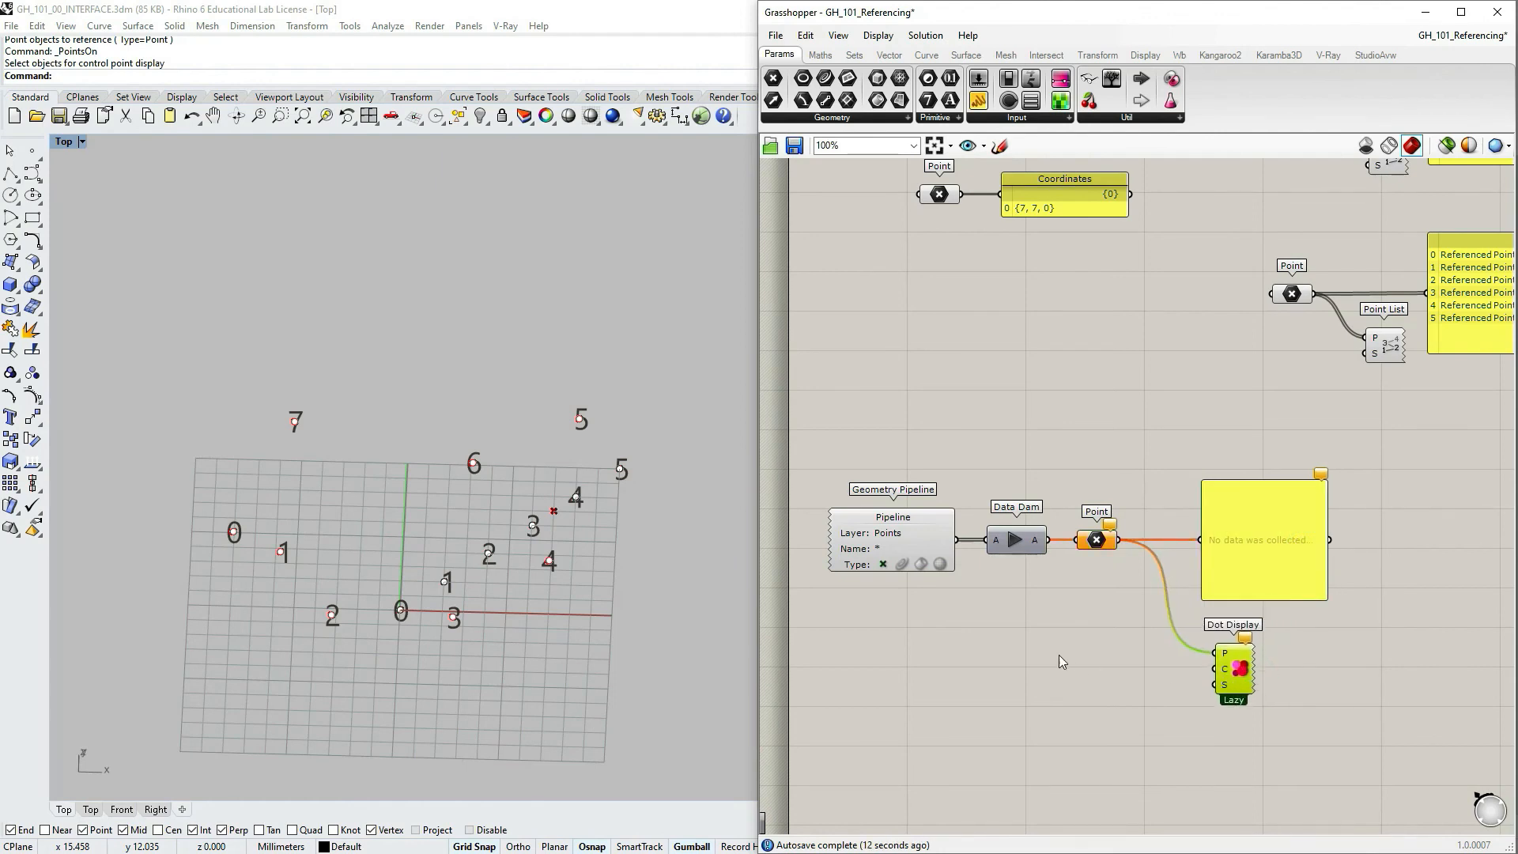
{"action": "left_click", "coordinate": [1015, 540]}
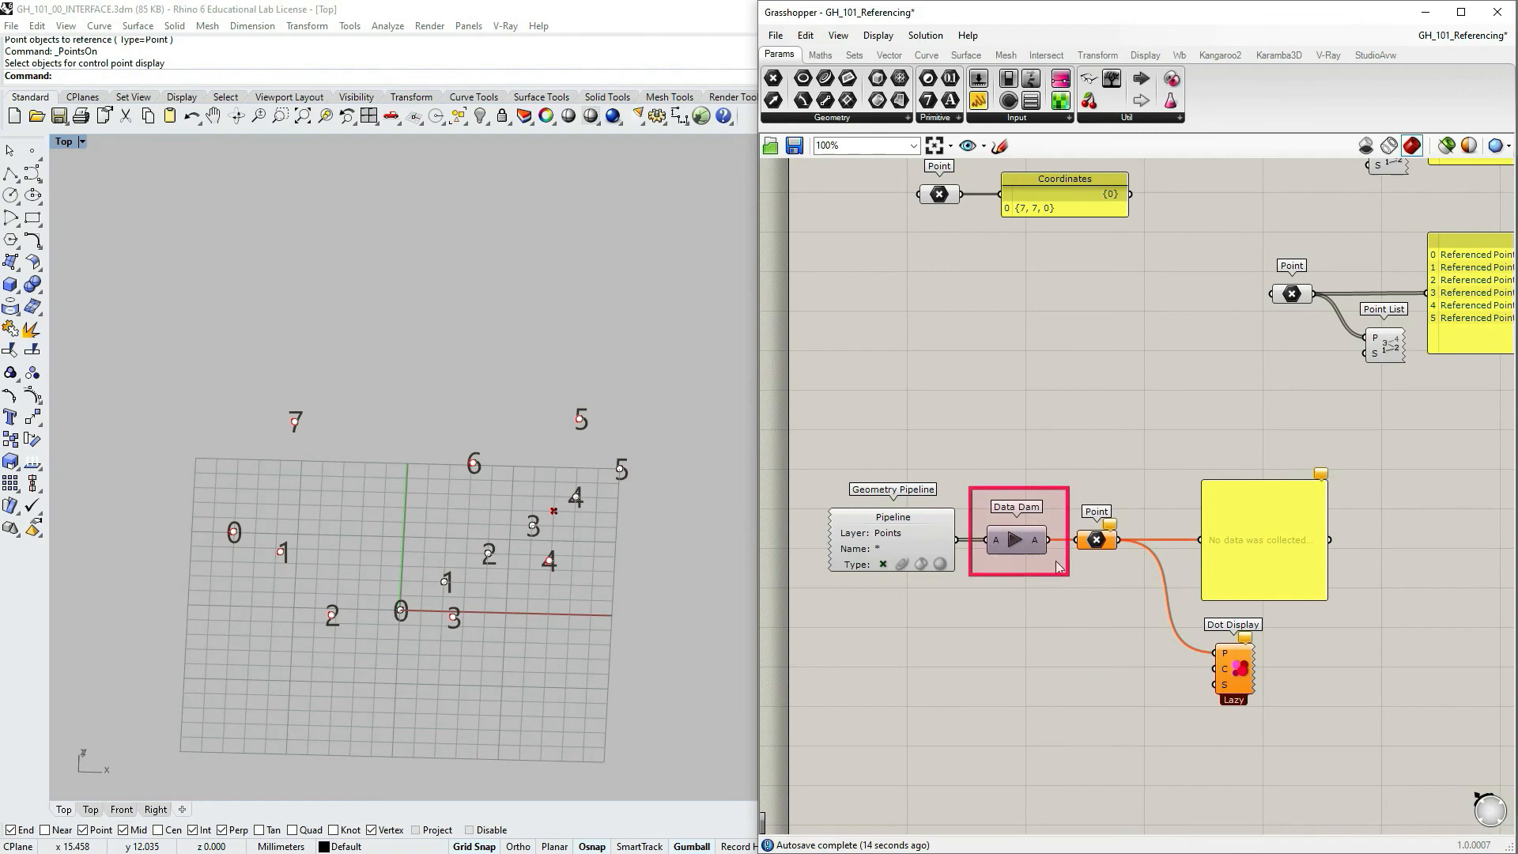
{"action": "mouse_move", "coordinate": [962, 532]}
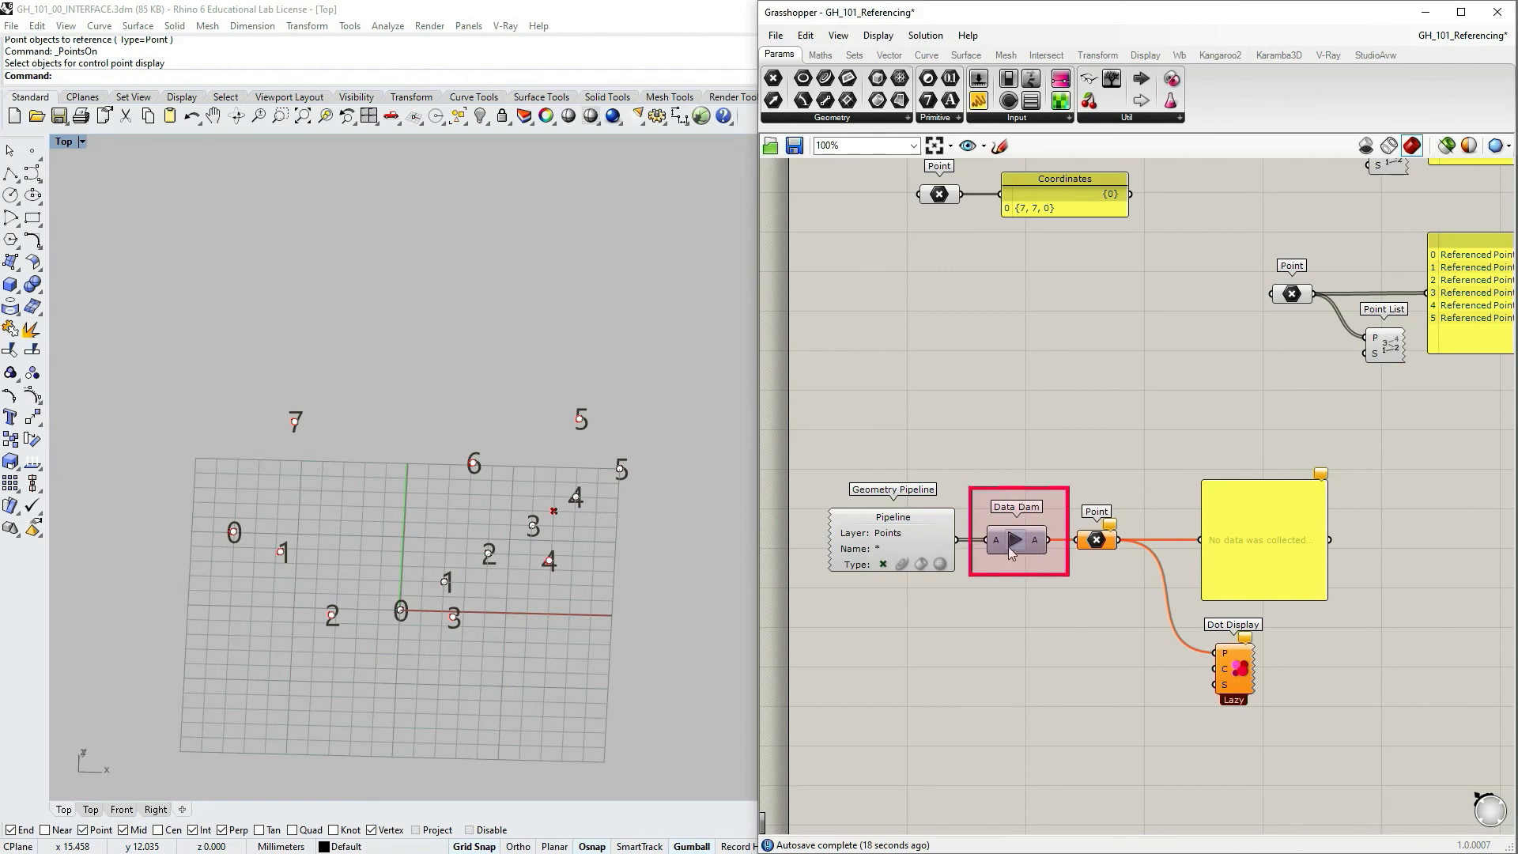
{"action": "left_click", "coordinate": [1013, 540]}
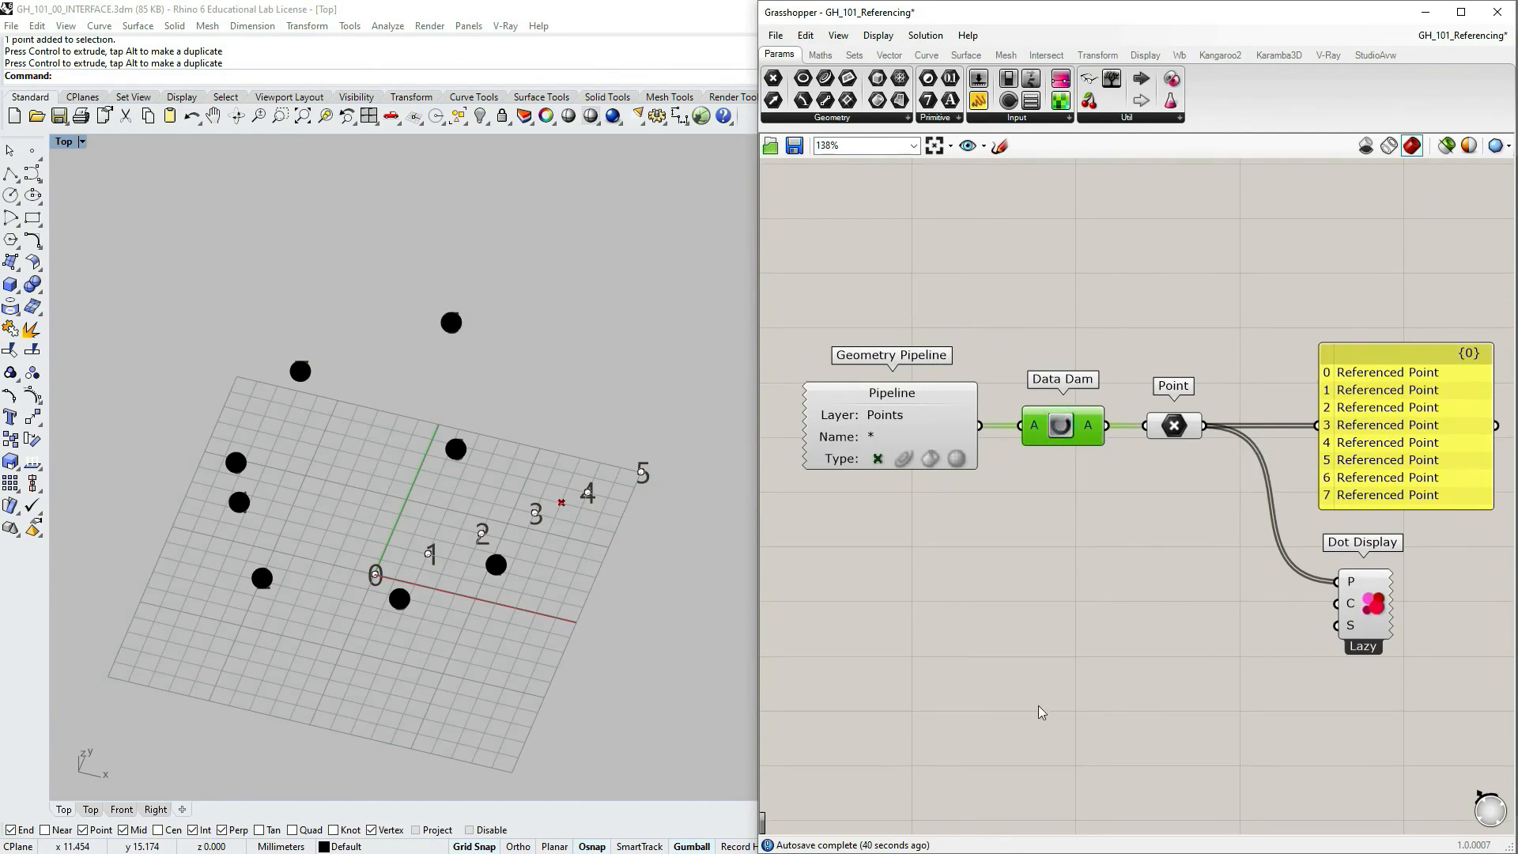
{"action": "mouse_move", "coordinate": [1453, 664]}
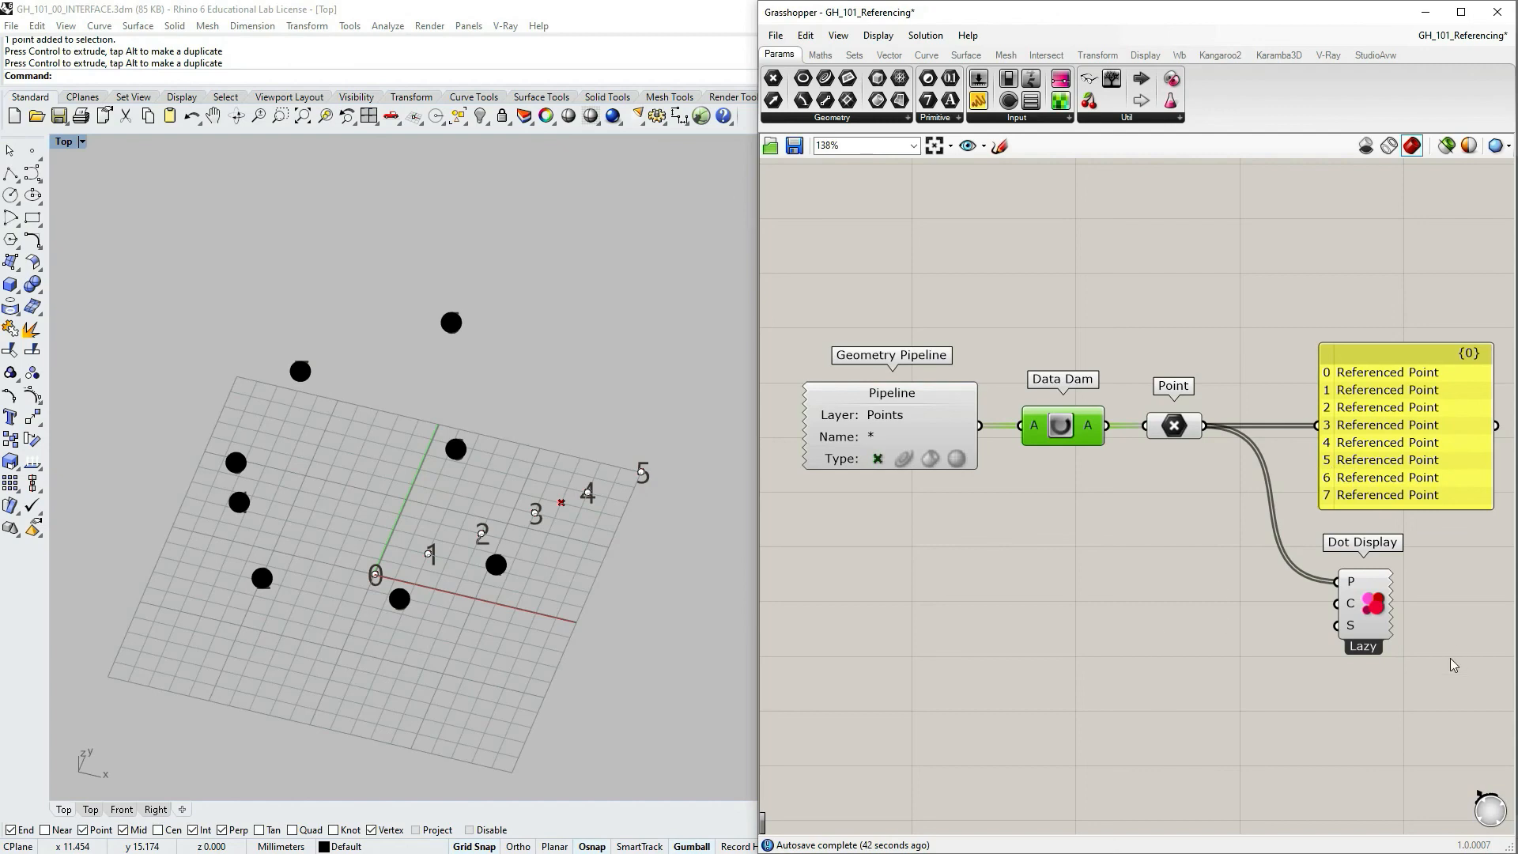
{"action": "mouse_move", "coordinate": [1051, 412]}
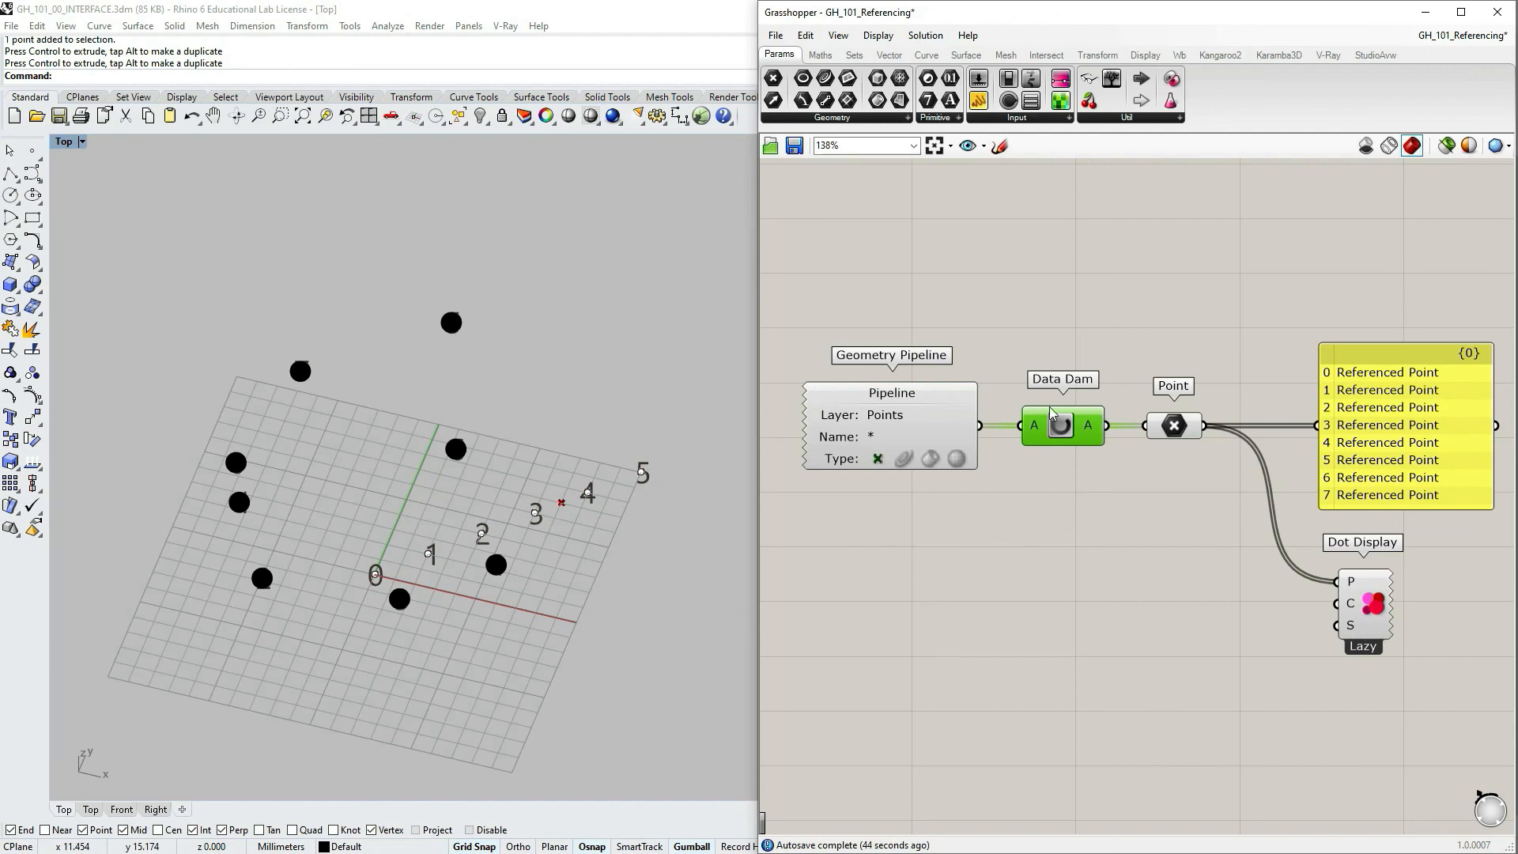
{"action": "left_click", "coordinate": [1172, 426]}
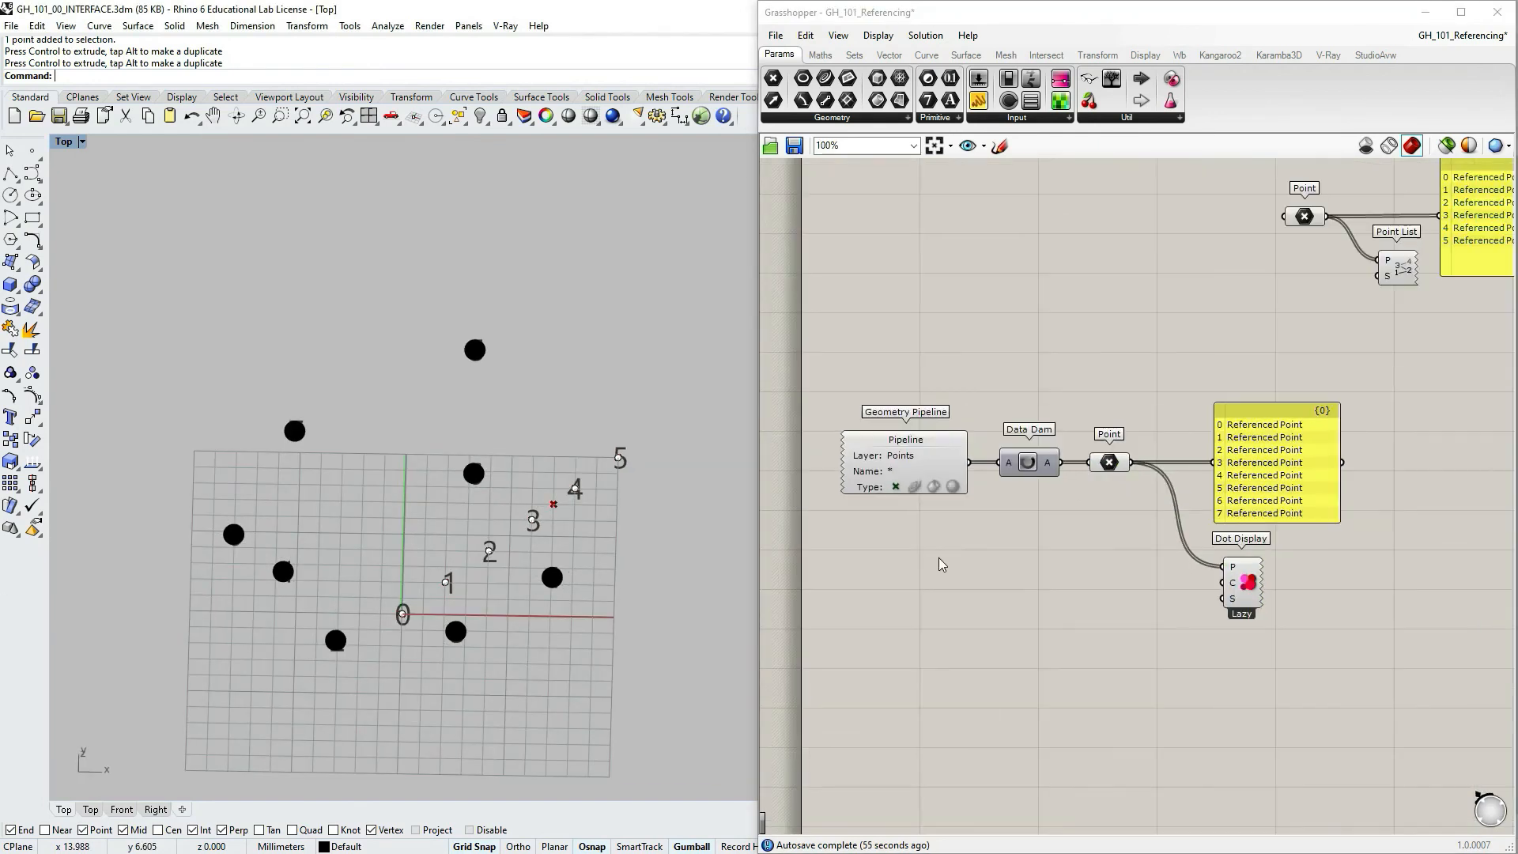
{"action": "scroll", "scroll_direction": "down", "scroll_amount": 3}
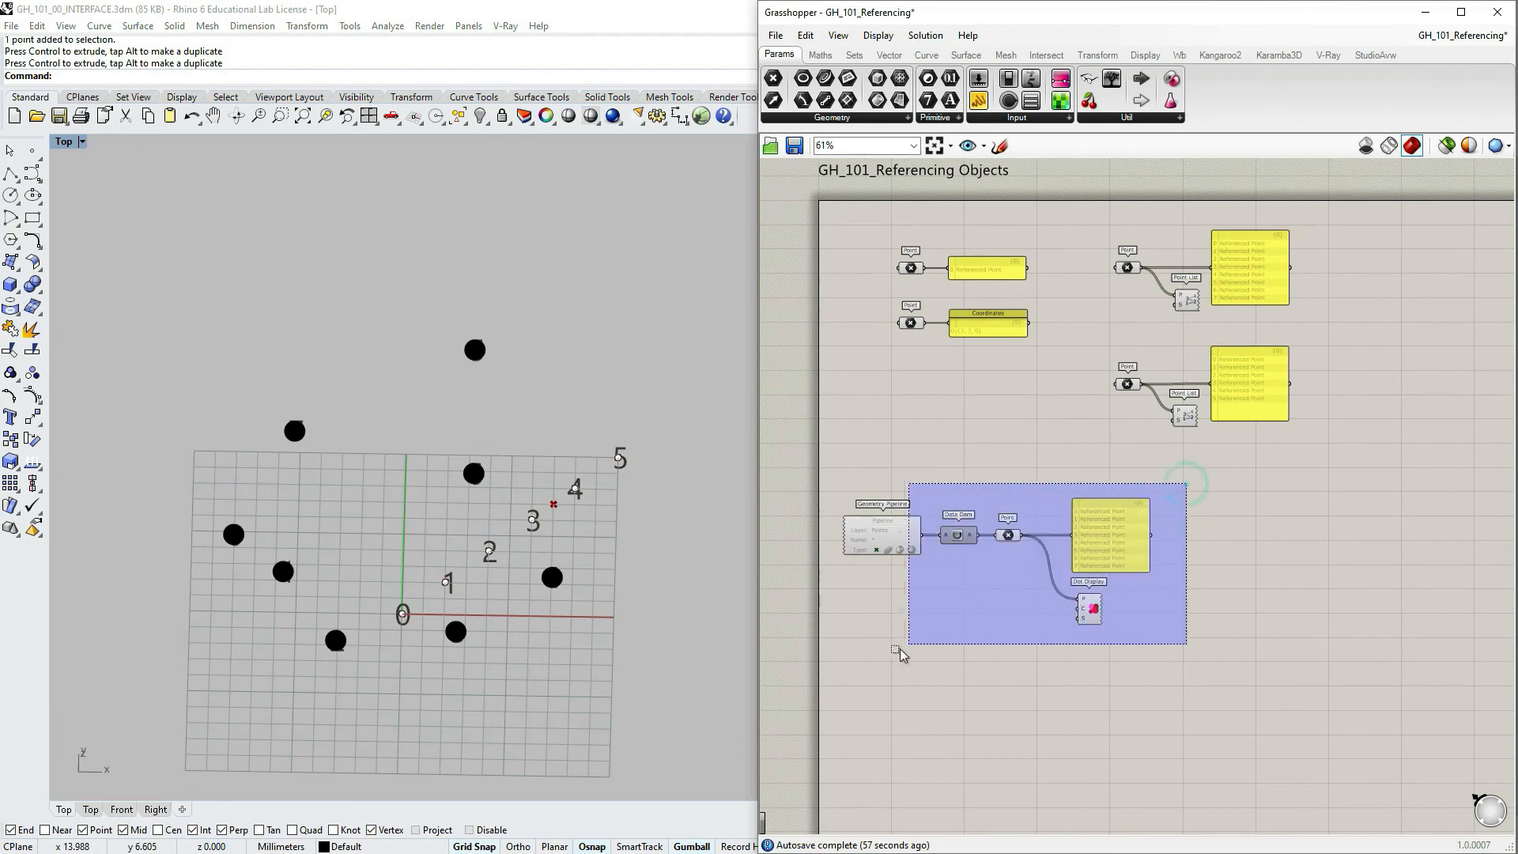